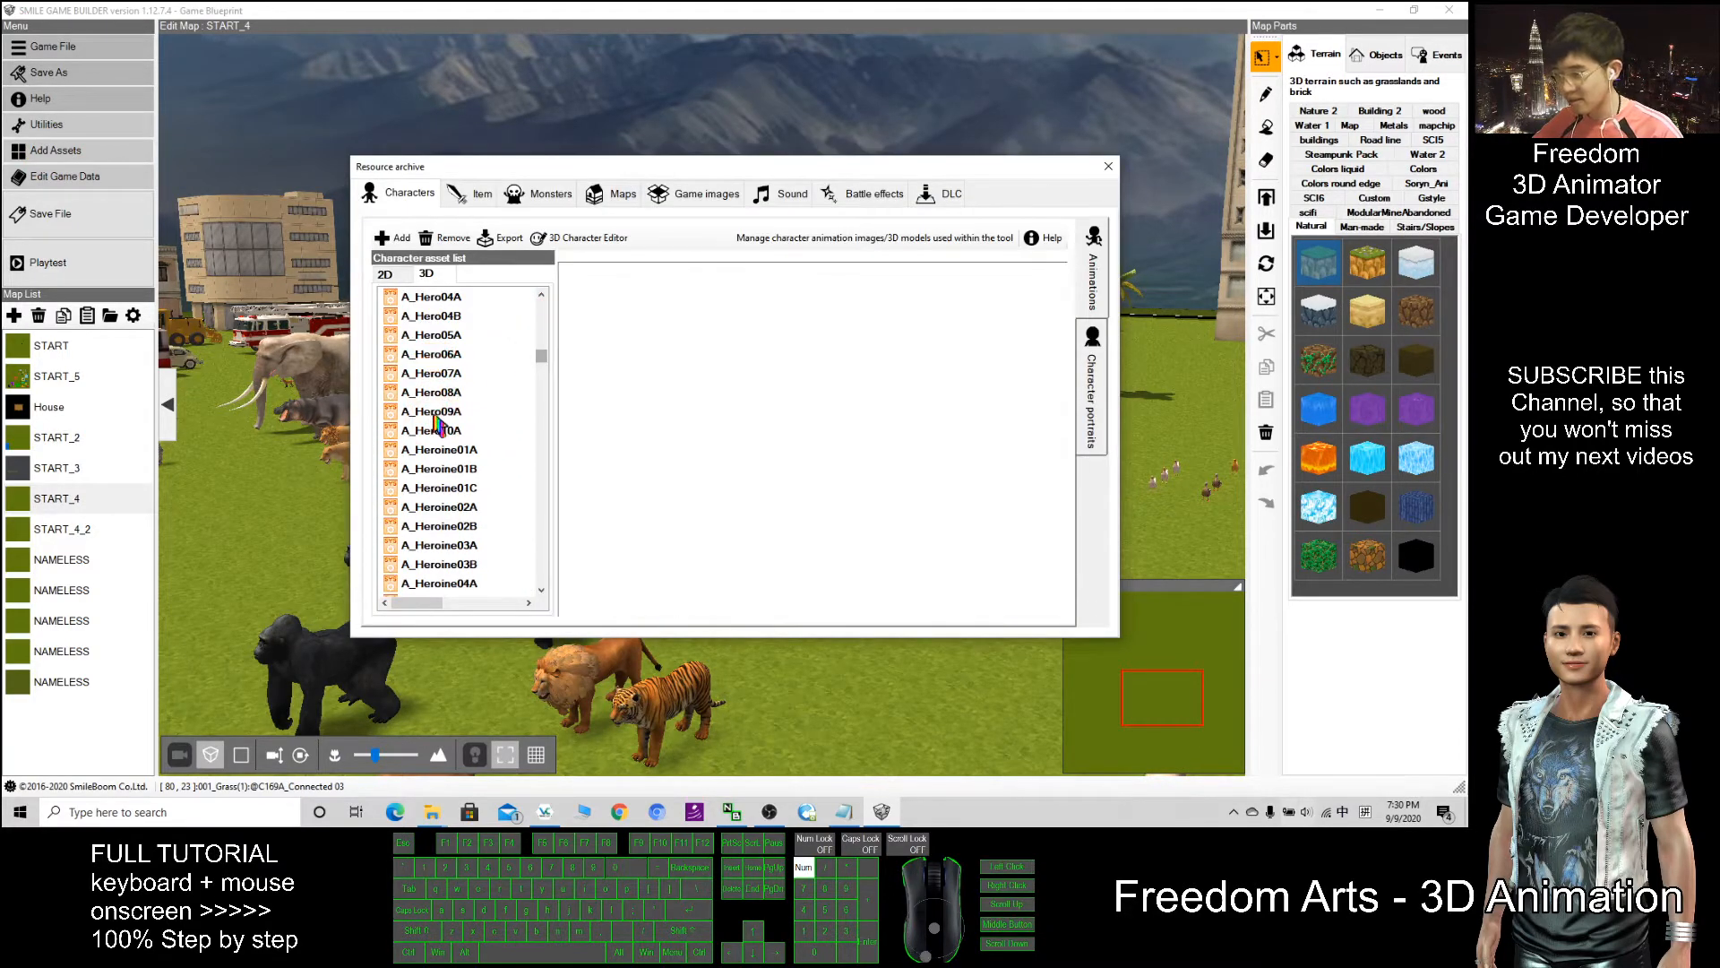
Preview Heroine01A, Hero05A and Hero06A, then the queen model in the 3D character archive.
left_click(439, 448)
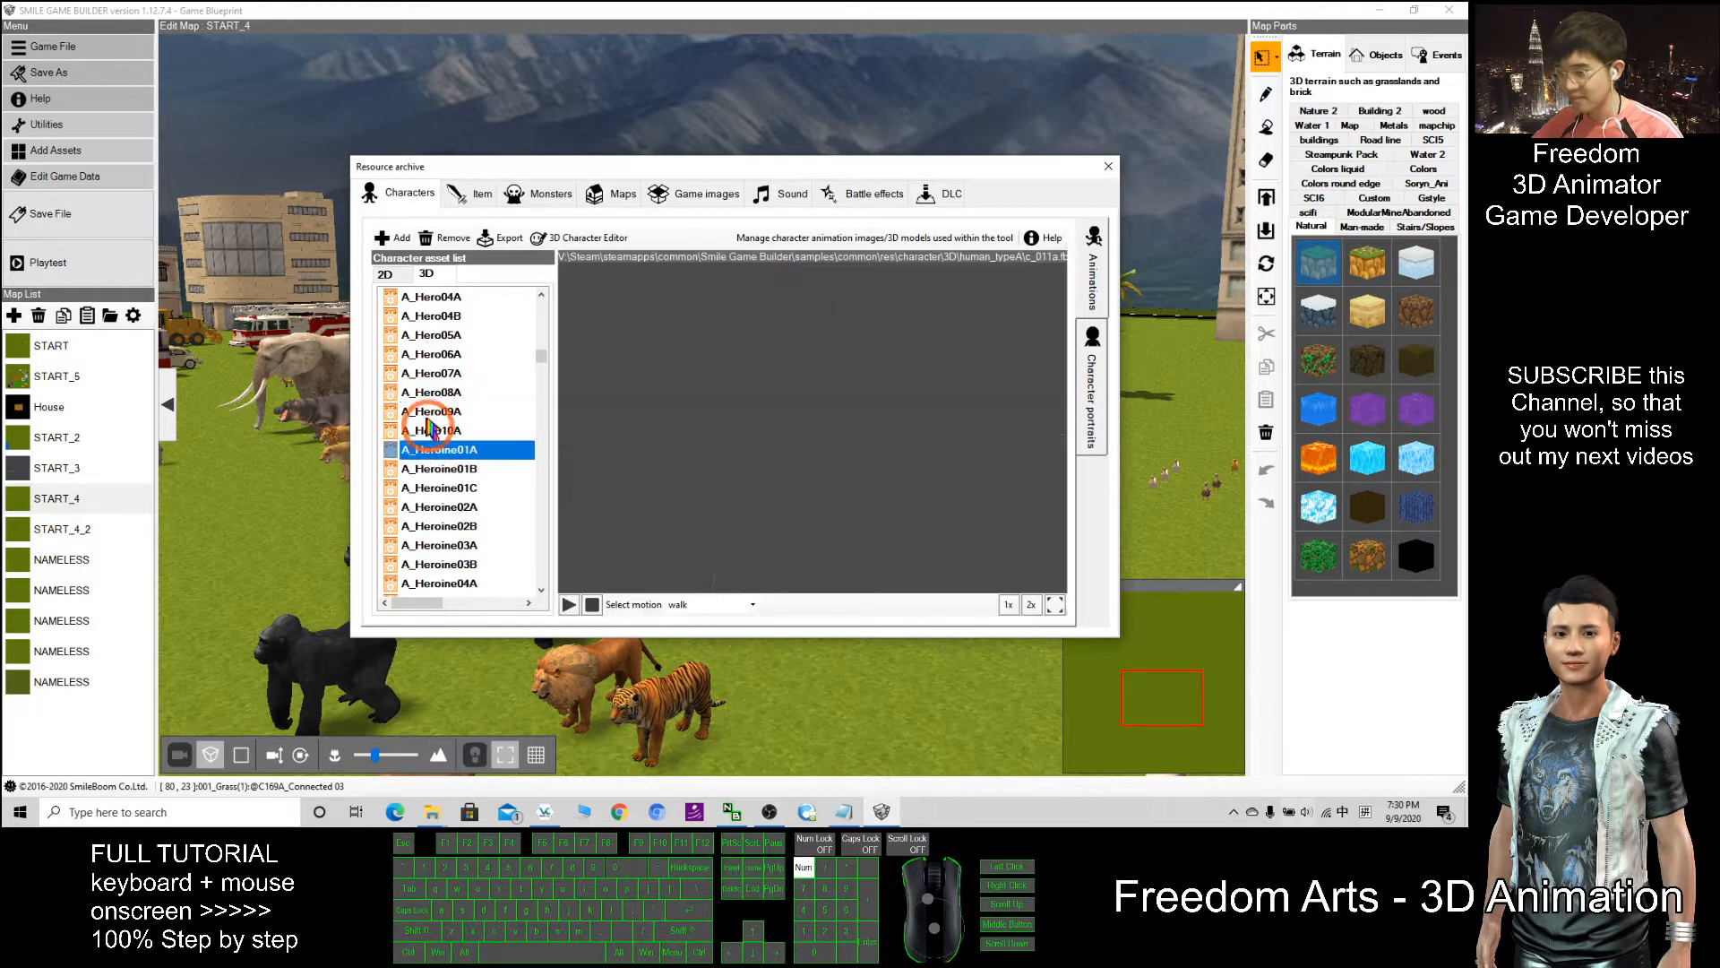
left_click(432, 335)
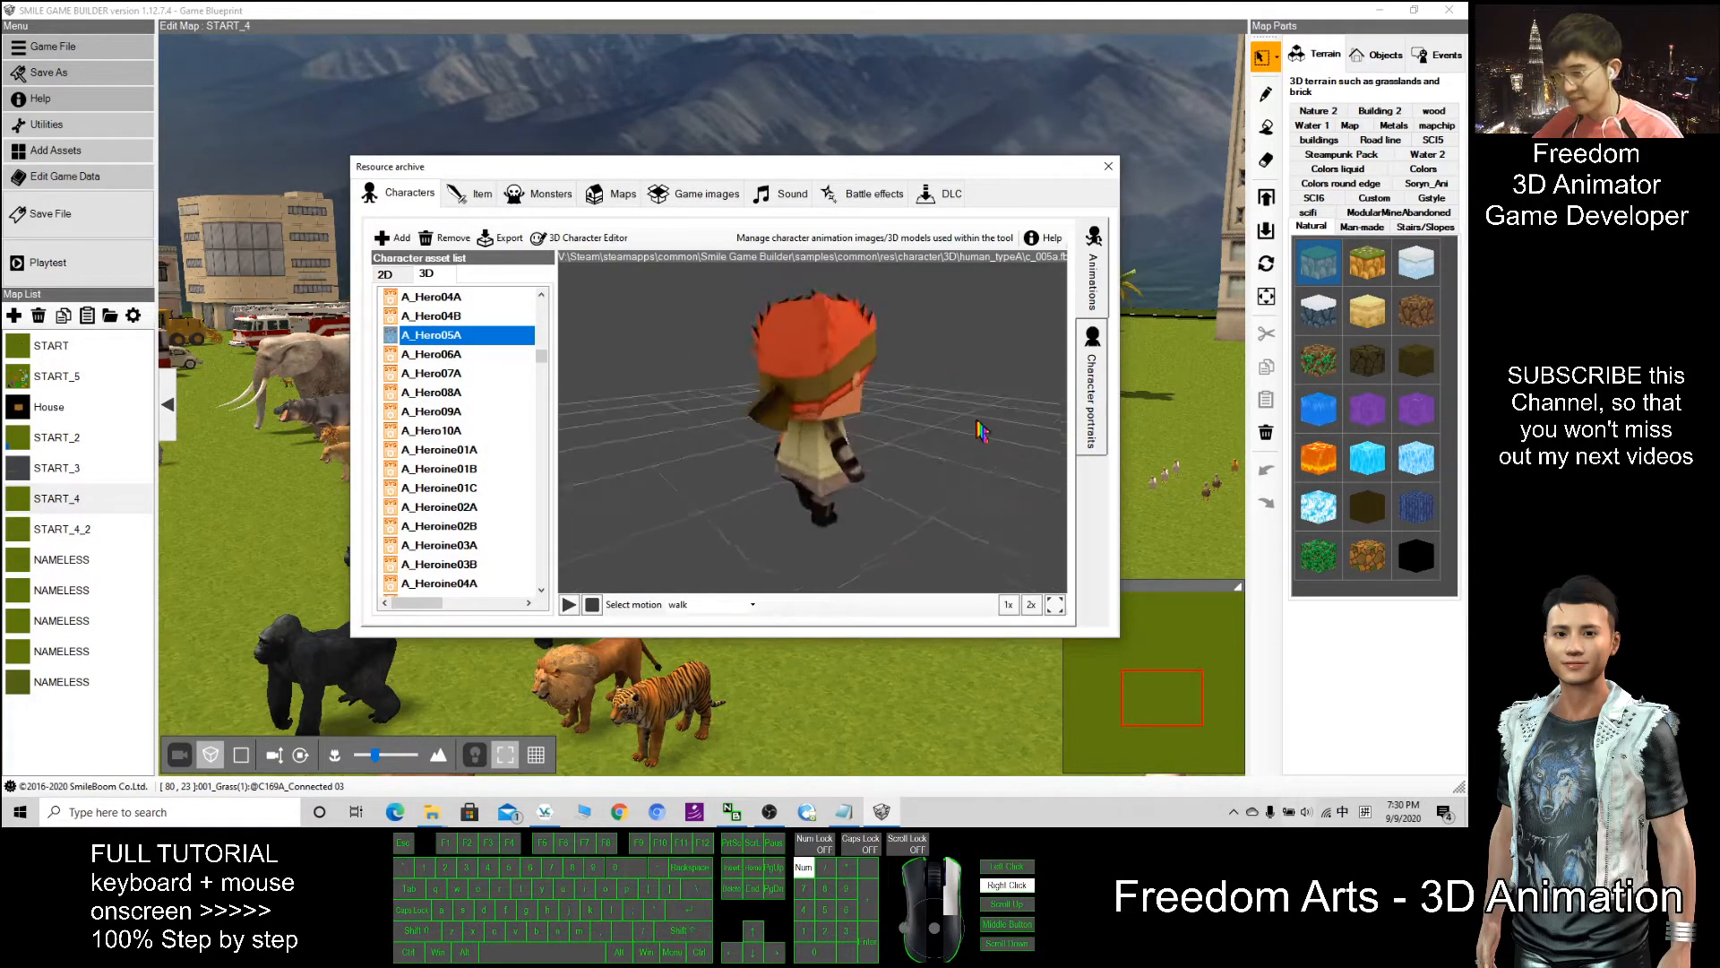
left_click(432, 353)
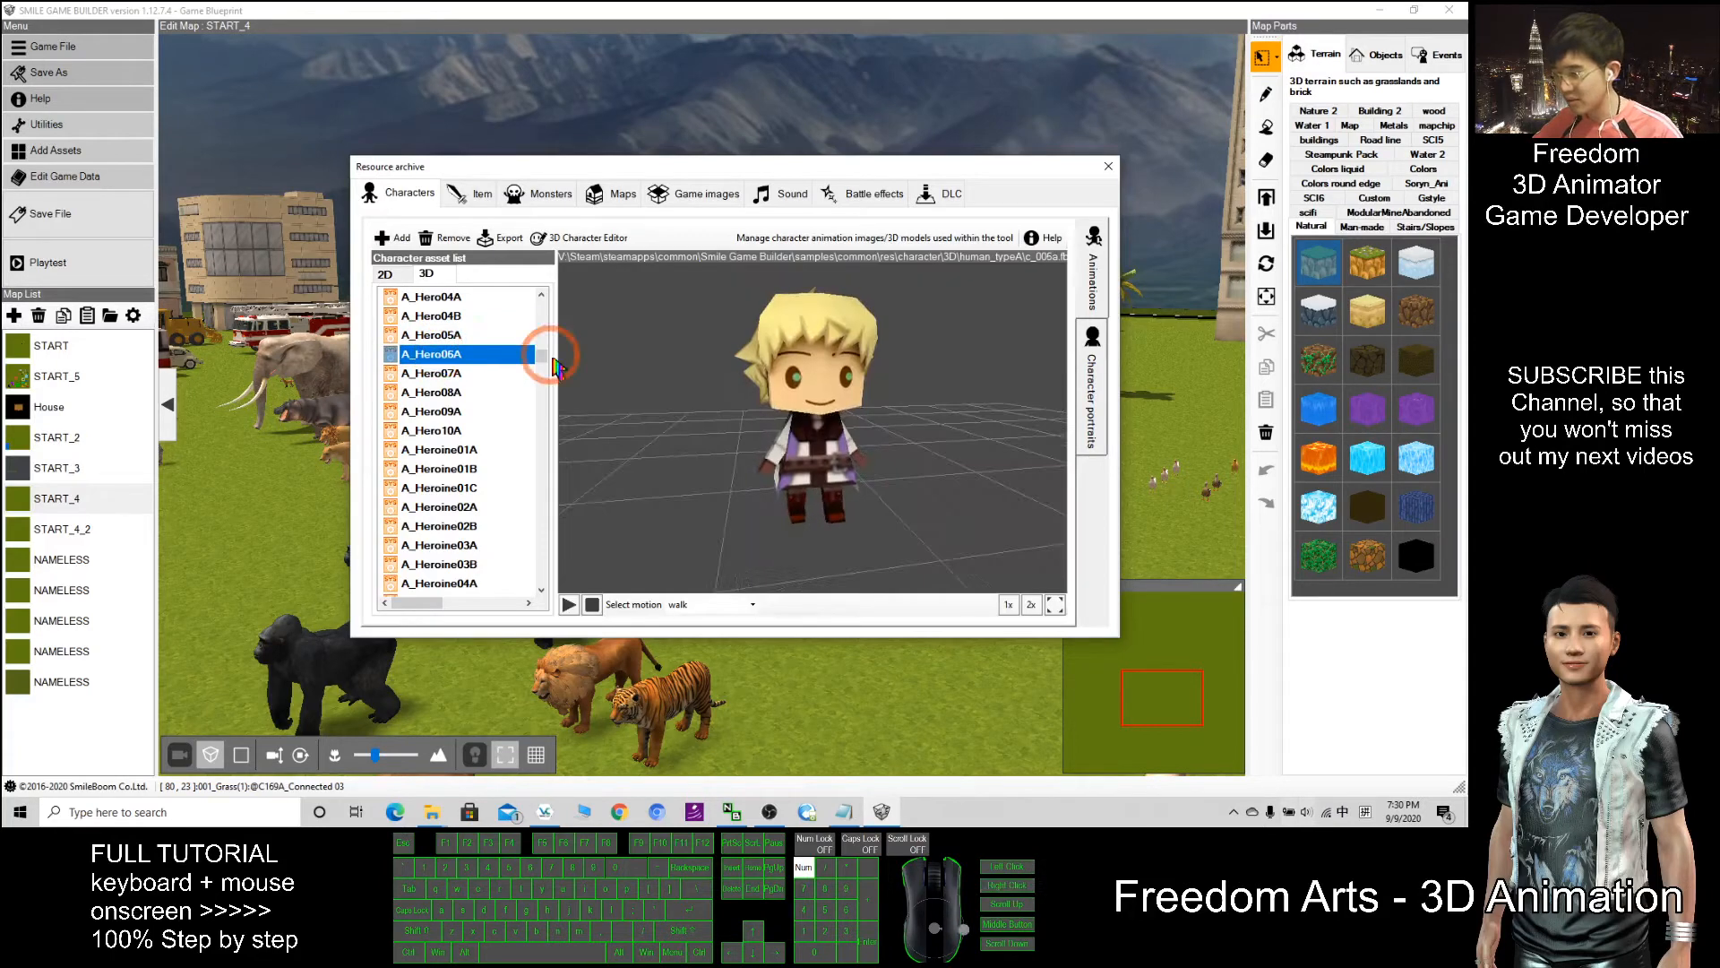
scroll("up", 3)
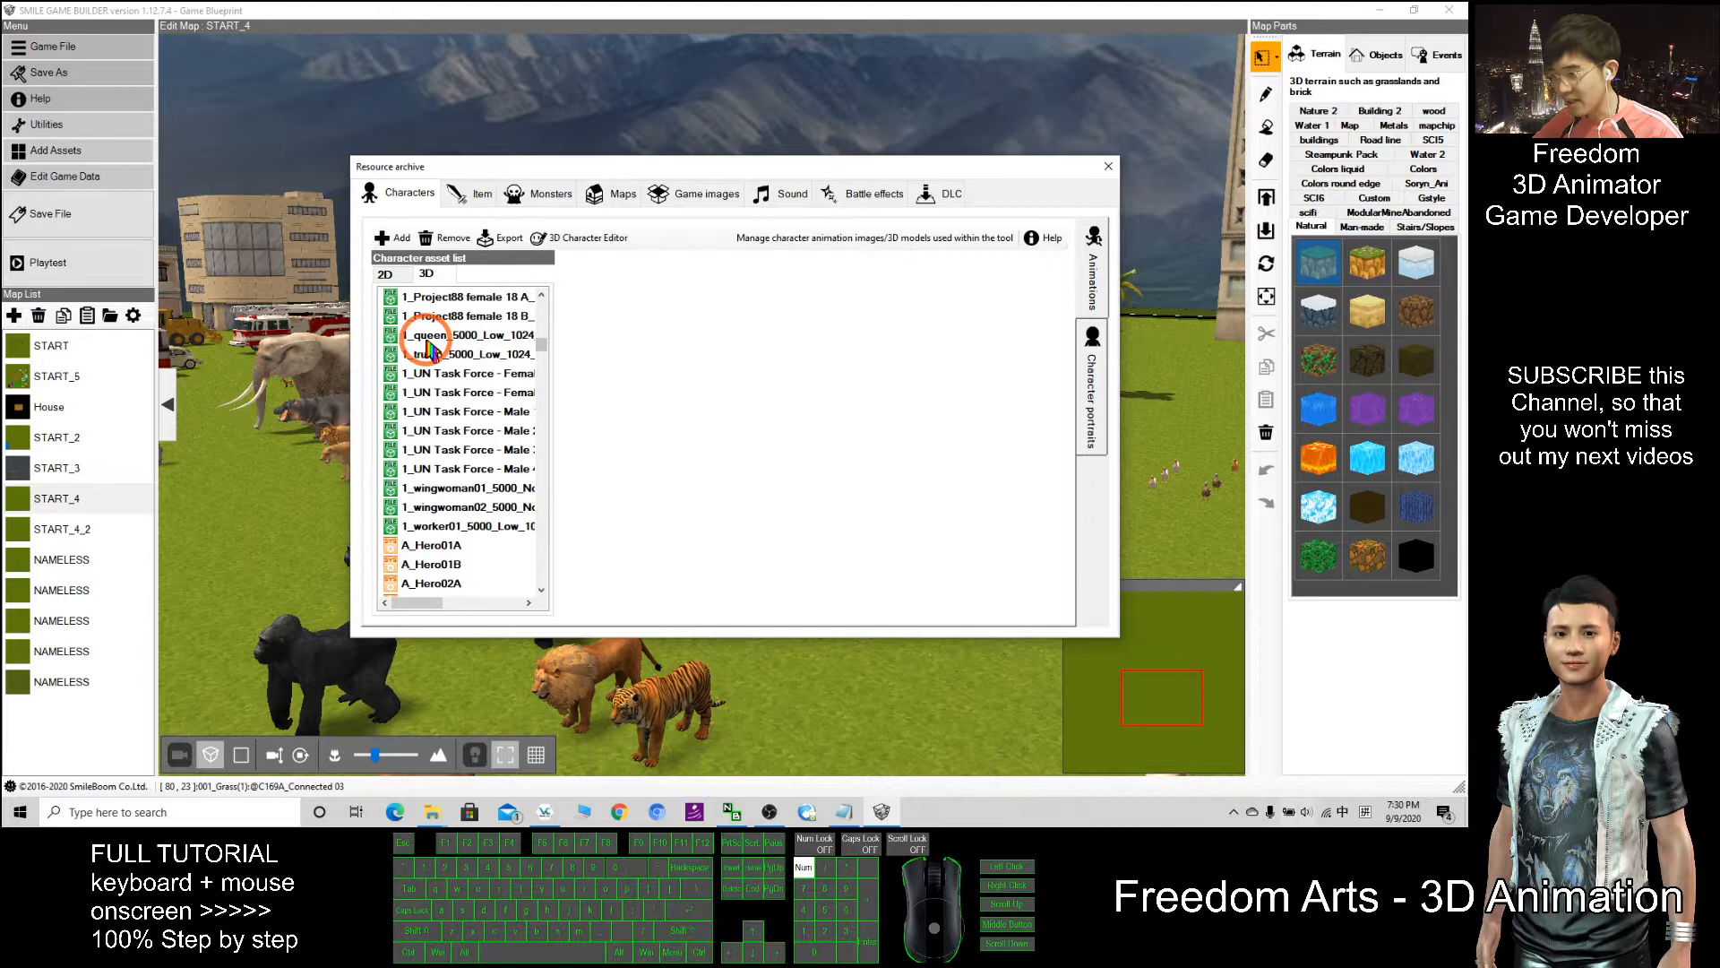
left_click(466, 335)
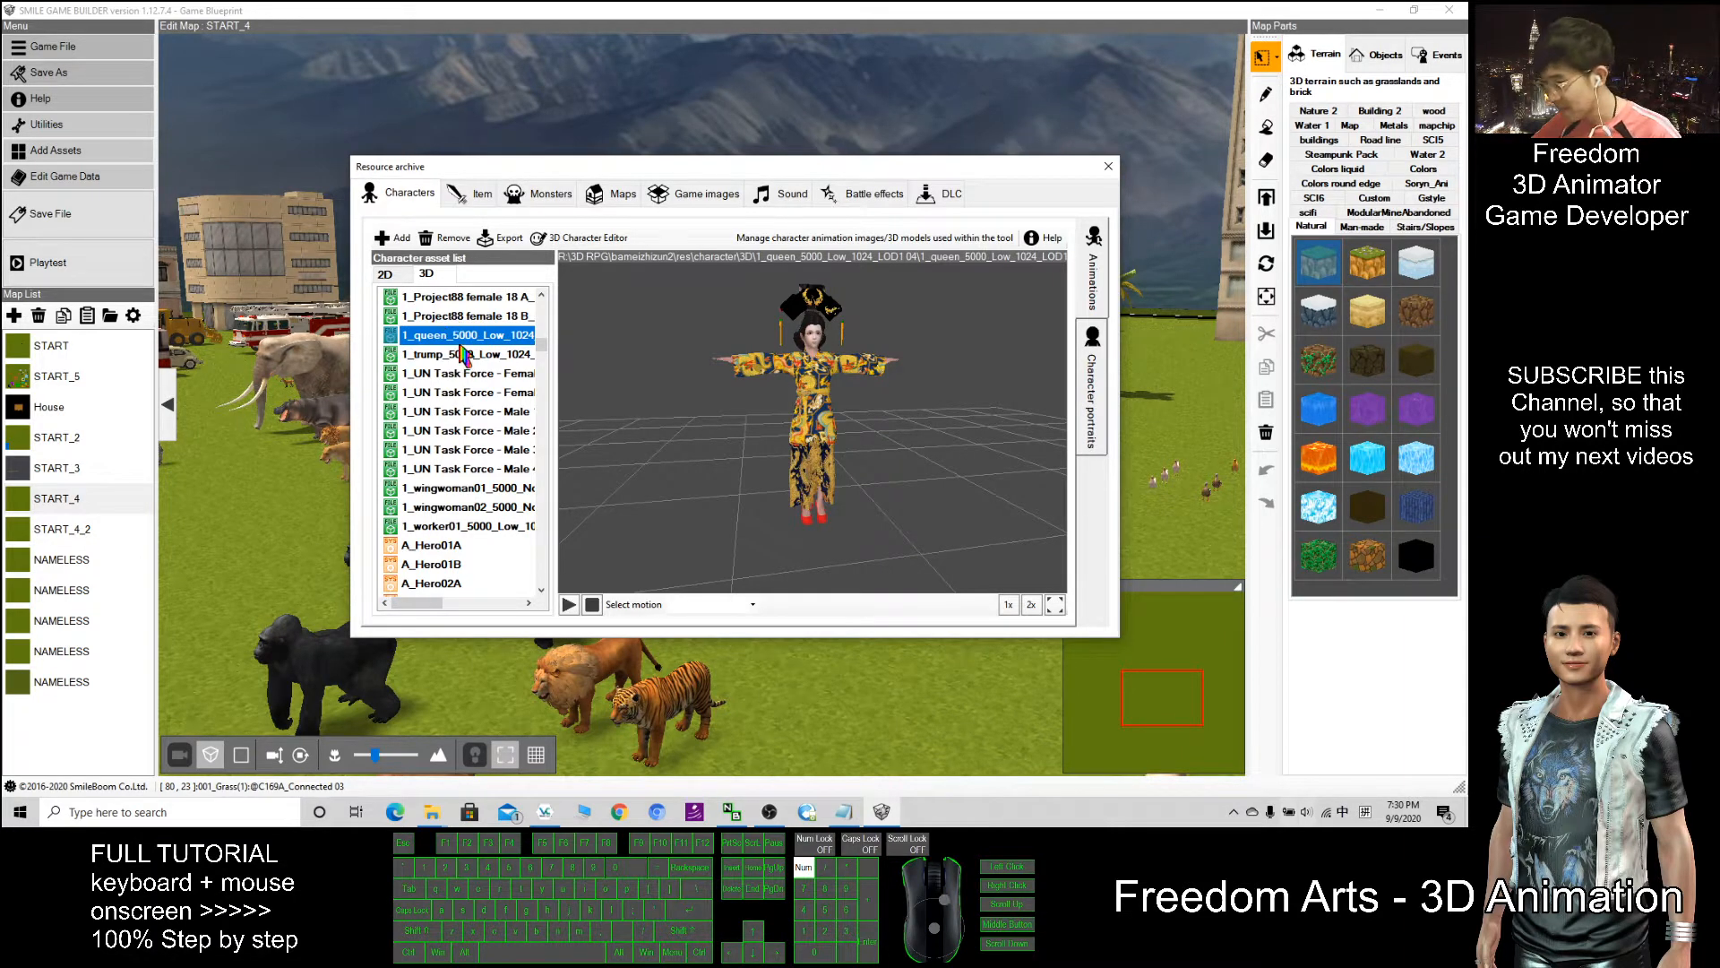
mouse_move(1361, 688)
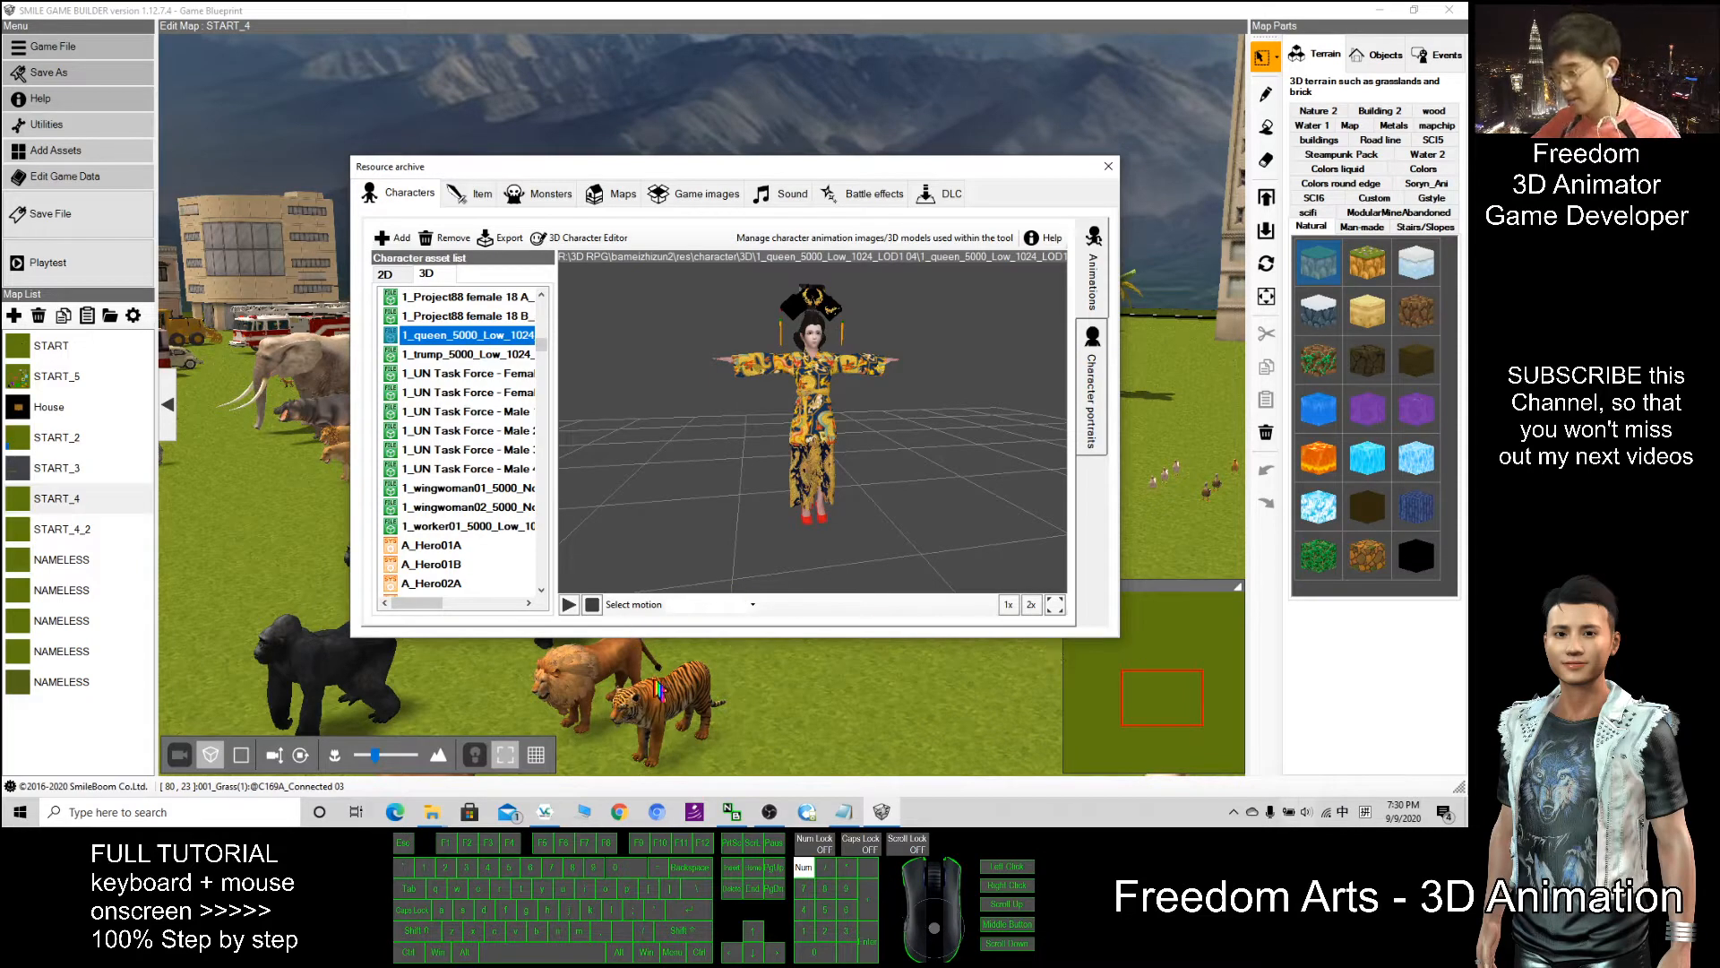
mouse_move(1020, 118)
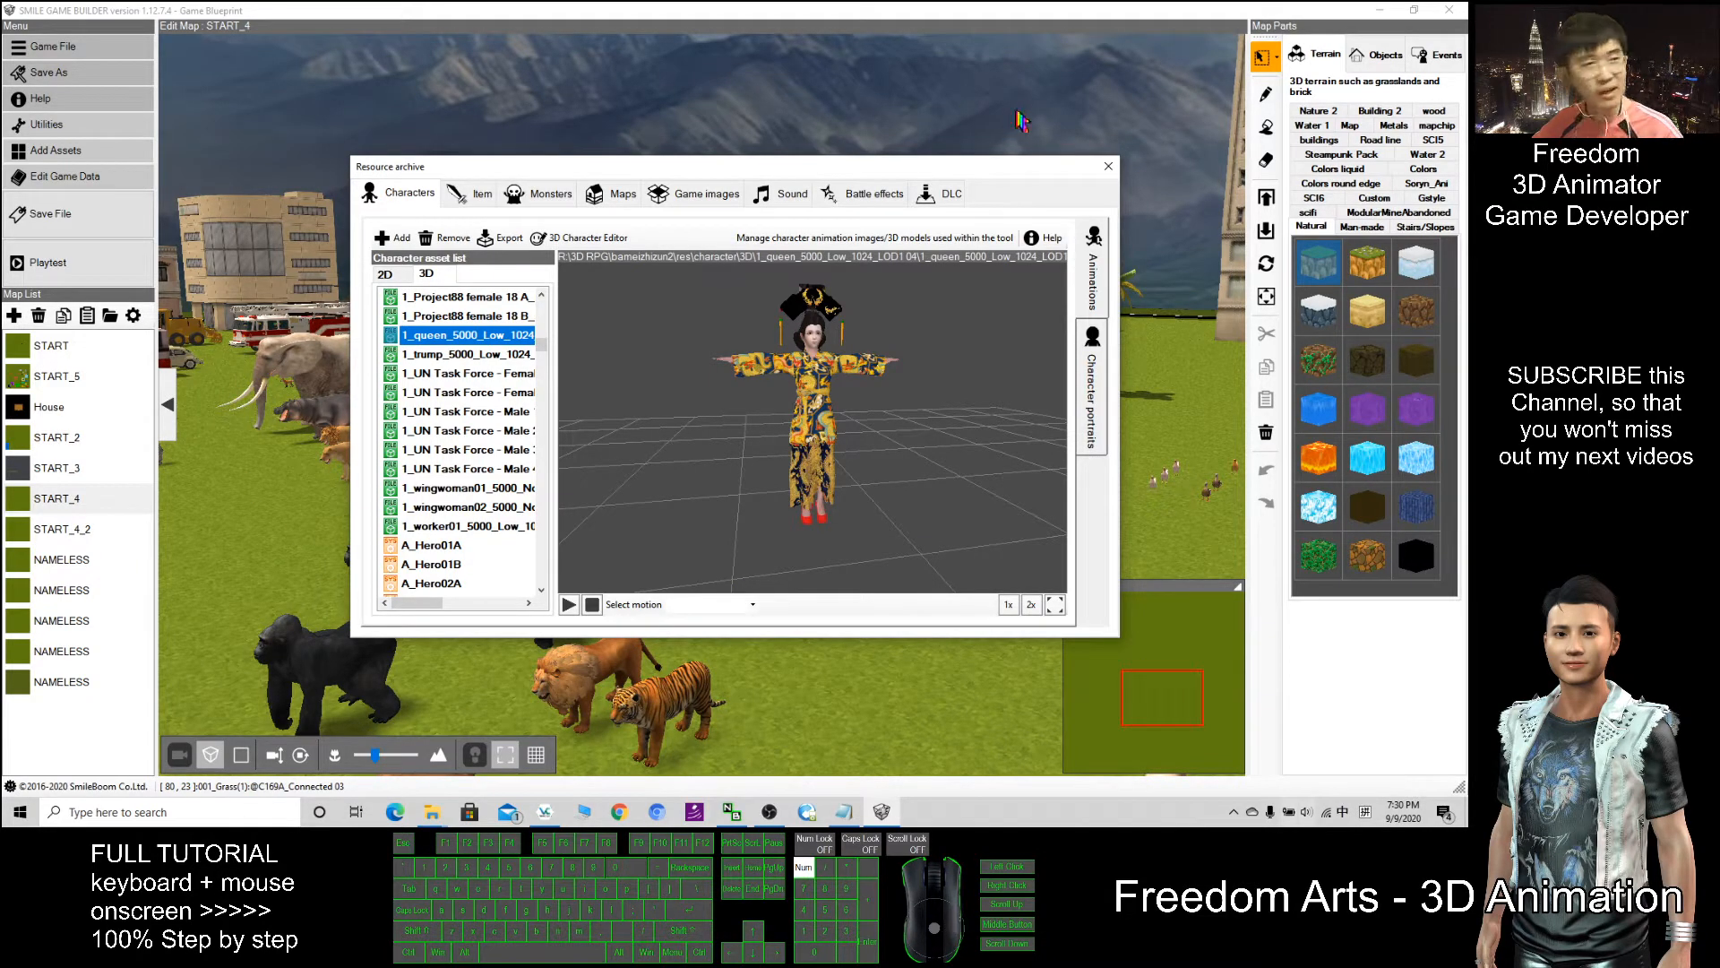
mouse_move(941, 58)
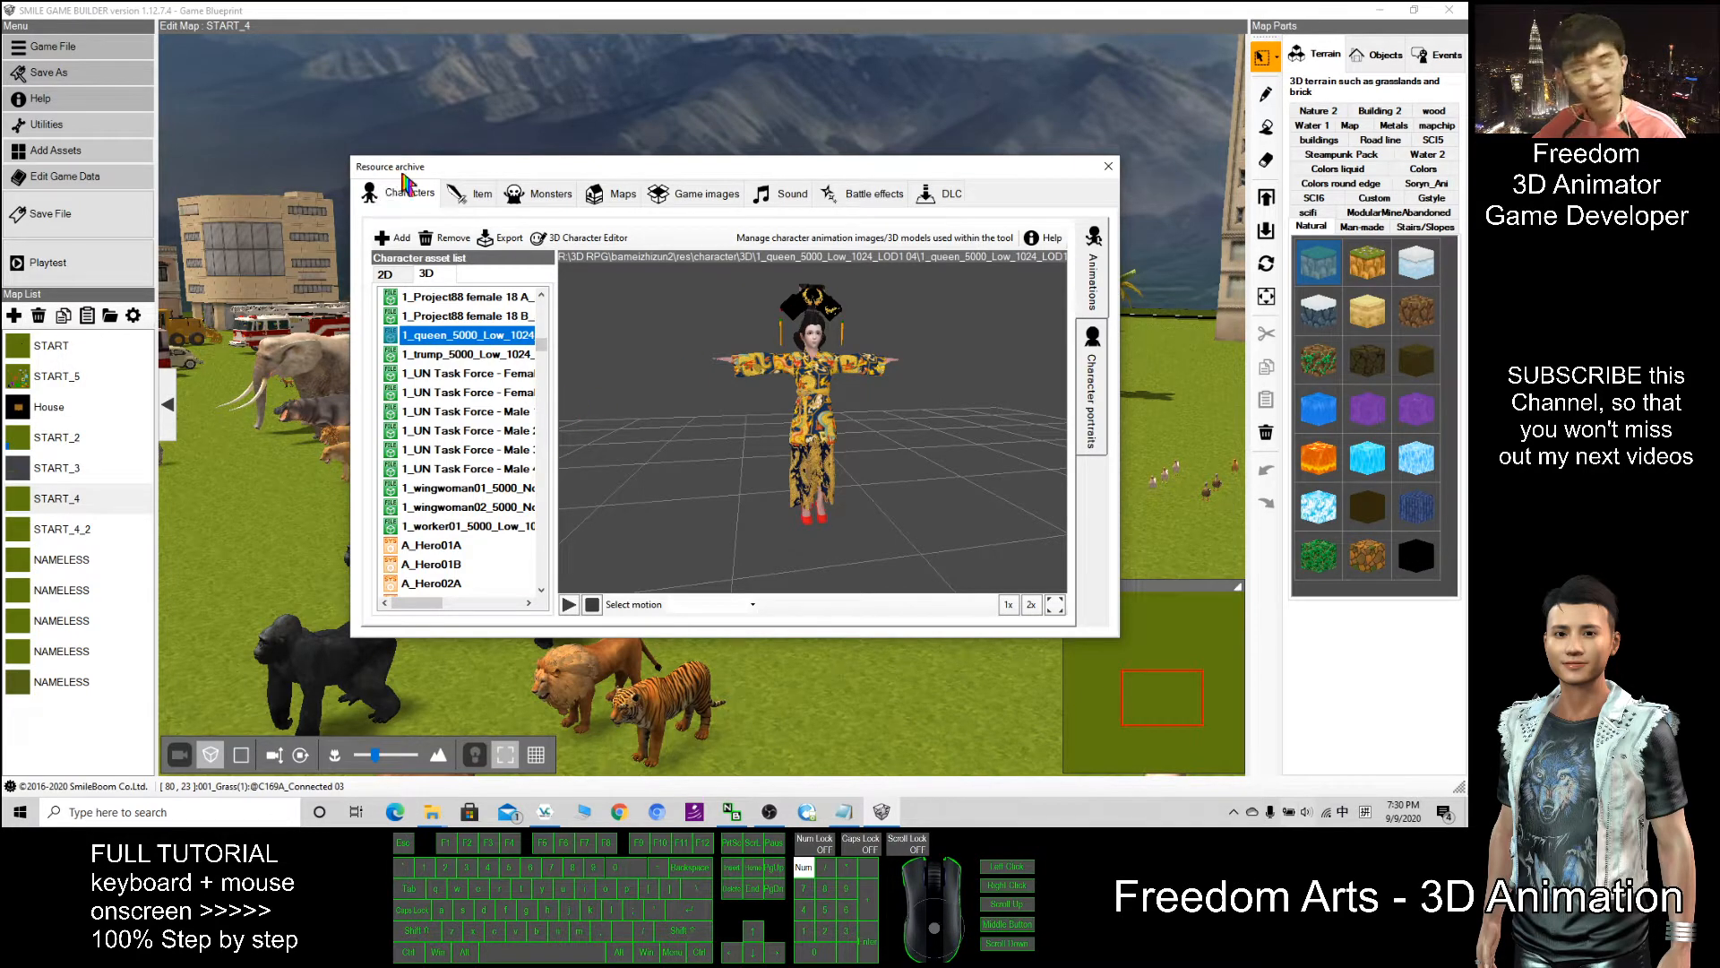
mouse_move(579, 237)
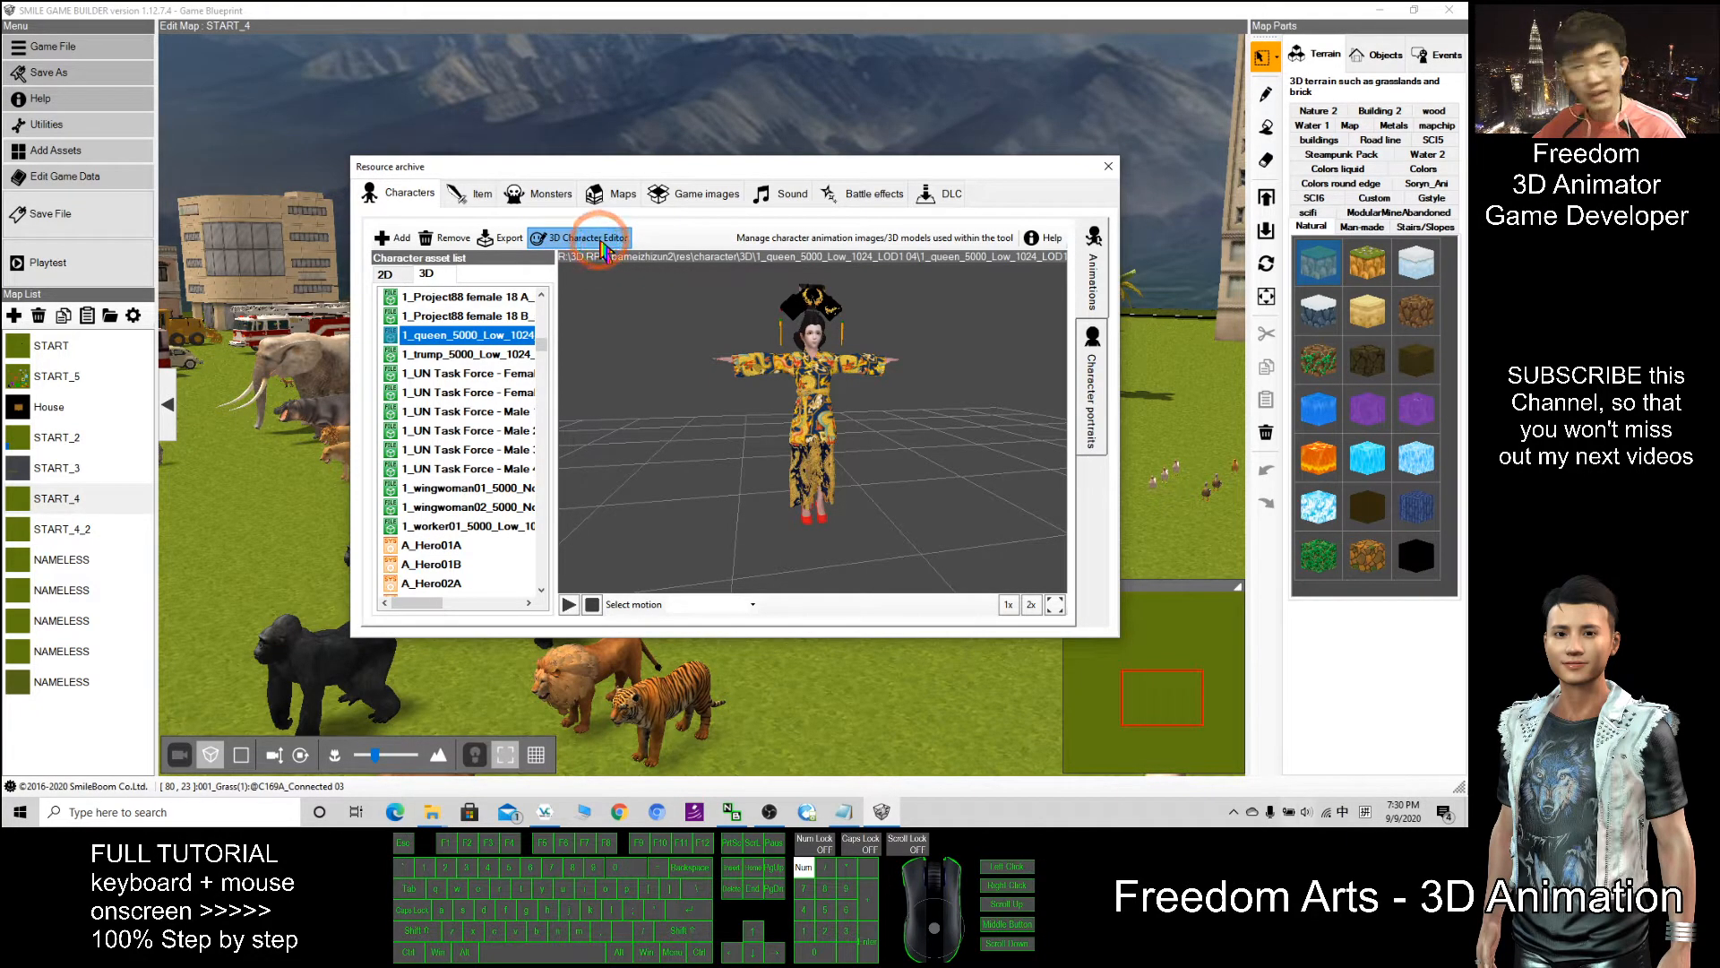
Start a custom 3D character and try the c_002a_head head with its plain and a18 face textures.
left_click(579, 237)
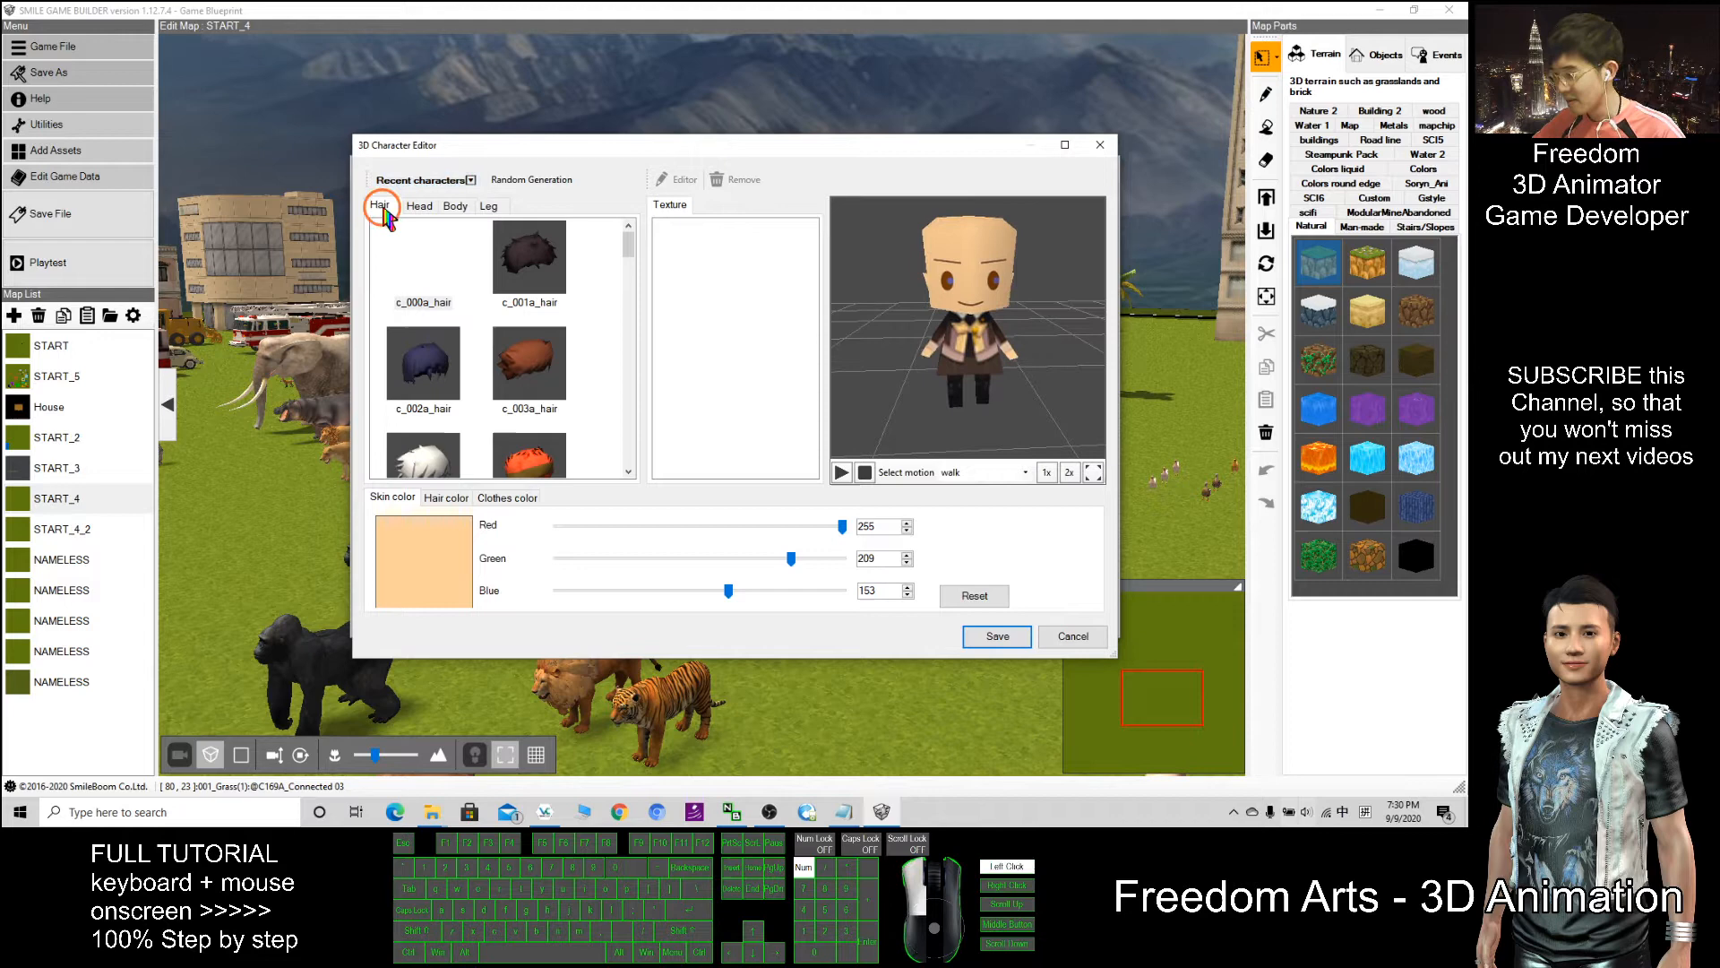
left_click(419, 204)
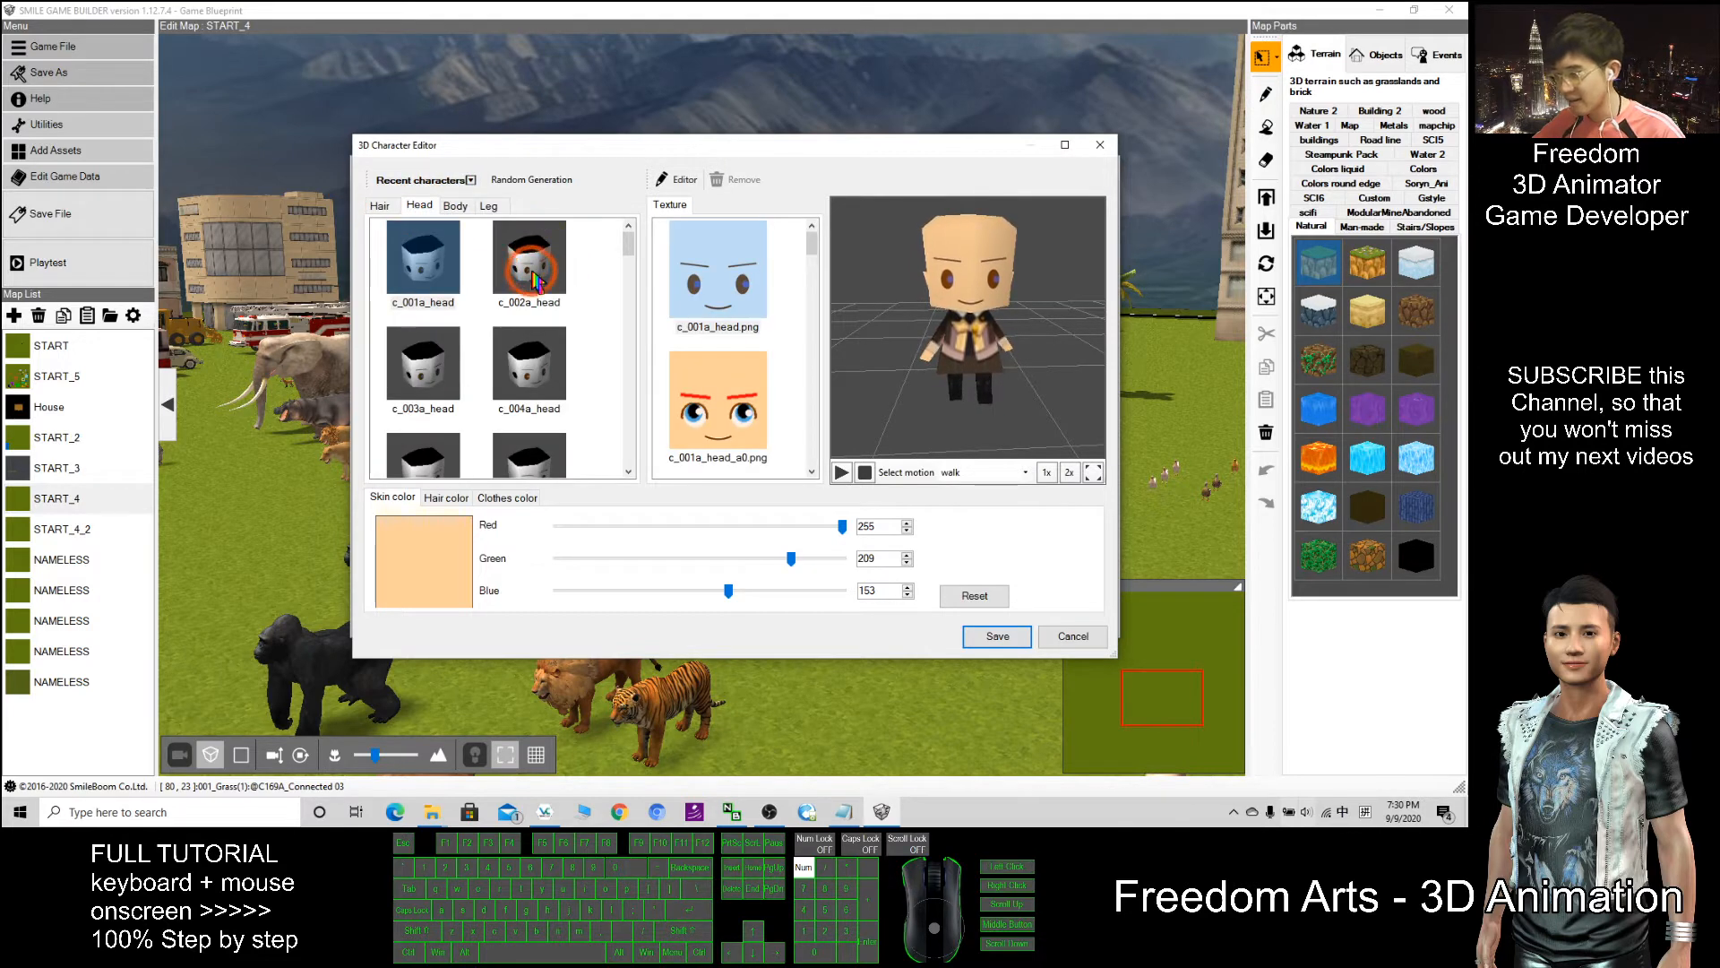
left_click(528, 258)
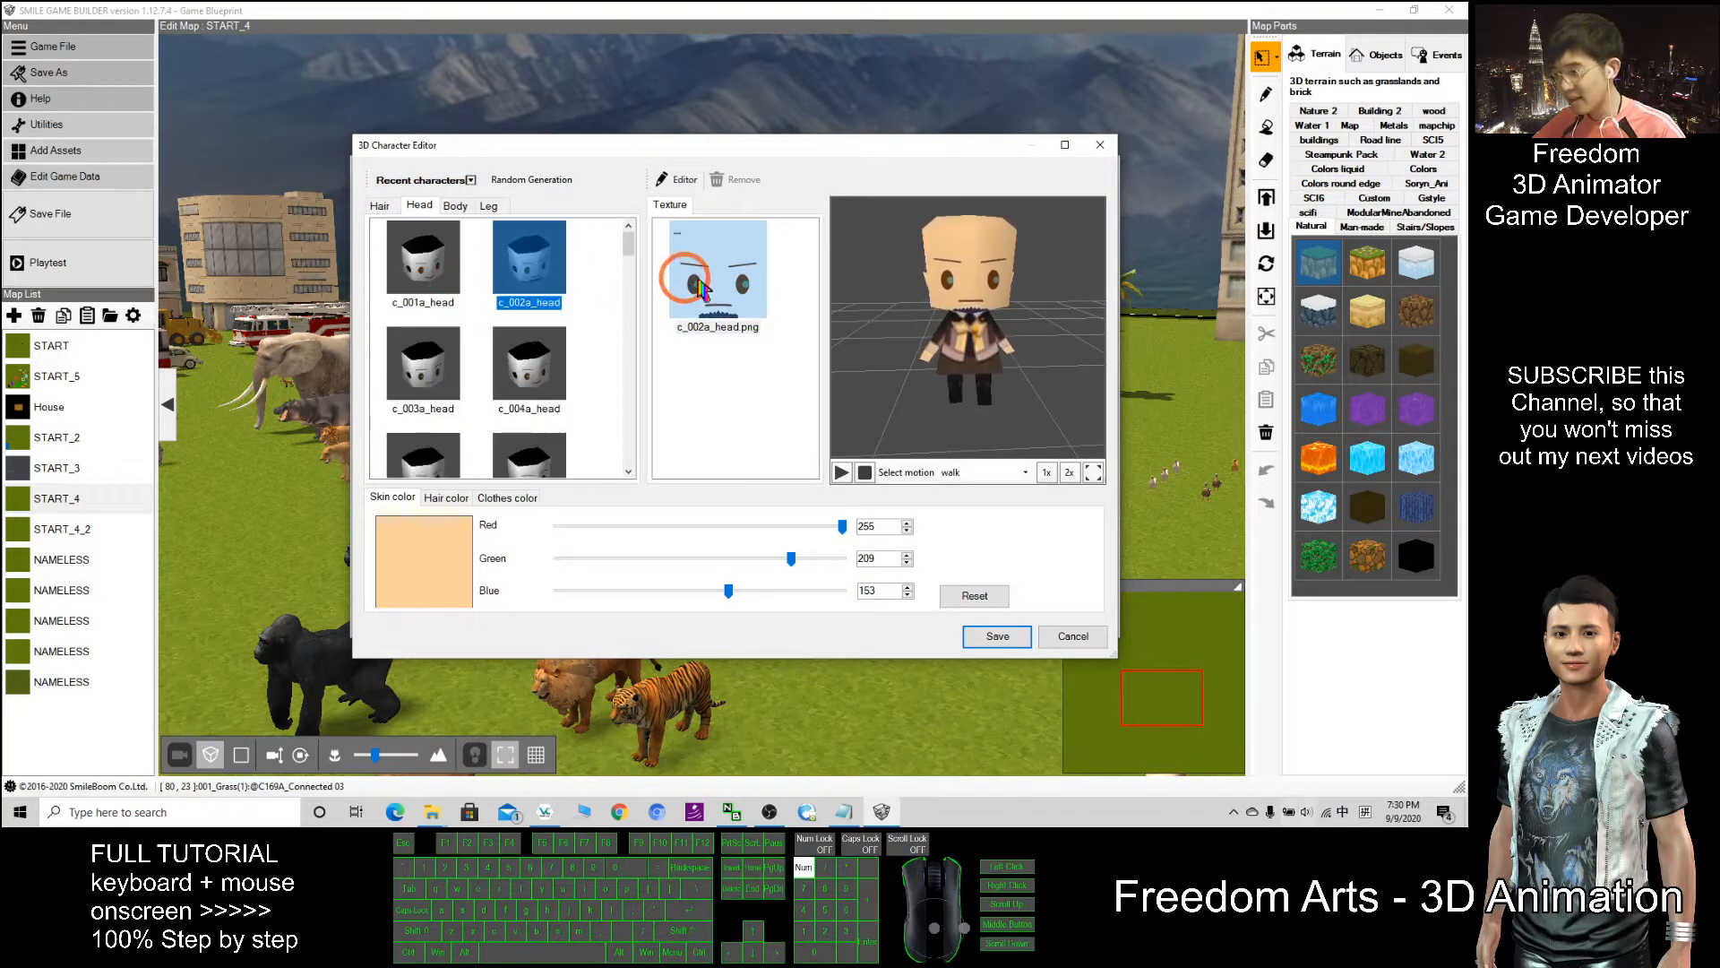
left_click(423, 260)
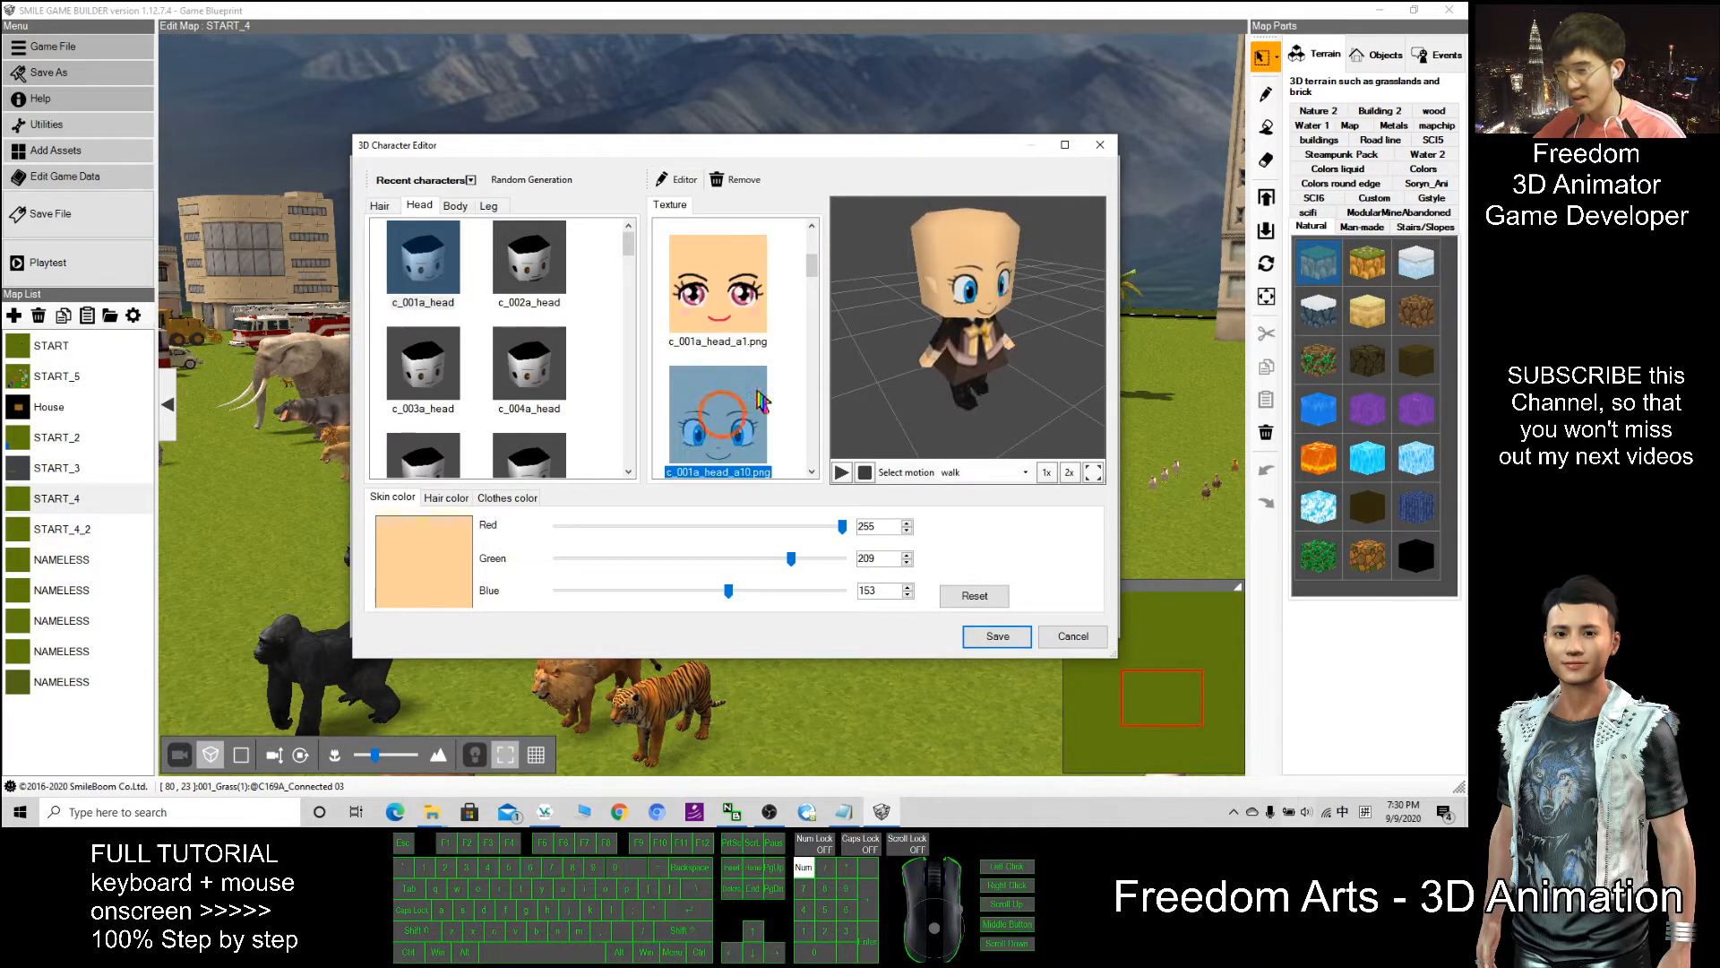
left_click(719, 286)
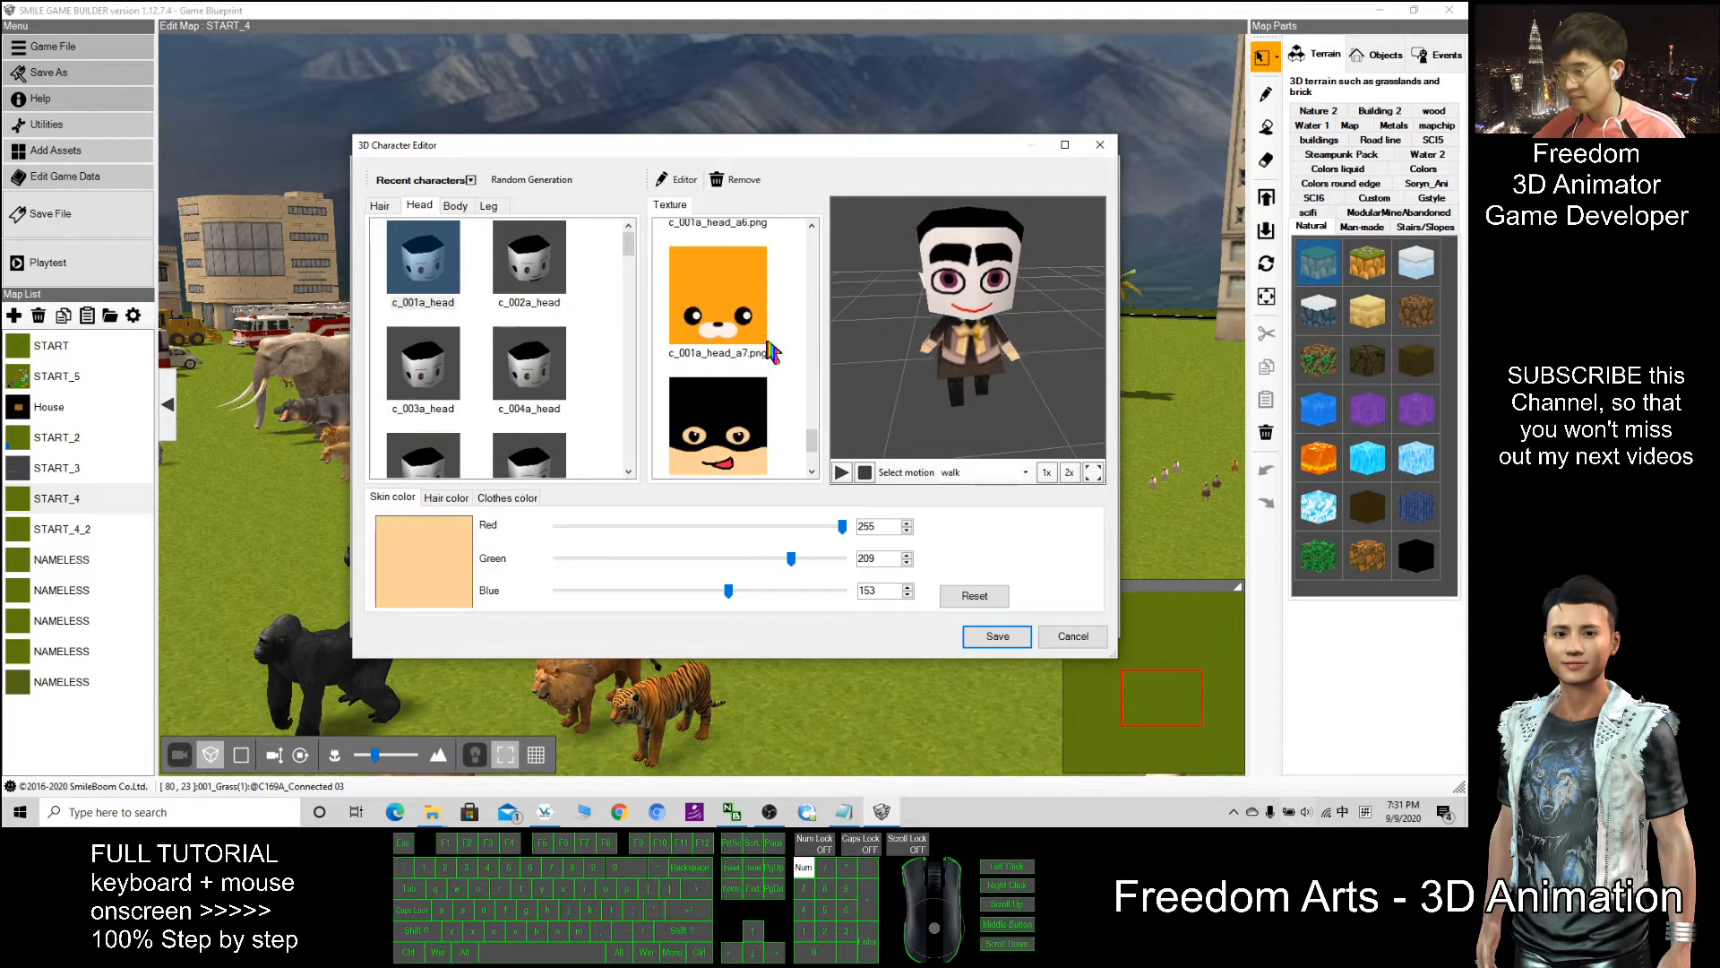
left_click(718, 280)
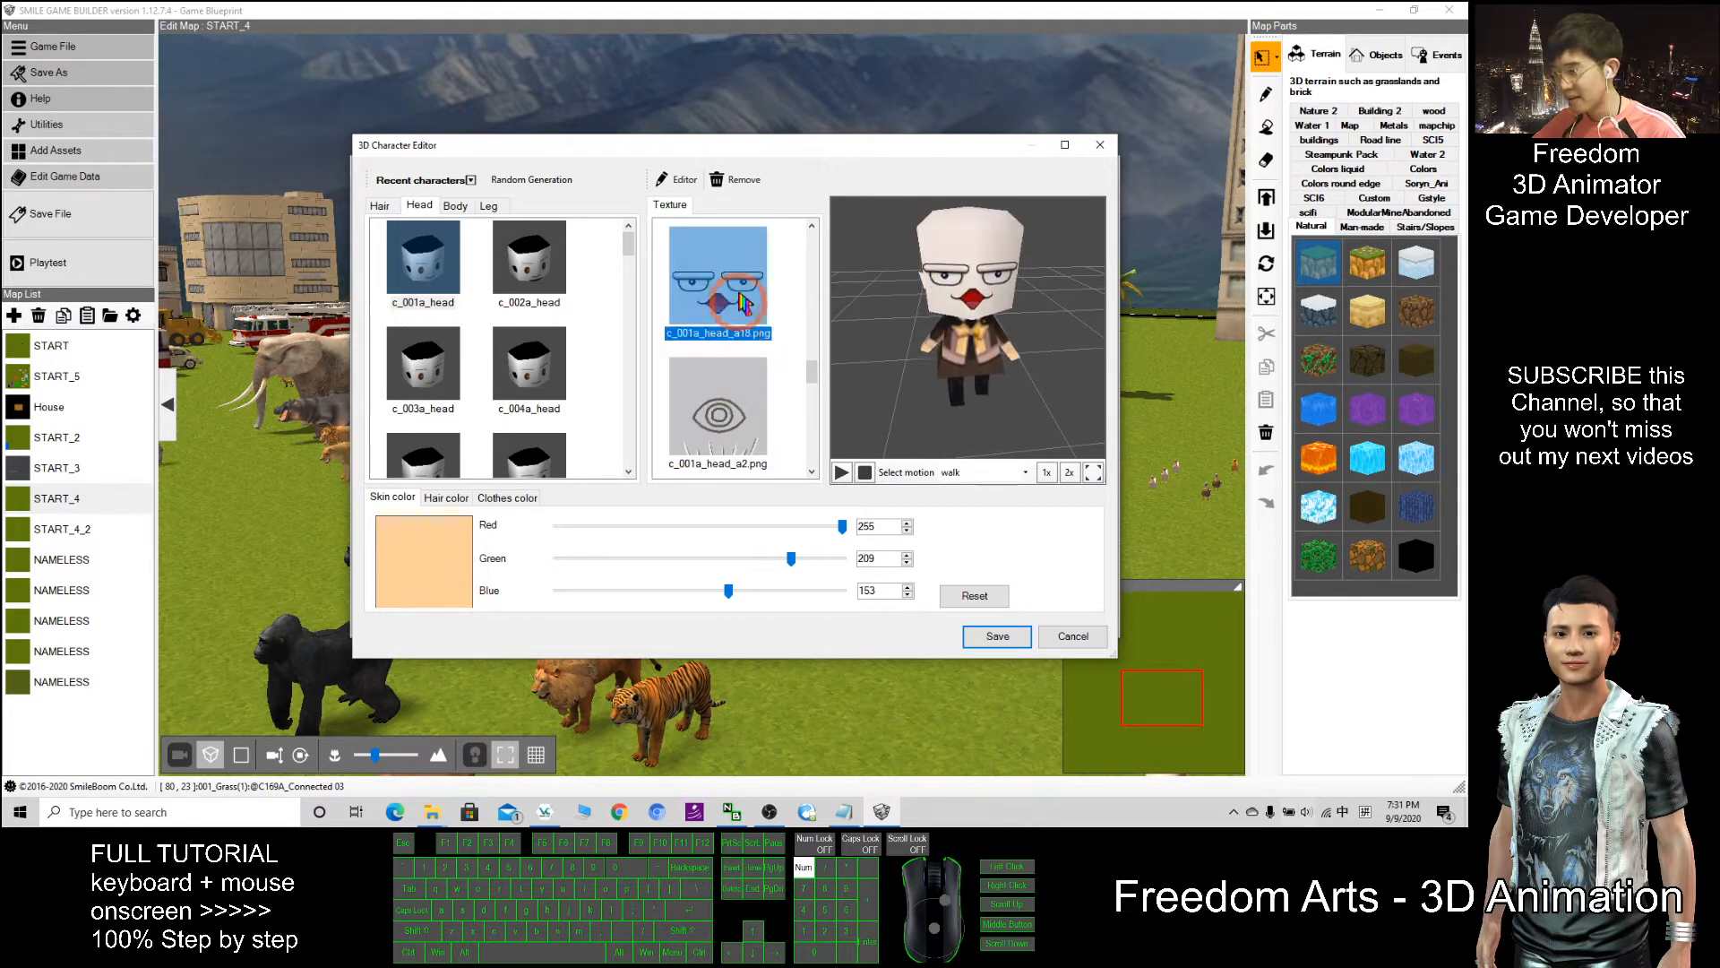
Try the c_010a, c_011a, c_002a and c_003a heads on the chibi character.
scroll("down", 3)
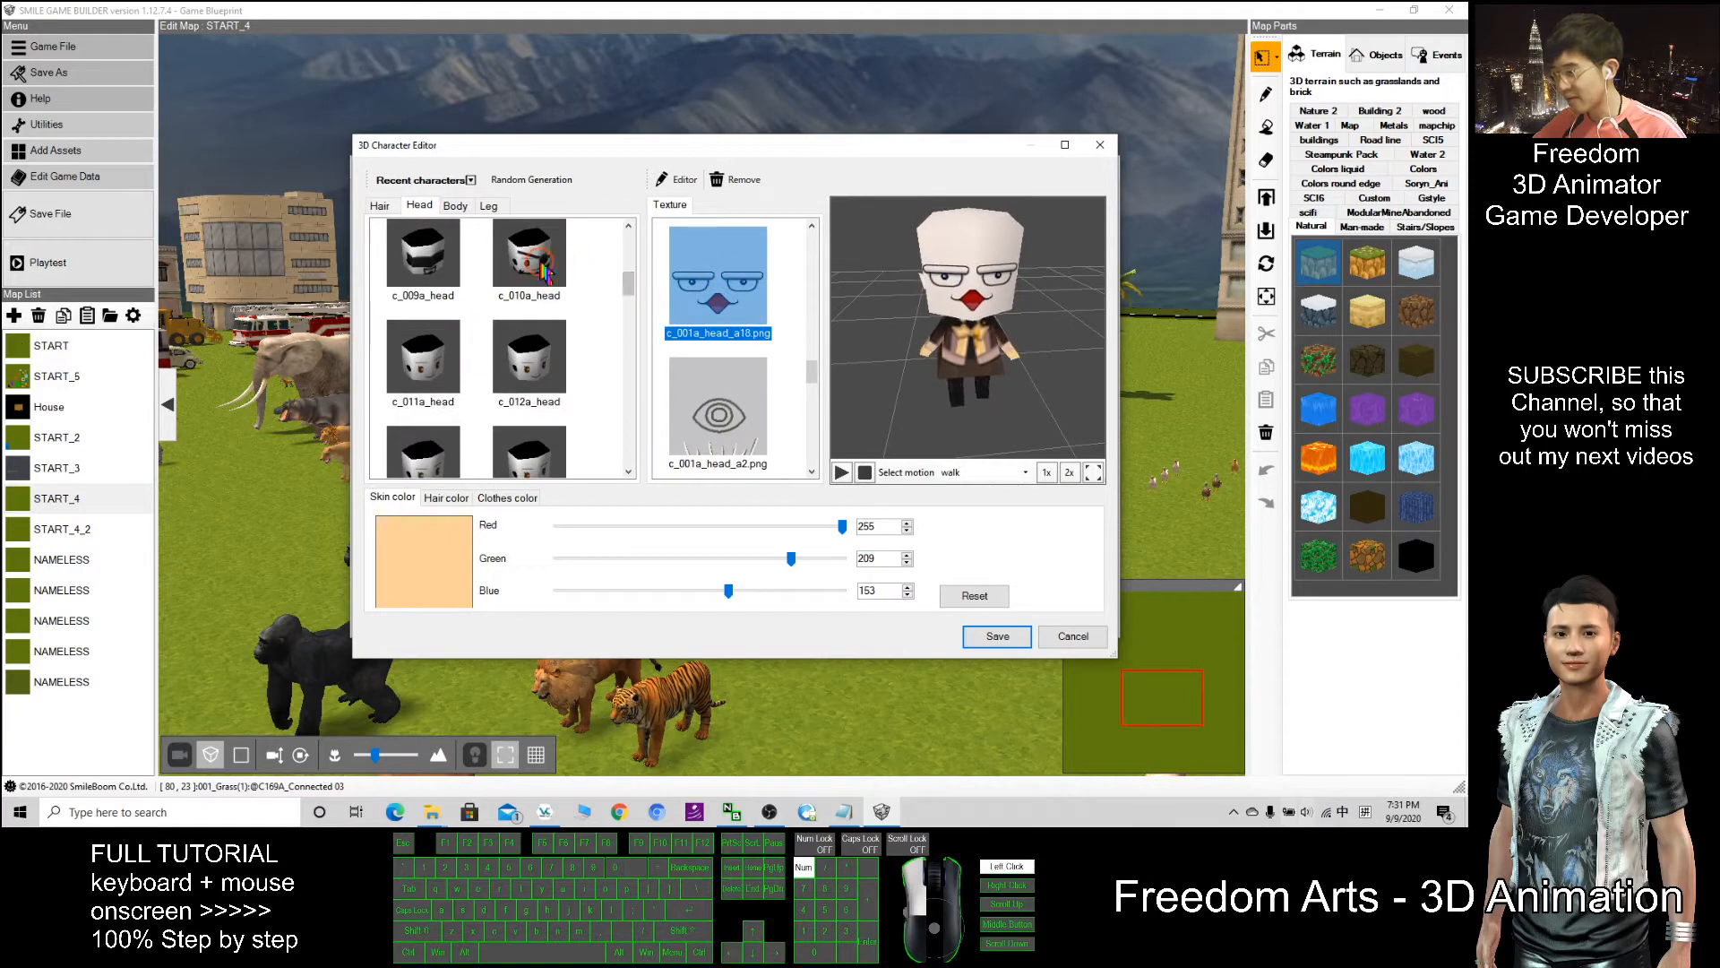
left_click(528, 255)
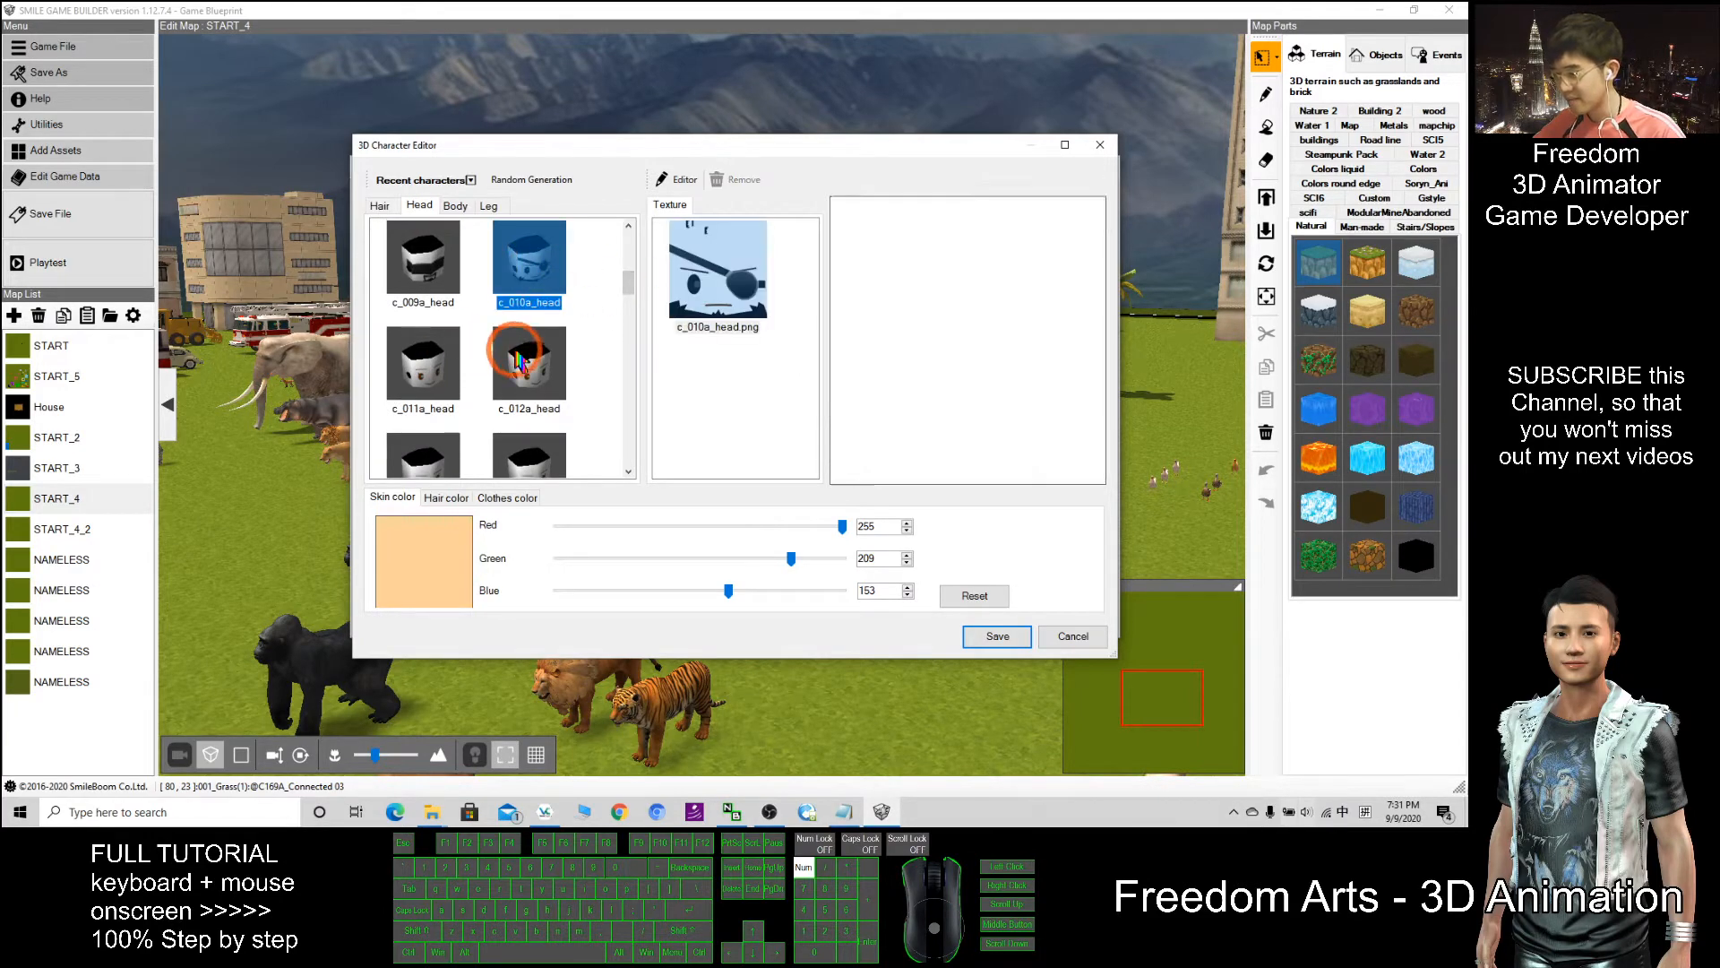
left_click(423, 371)
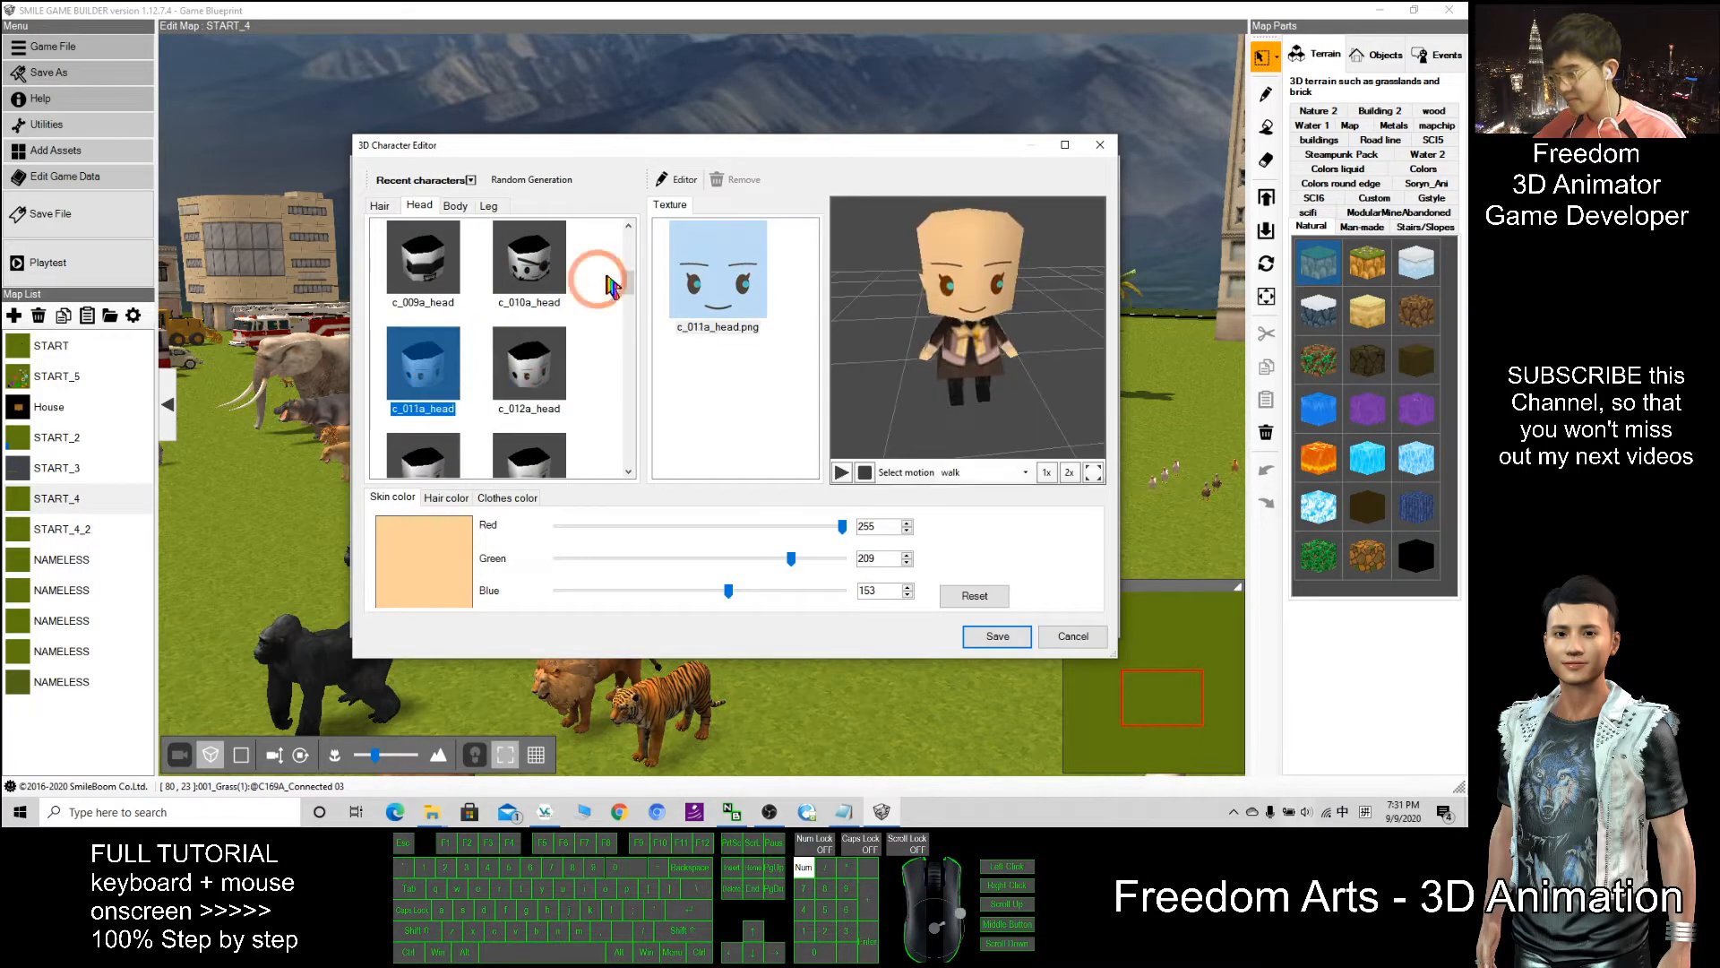
scroll("down", 3)
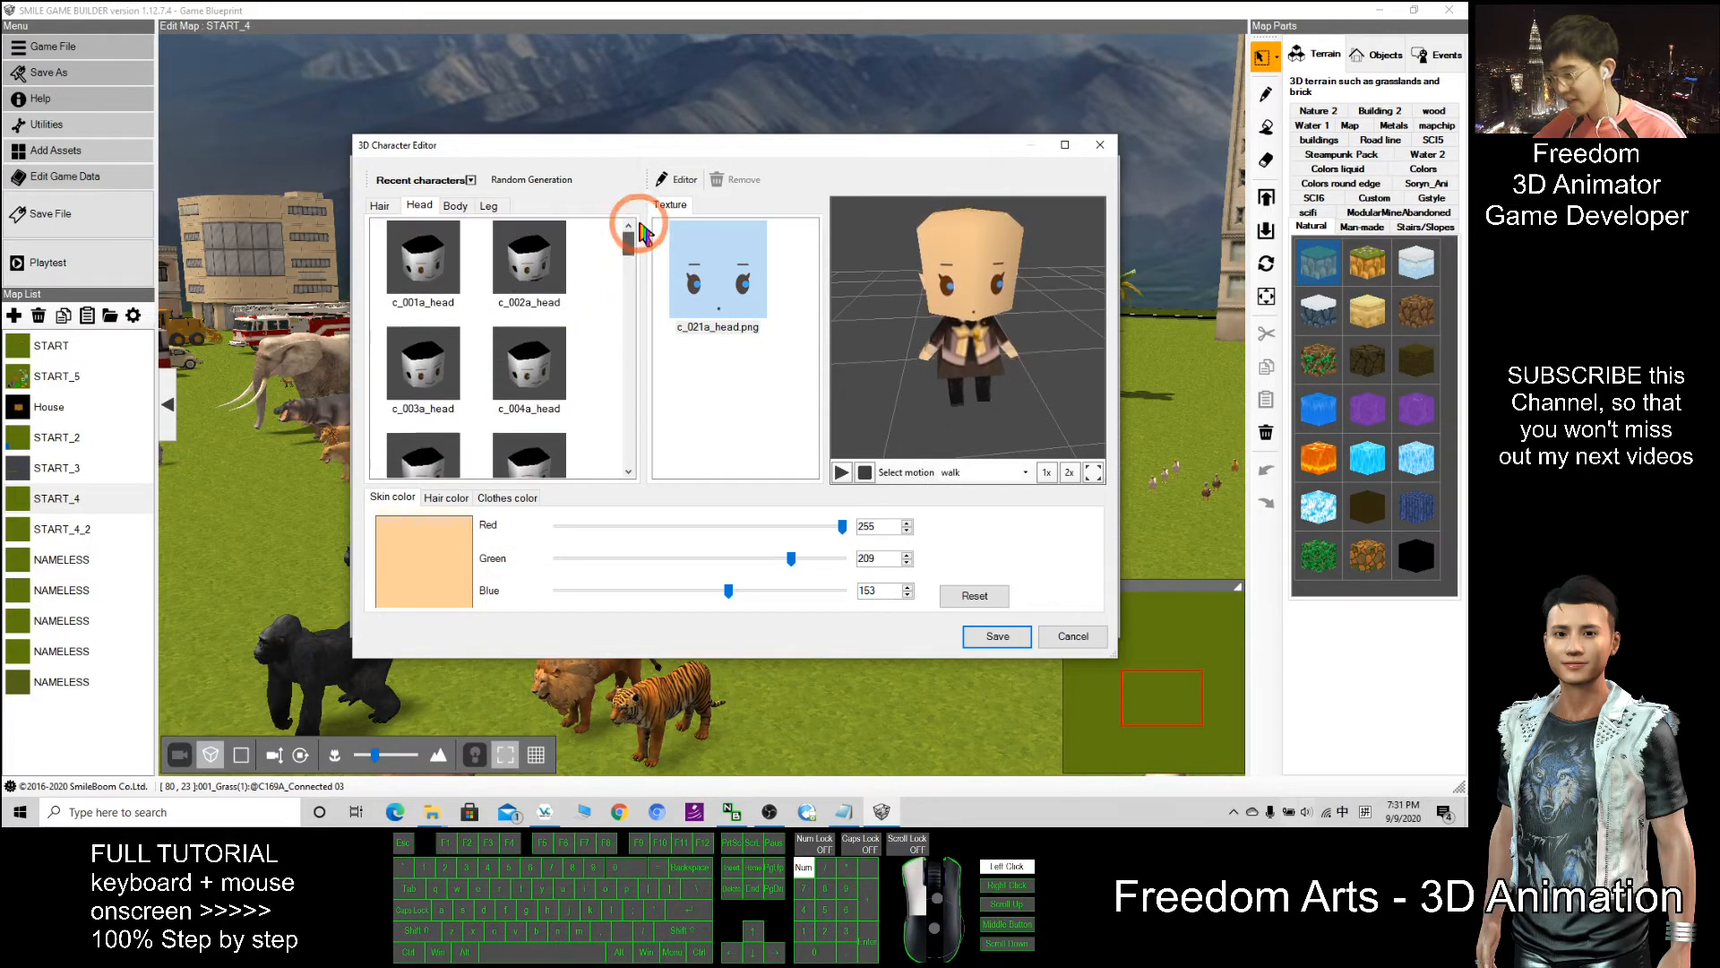
left_click(529, 254)
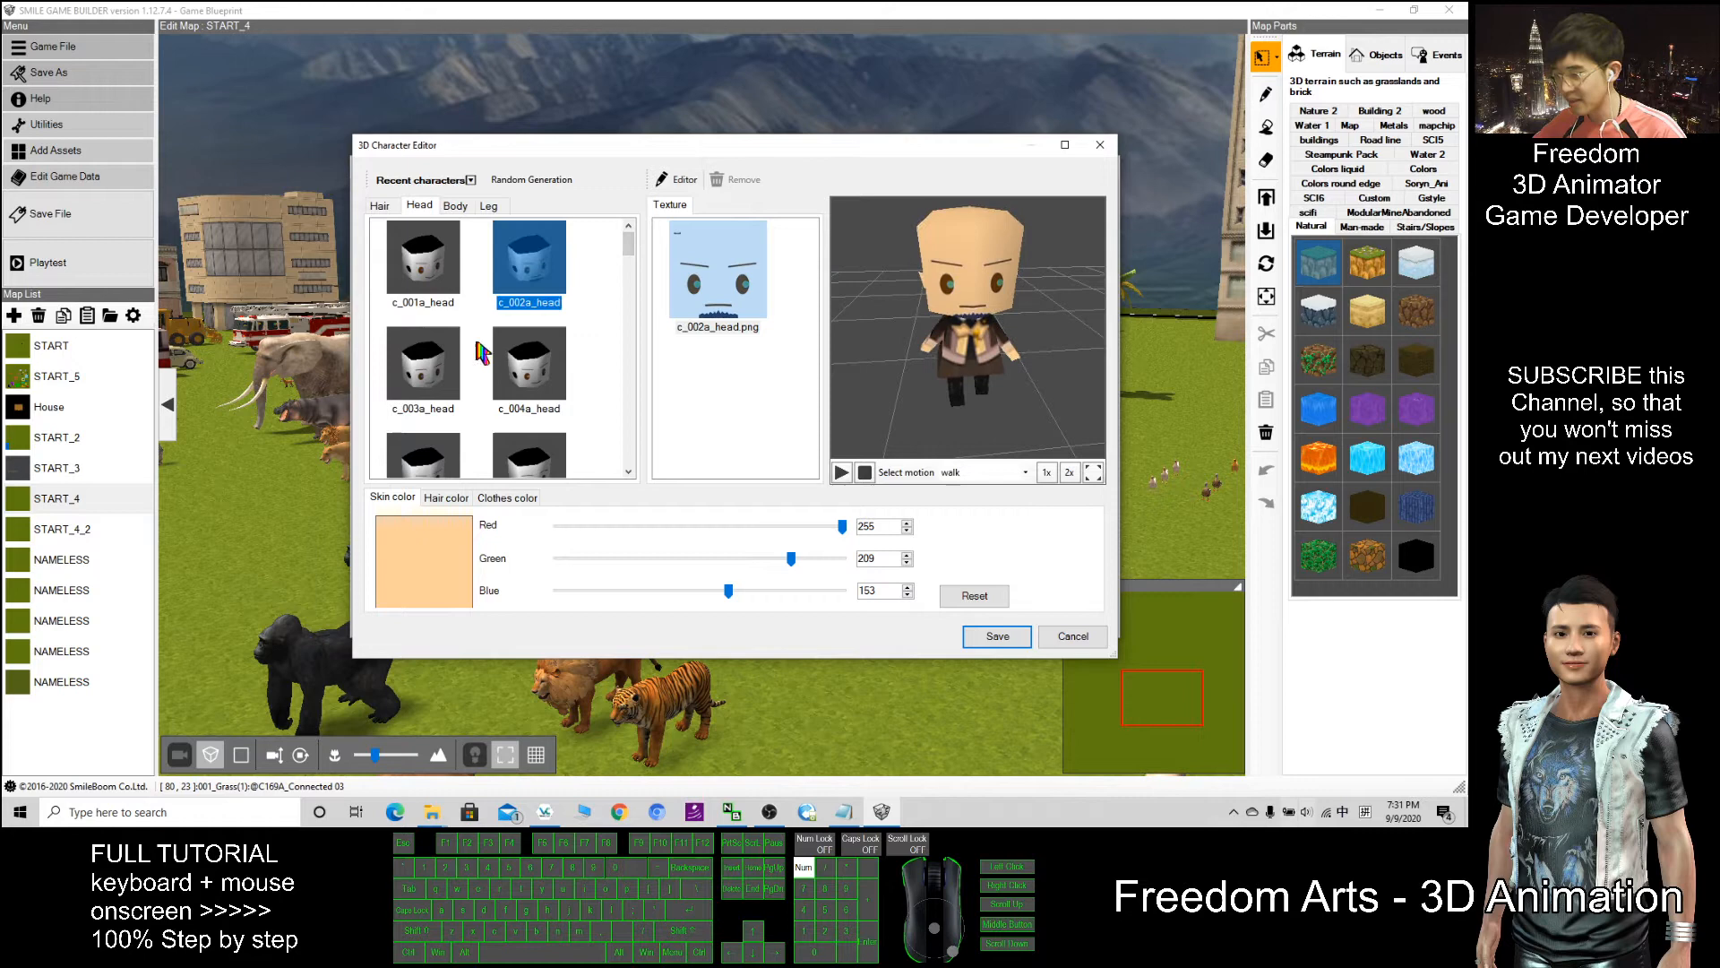
left_click(423, 367)
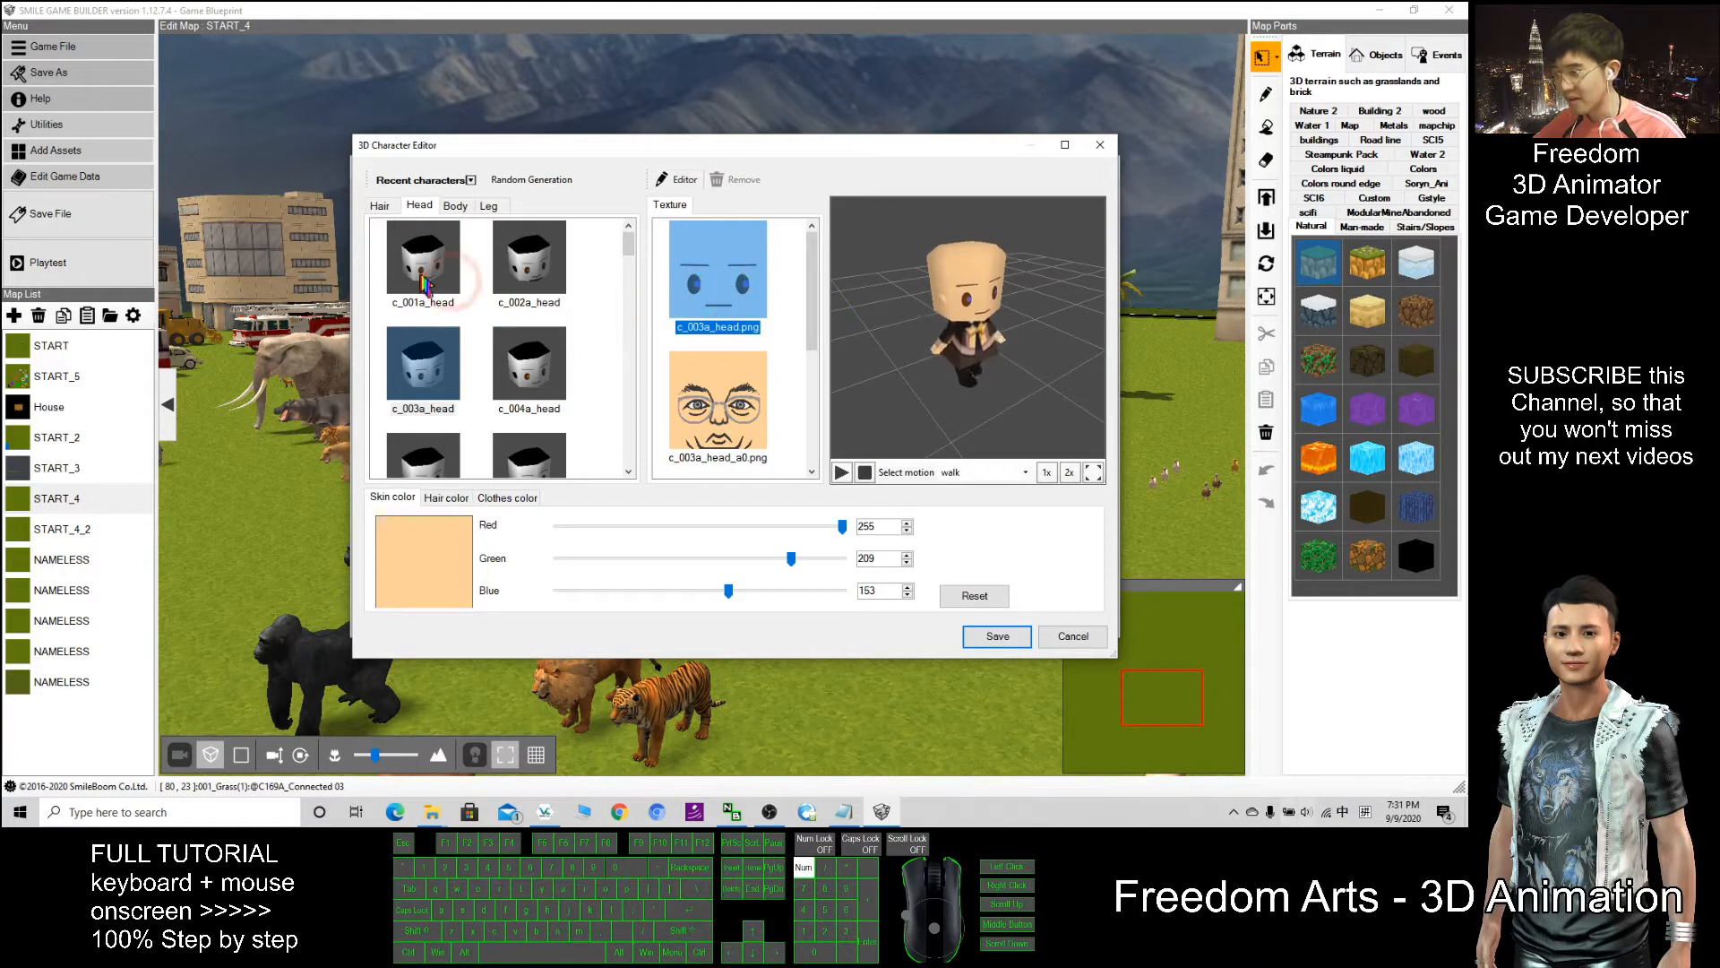
Settle on c_001a_head with the big-eyed c_001a_head_a1 face texture.
left_click(423, 265)
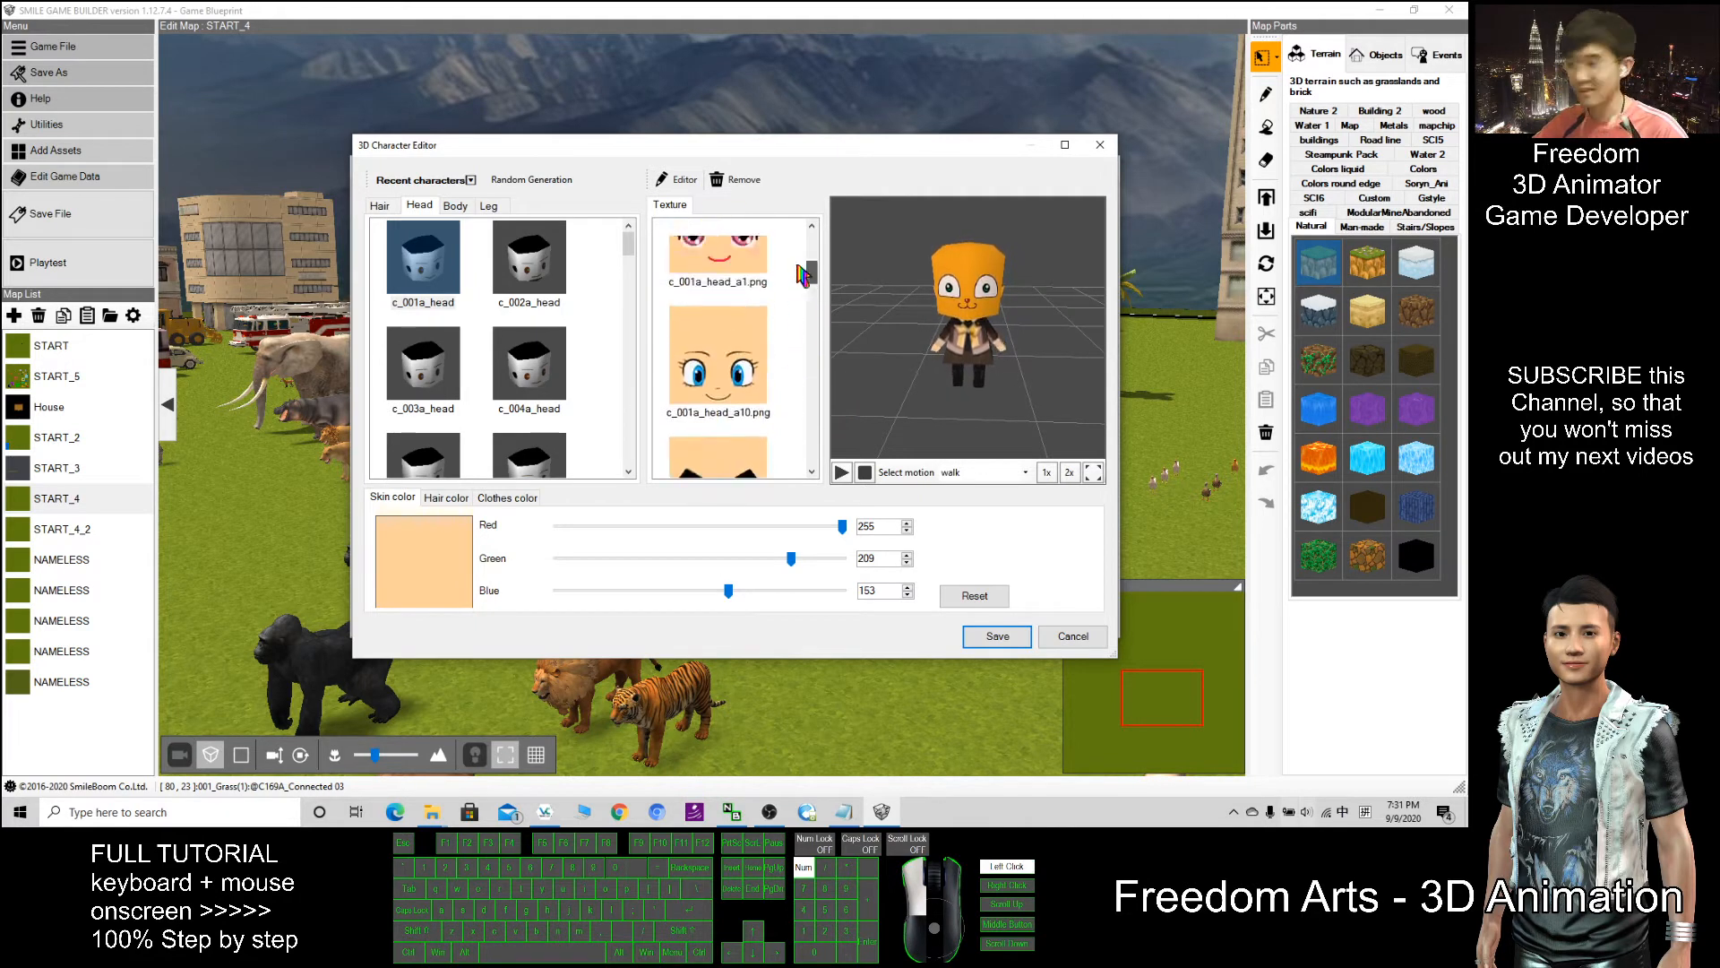
left_click(717, 274)
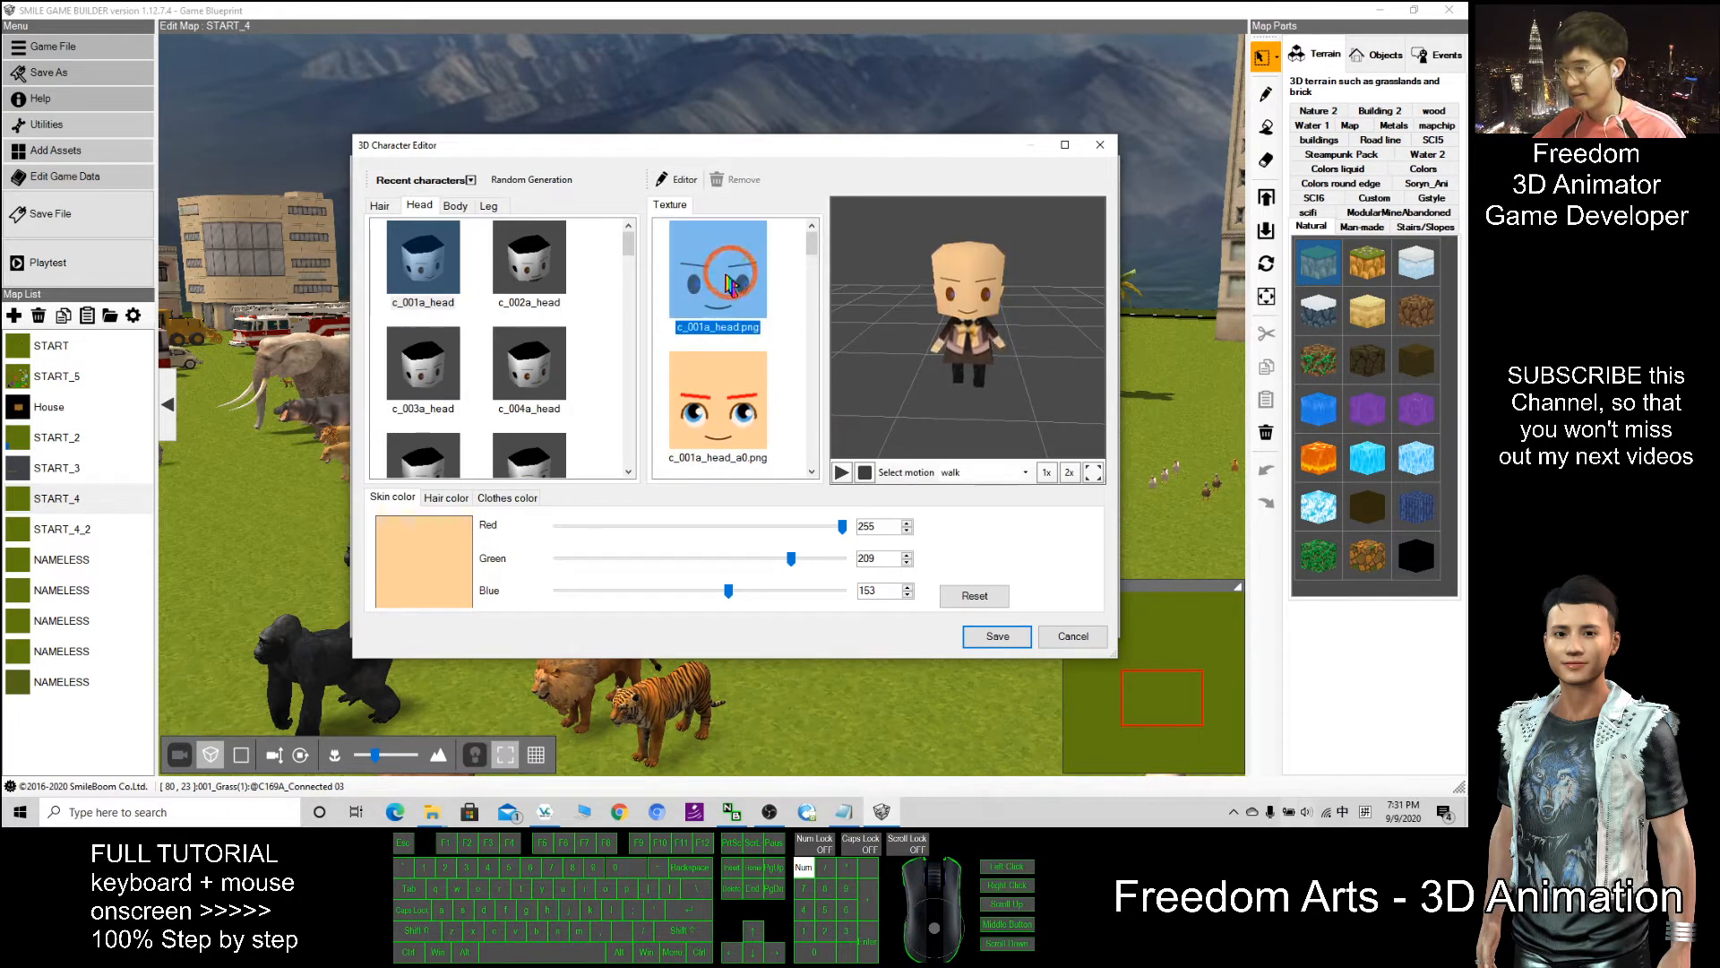
left_click(717, 274)
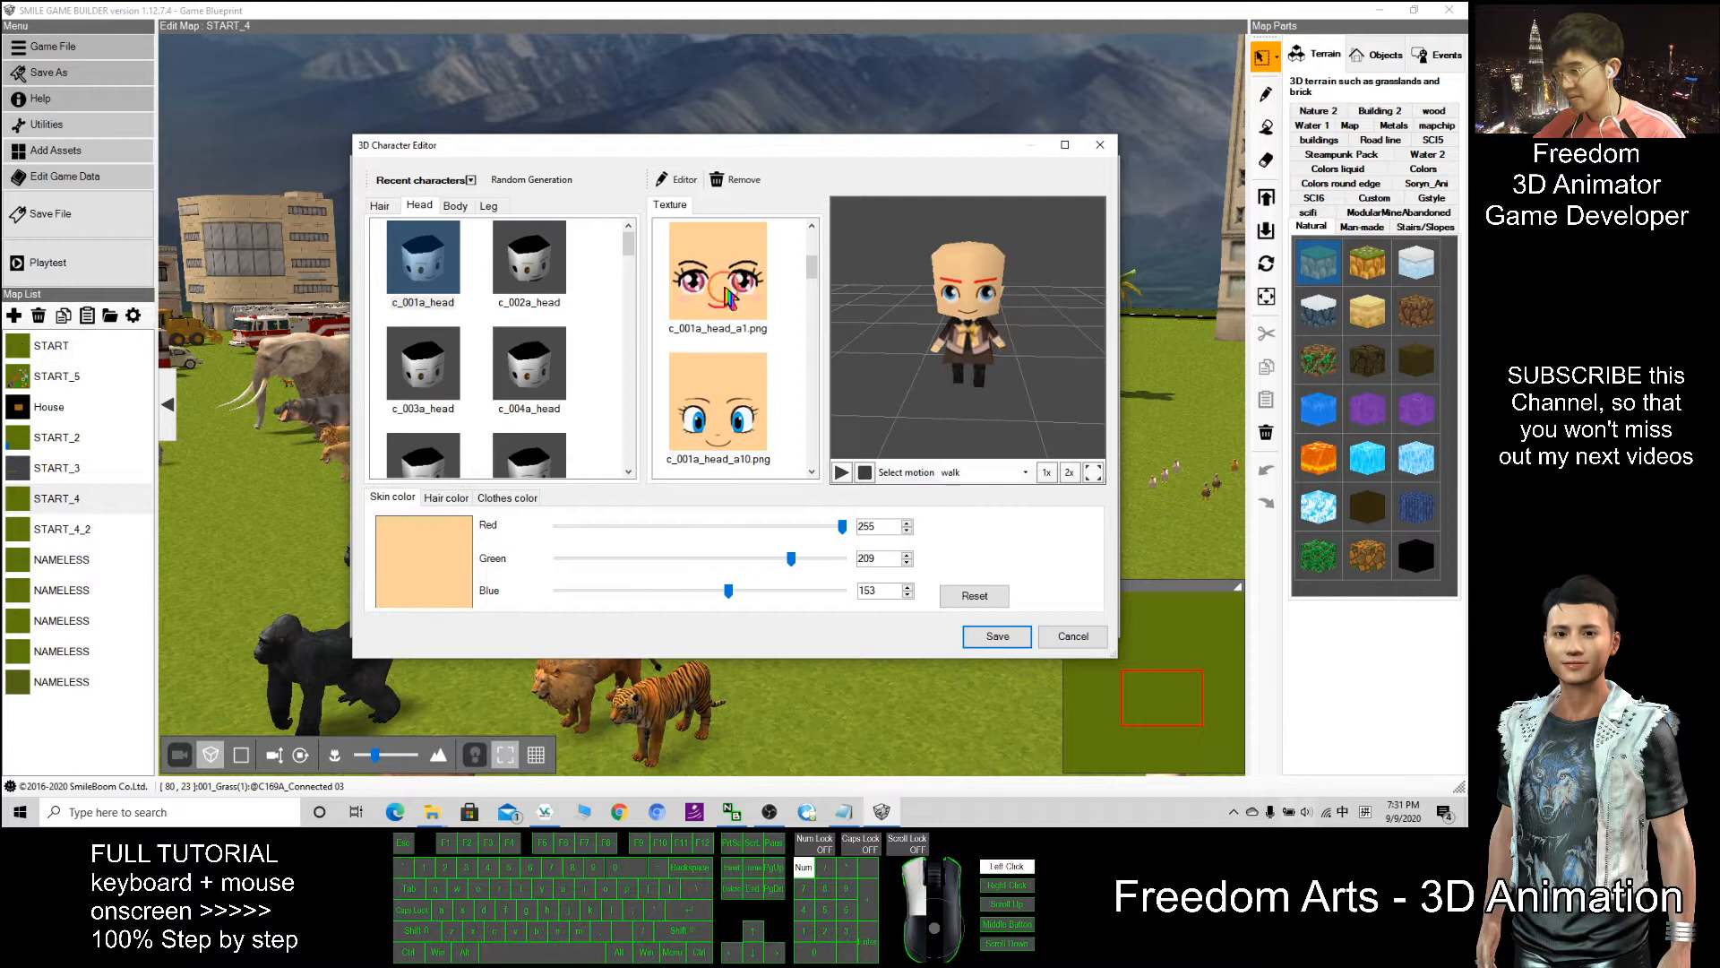
Browse hairstyles, trying the horned c_054a_hair, then give the character the blonde c_019a_hair.
left_click(717, 272)
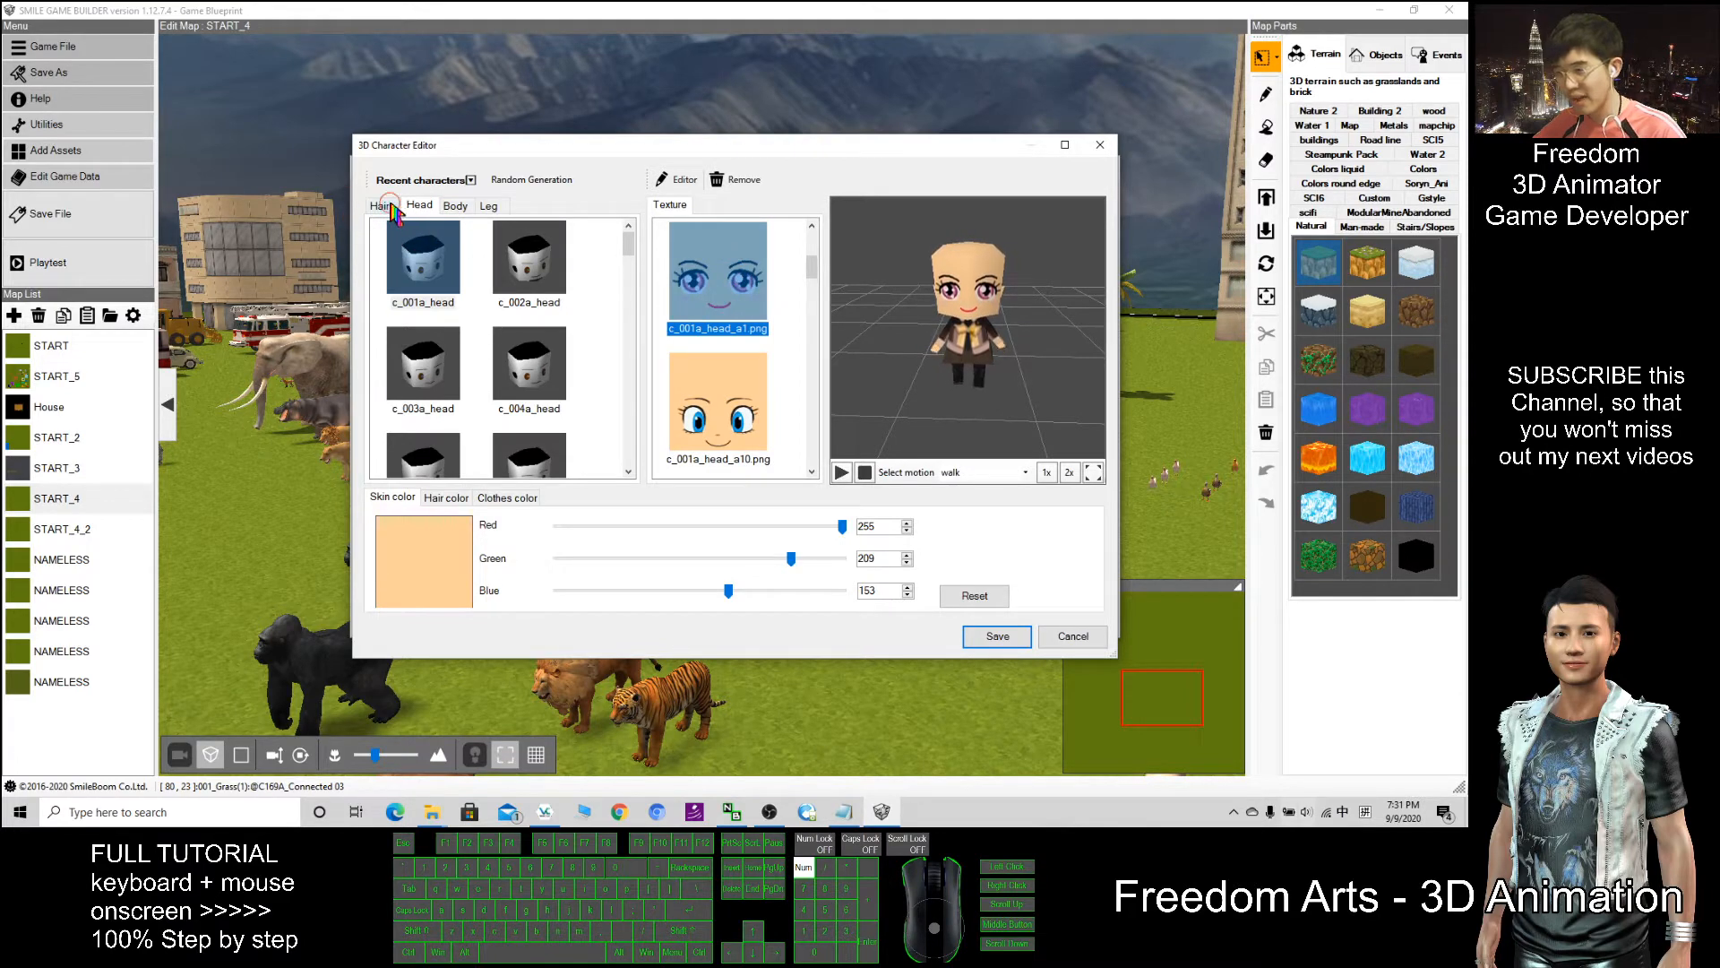
left_click(380, 204)
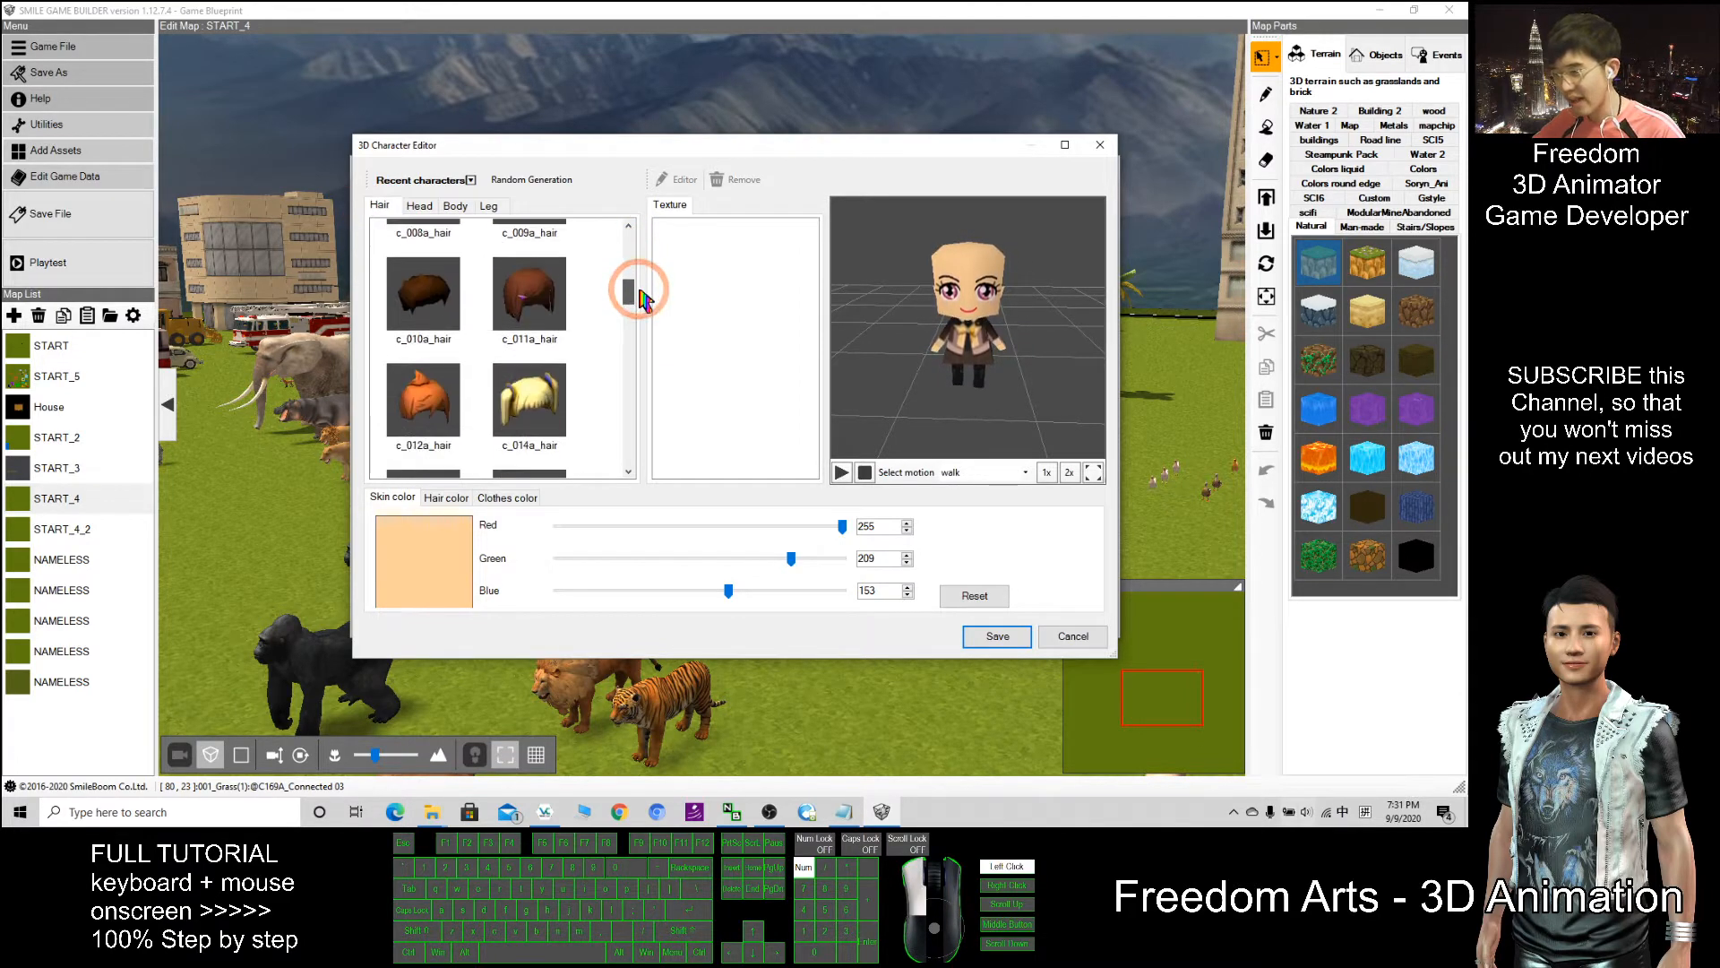
scroll("down", 3)
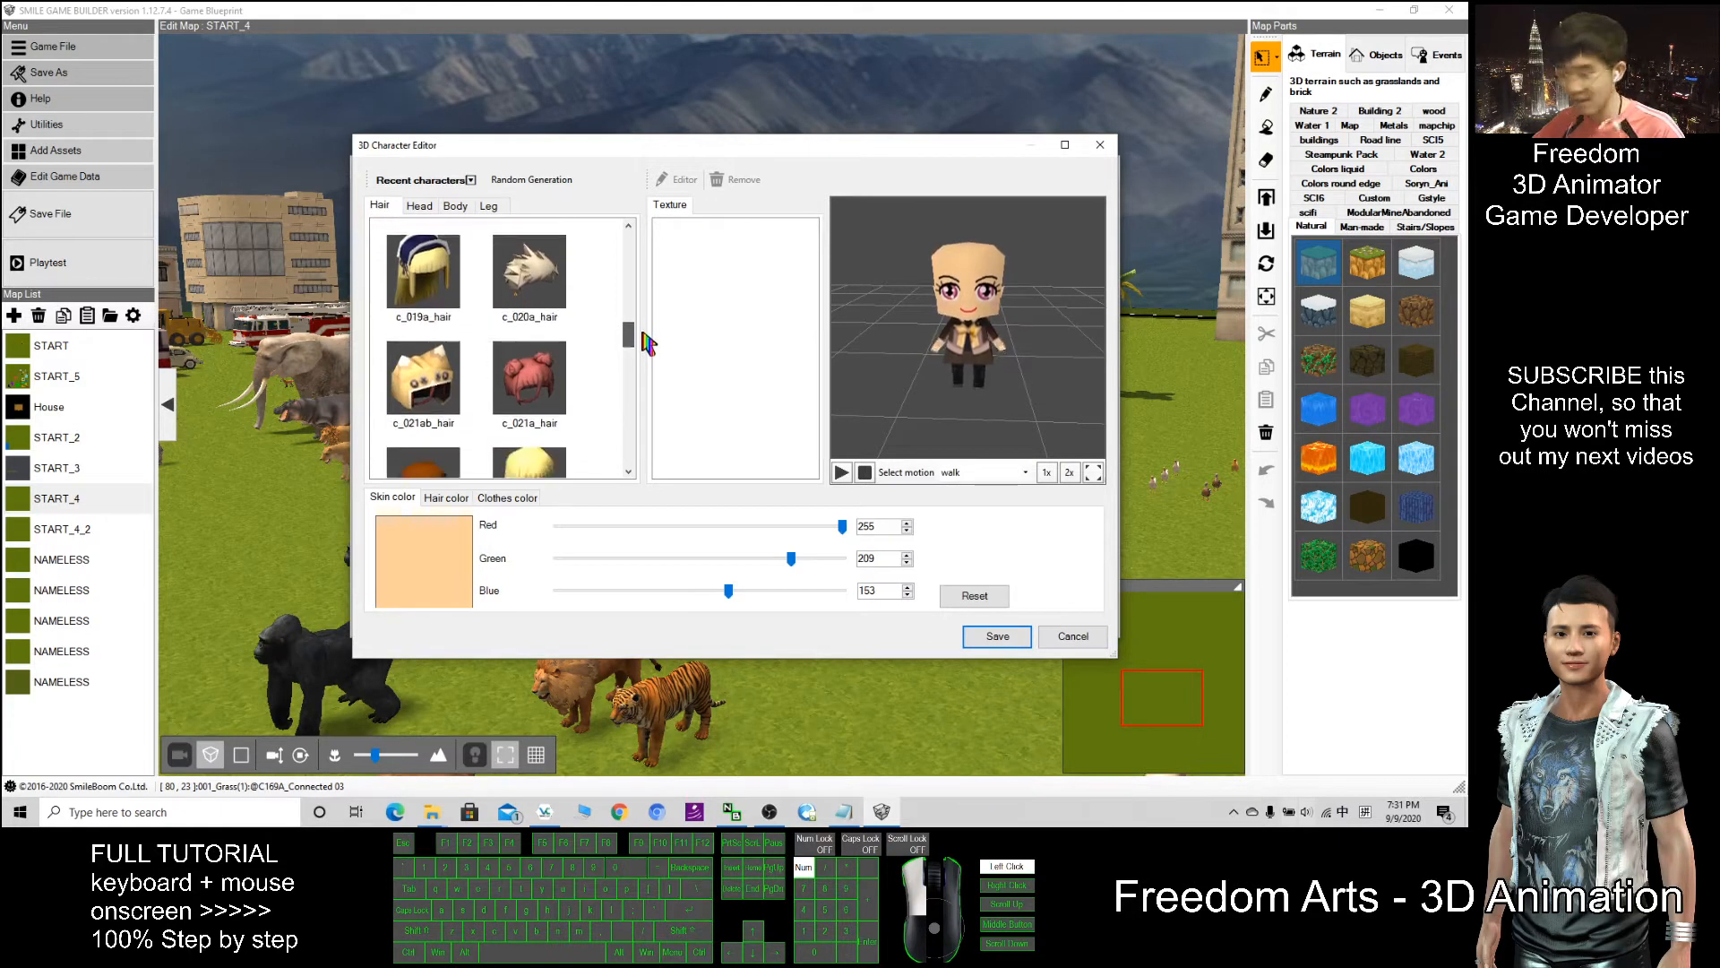
scroll("down", 3)
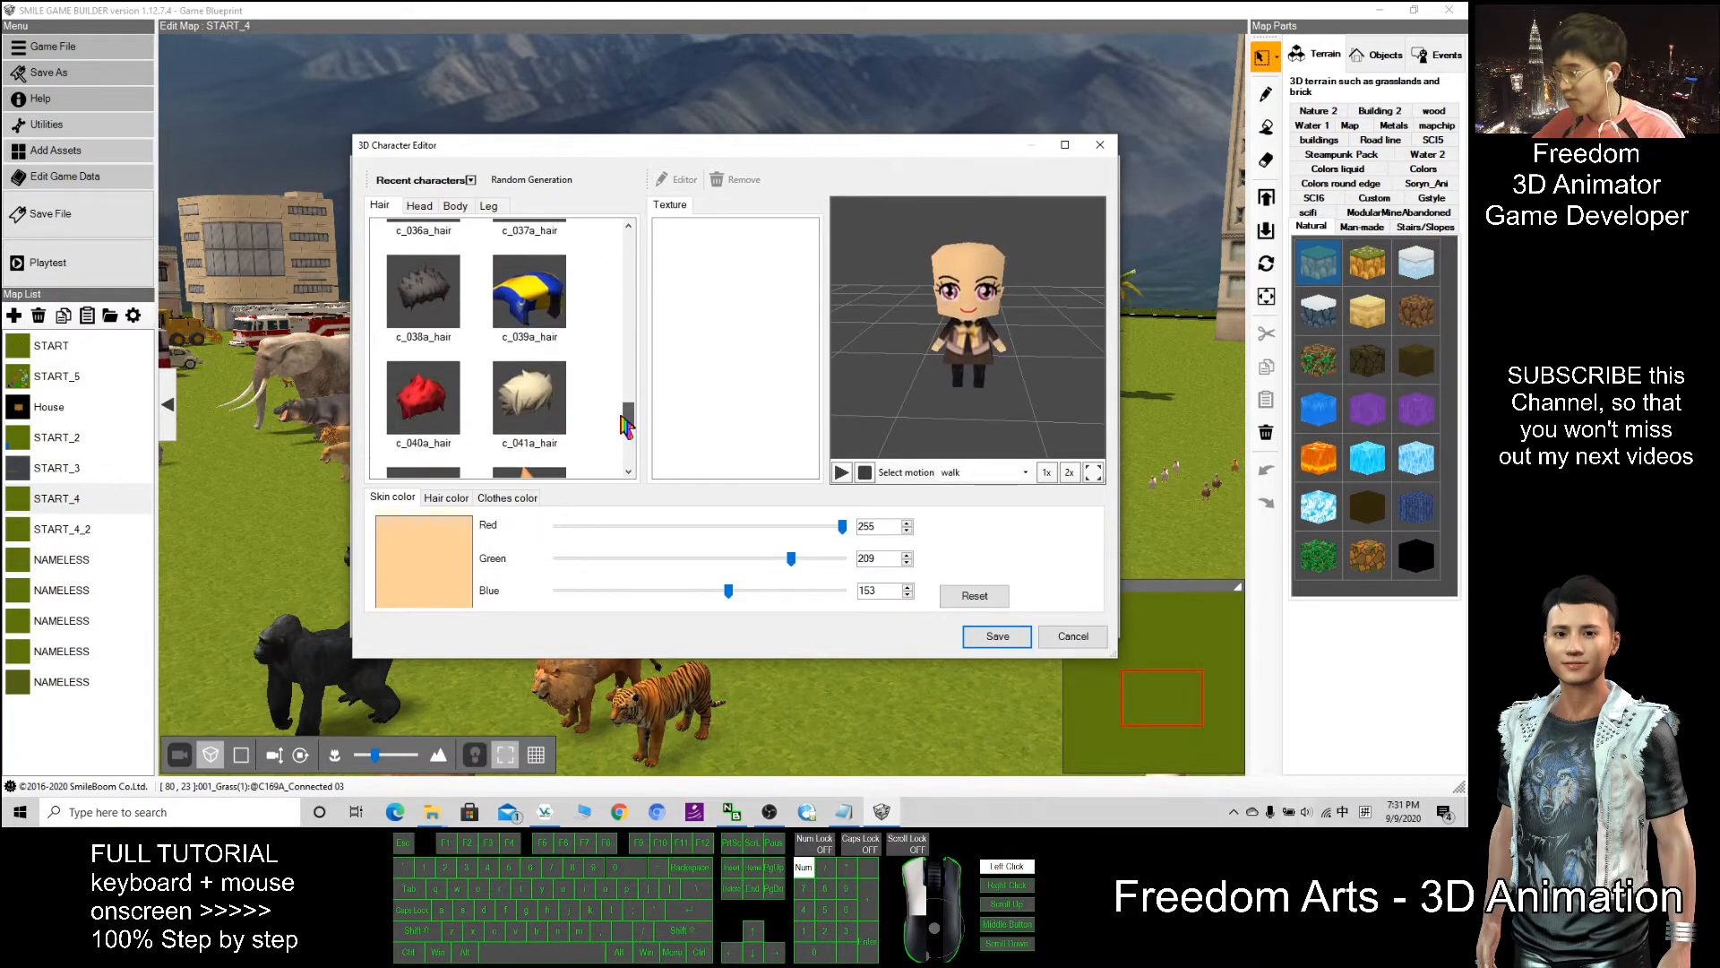
scroll("down", 3)
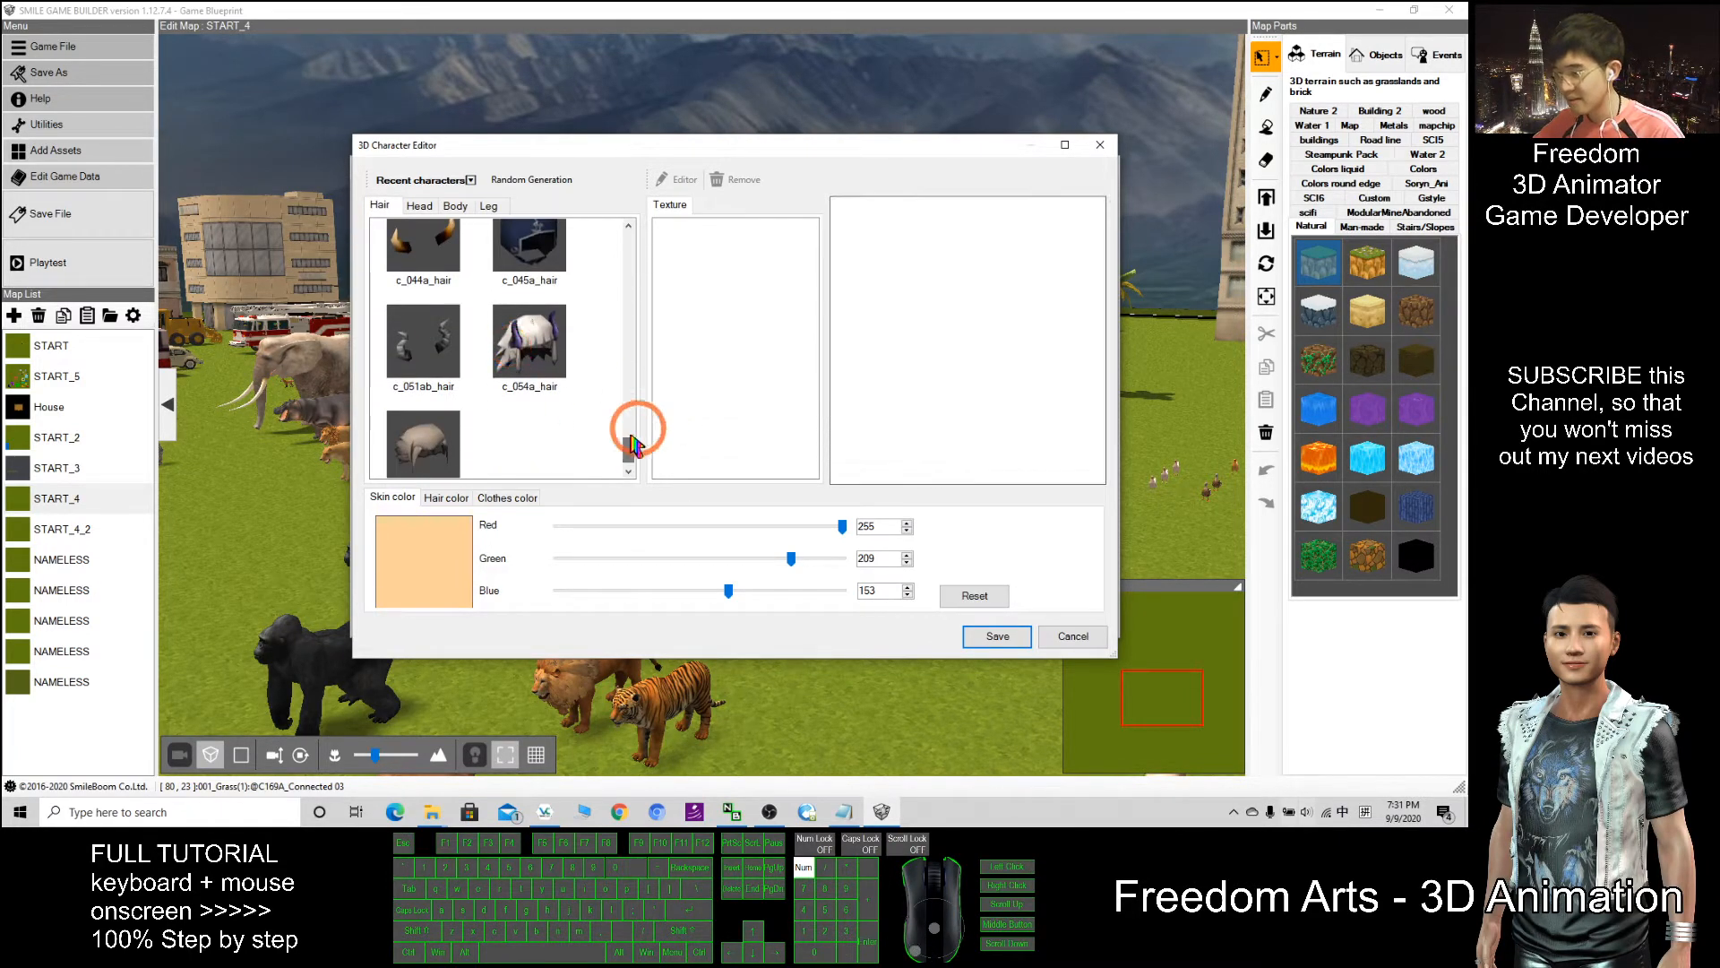
left_click(529, 345)
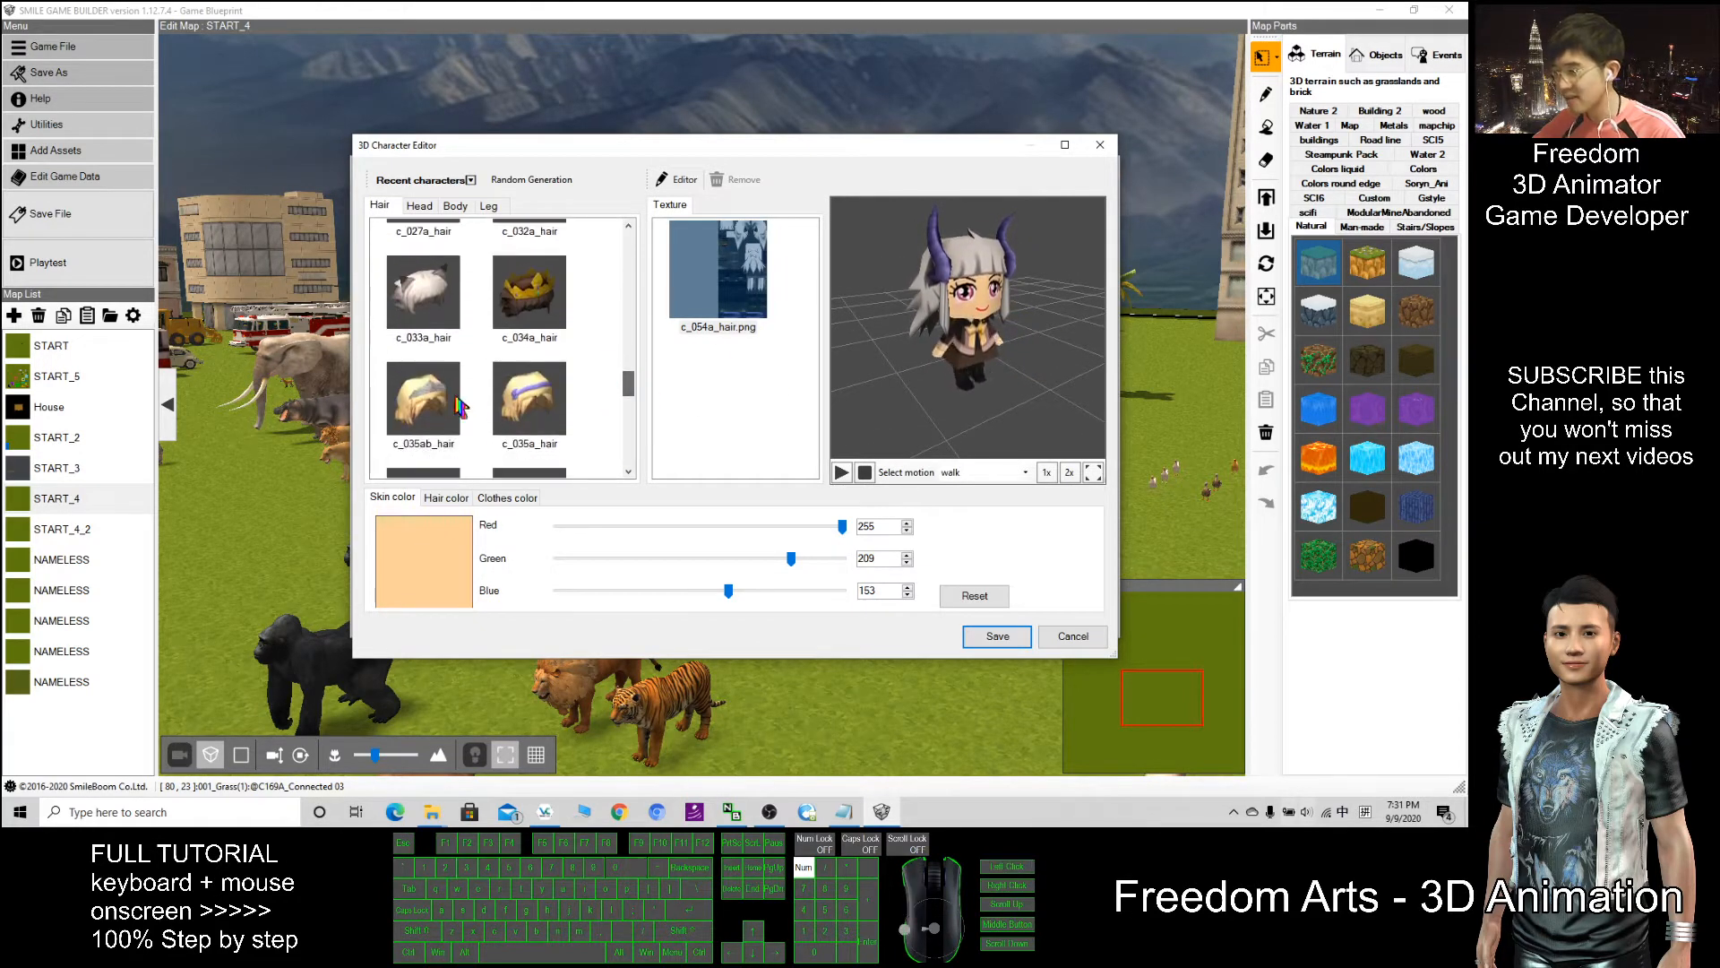
left_click(530, 398)
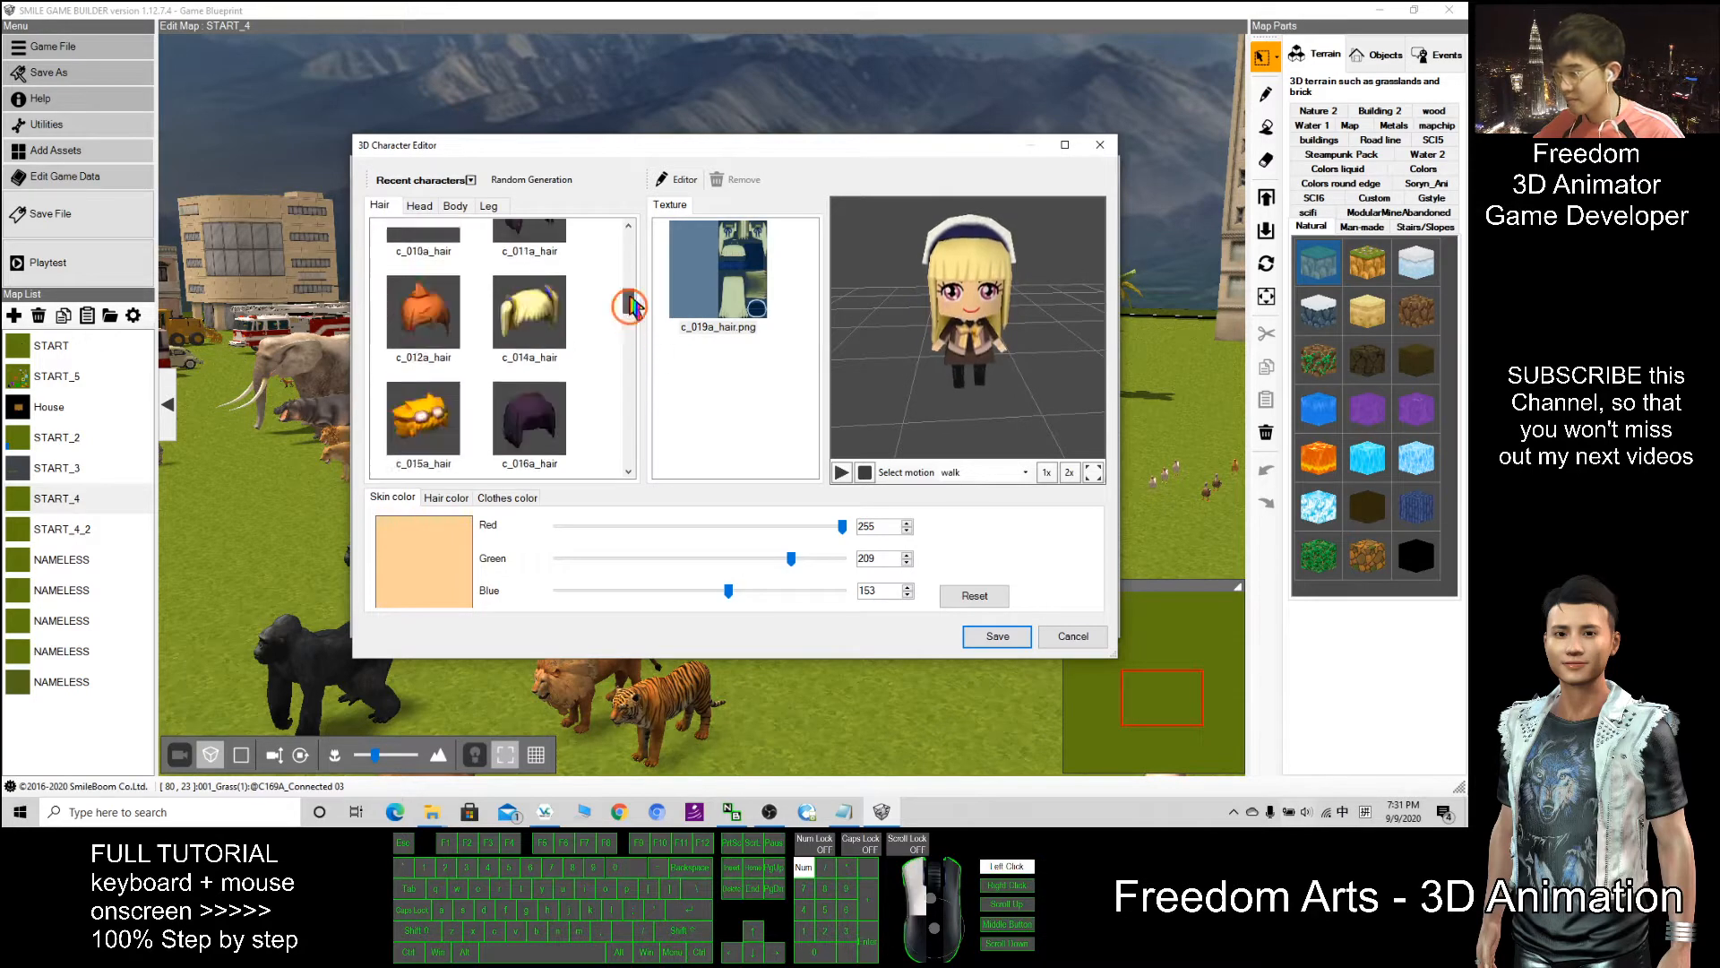
Try the c_002a and c_006a heads, then give the character the glasses face c_016a_head.
left_click(419, 206)
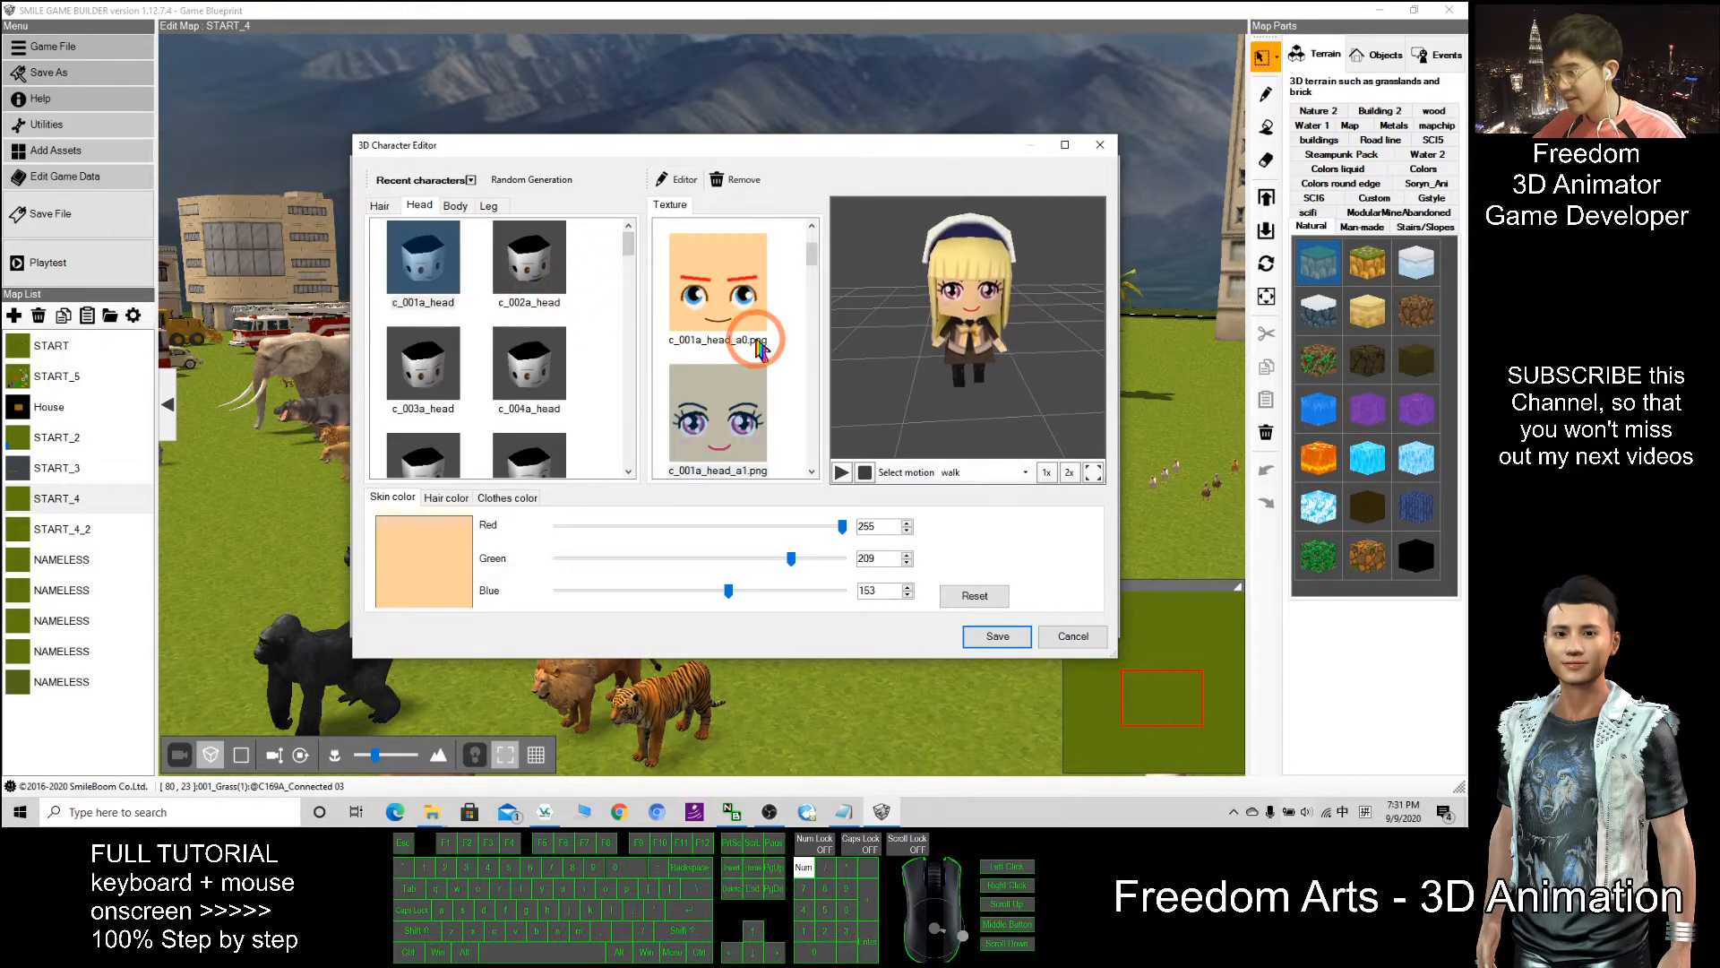
left_click(717, 280)
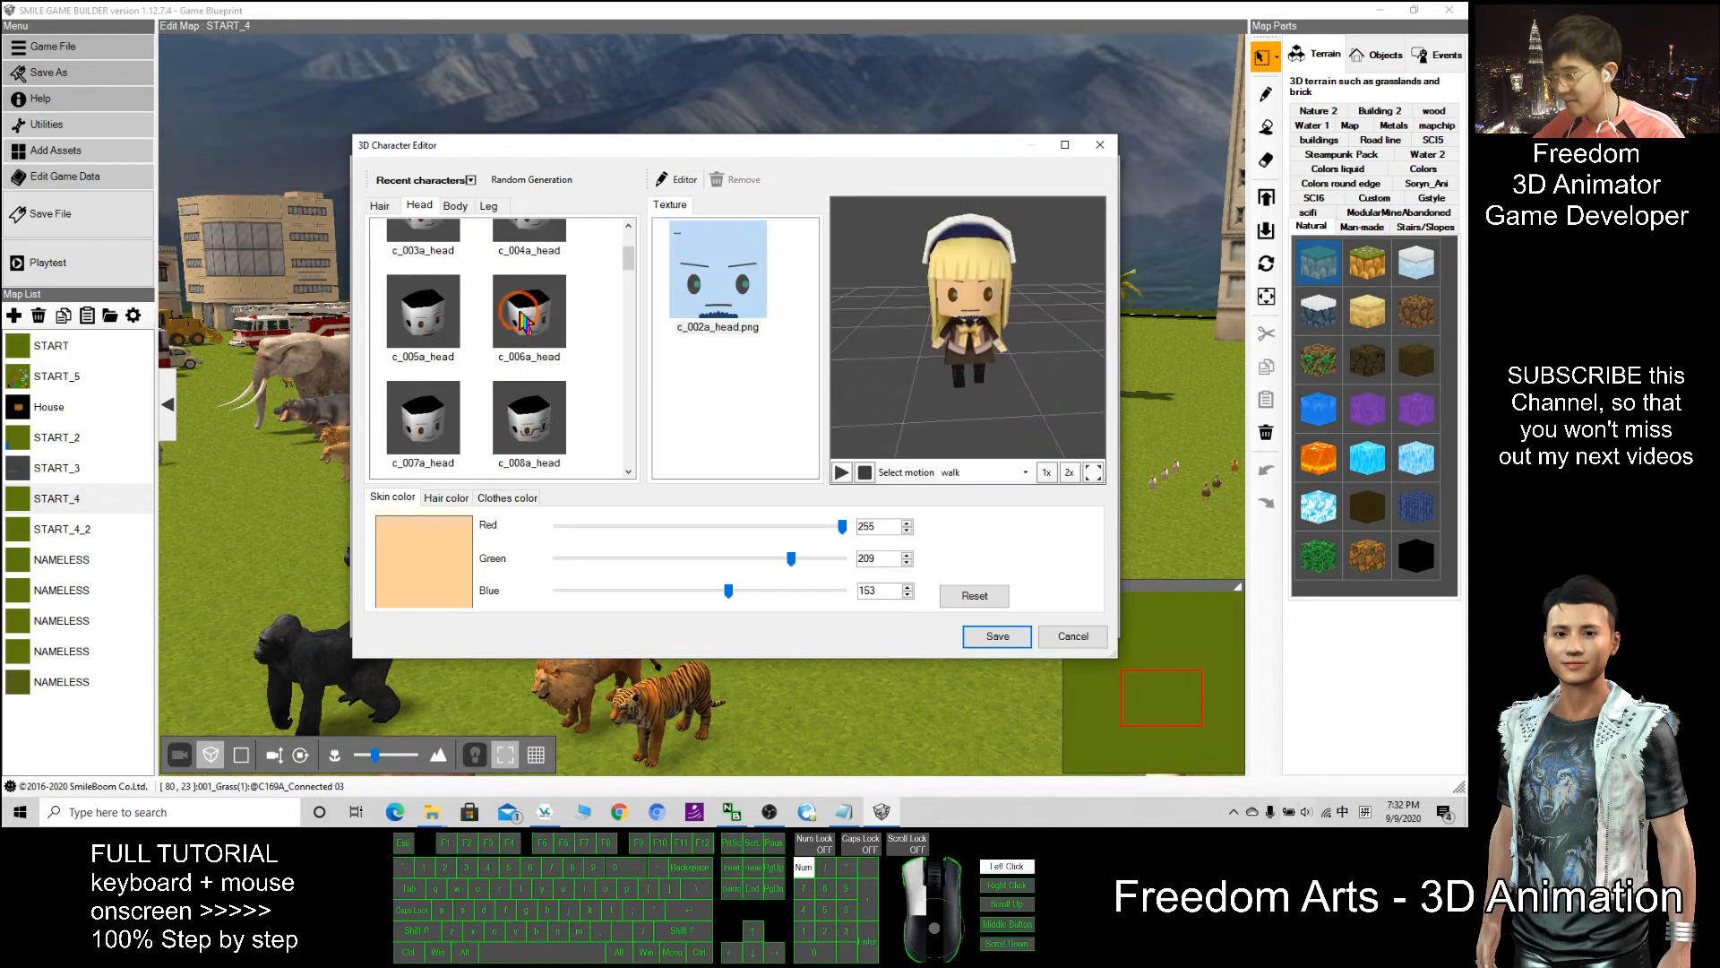
left_click(528, 312)
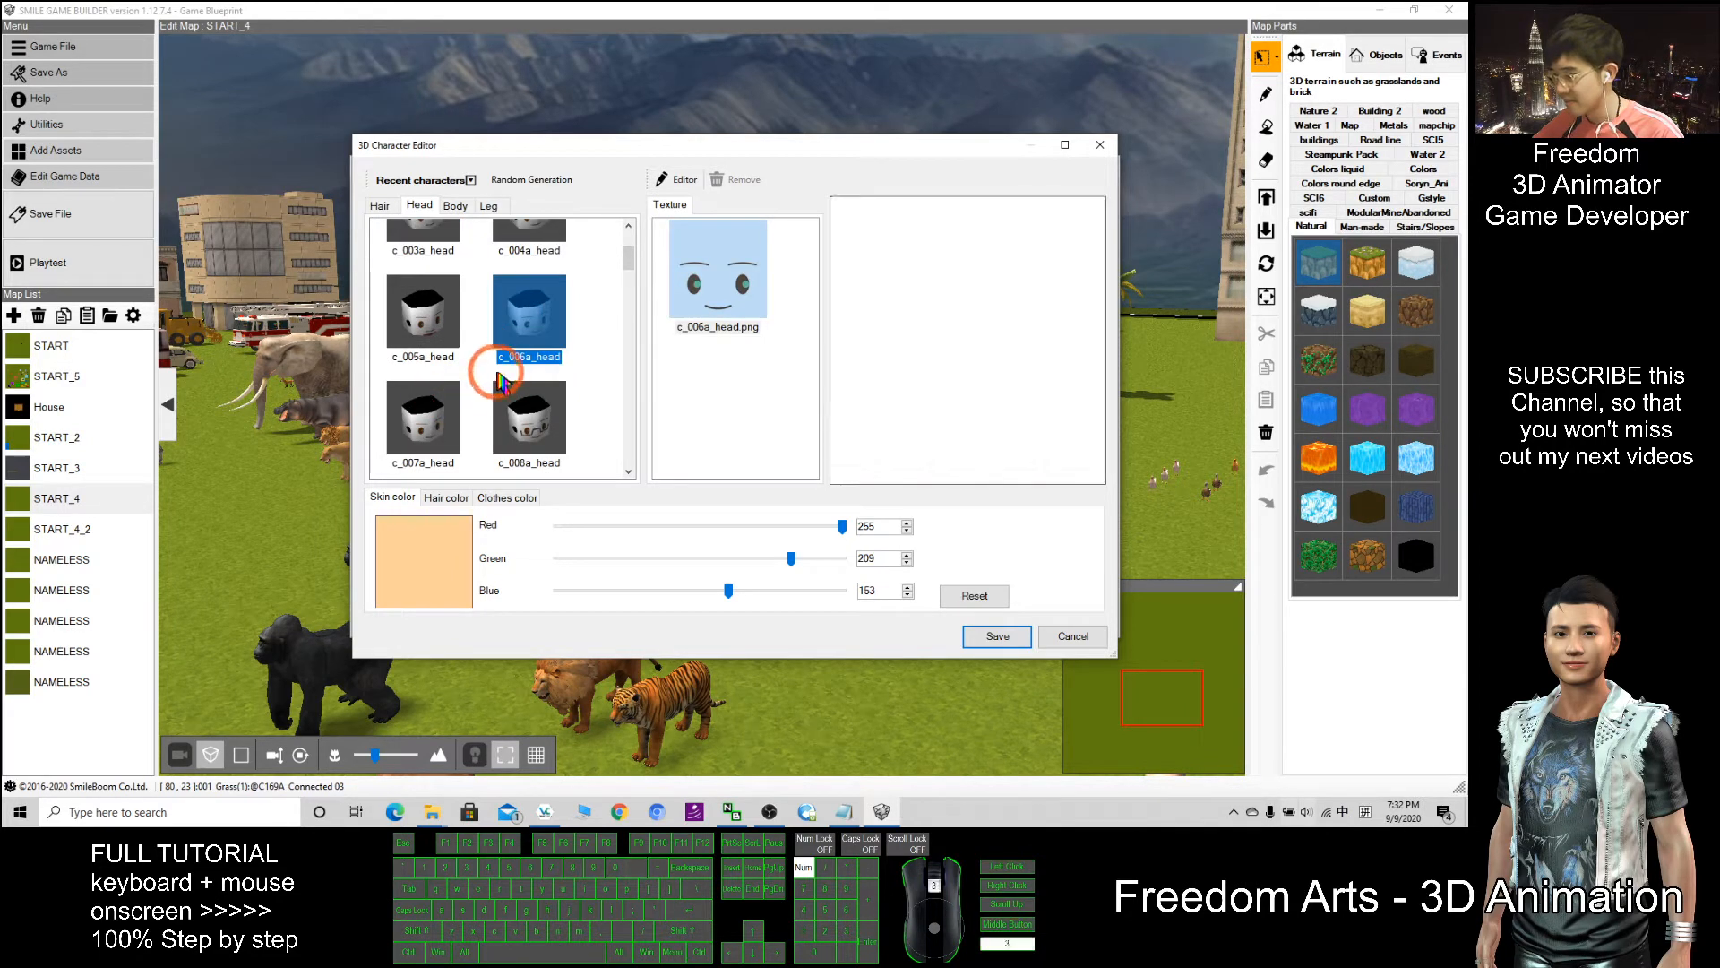
left_click(529, 319)
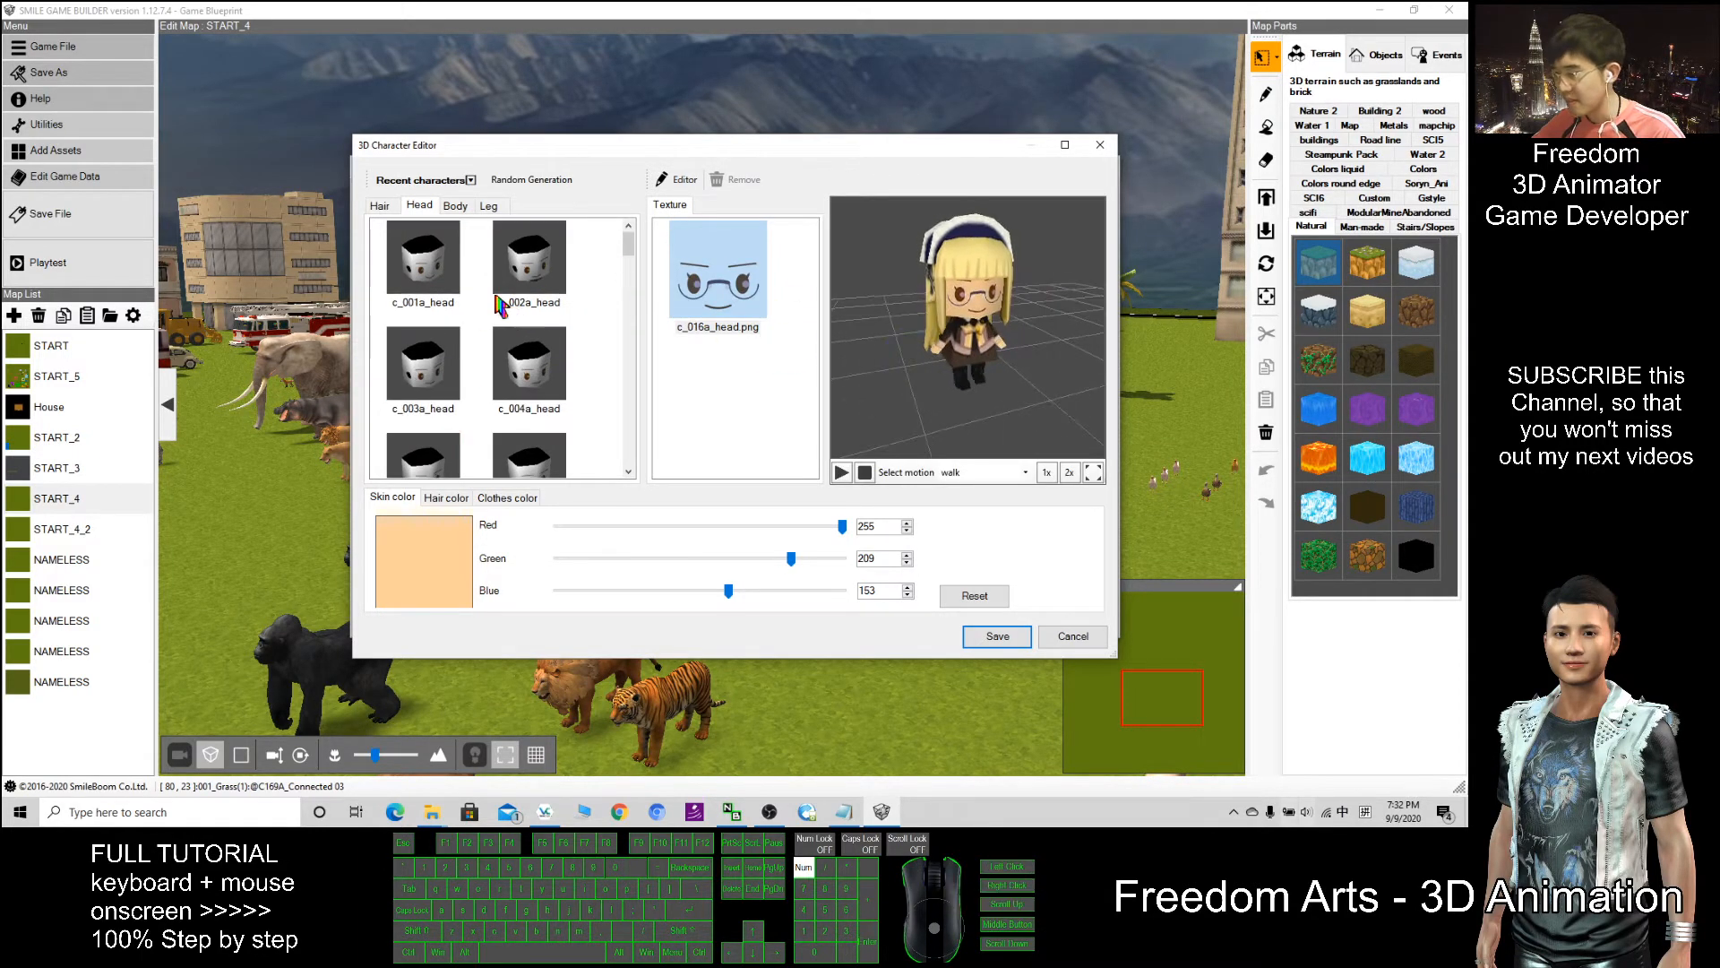
left_click(453, 204)
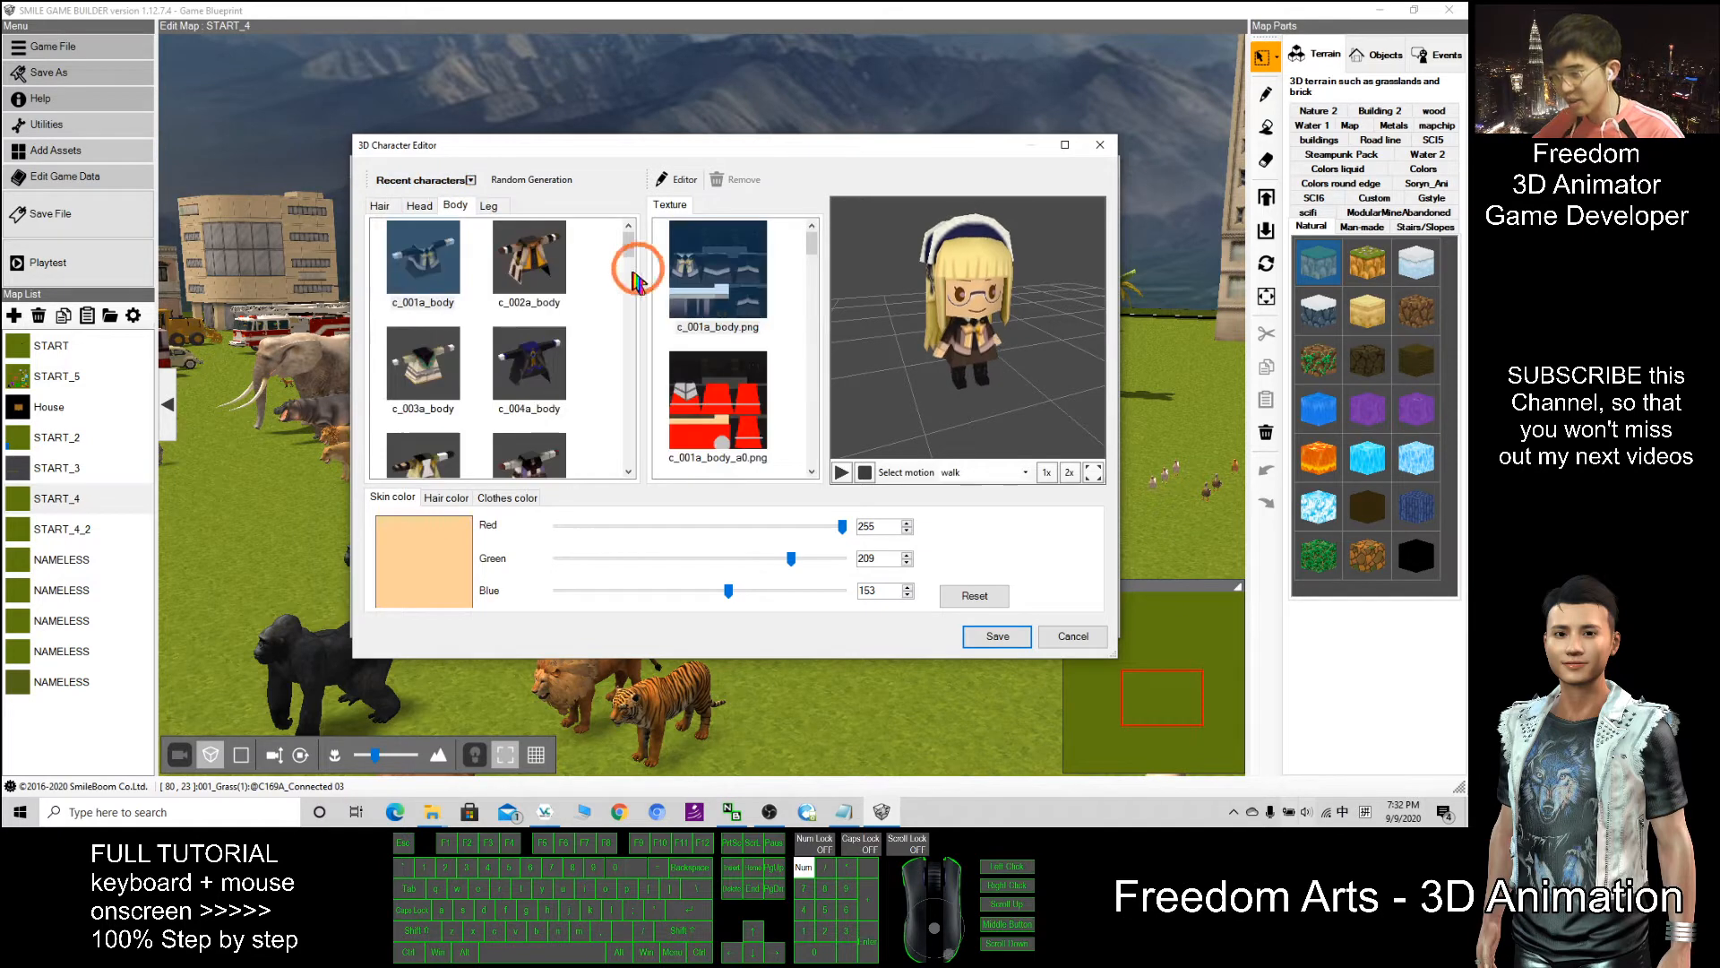
Try the c_008a and c_016a bodies, then dress the character in c_021ab_body with its texture selected.
scroll("down", 3)
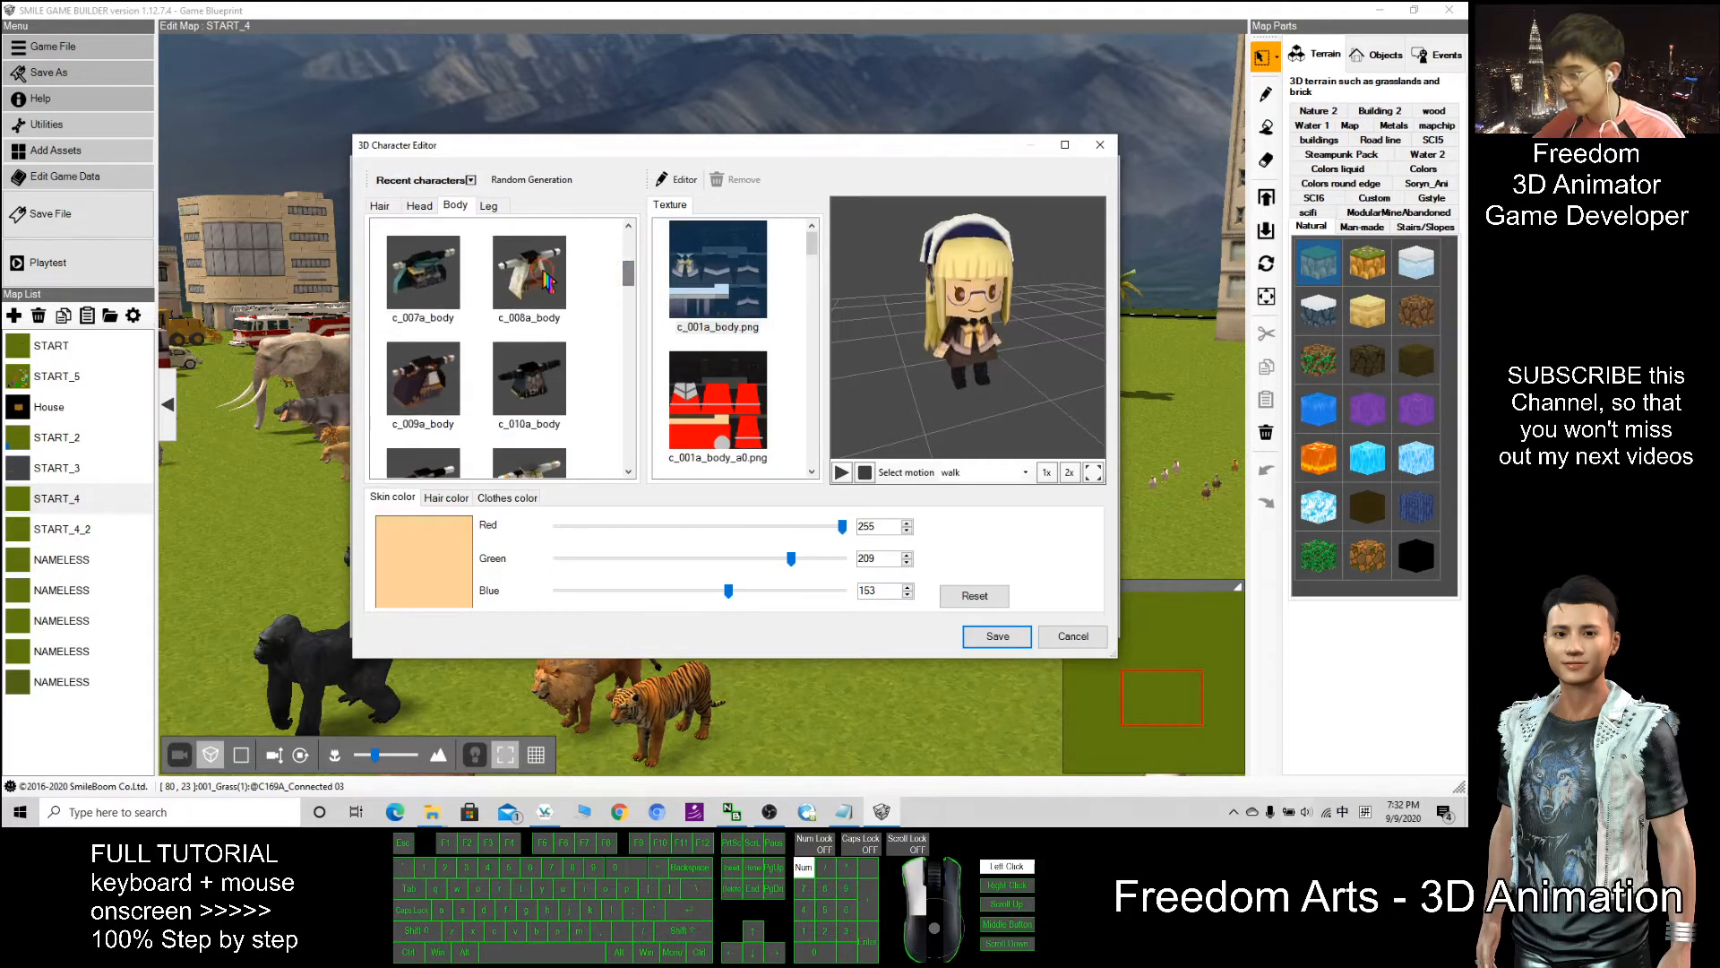
left_click(527, 270)
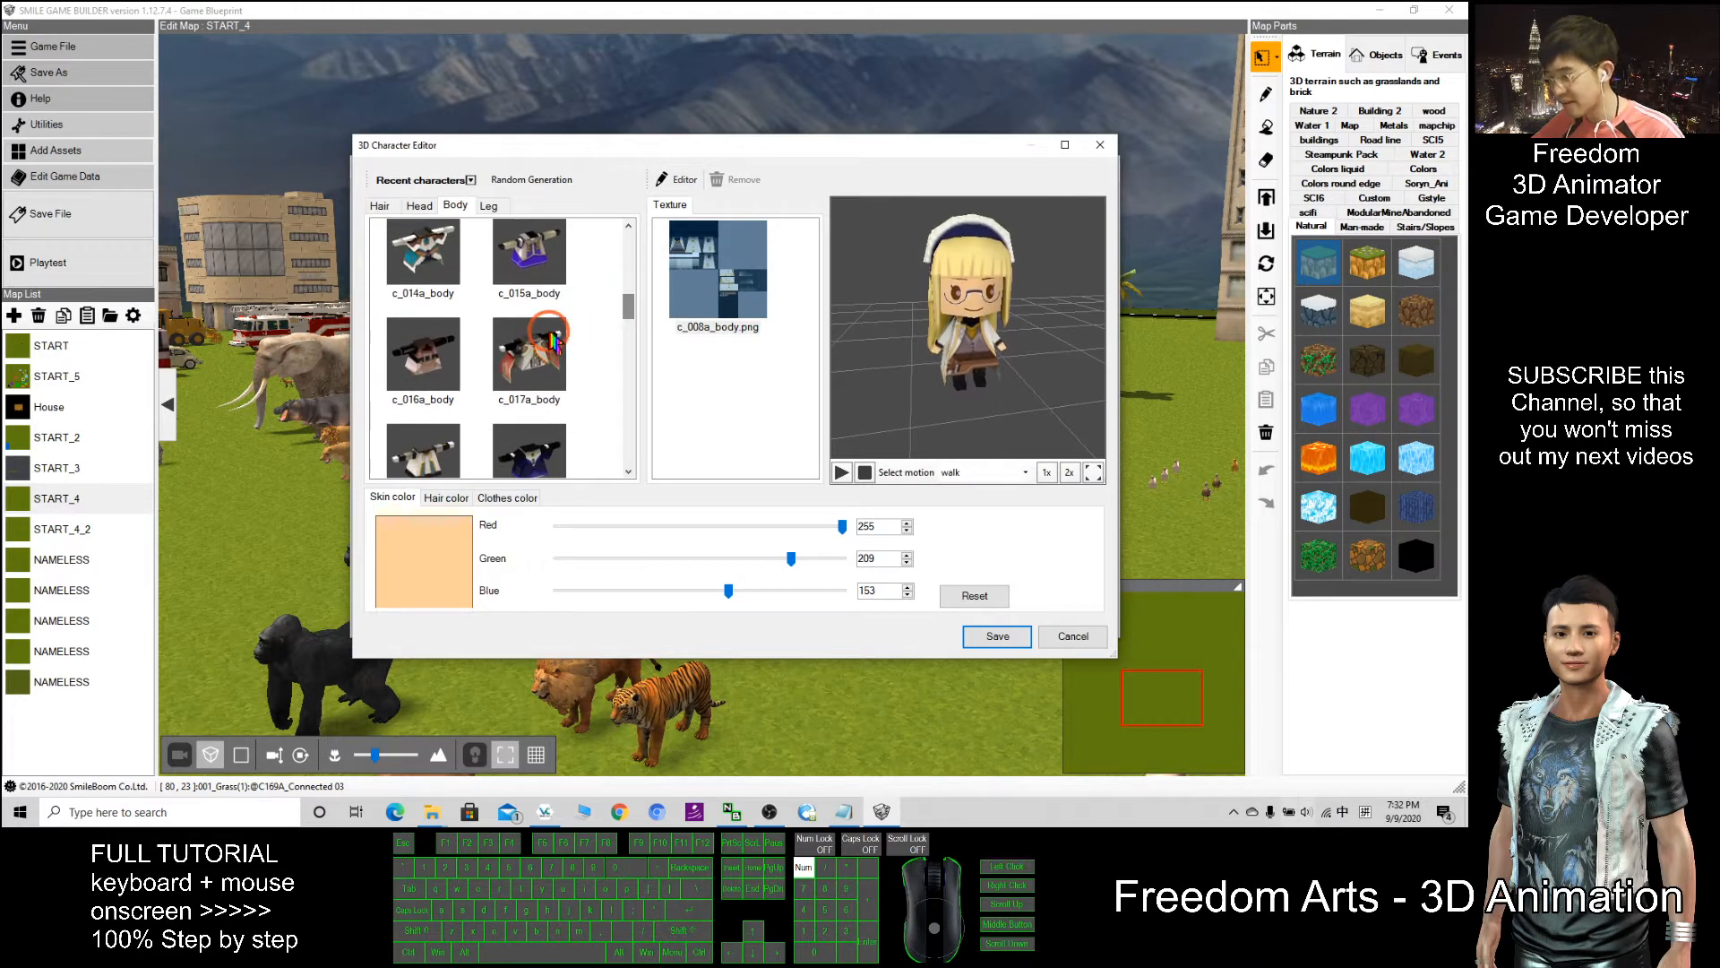
left_click(423, 356)
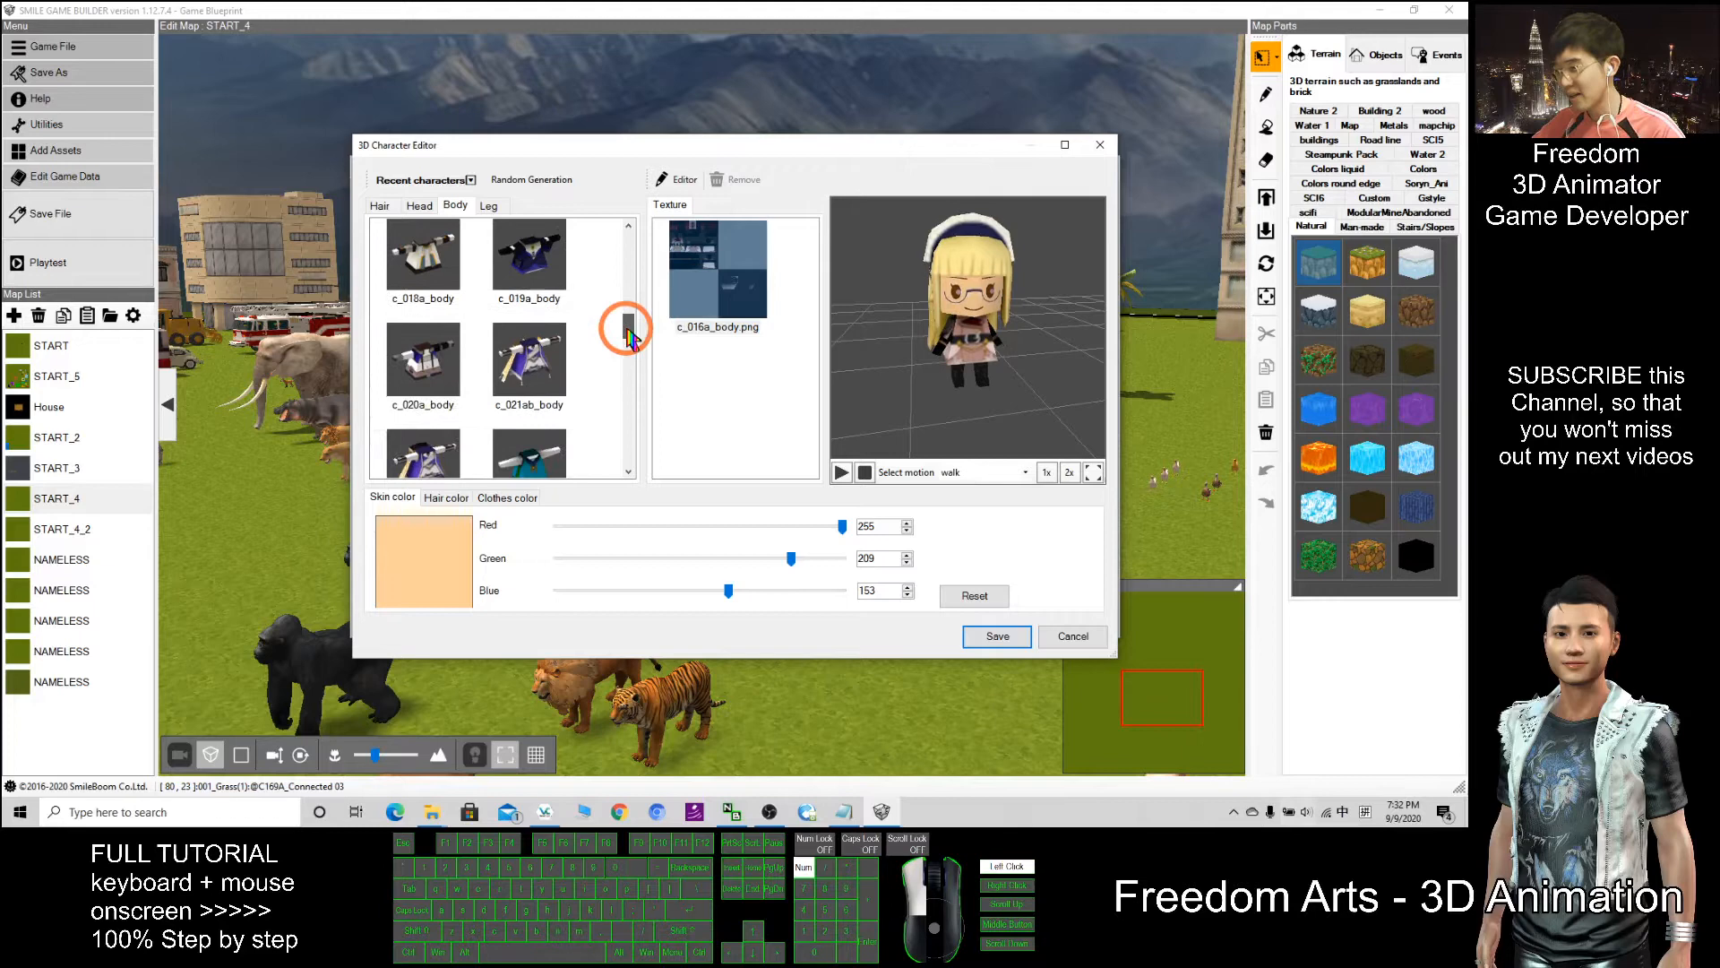
scroll("down", 3)
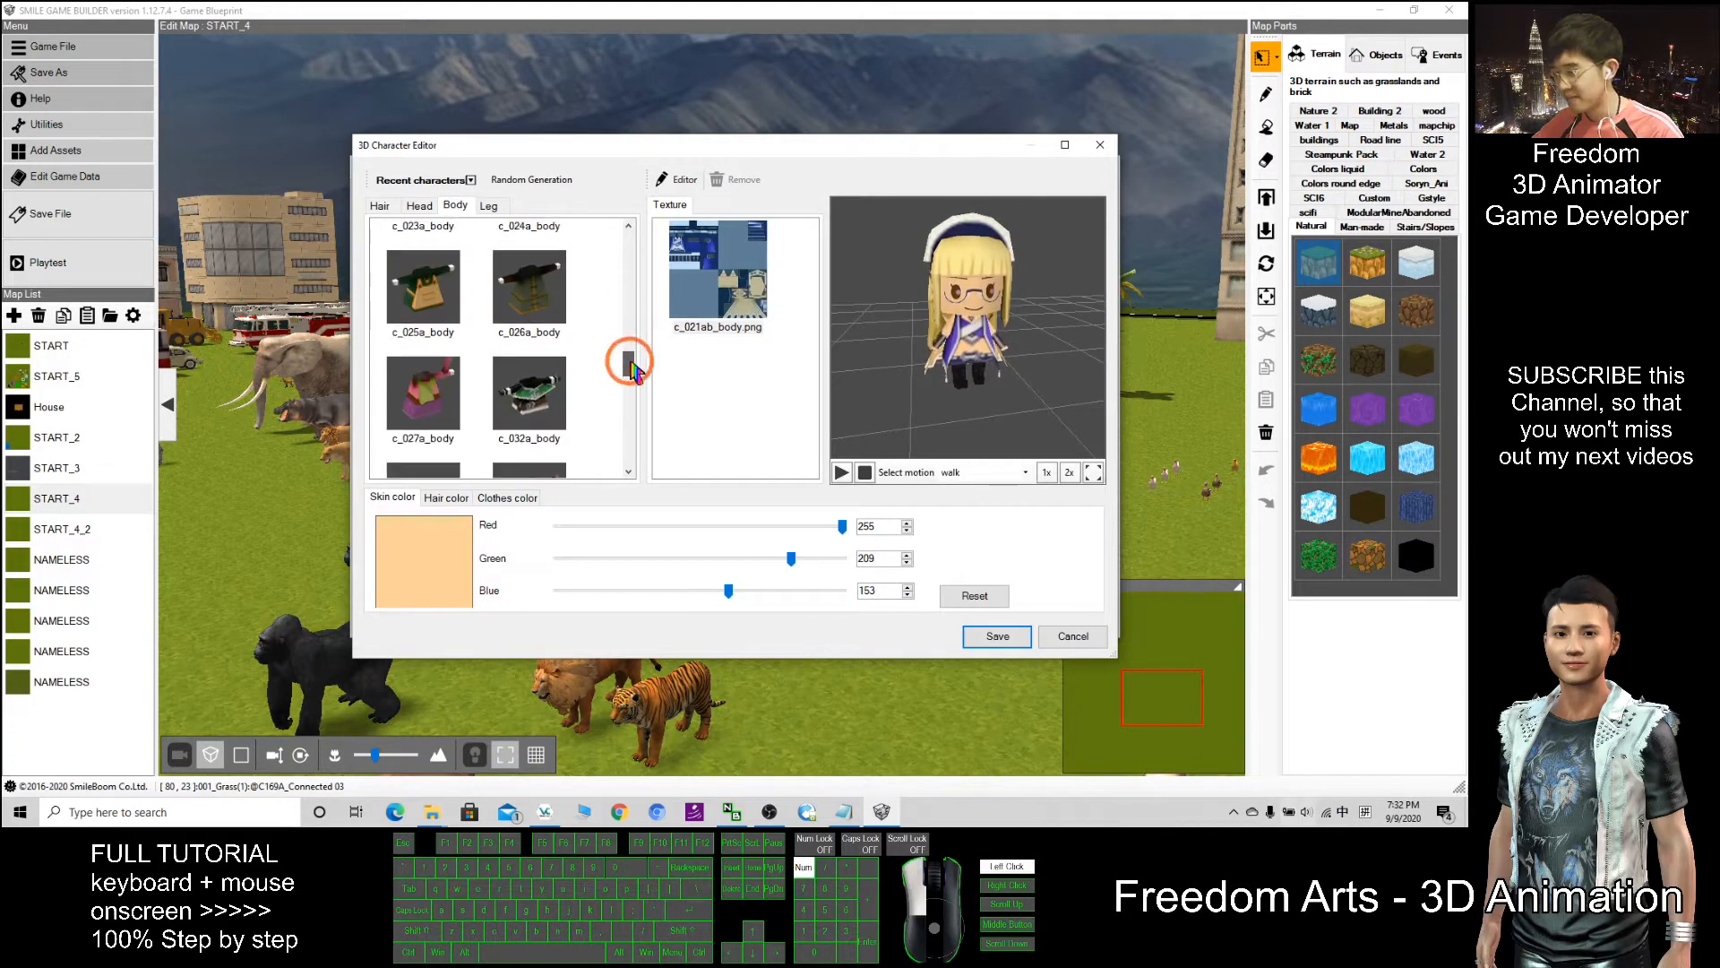
scroll("up", 3)
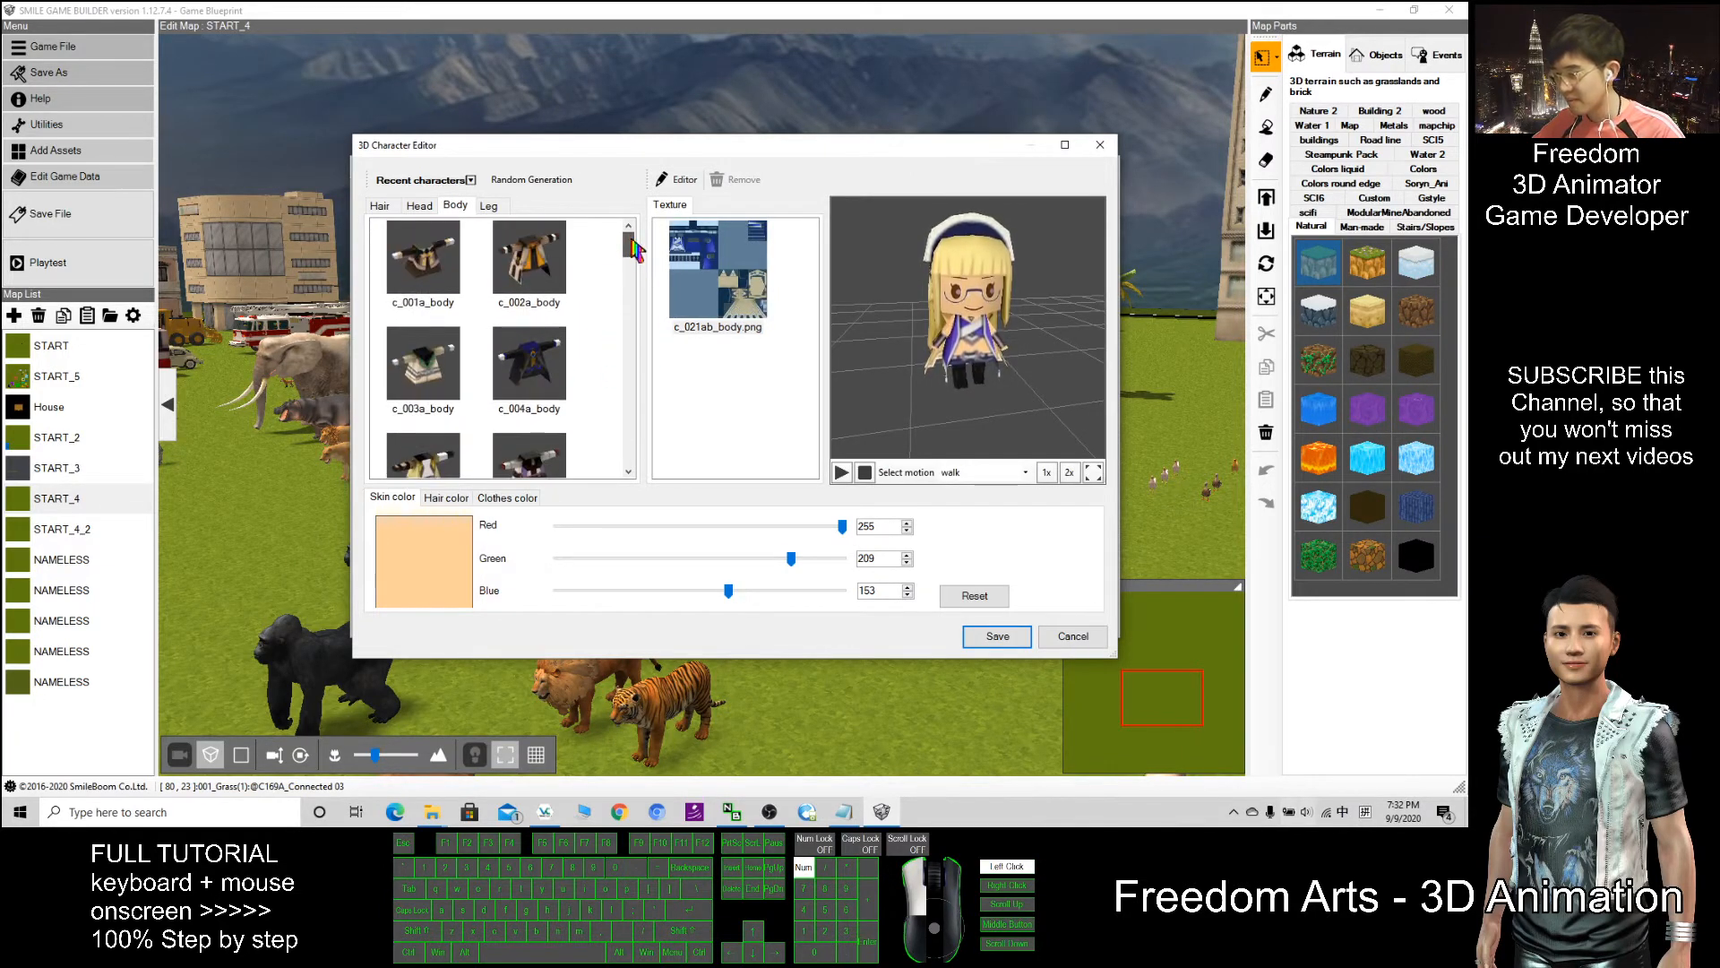
left_click(716, 272)
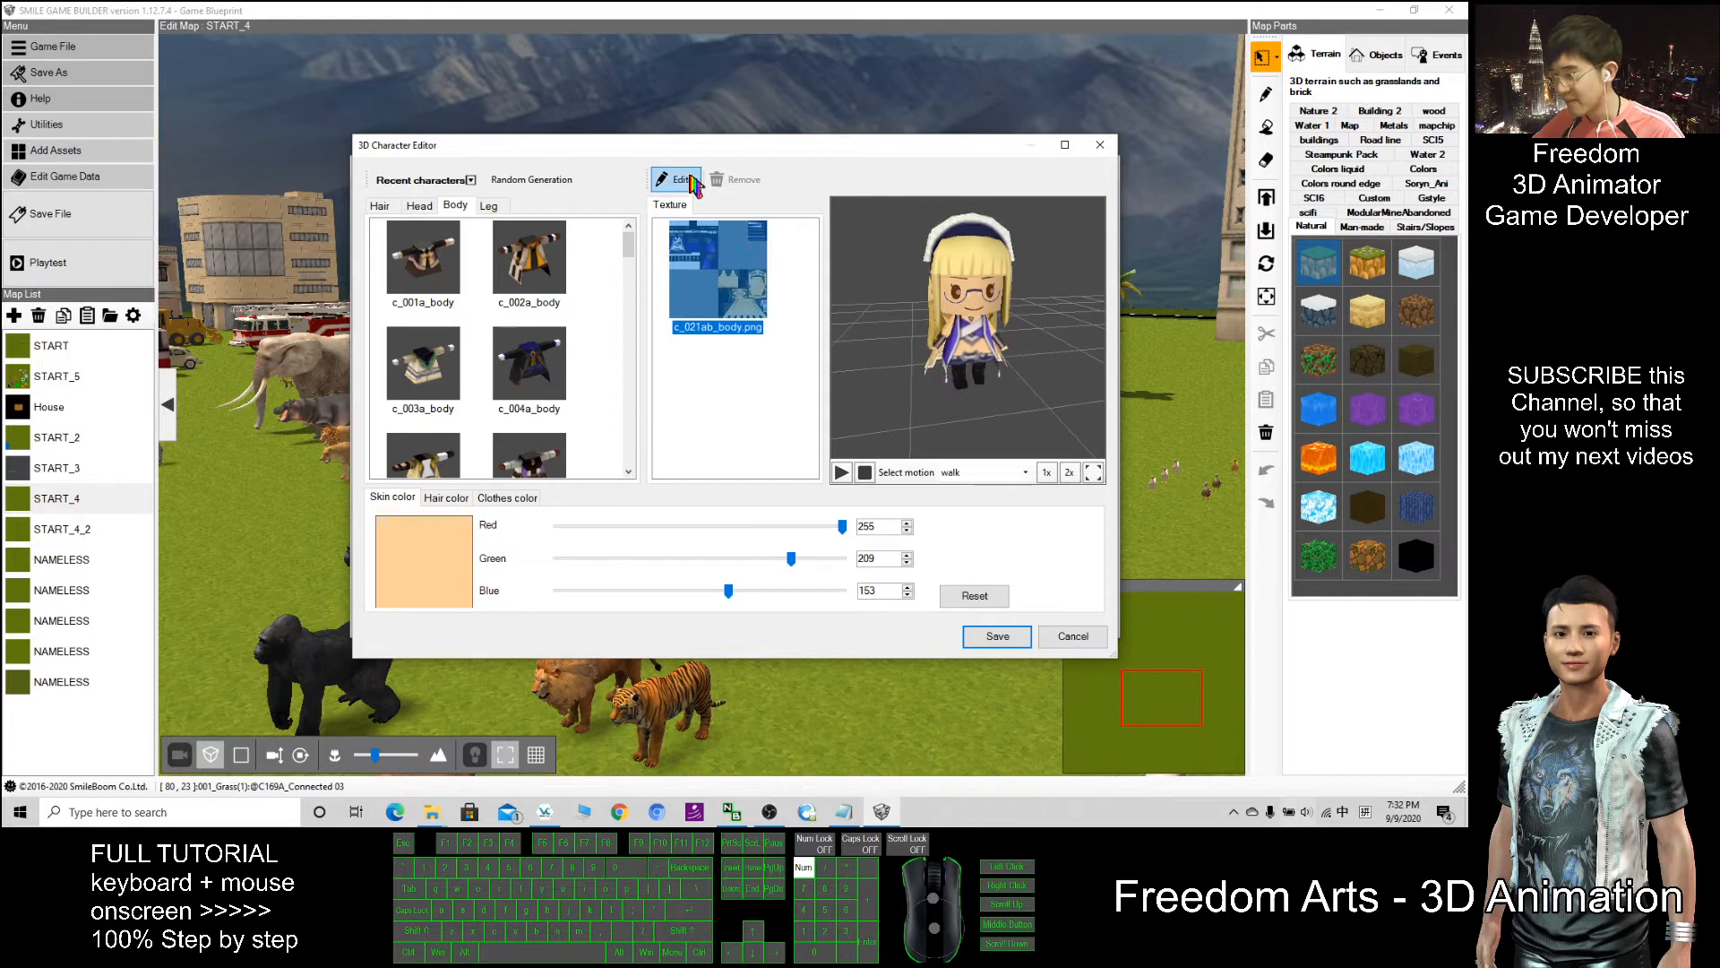
mouse_move(677, 180)
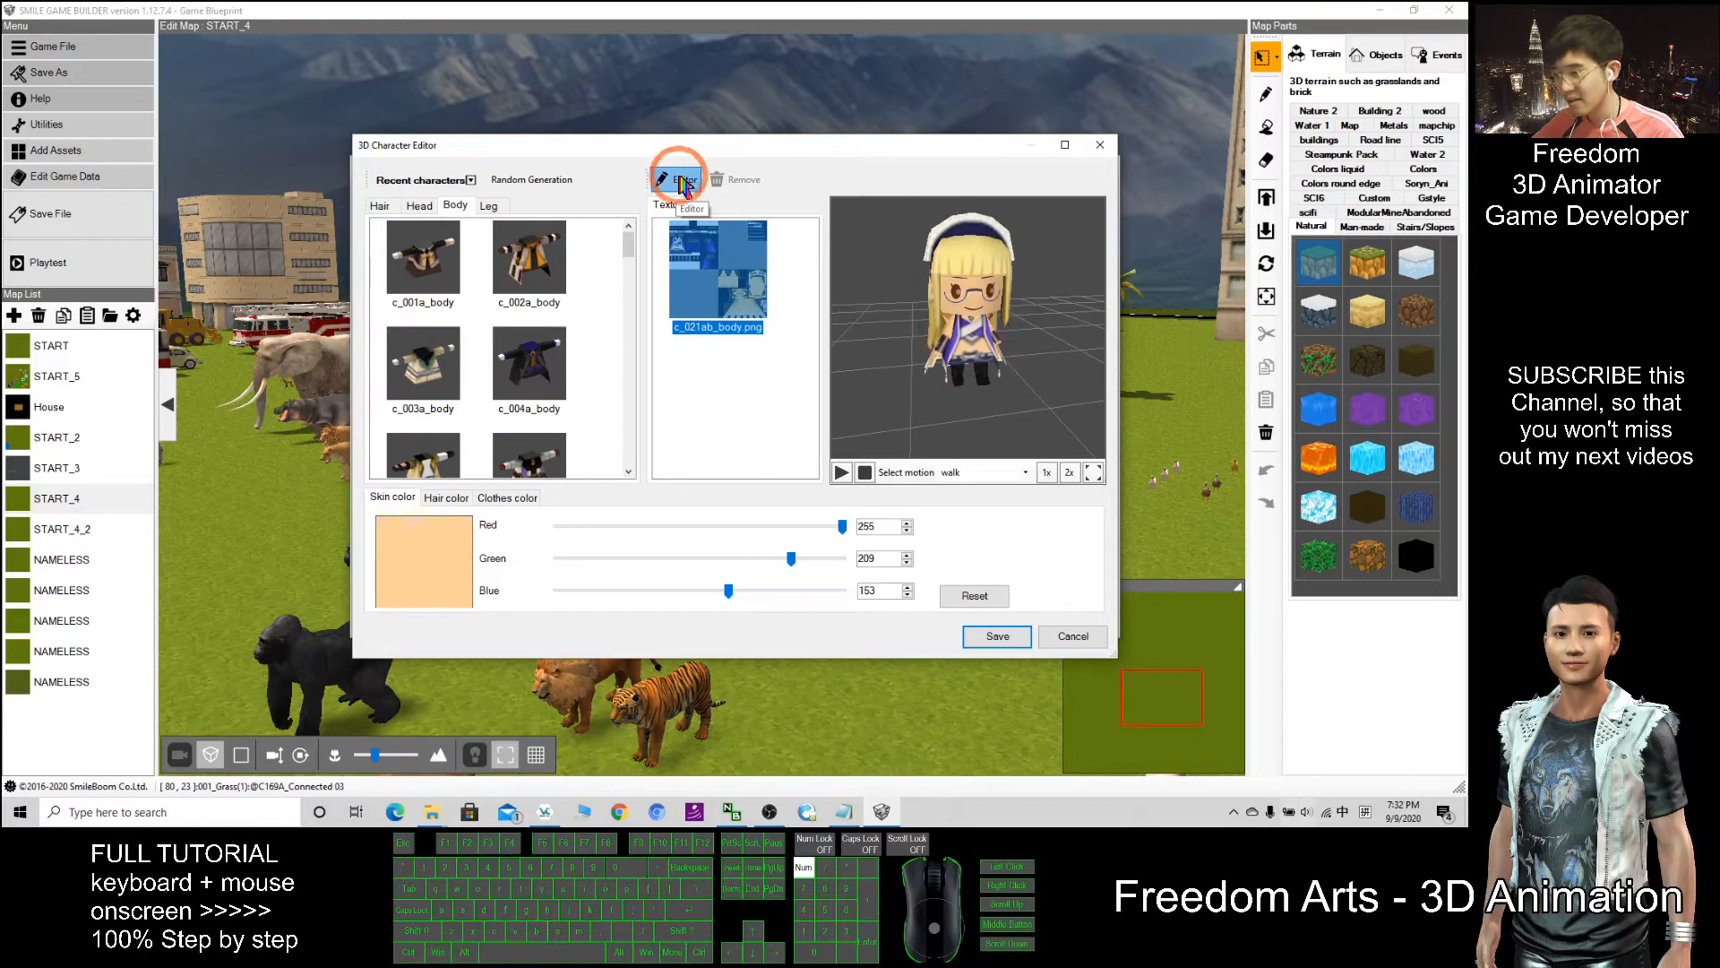
Edit the body texture in the Dot editor at a new magnification, saving a c_021ab_body.png copy.
left_click(677, 180)
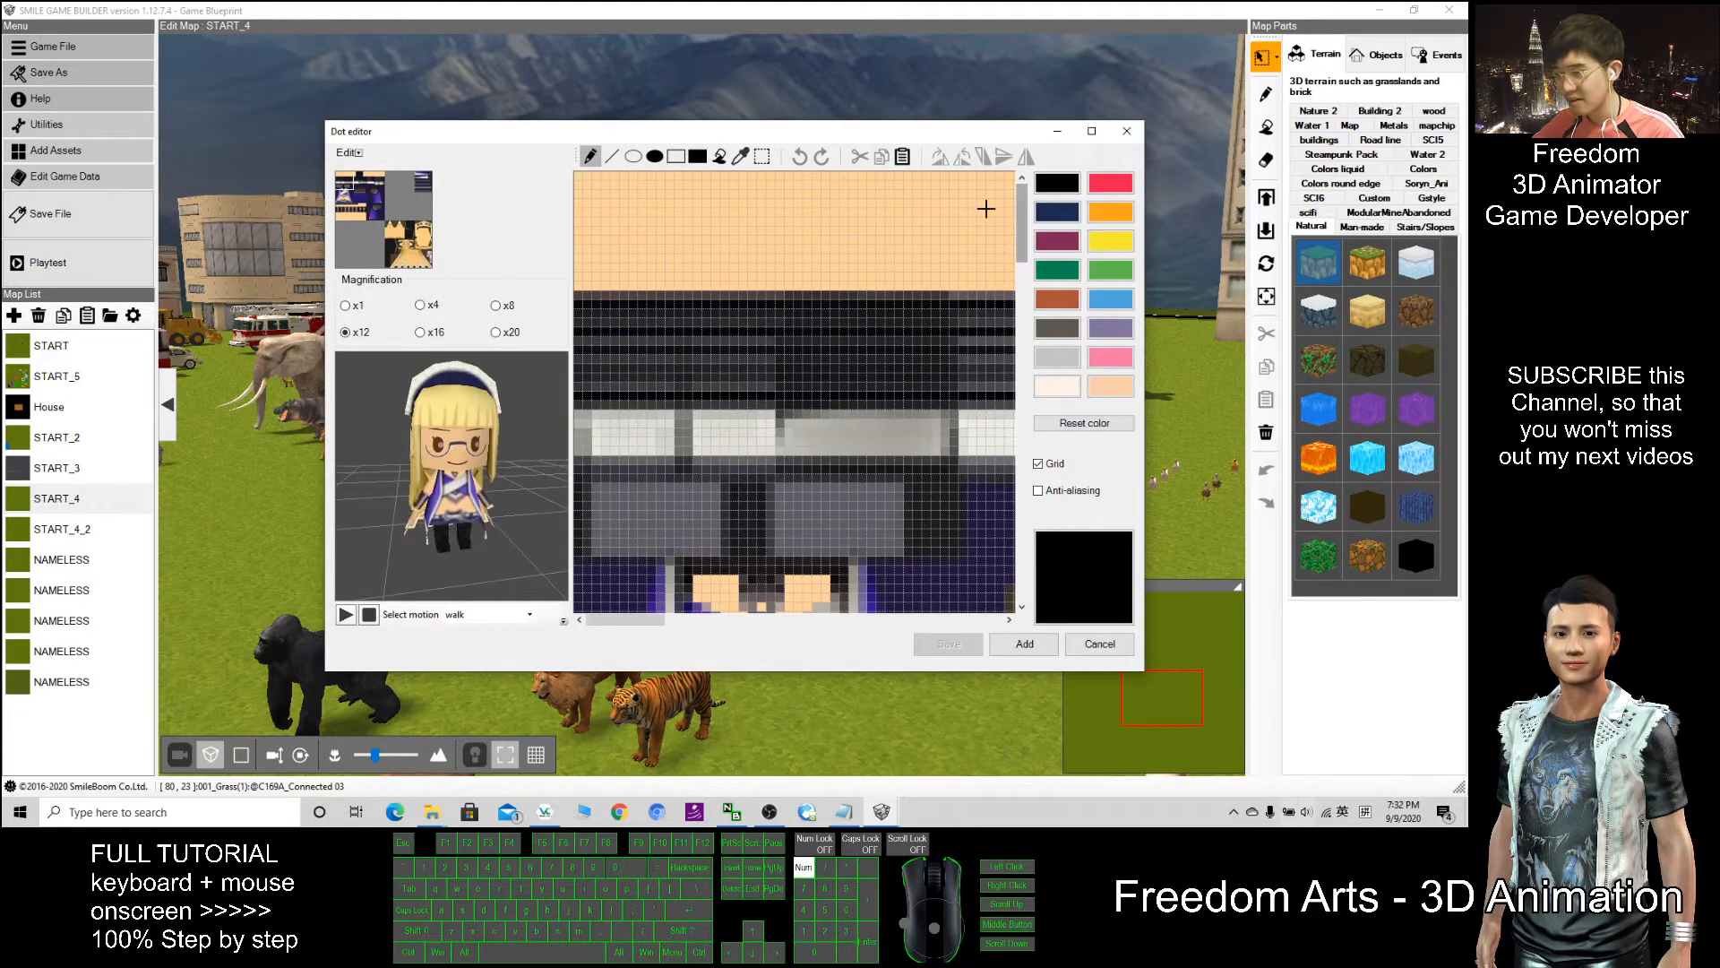
mouse_move(516, 356)
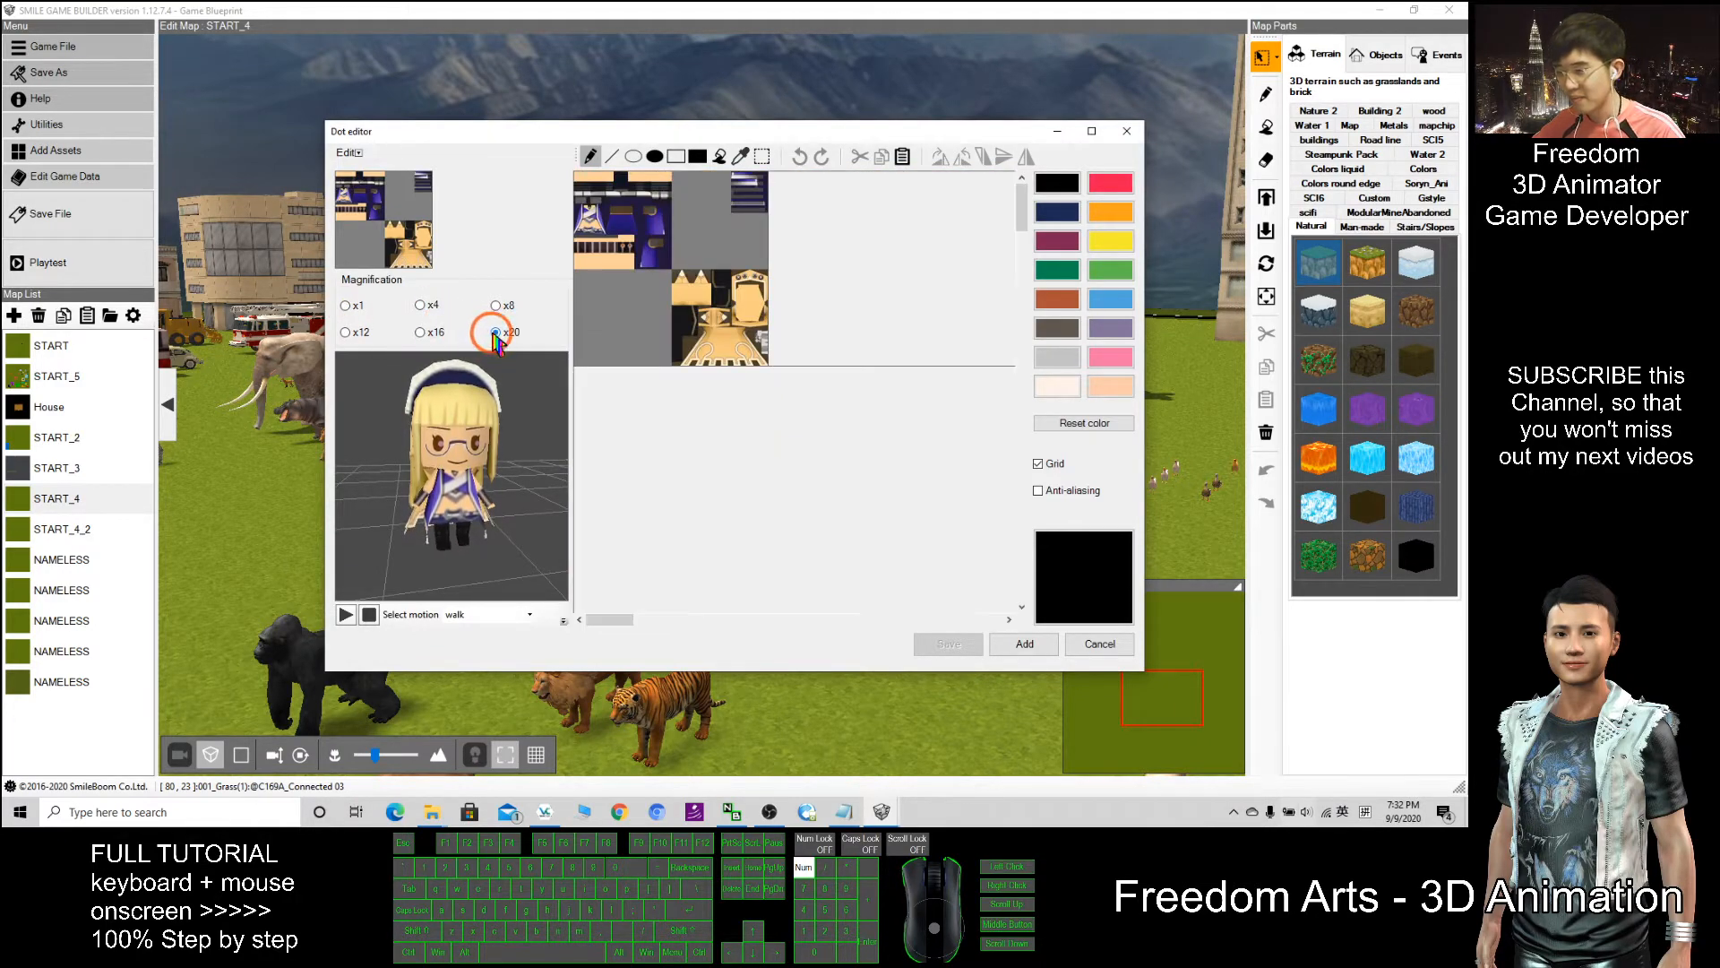
left_click(419, 305)
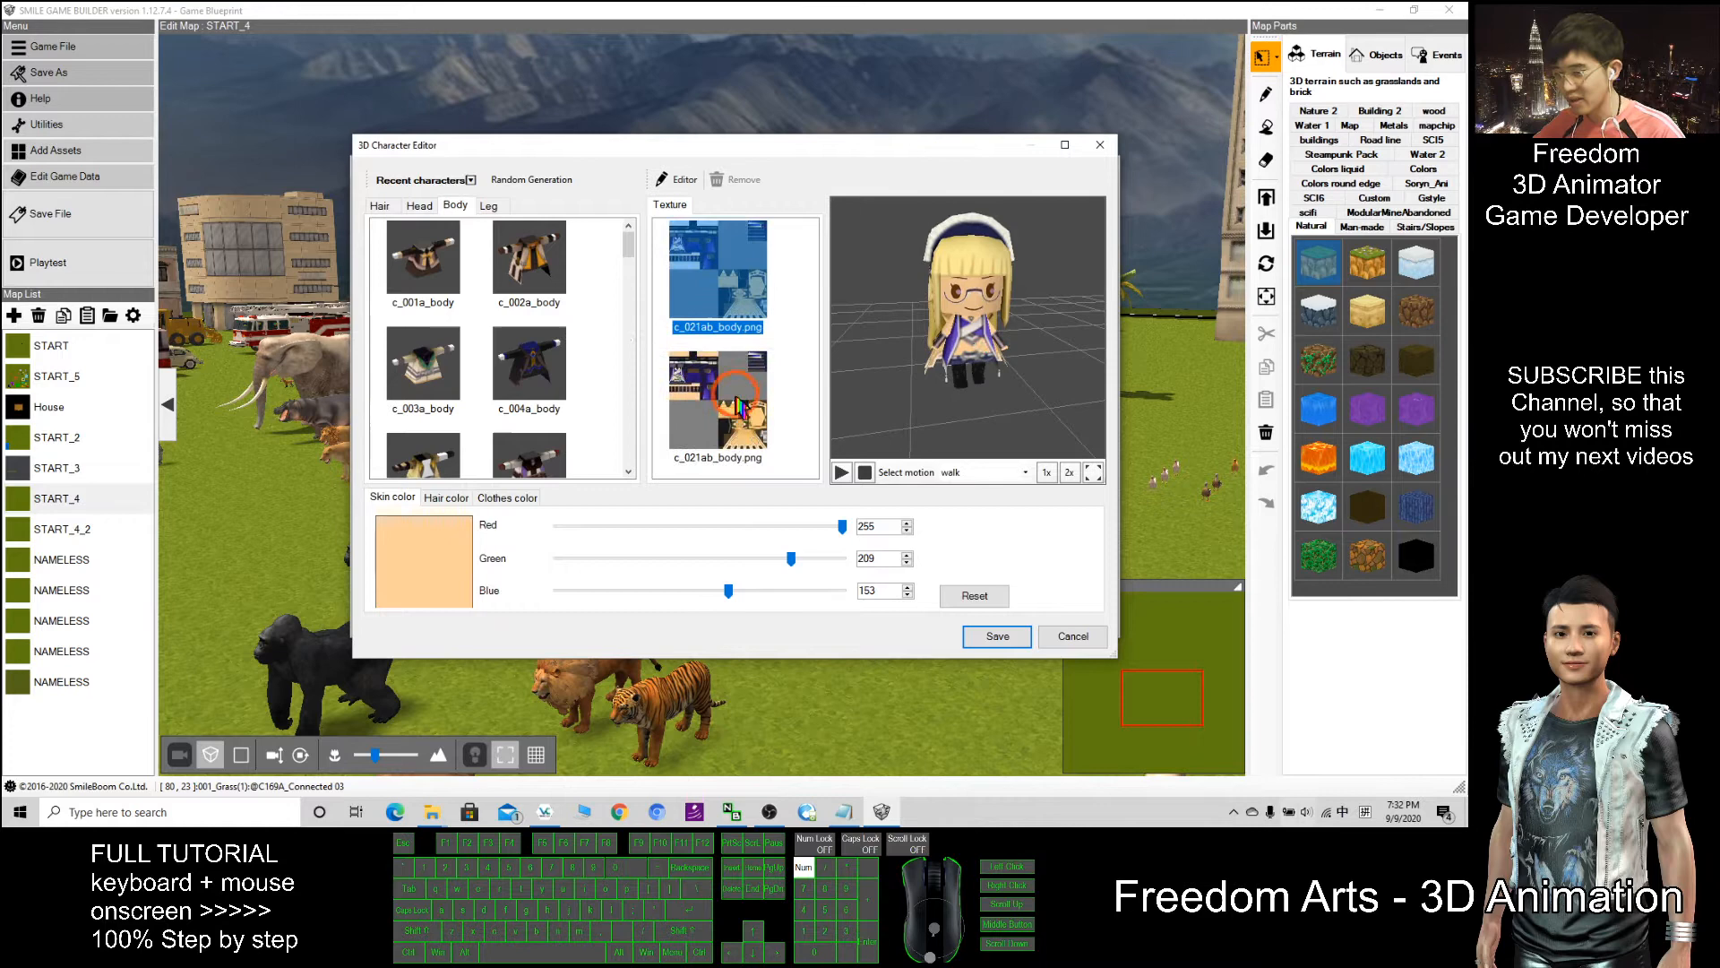
Apply the new copy of the c_021ab body texture and return to the hair part options.
left_click(717, 407)
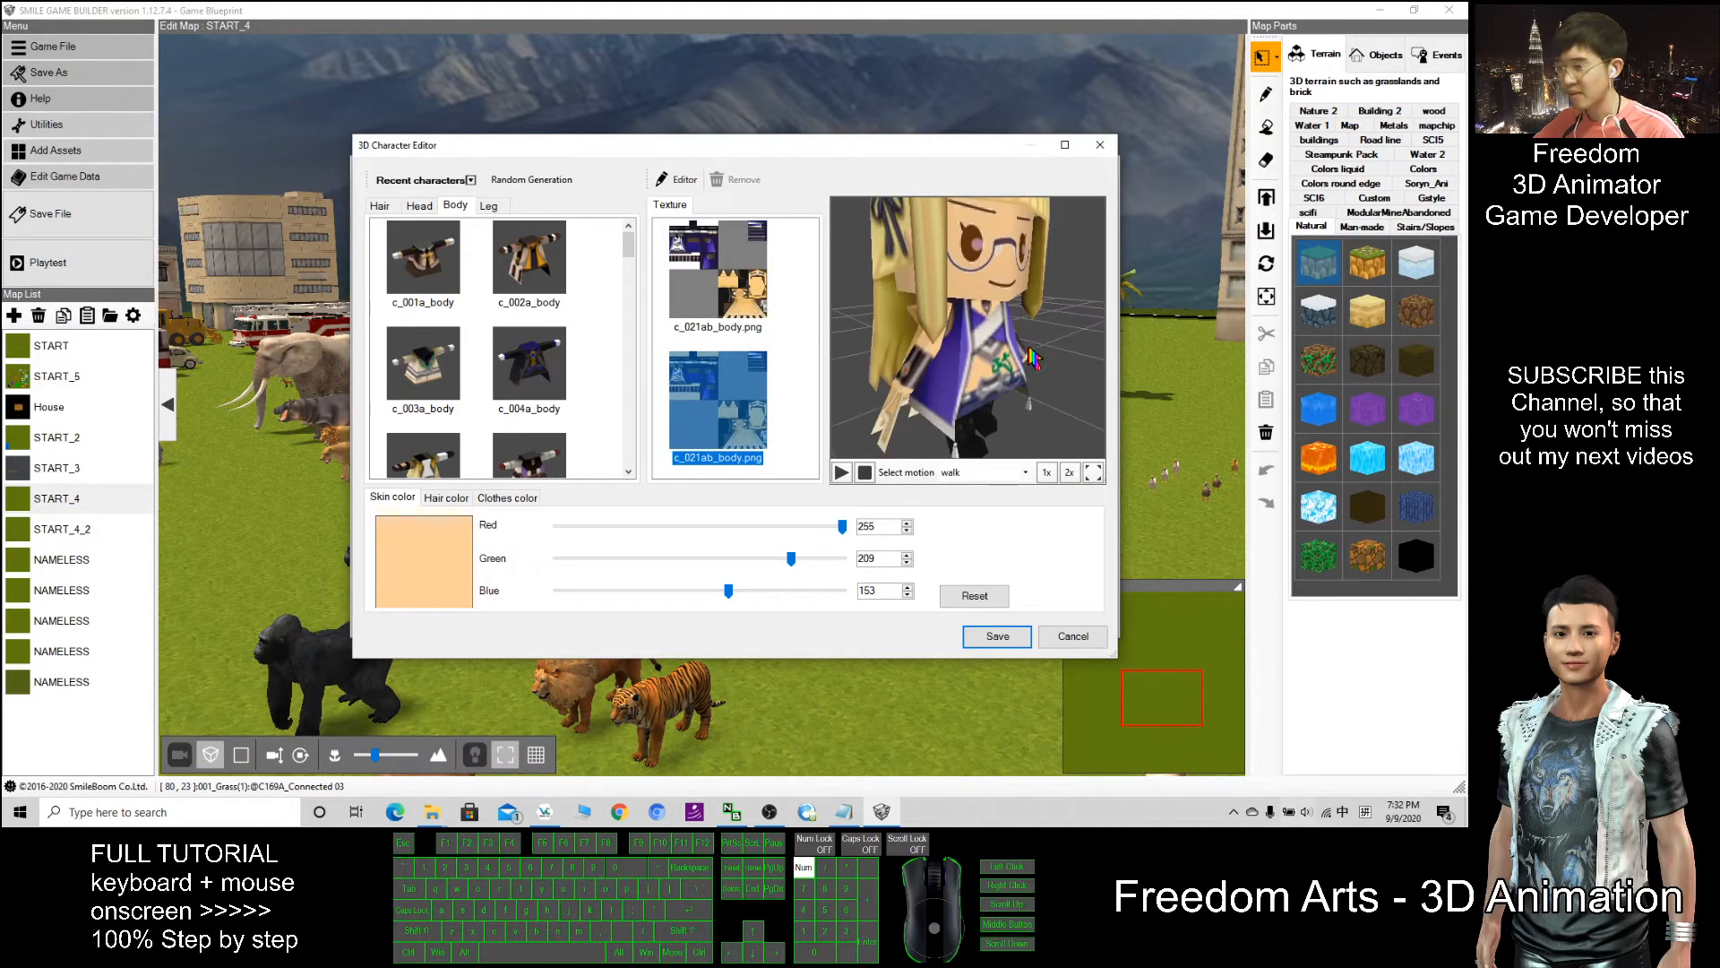
left_click(380, 204)
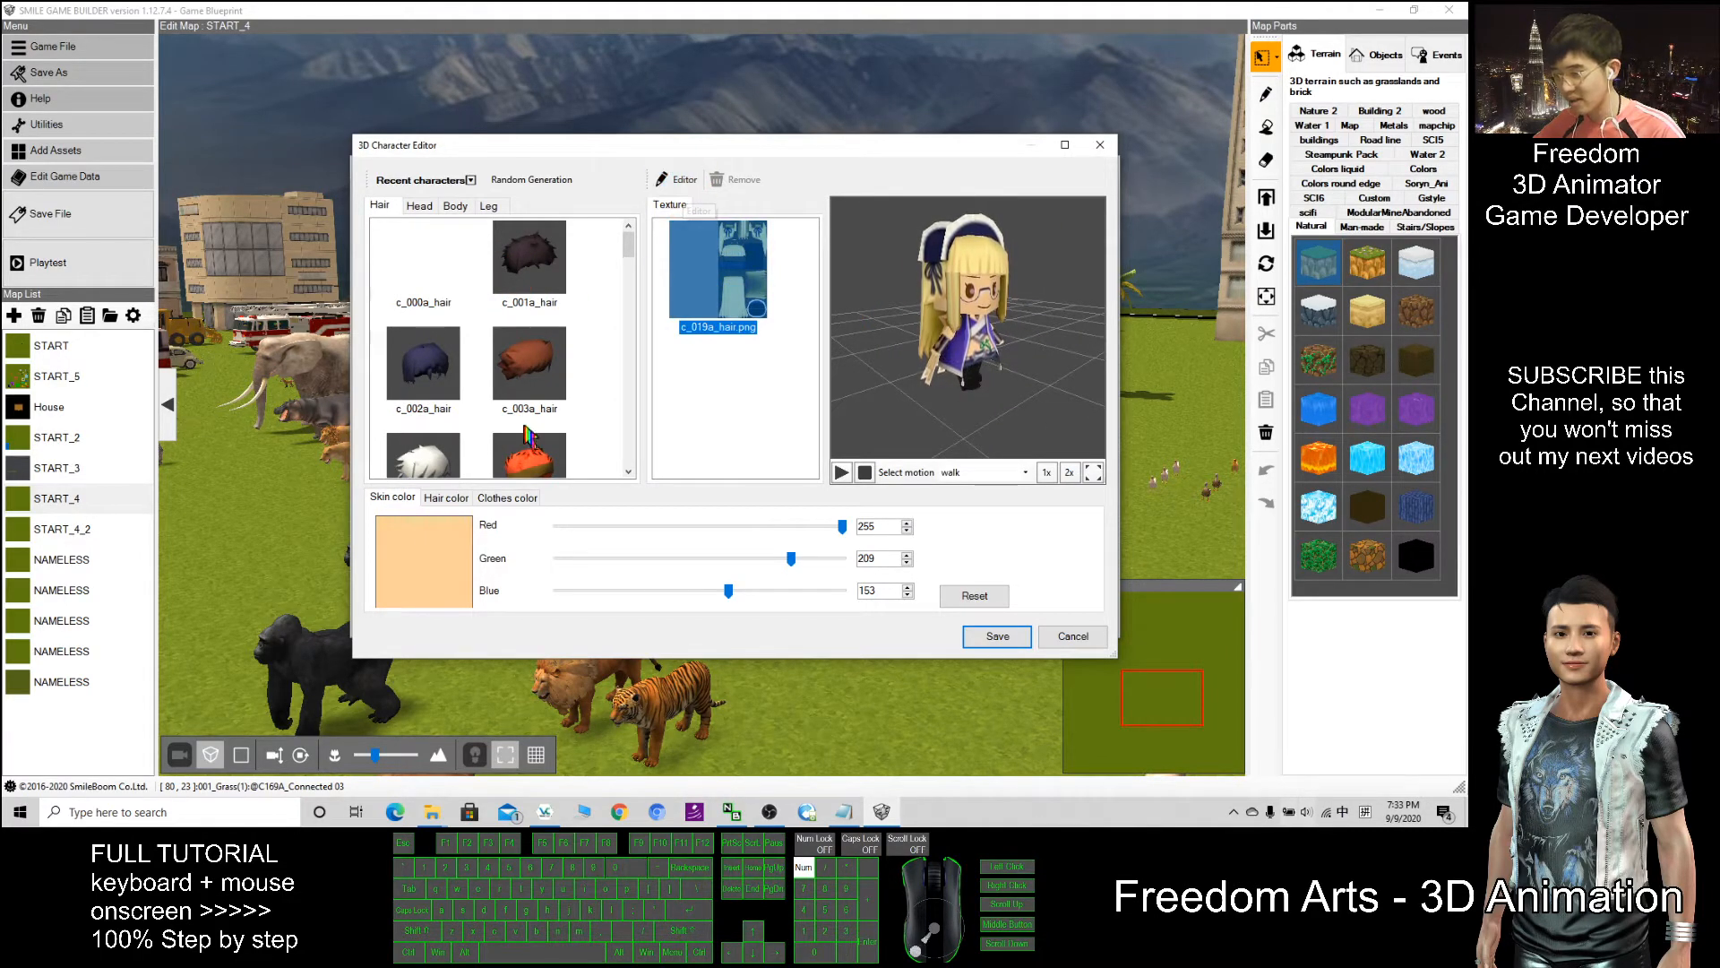
Tint the hair pink at hue 275, checking the head and skin colour settings along the way.
left_click(446, 496)
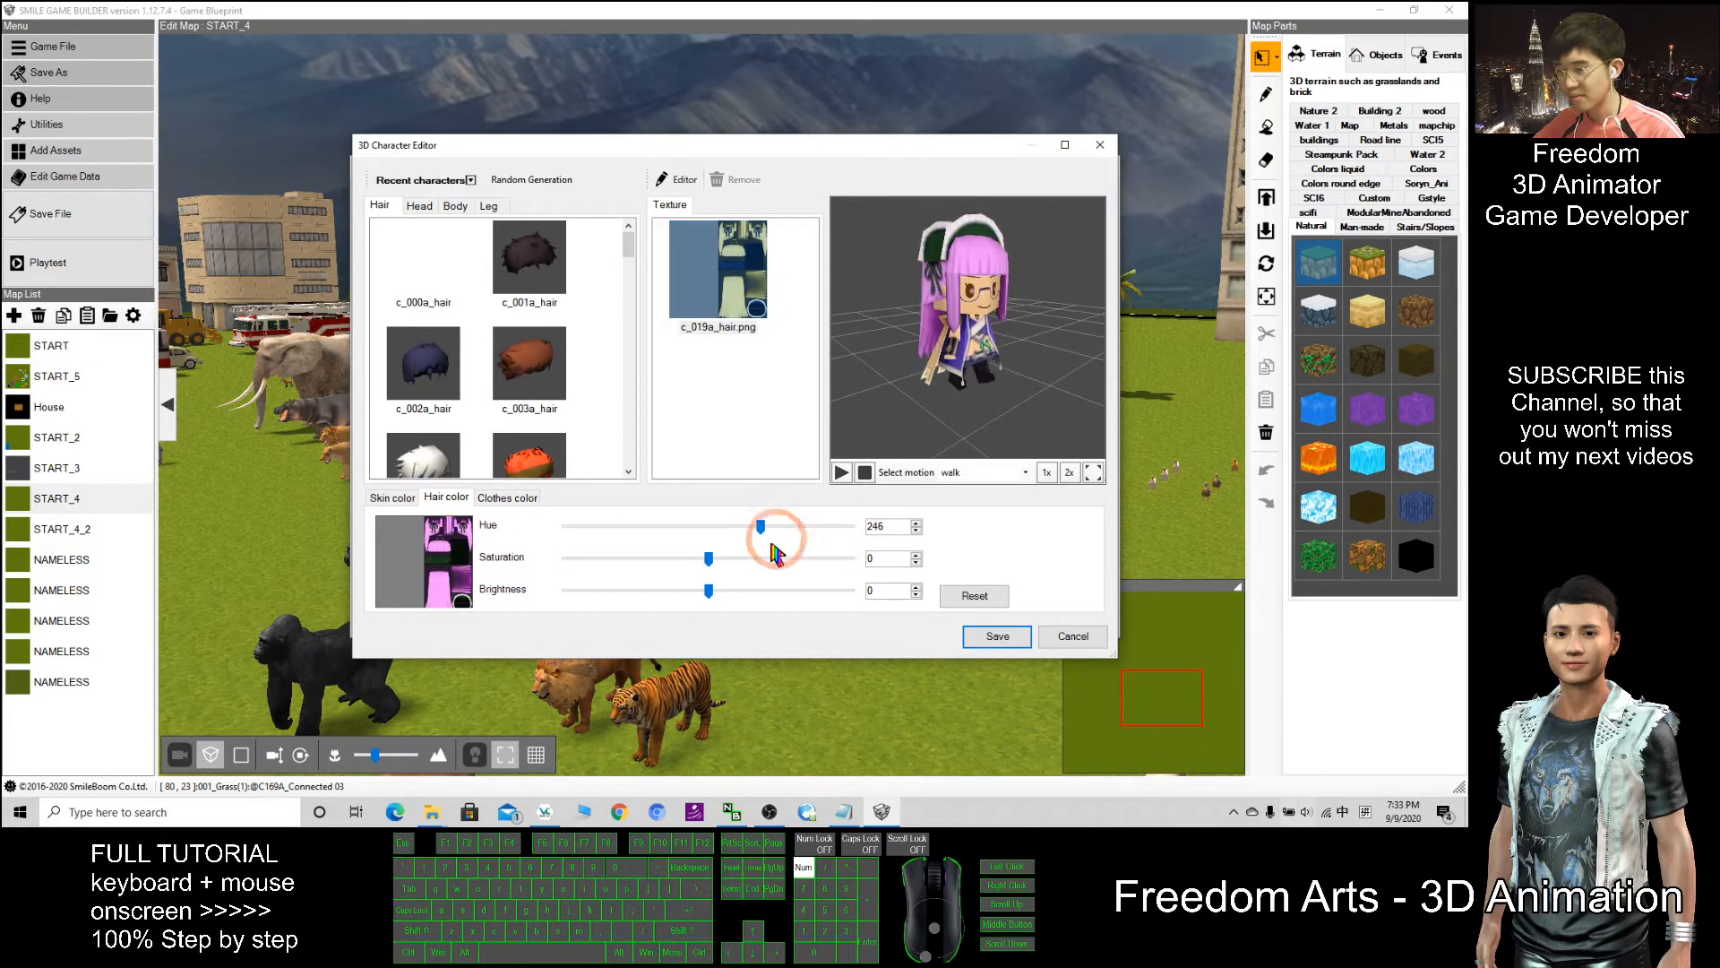
left_click(420, 206)
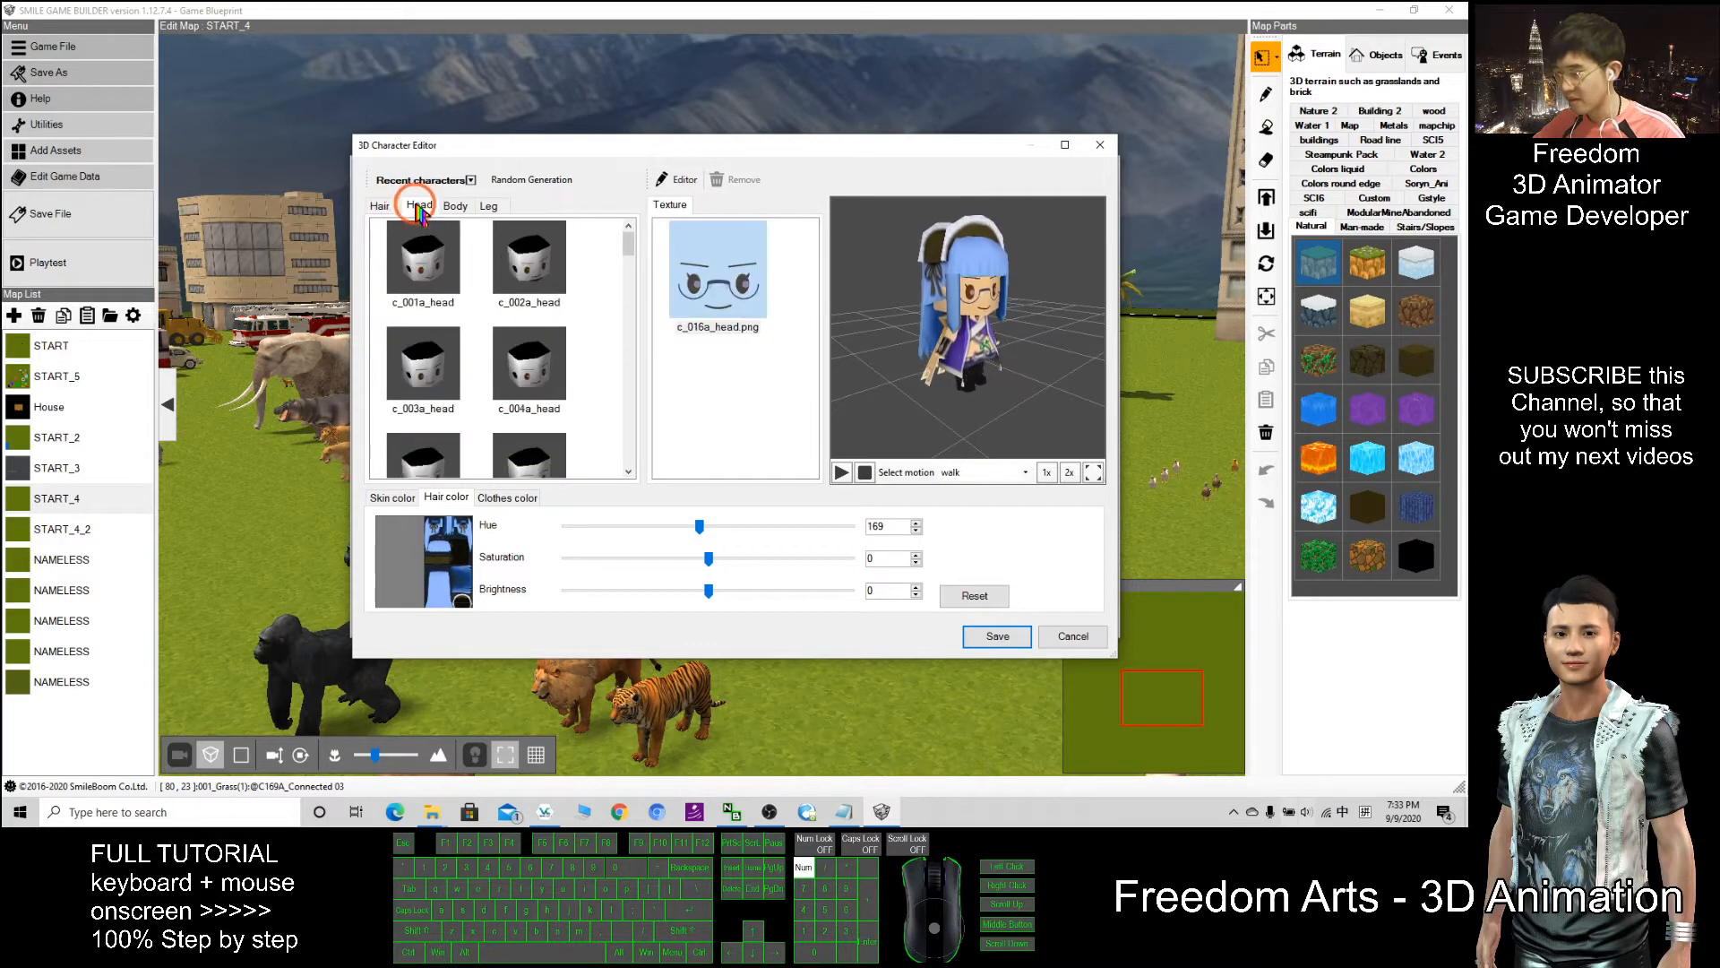
left_click(717, 271)
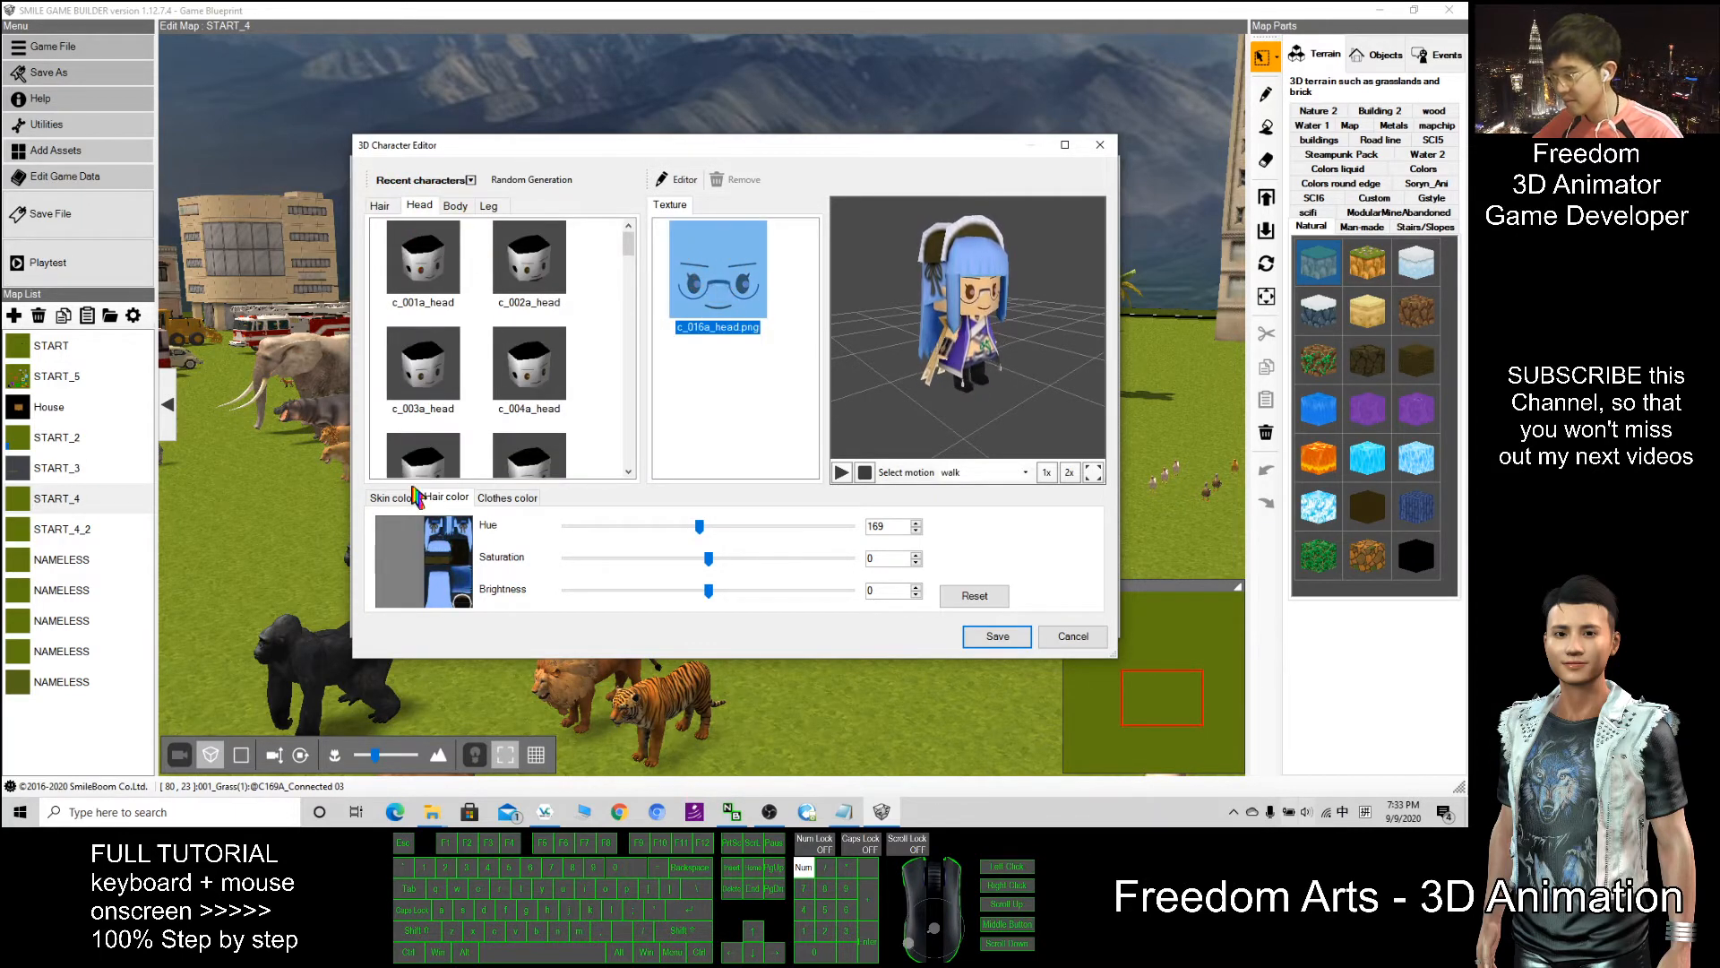
left_click(393, 497)
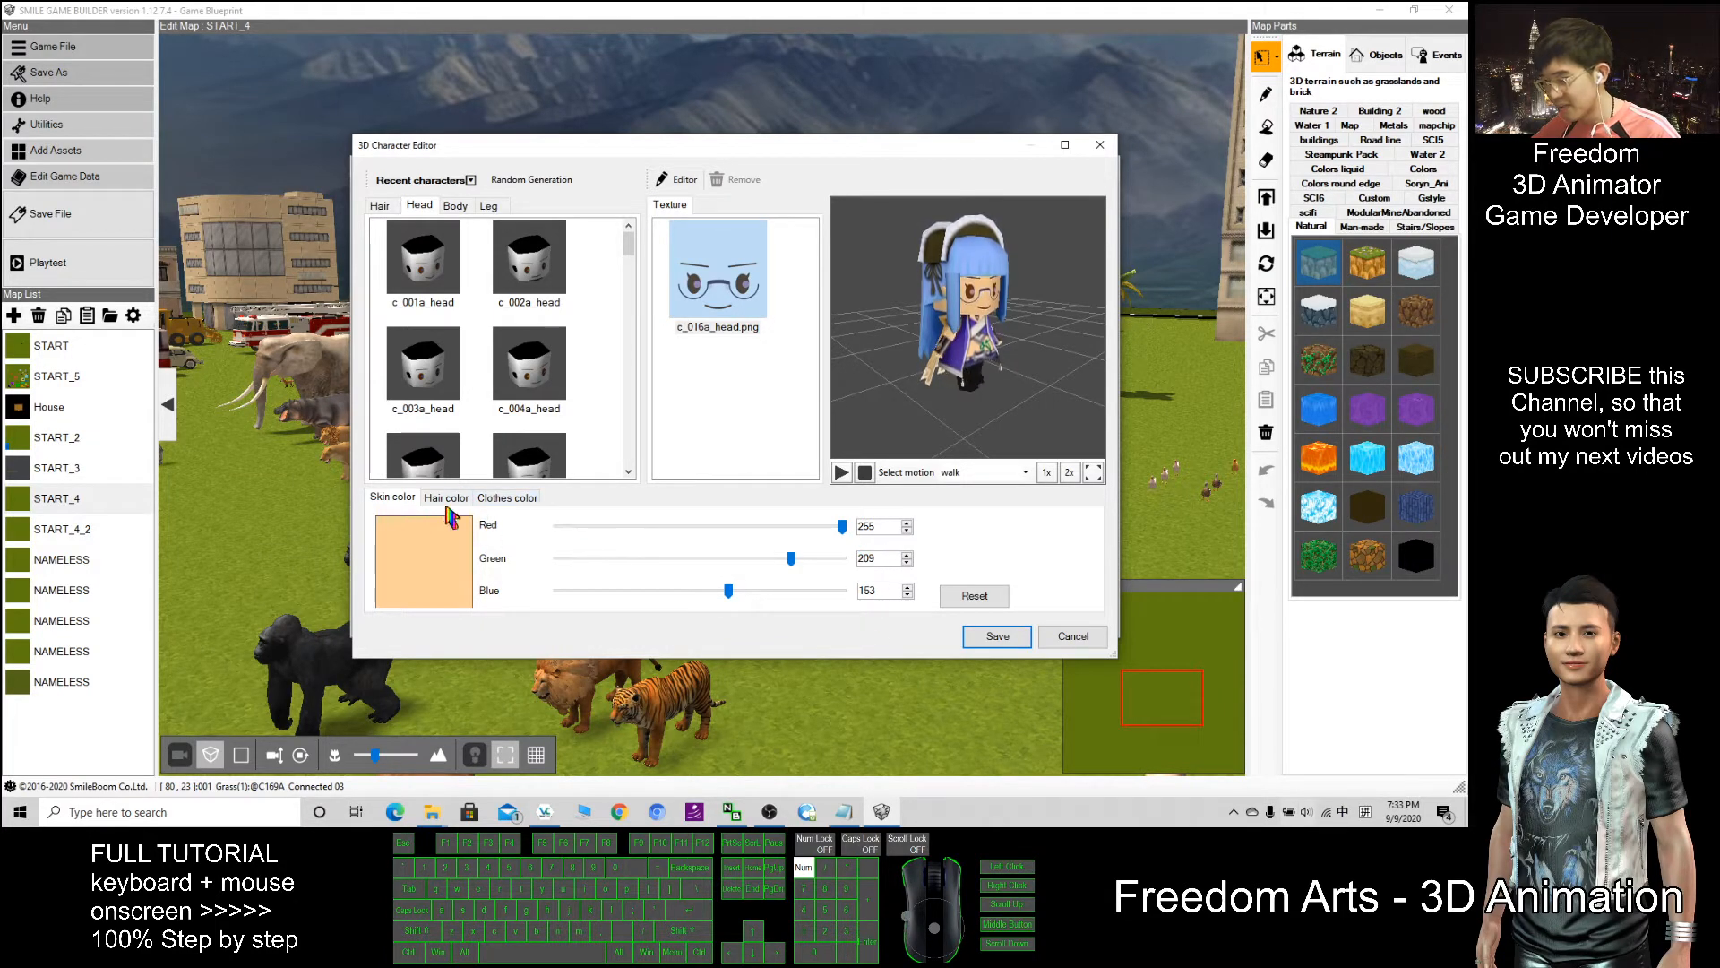
left_click(508, 496)
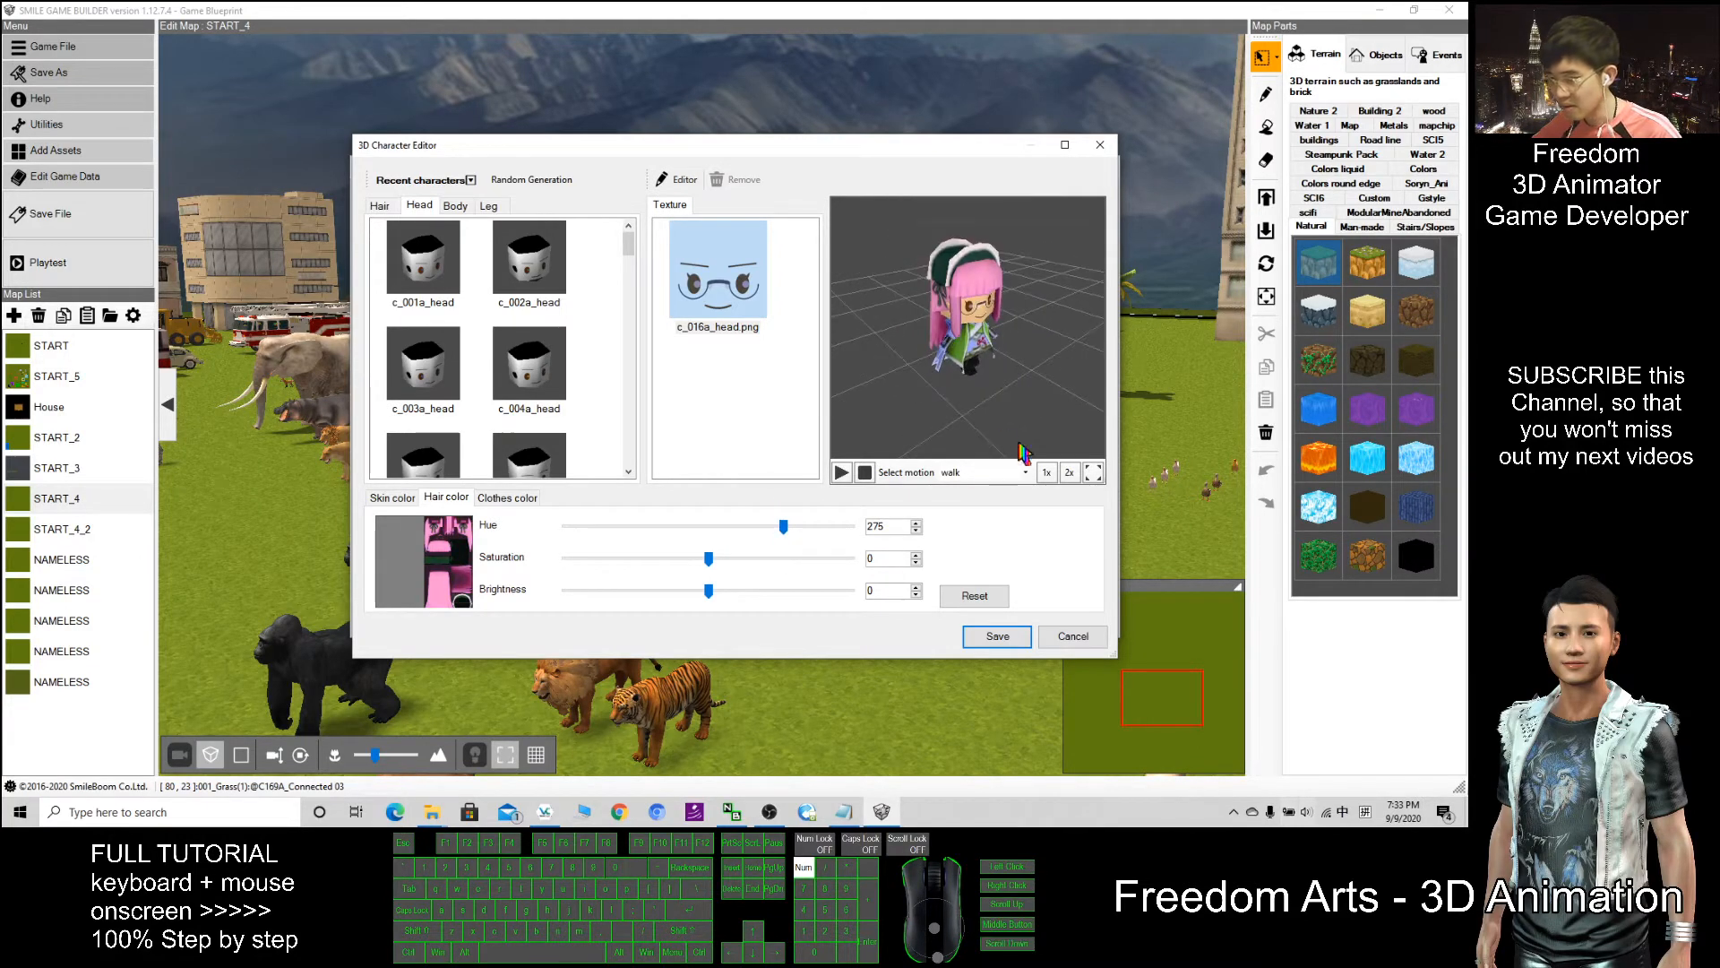
Give the character the c_001a_leg legs with the c_001a_leg_a13.png texture.
left_click(487, 204)
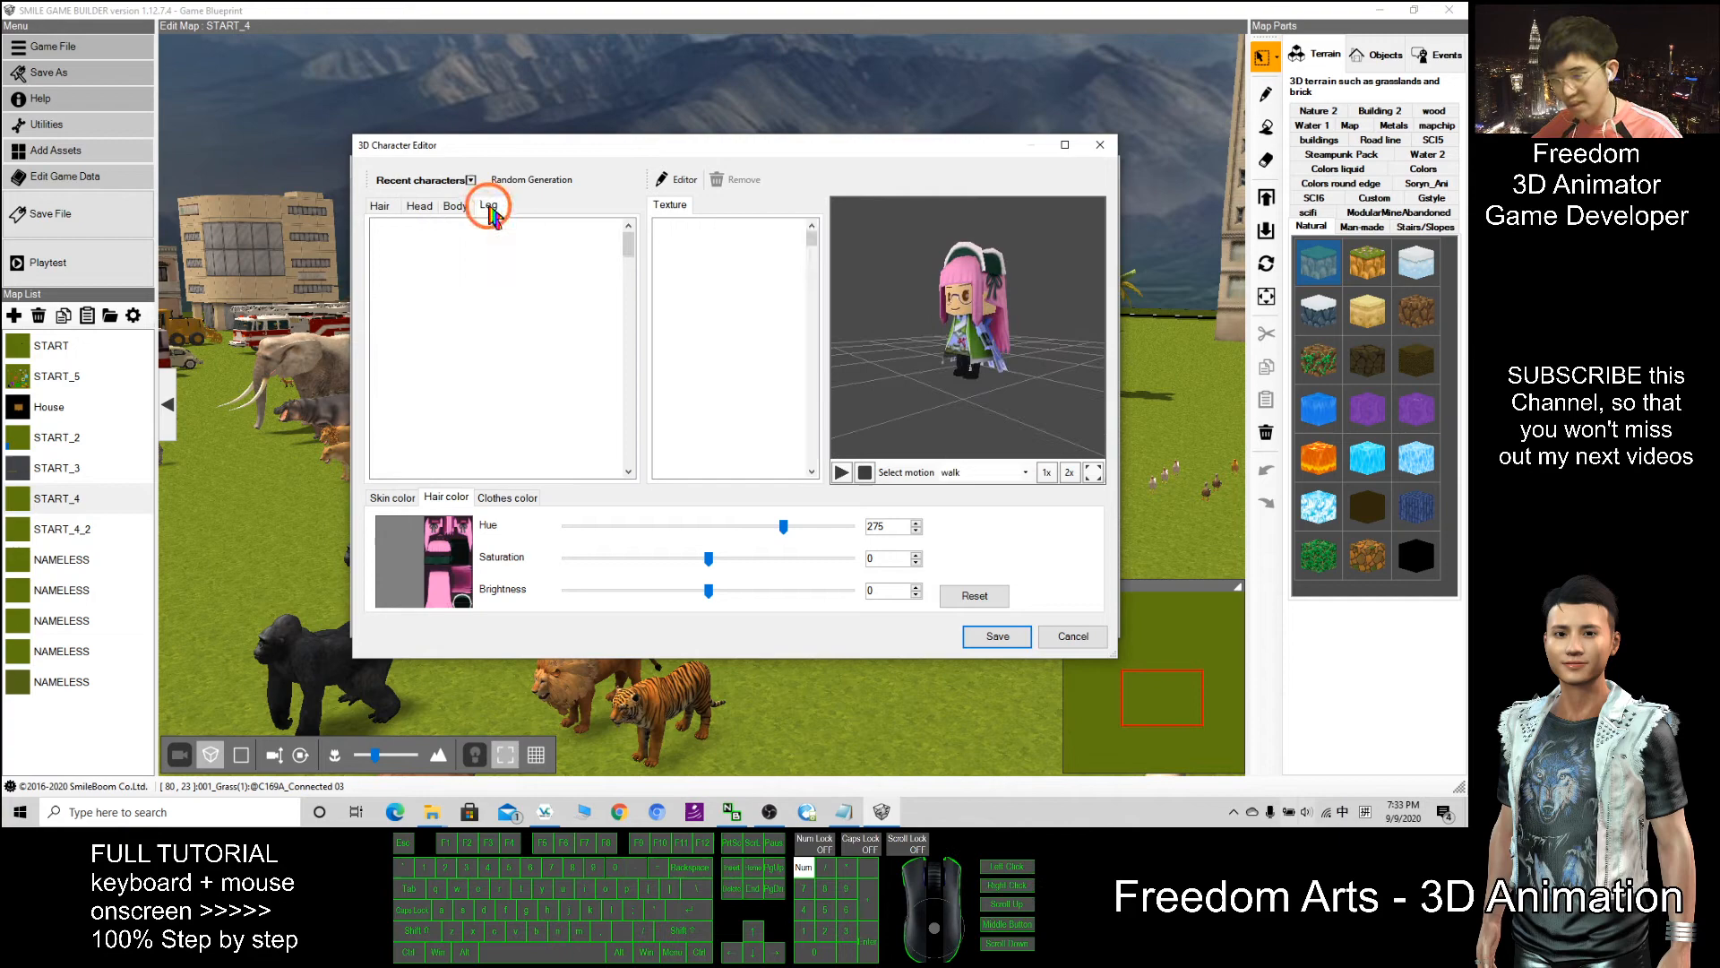
left_click(488, 204)
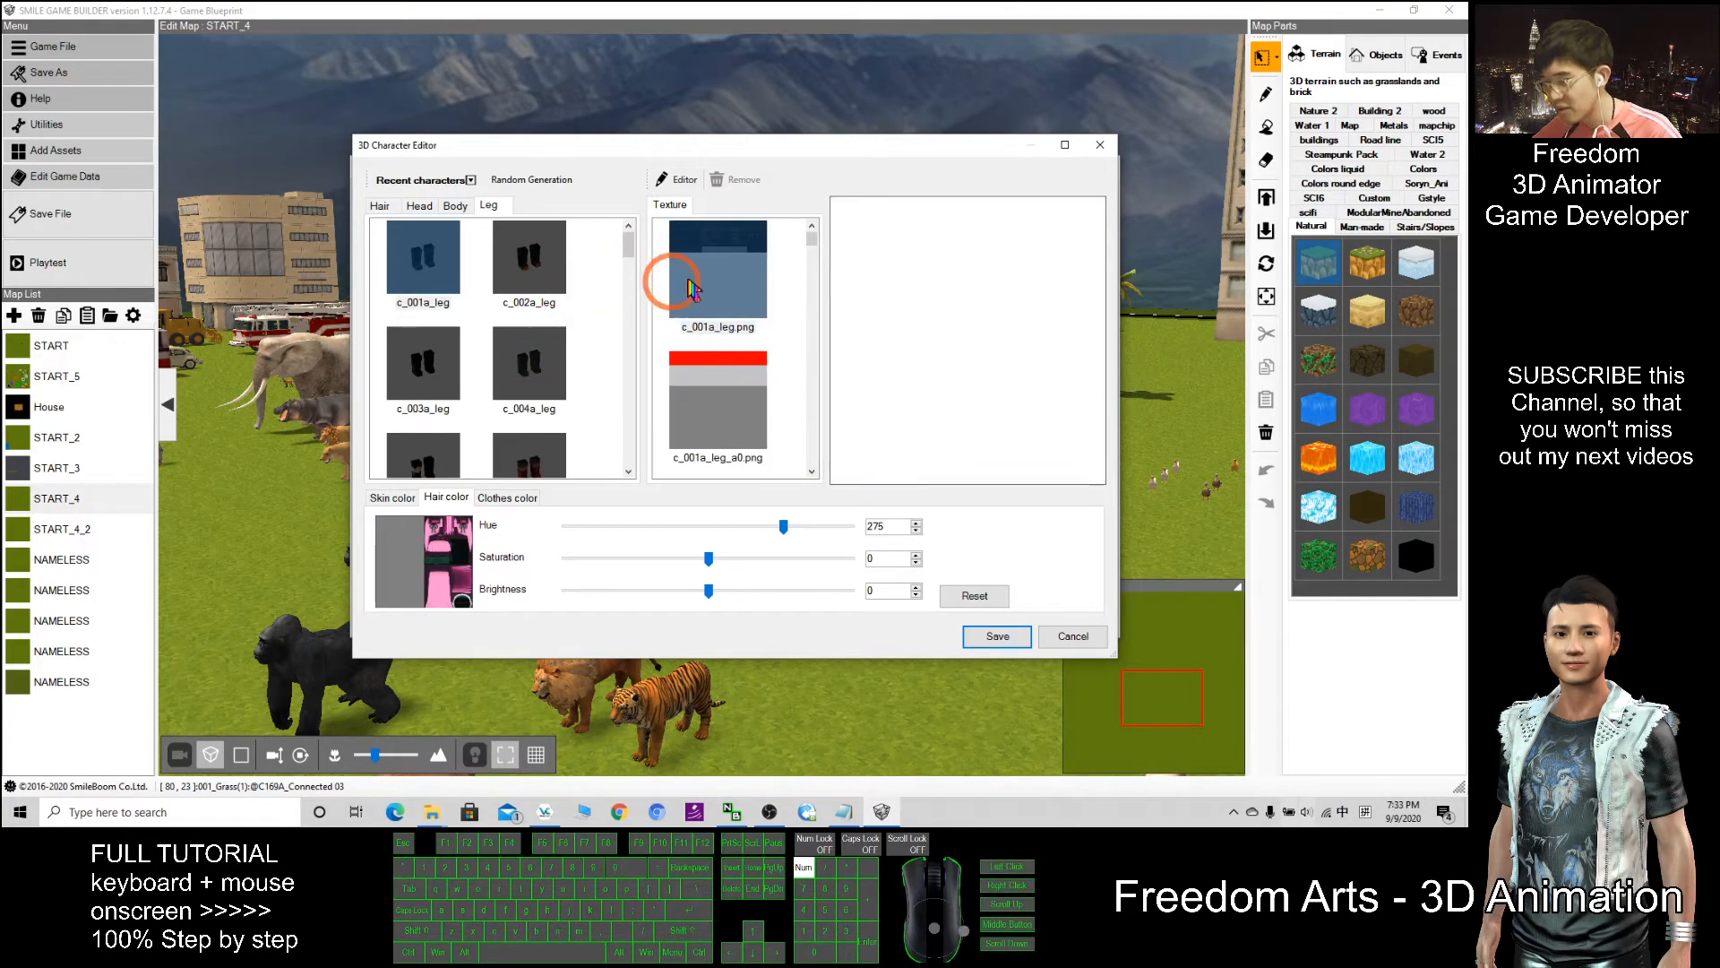
left_click(423, 260)
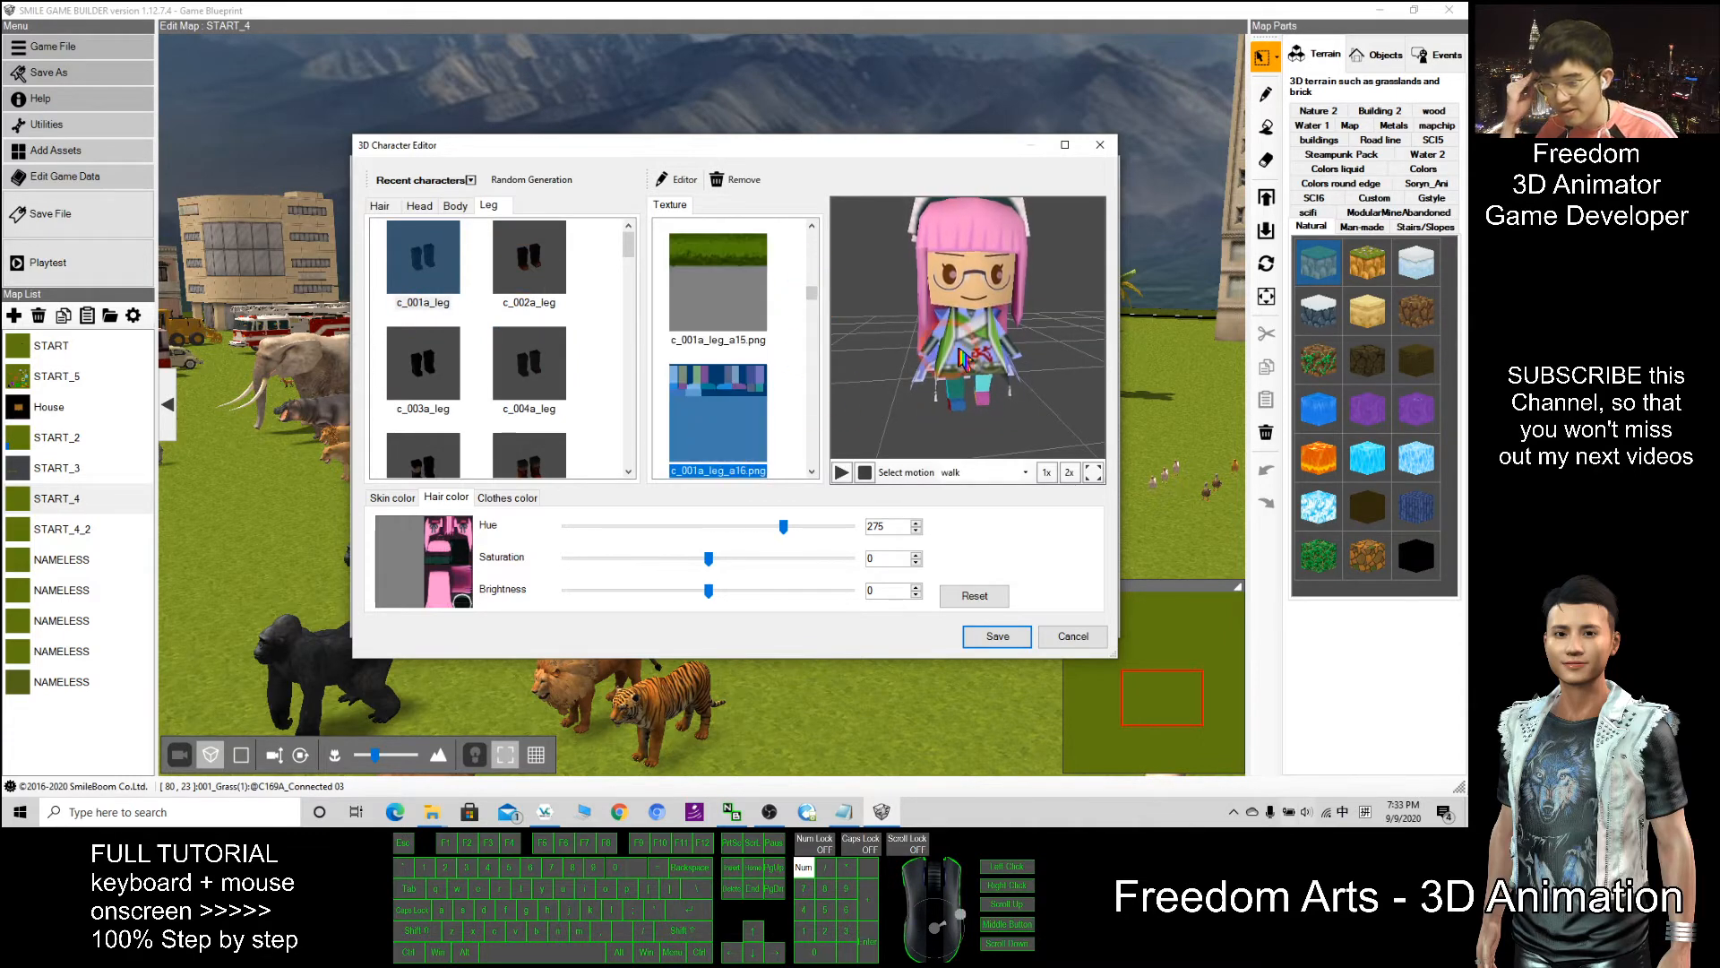
left_click(717, 418)
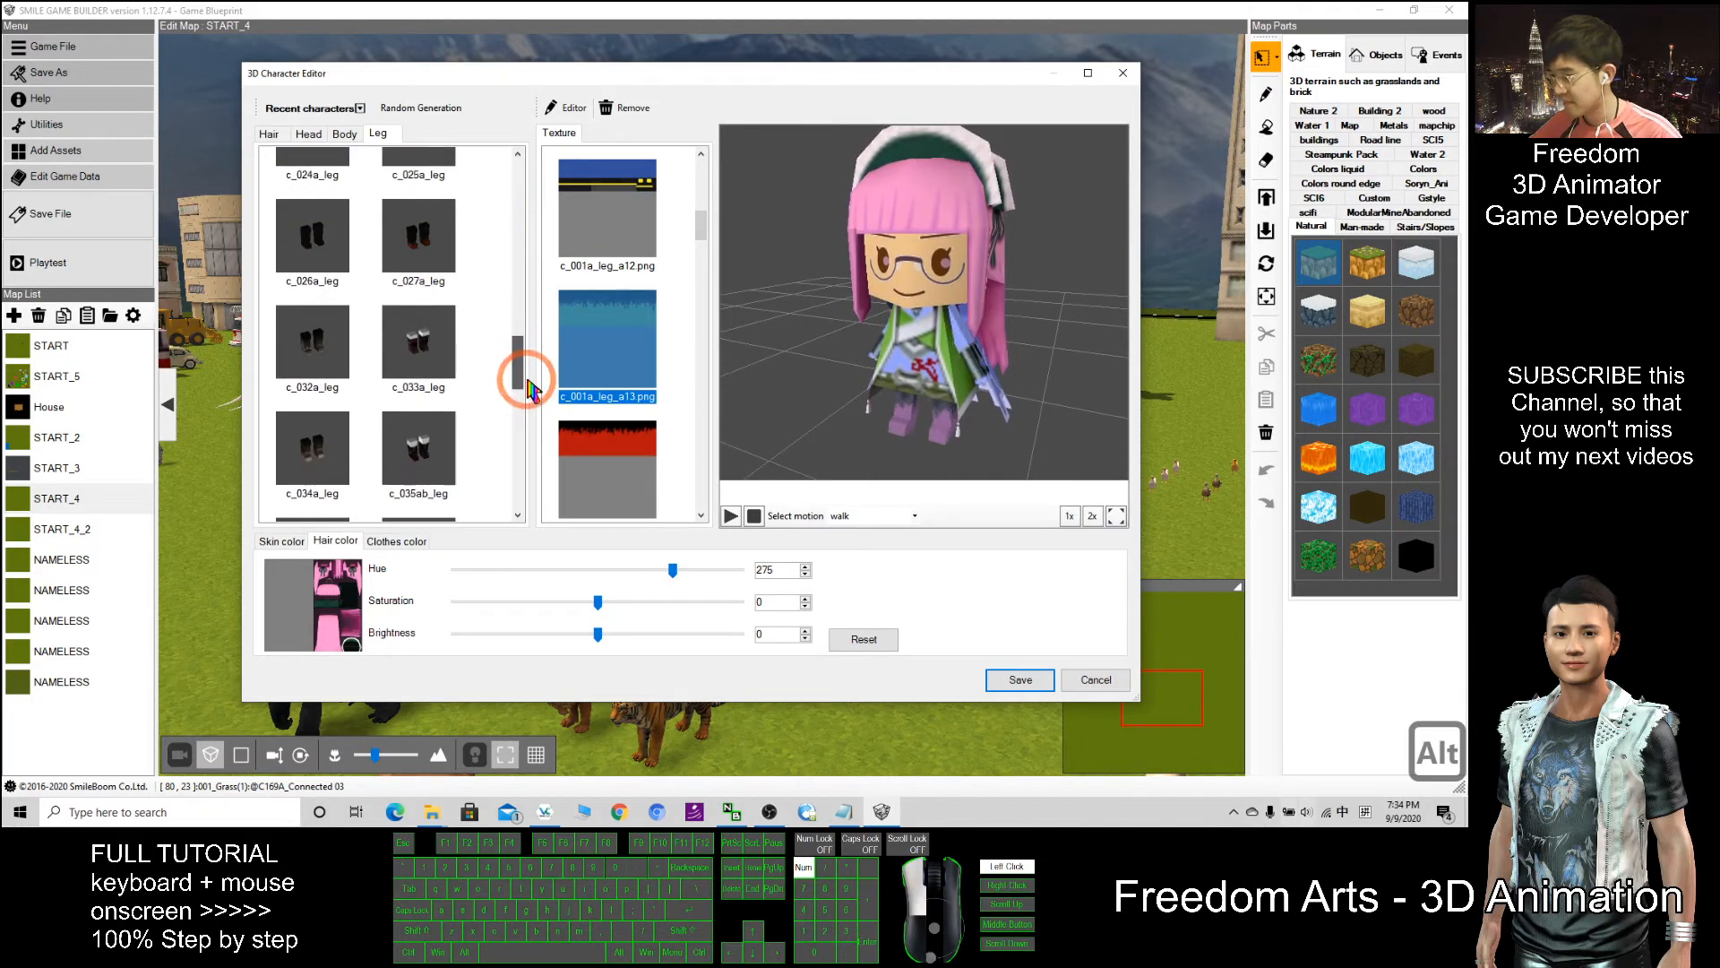
Try c_001a_leg with the a1 texture and c_002a_leg with the a6 texture.
scroll("up", 3)
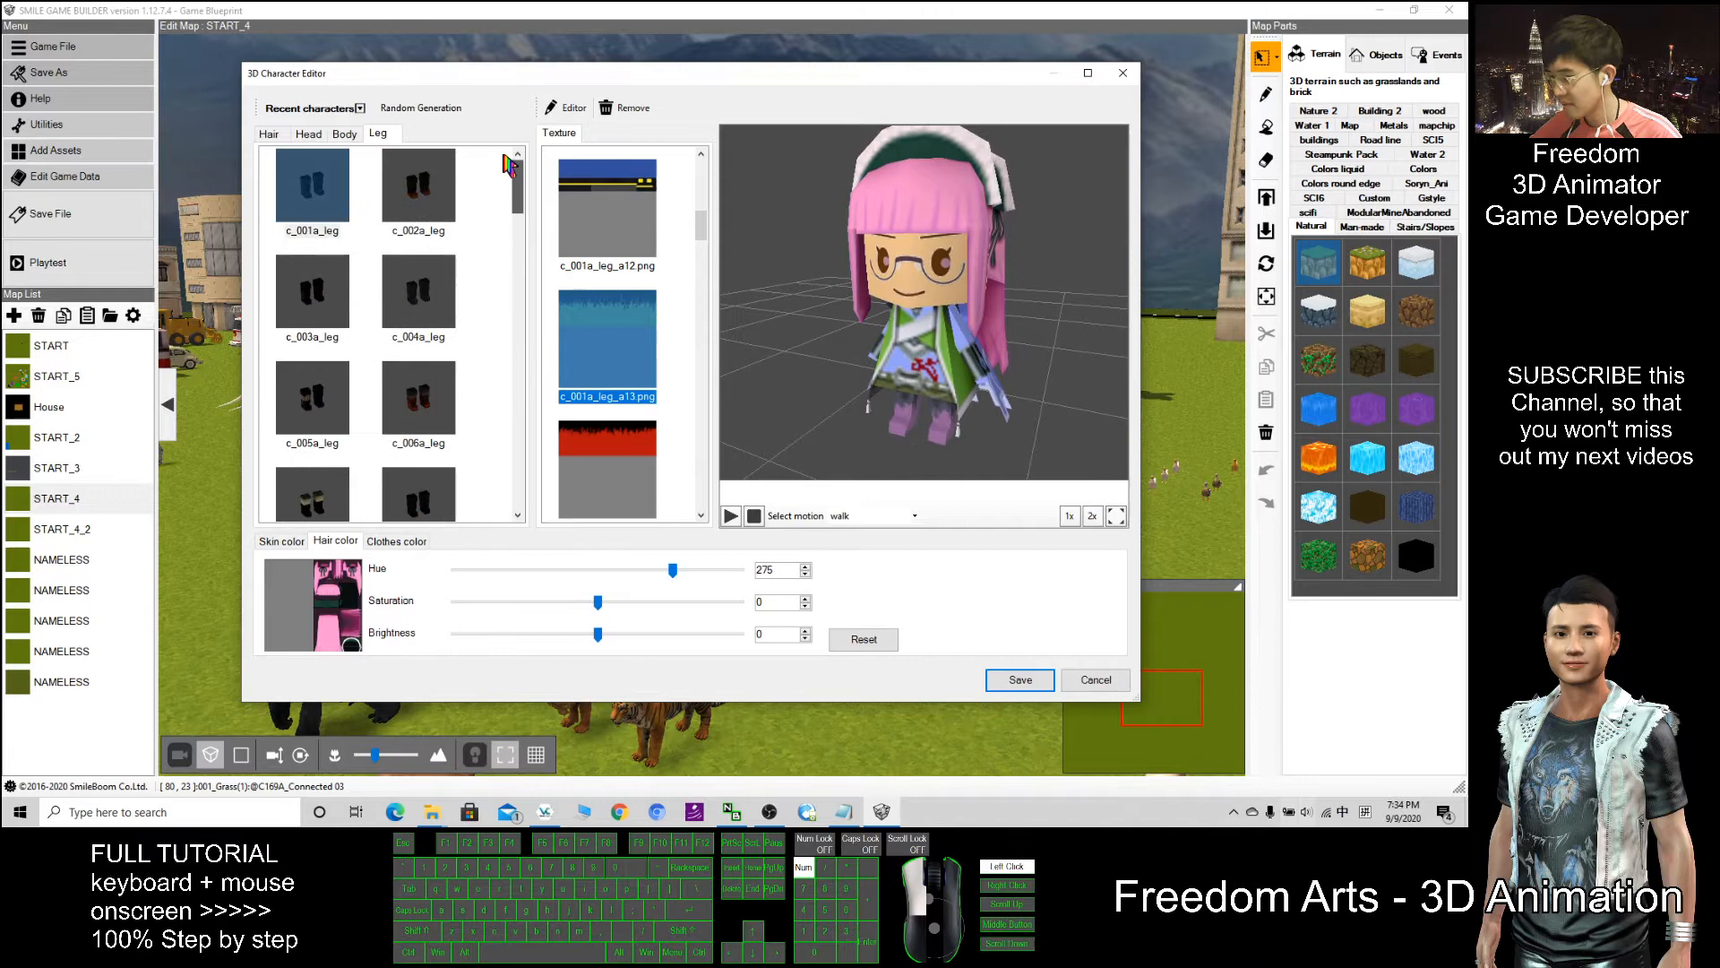
scroll("down", 3)
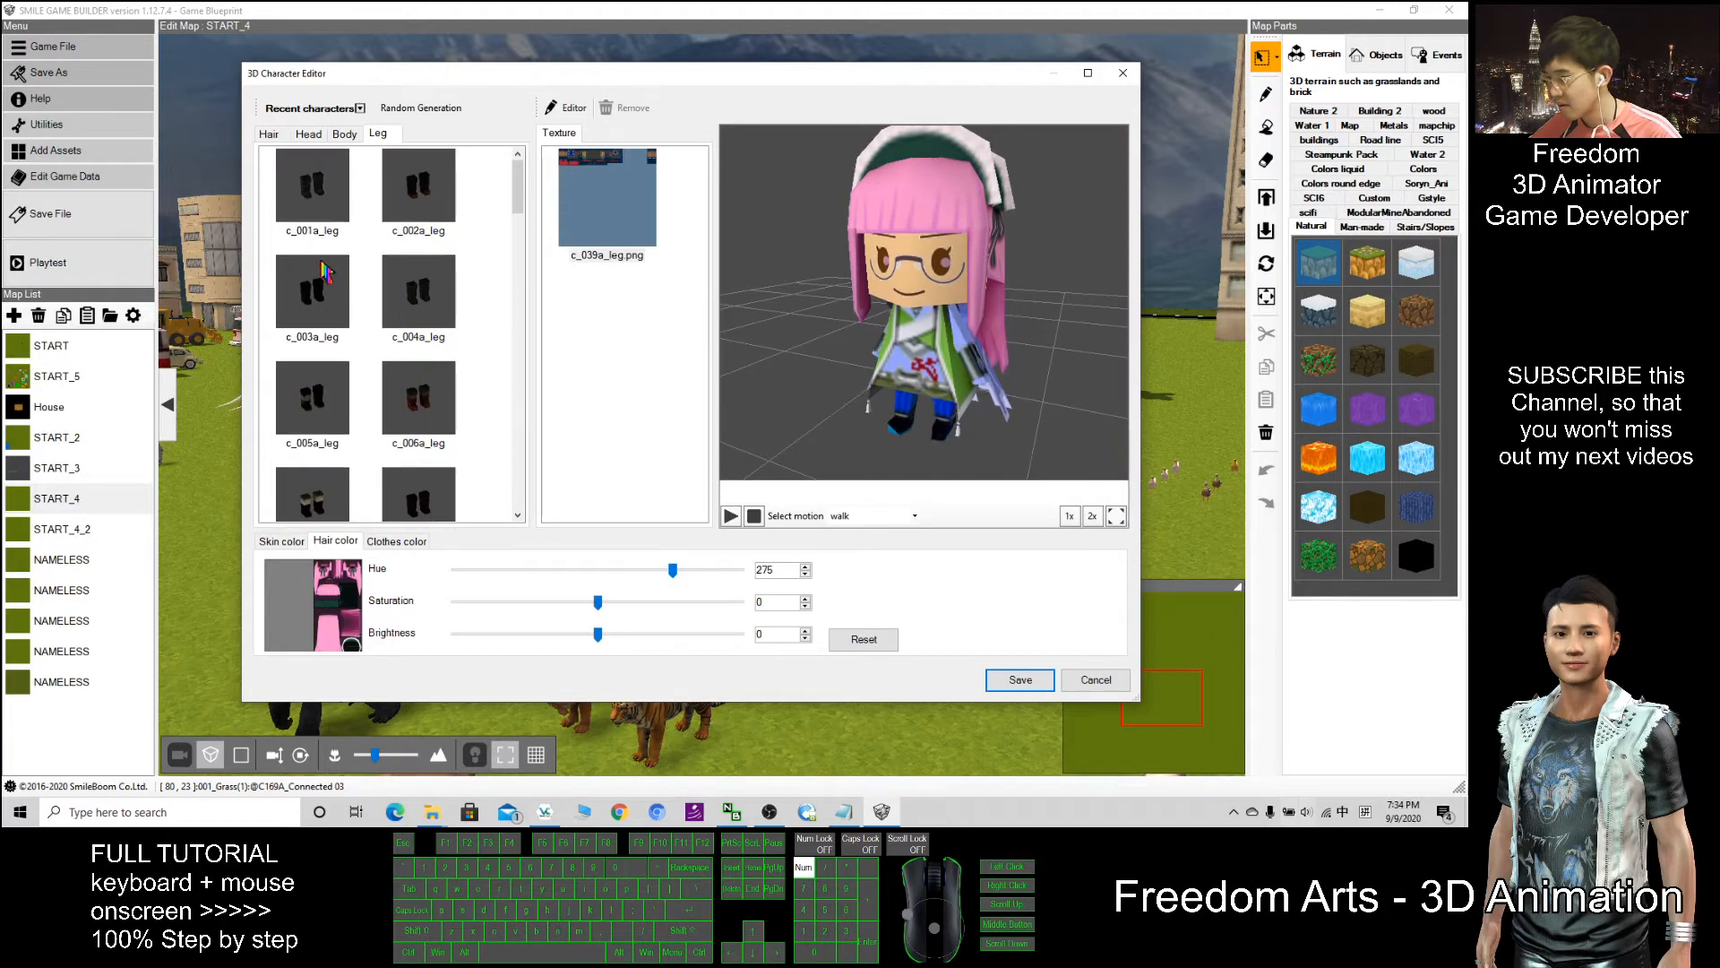
left_click(311, 183)
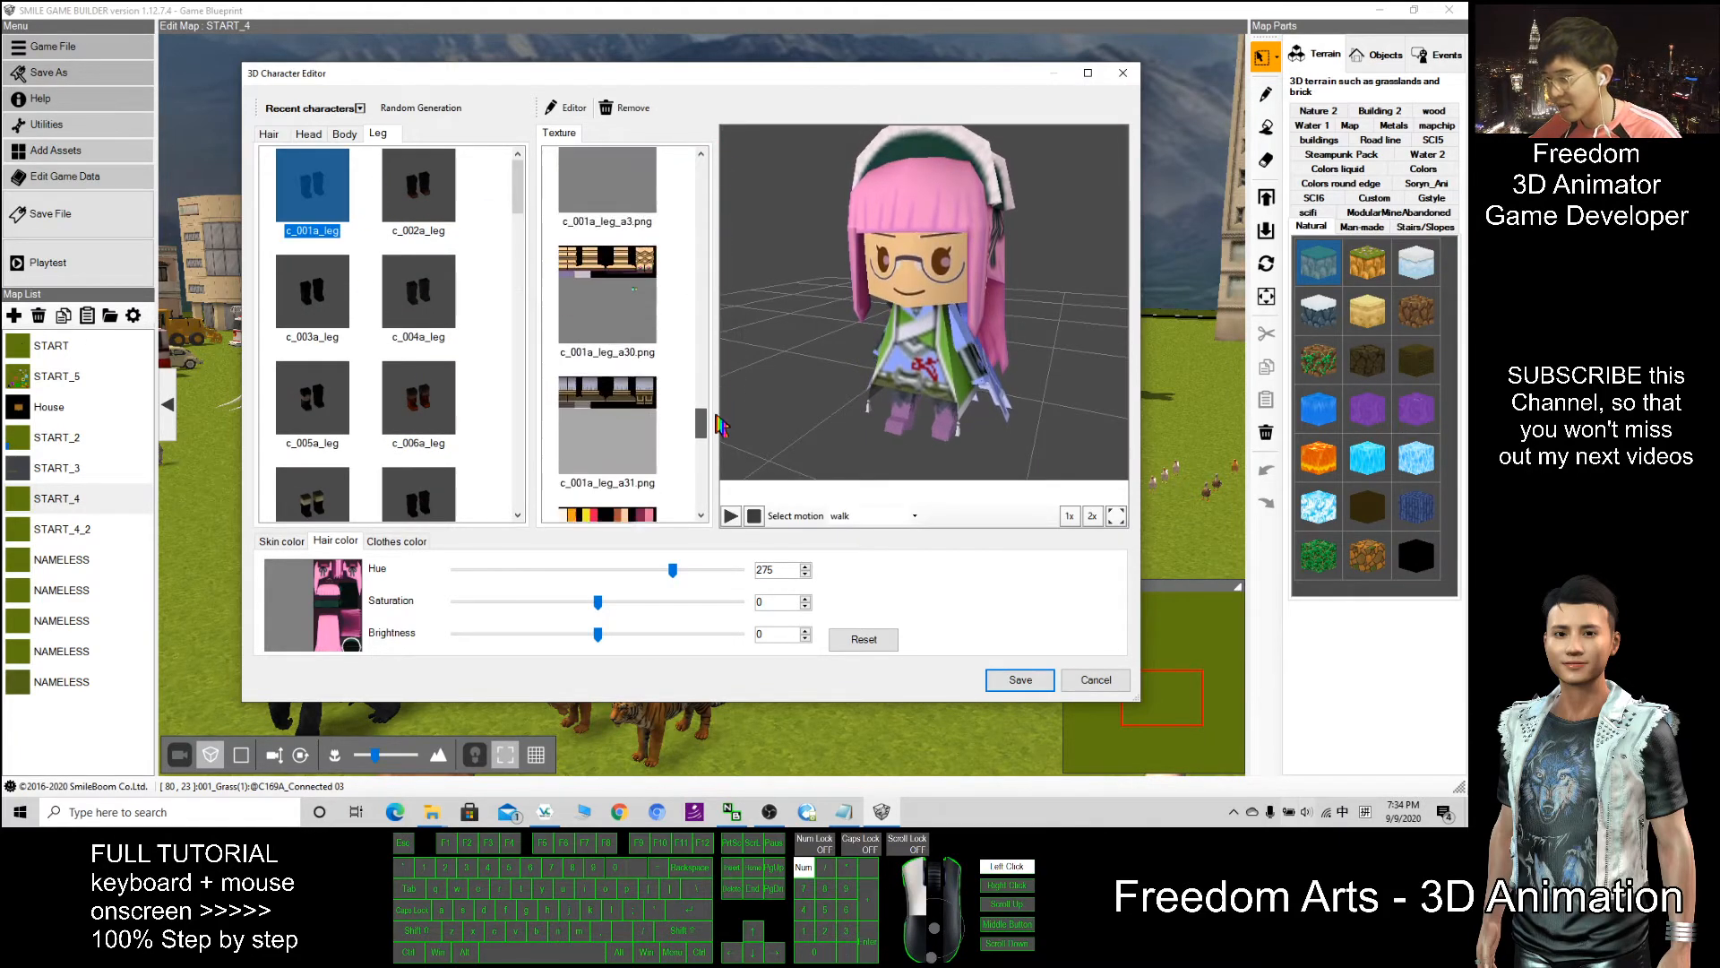
scroll("down", 3)
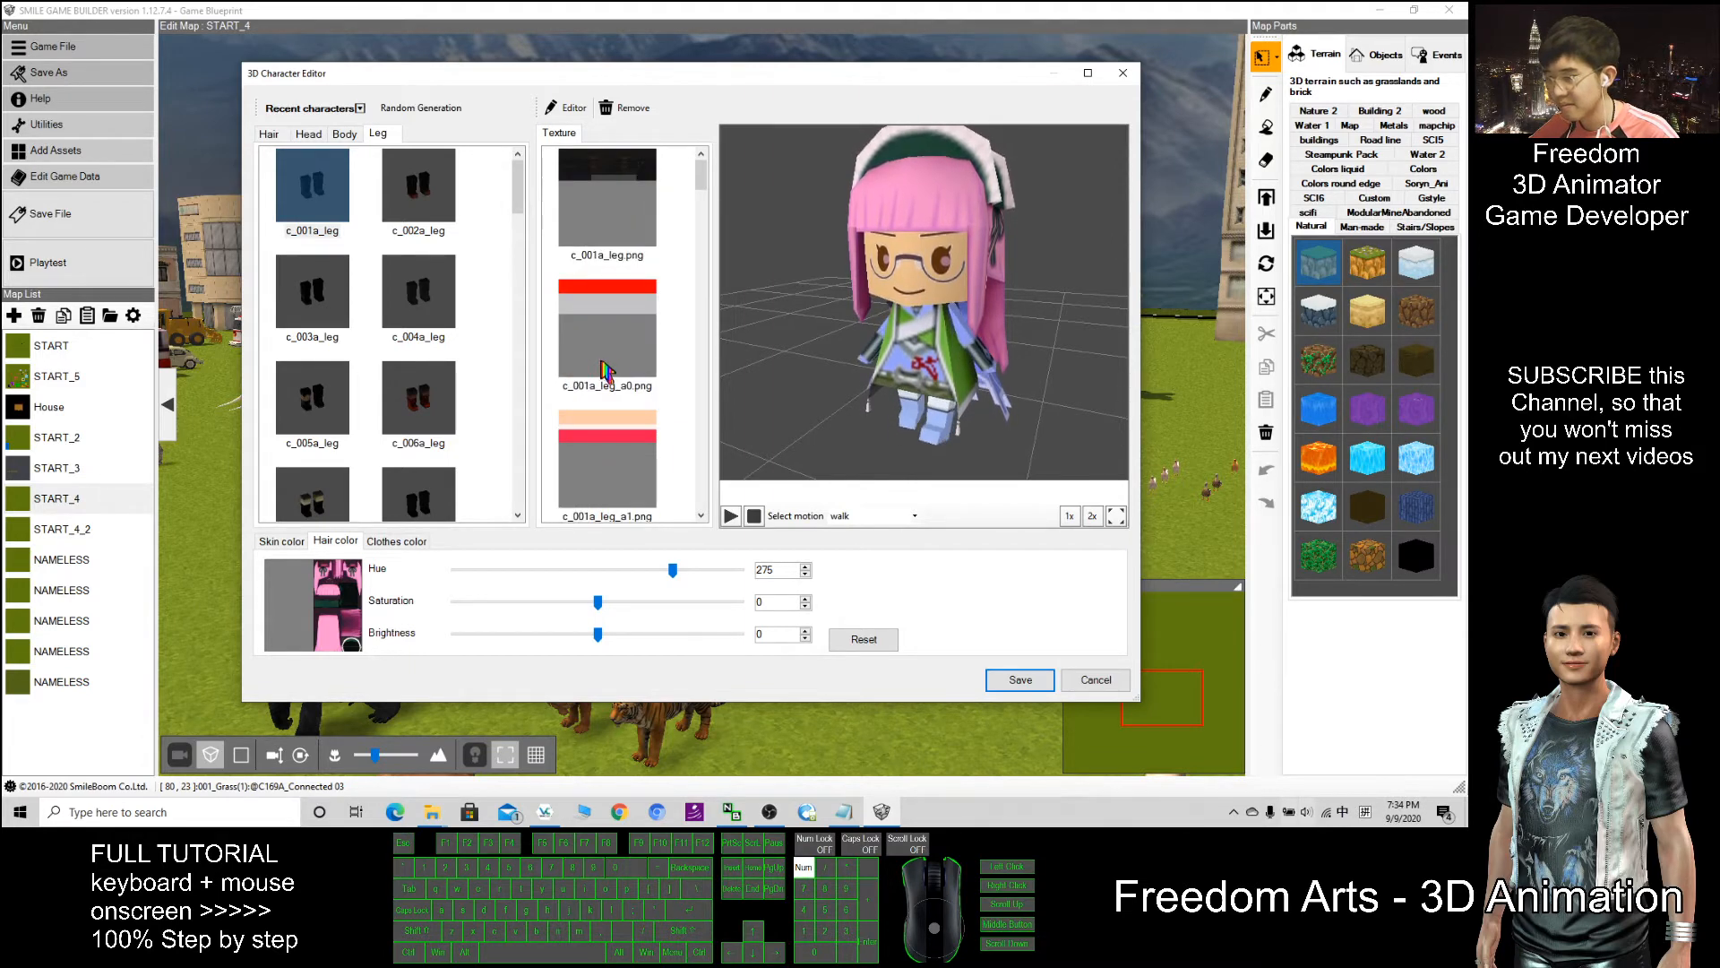
left_click(607, 460)
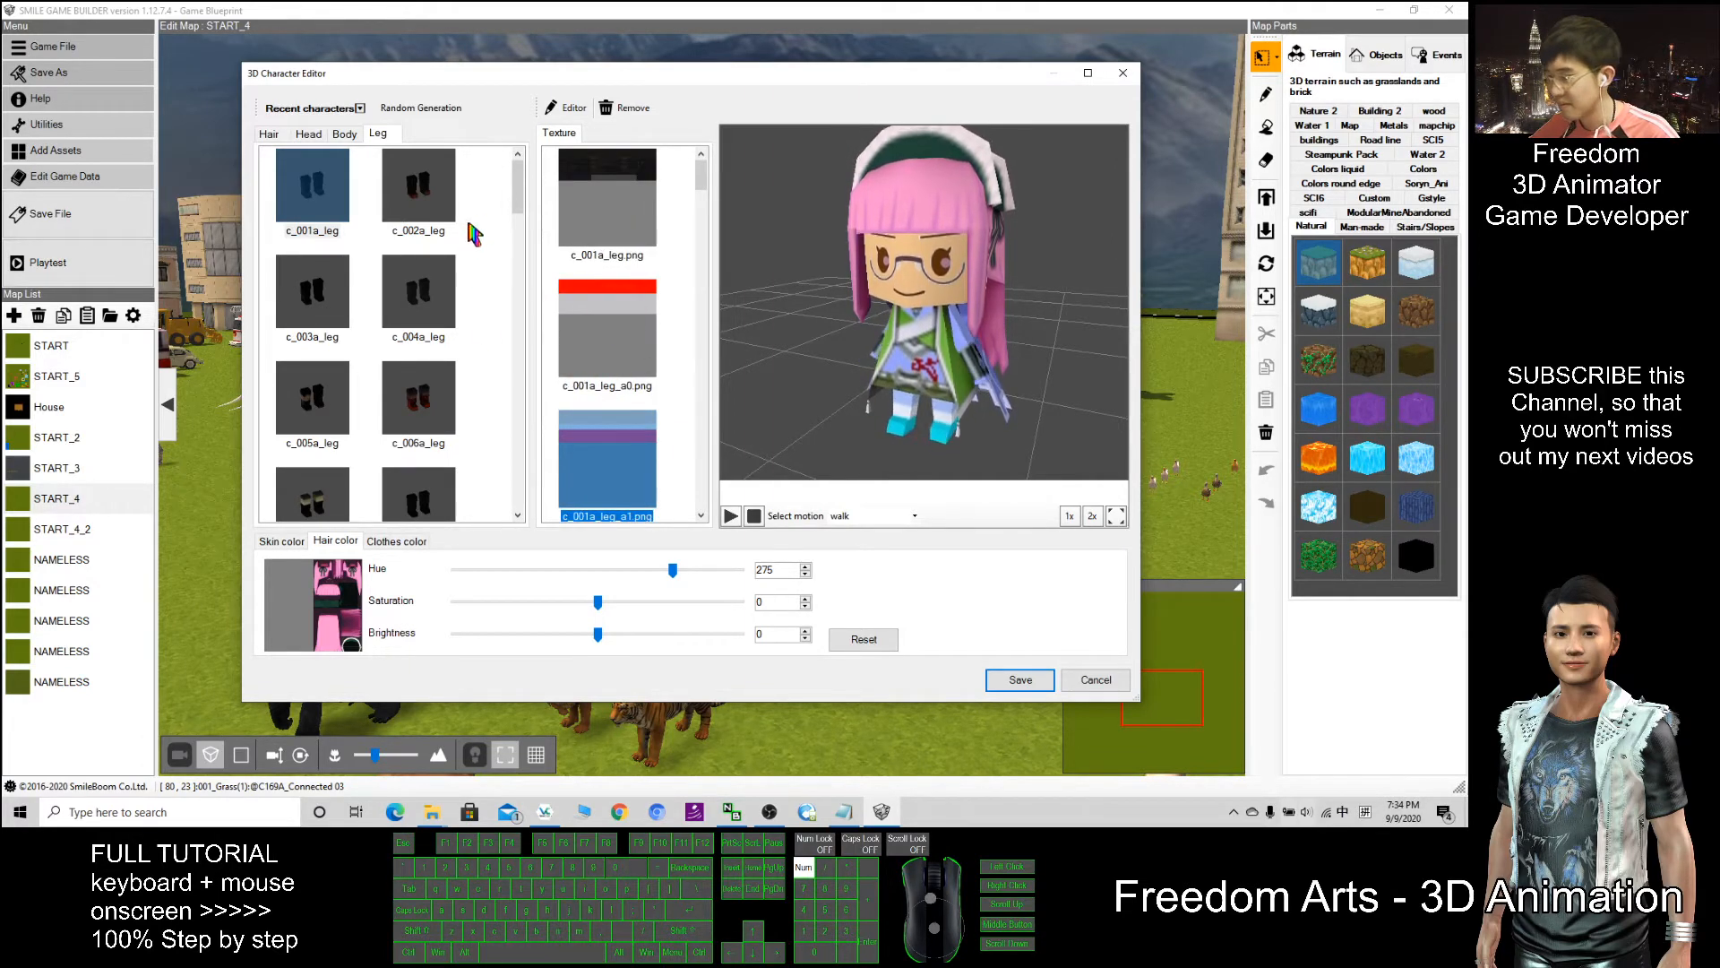
left_click(418, 186)
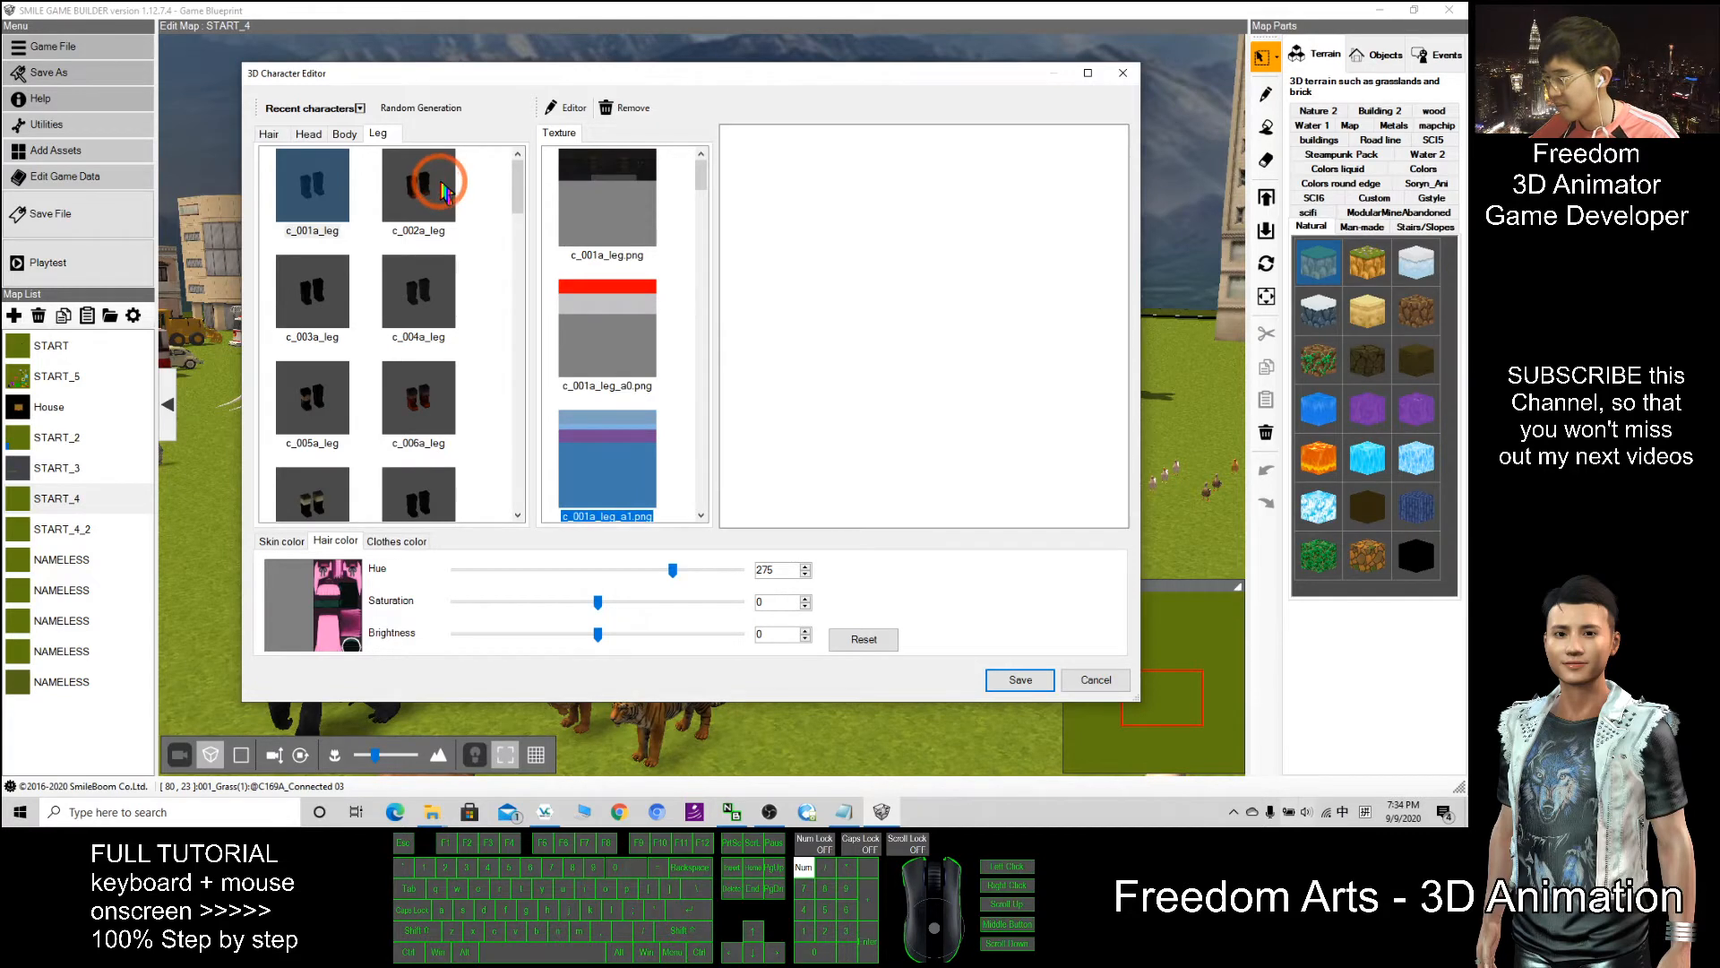
left_click(418, 184)
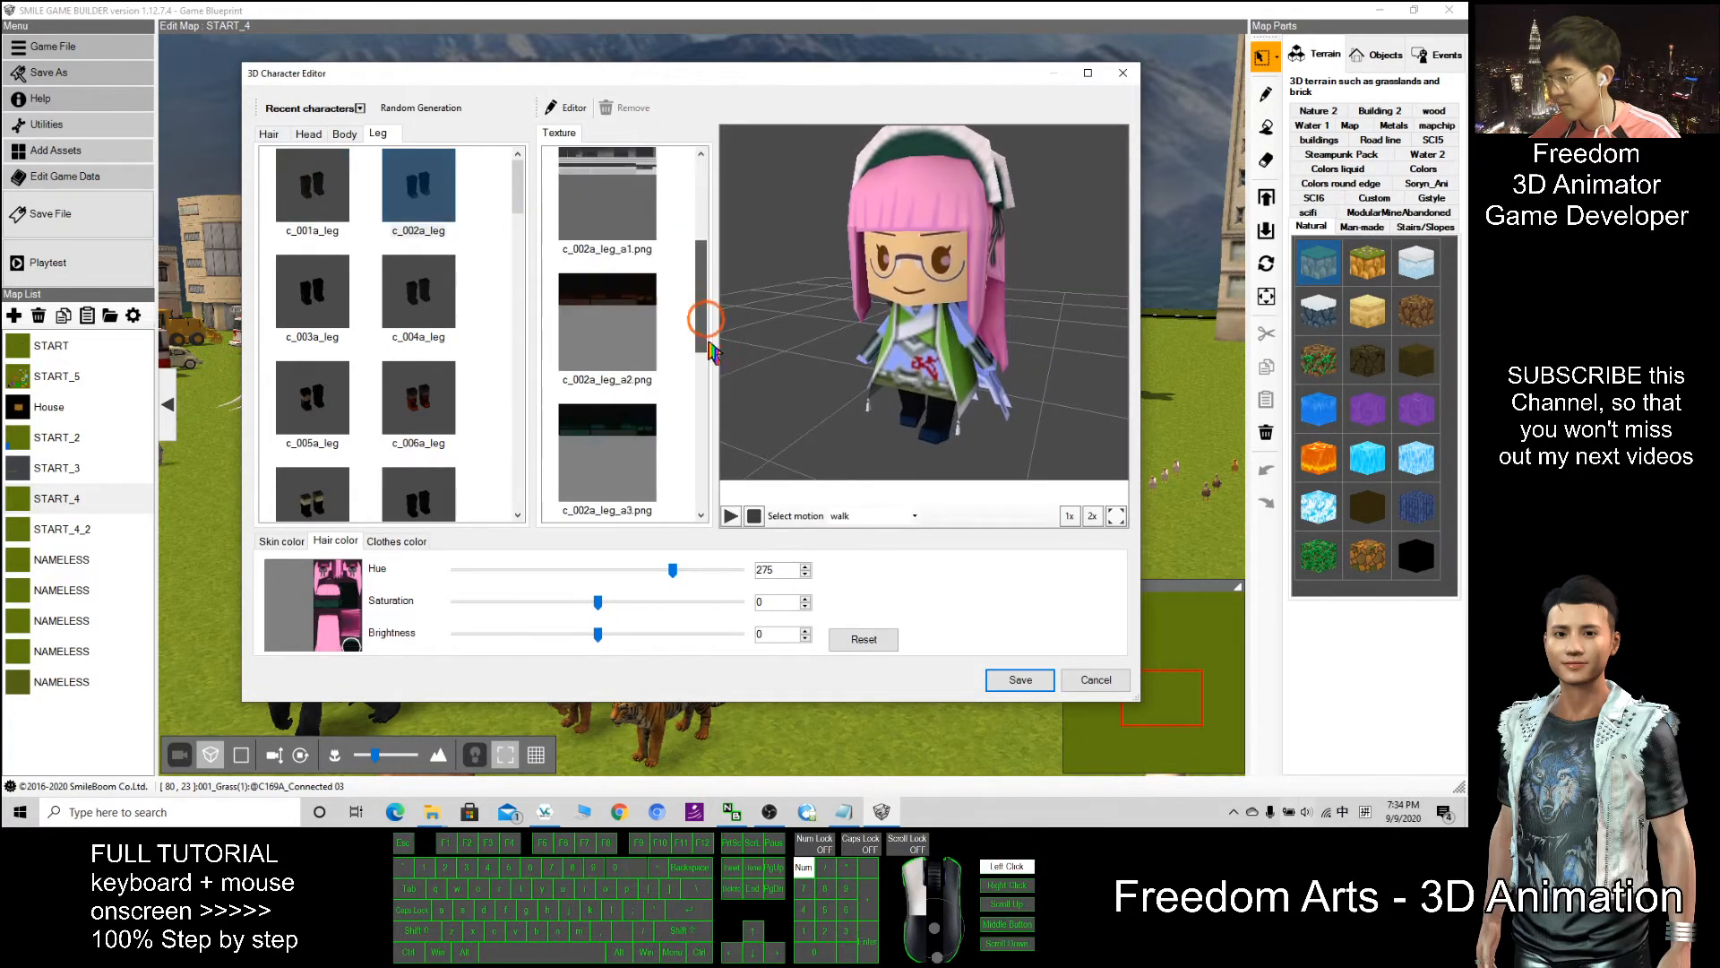
left_click(608, 259)
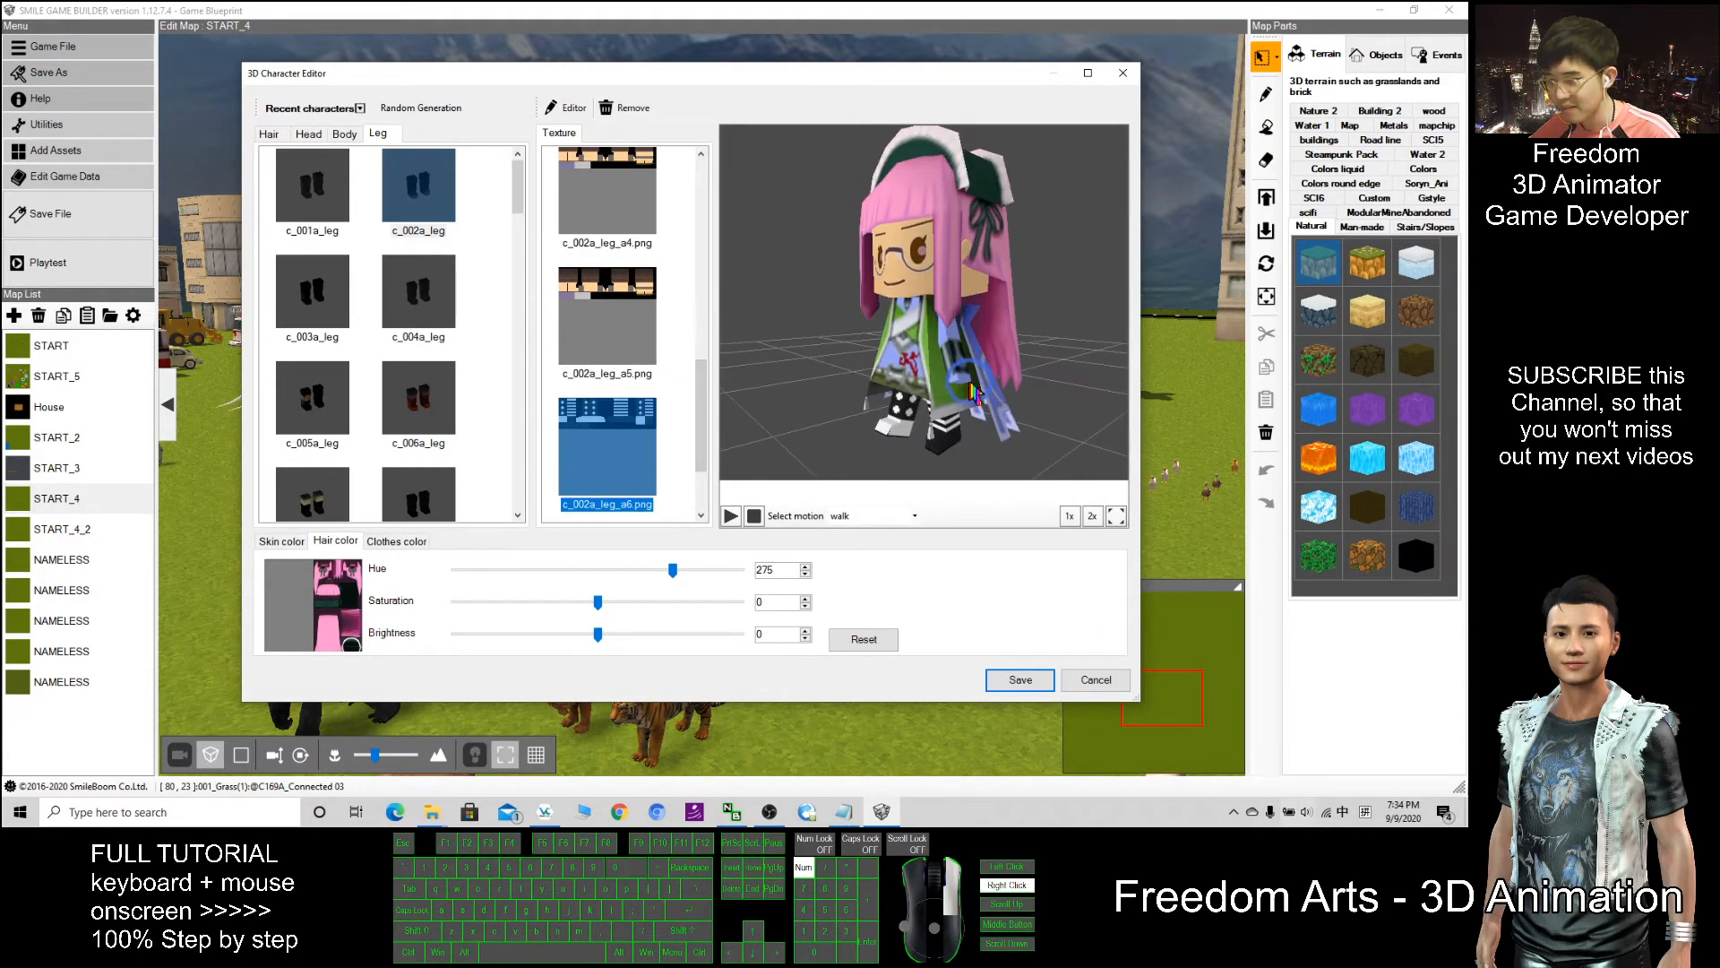
Try c_003a_leg, then settle on c_004a_leg with the c_004a_leg_a3.png light-shoe texture.
scroll("up", 3)
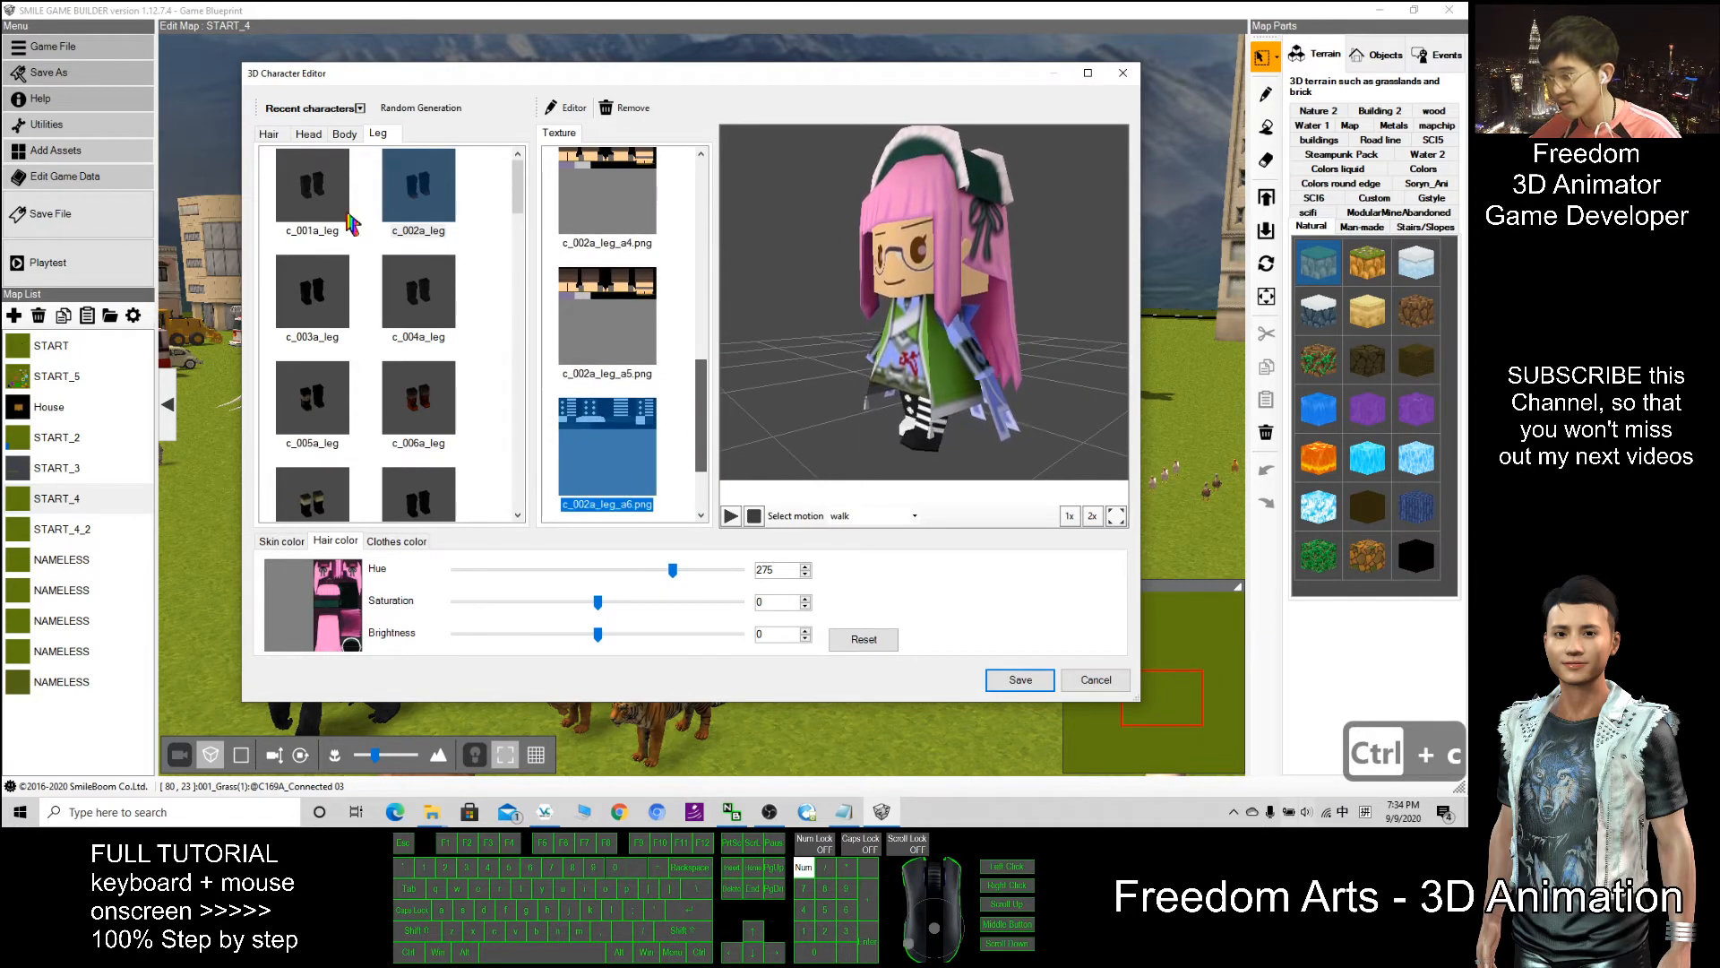
left_click(310, 290)
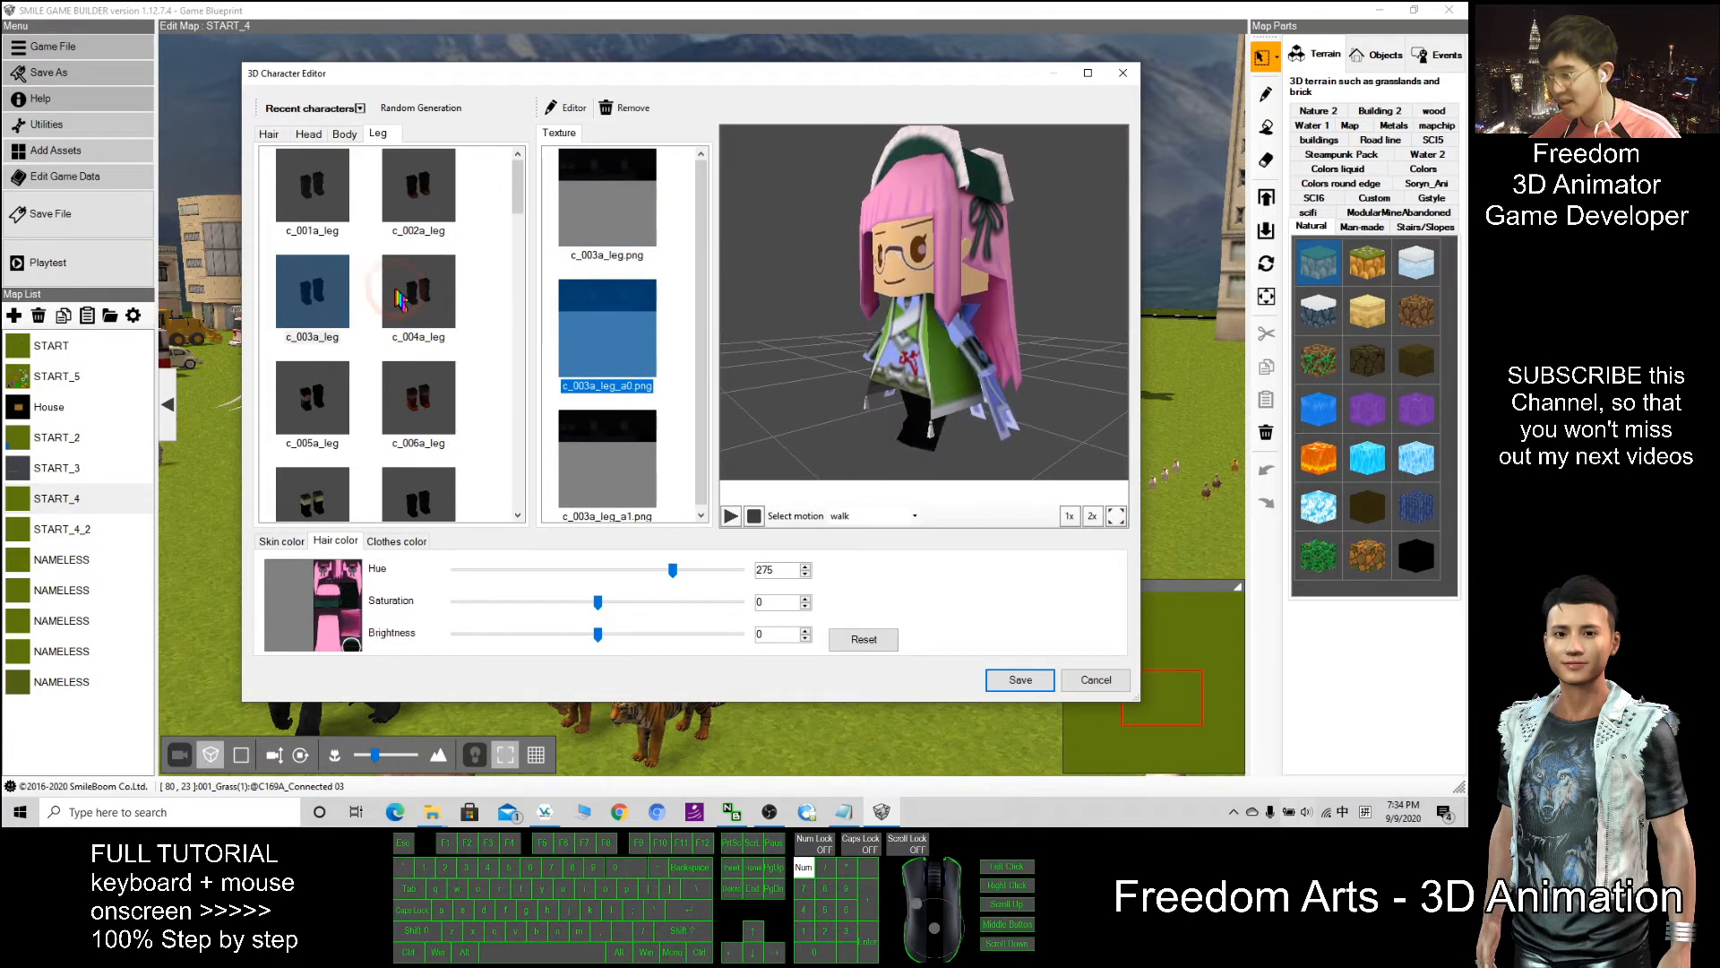
left_click(418, 290)
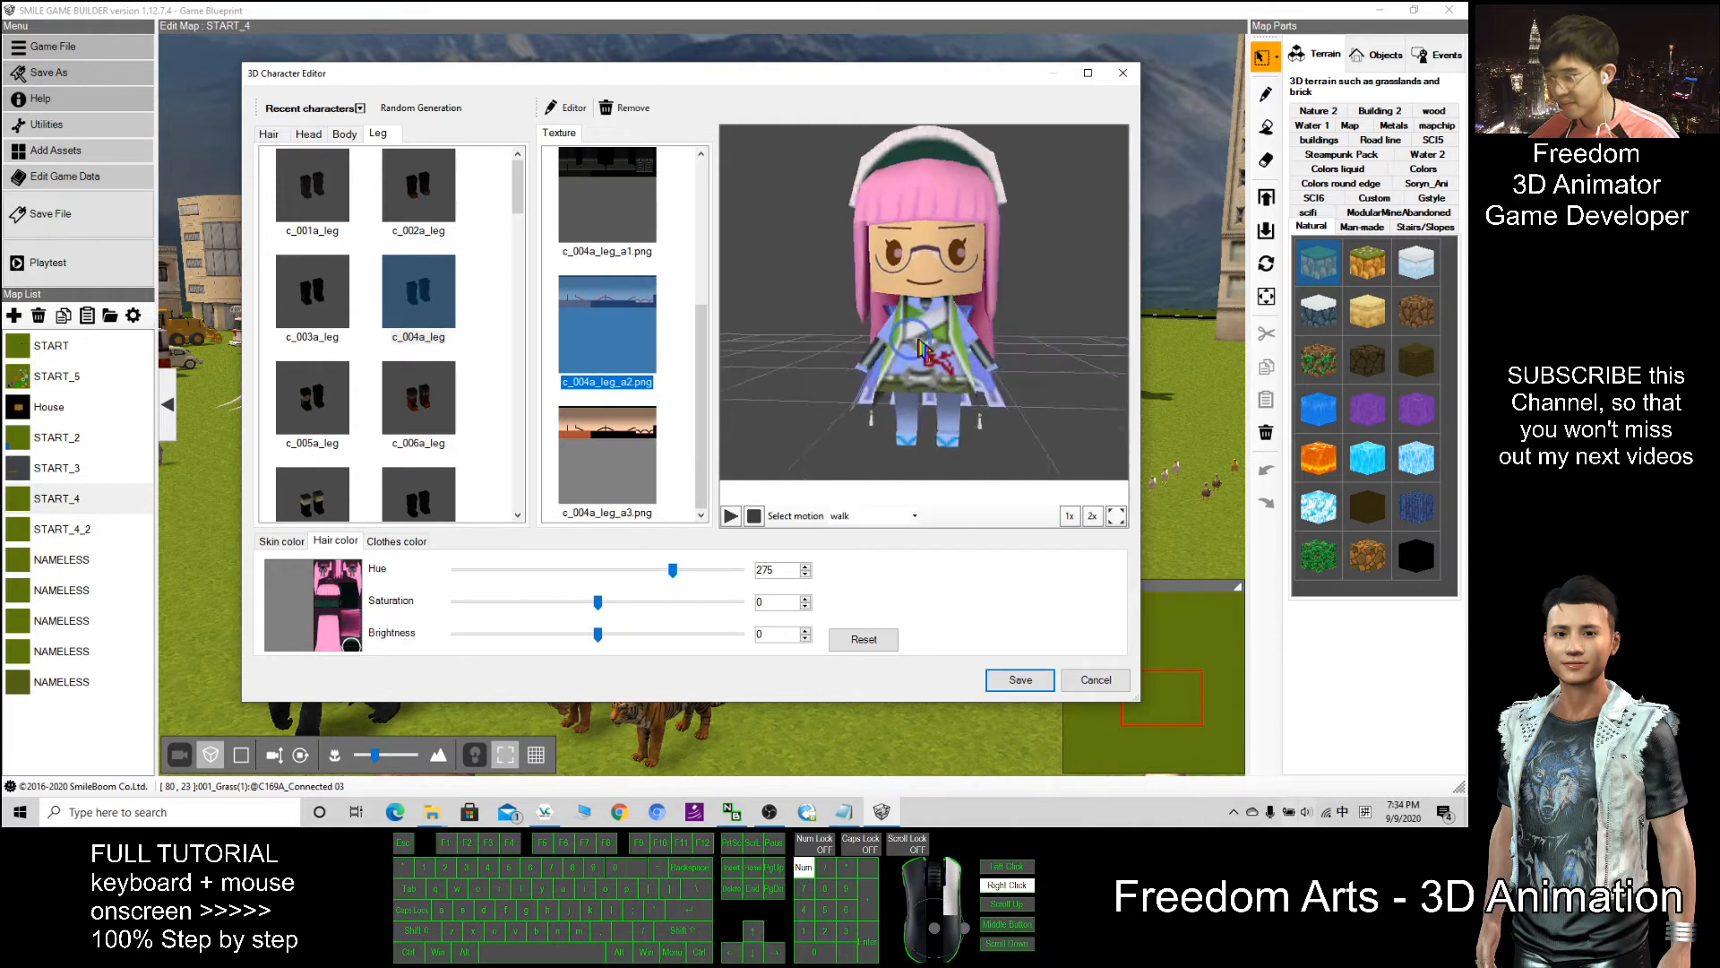
left_click(607, 456)
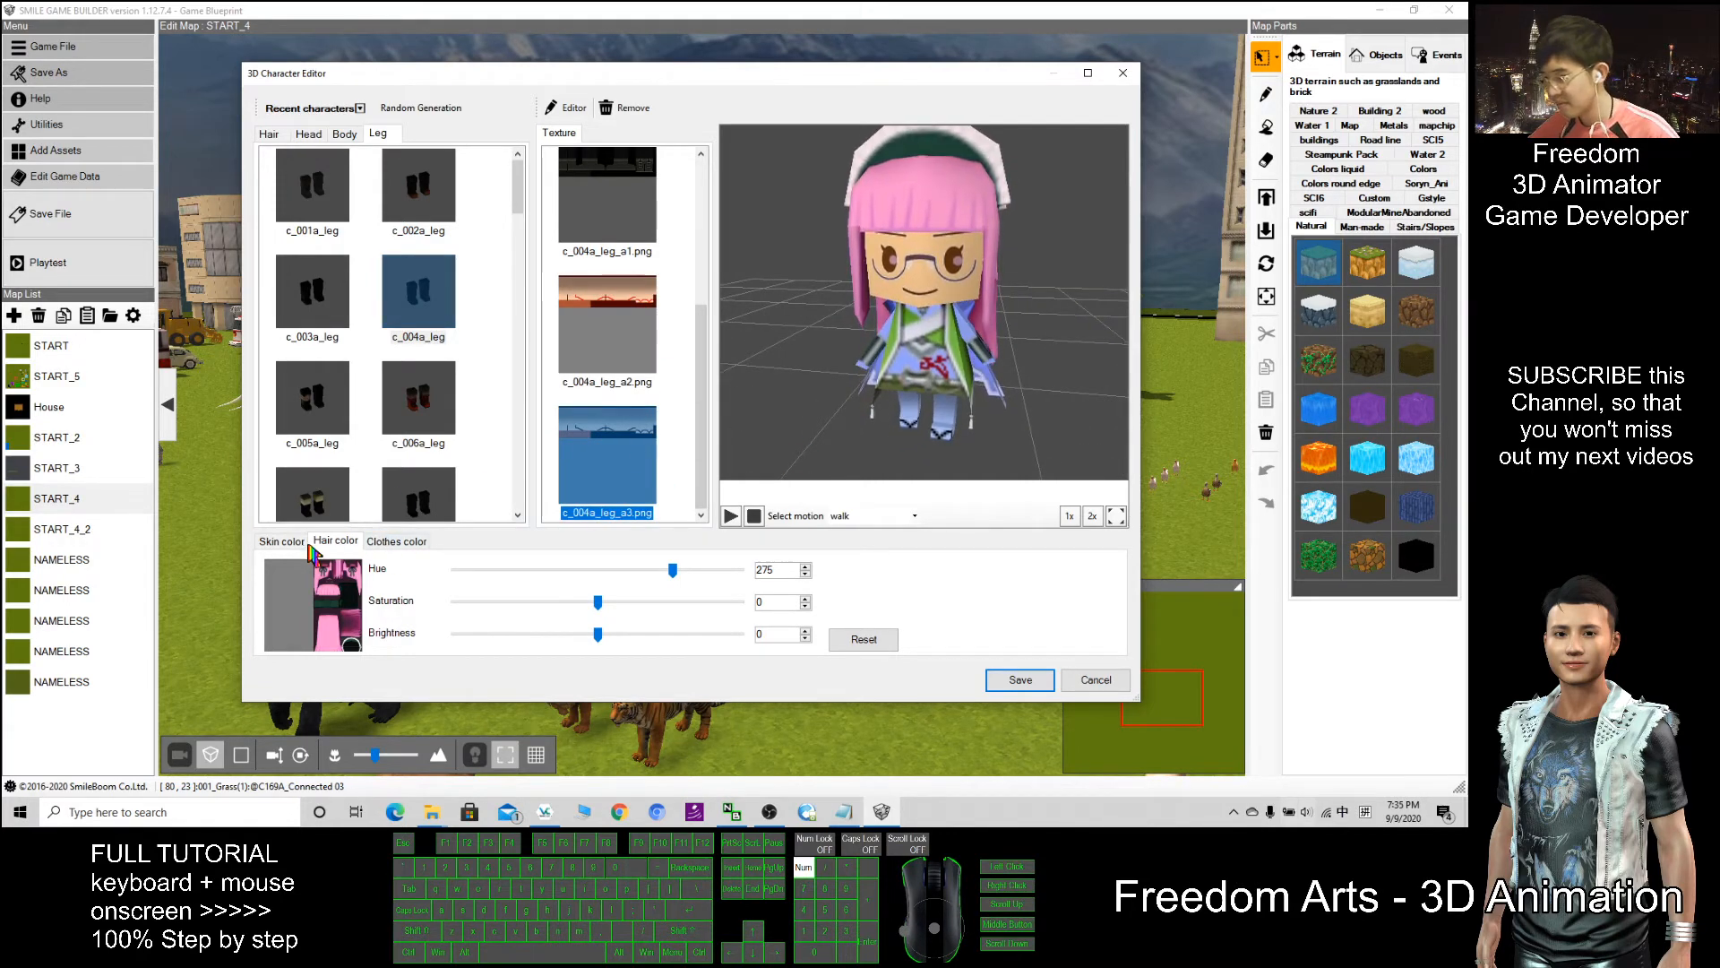
left_click(396, 539)
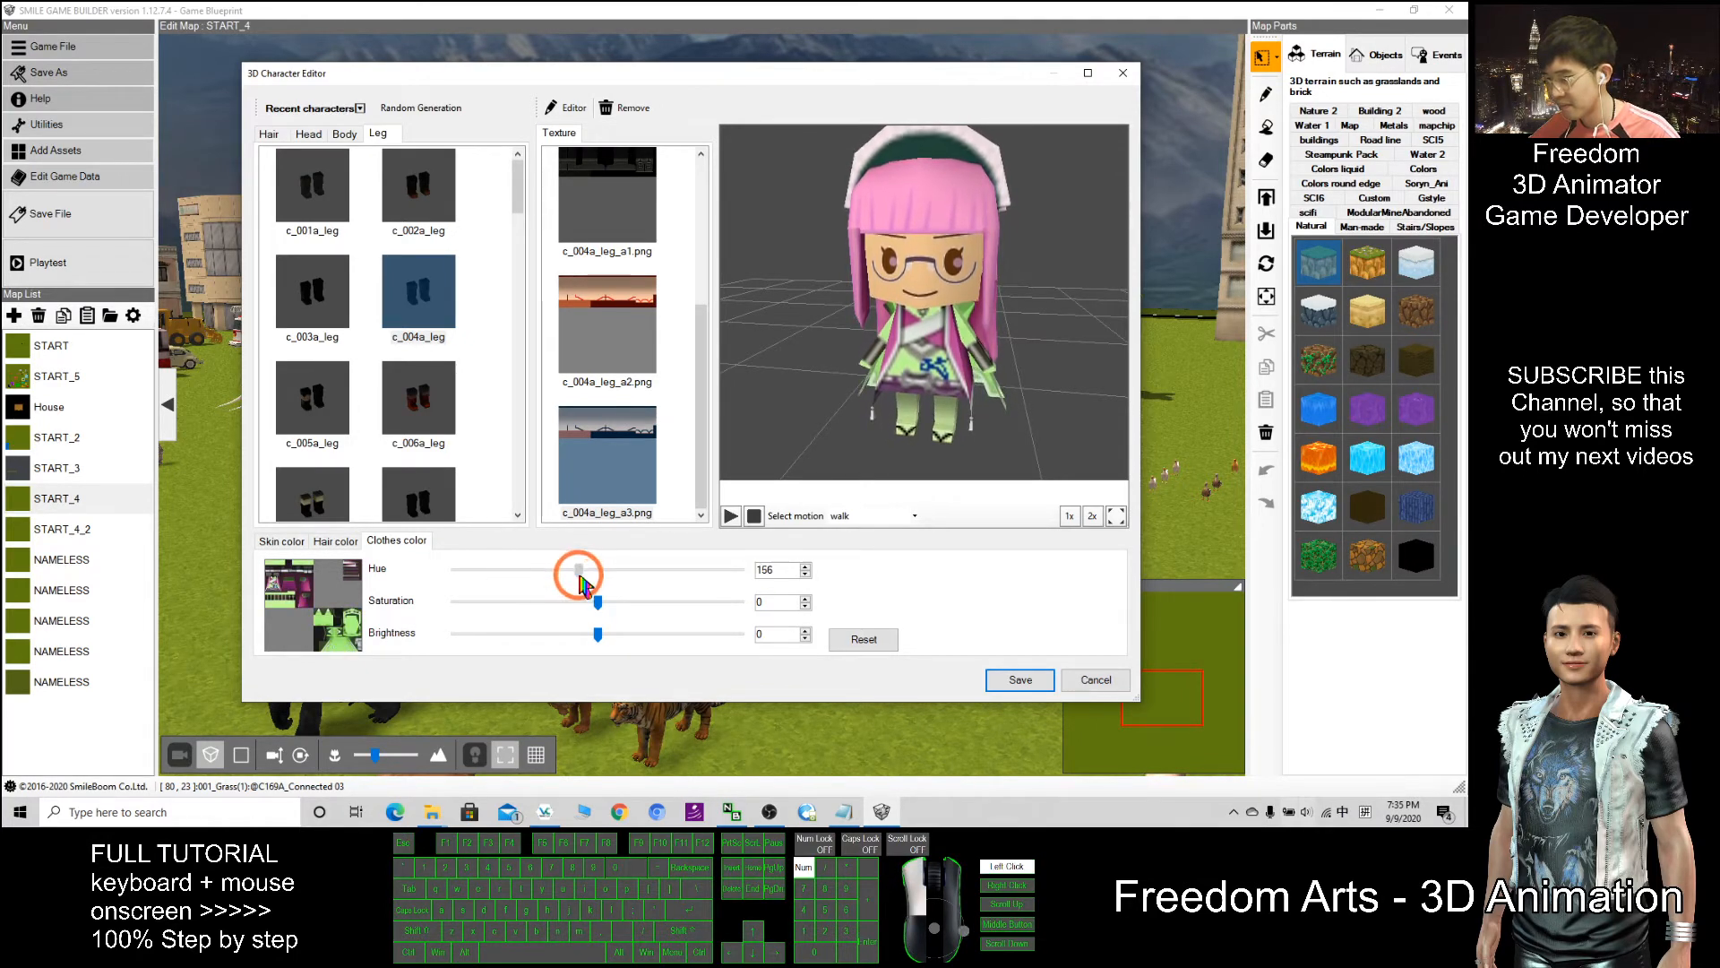
Try clothes hue 156, then reset the clothes colour back to its original purple.
left_click(864, 640)
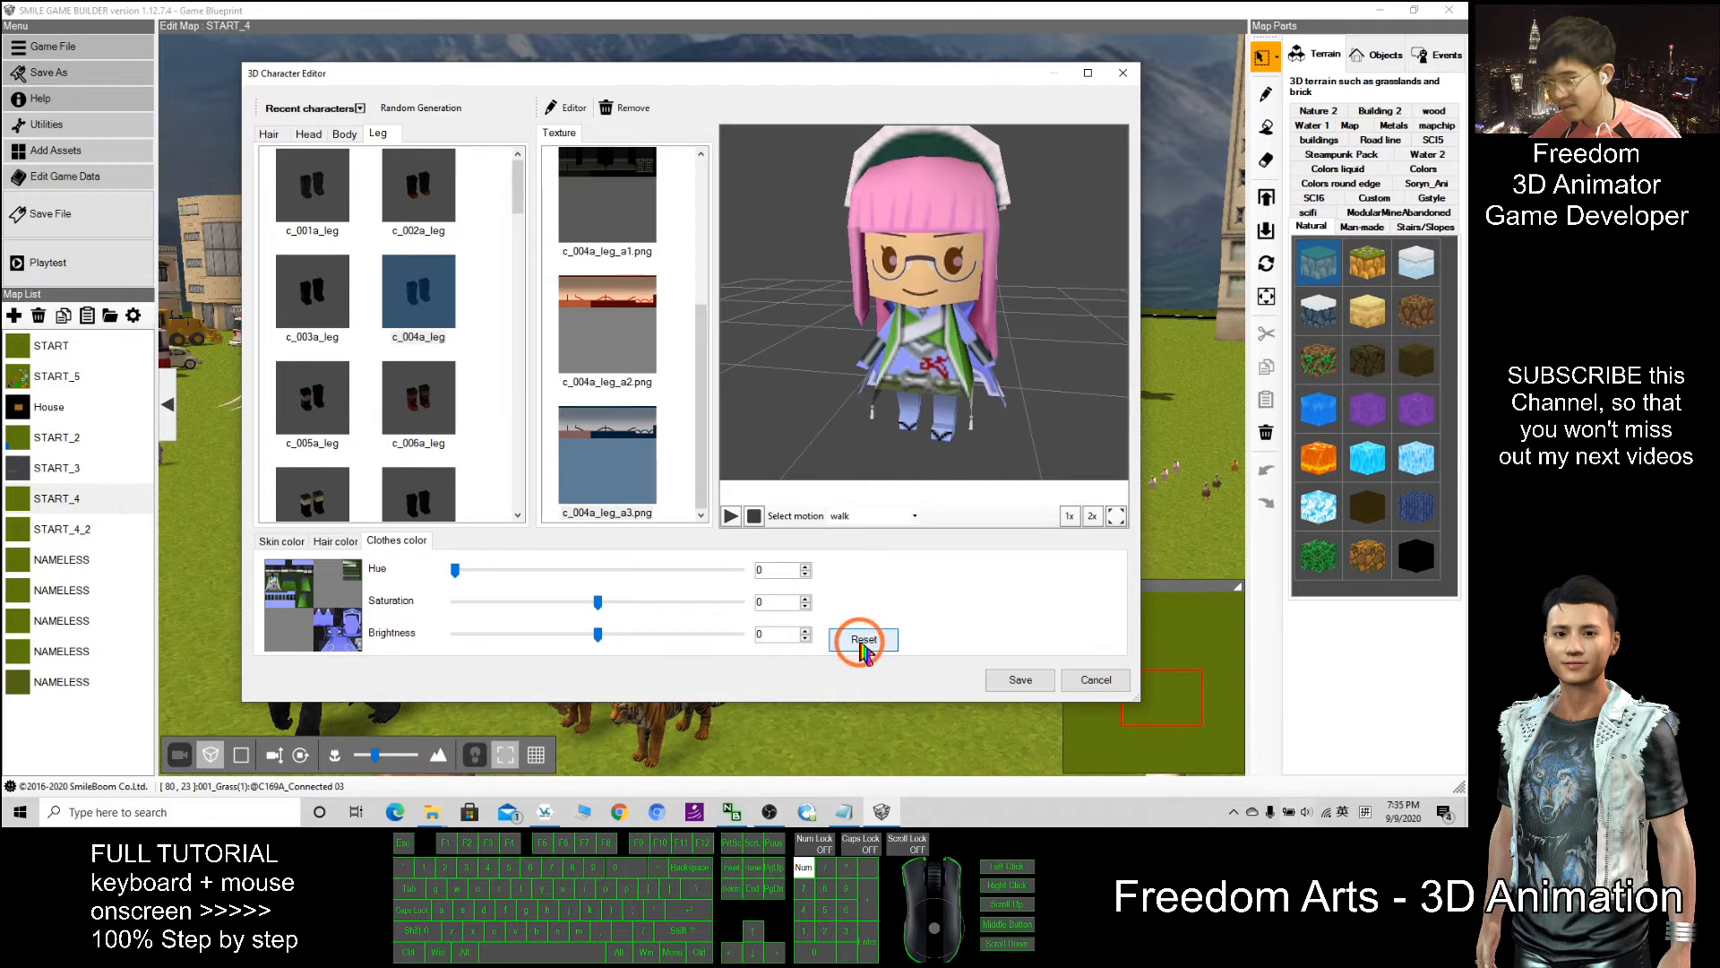
left_click(862, 639)
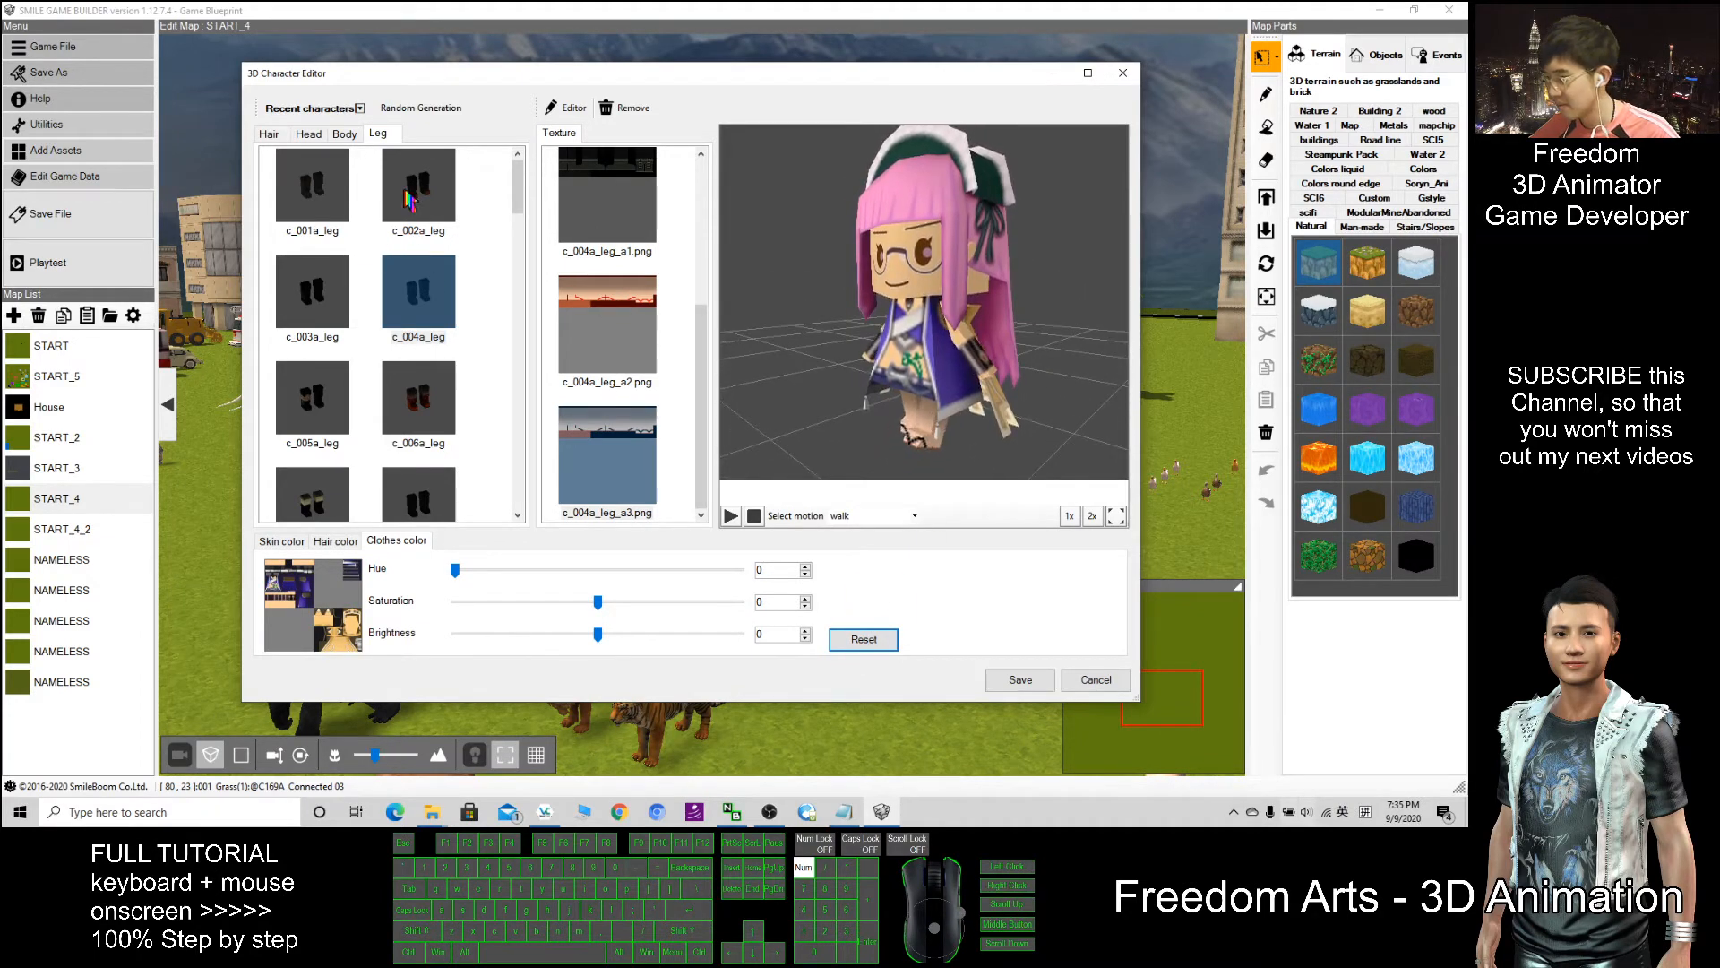
Try c_003a_leg, return to c_004a_leg, and settle on the c_004a_leg_a3.png texture after trying a2.
left_click(312, 291)
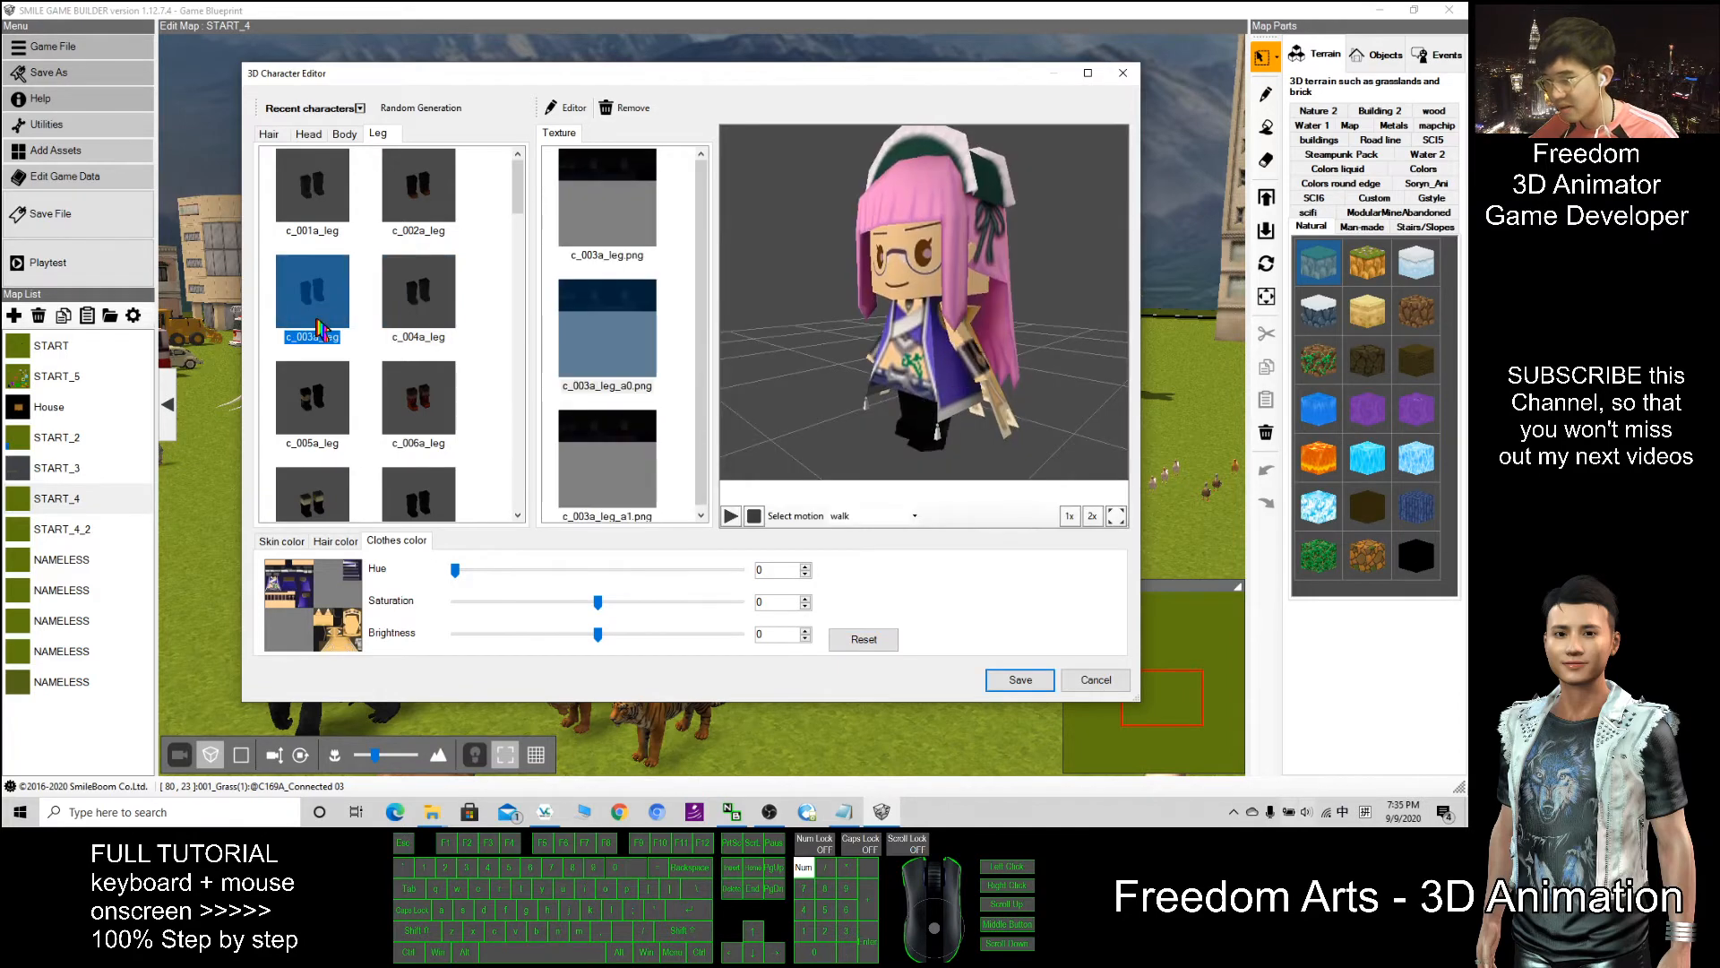
left_click(417, 290)
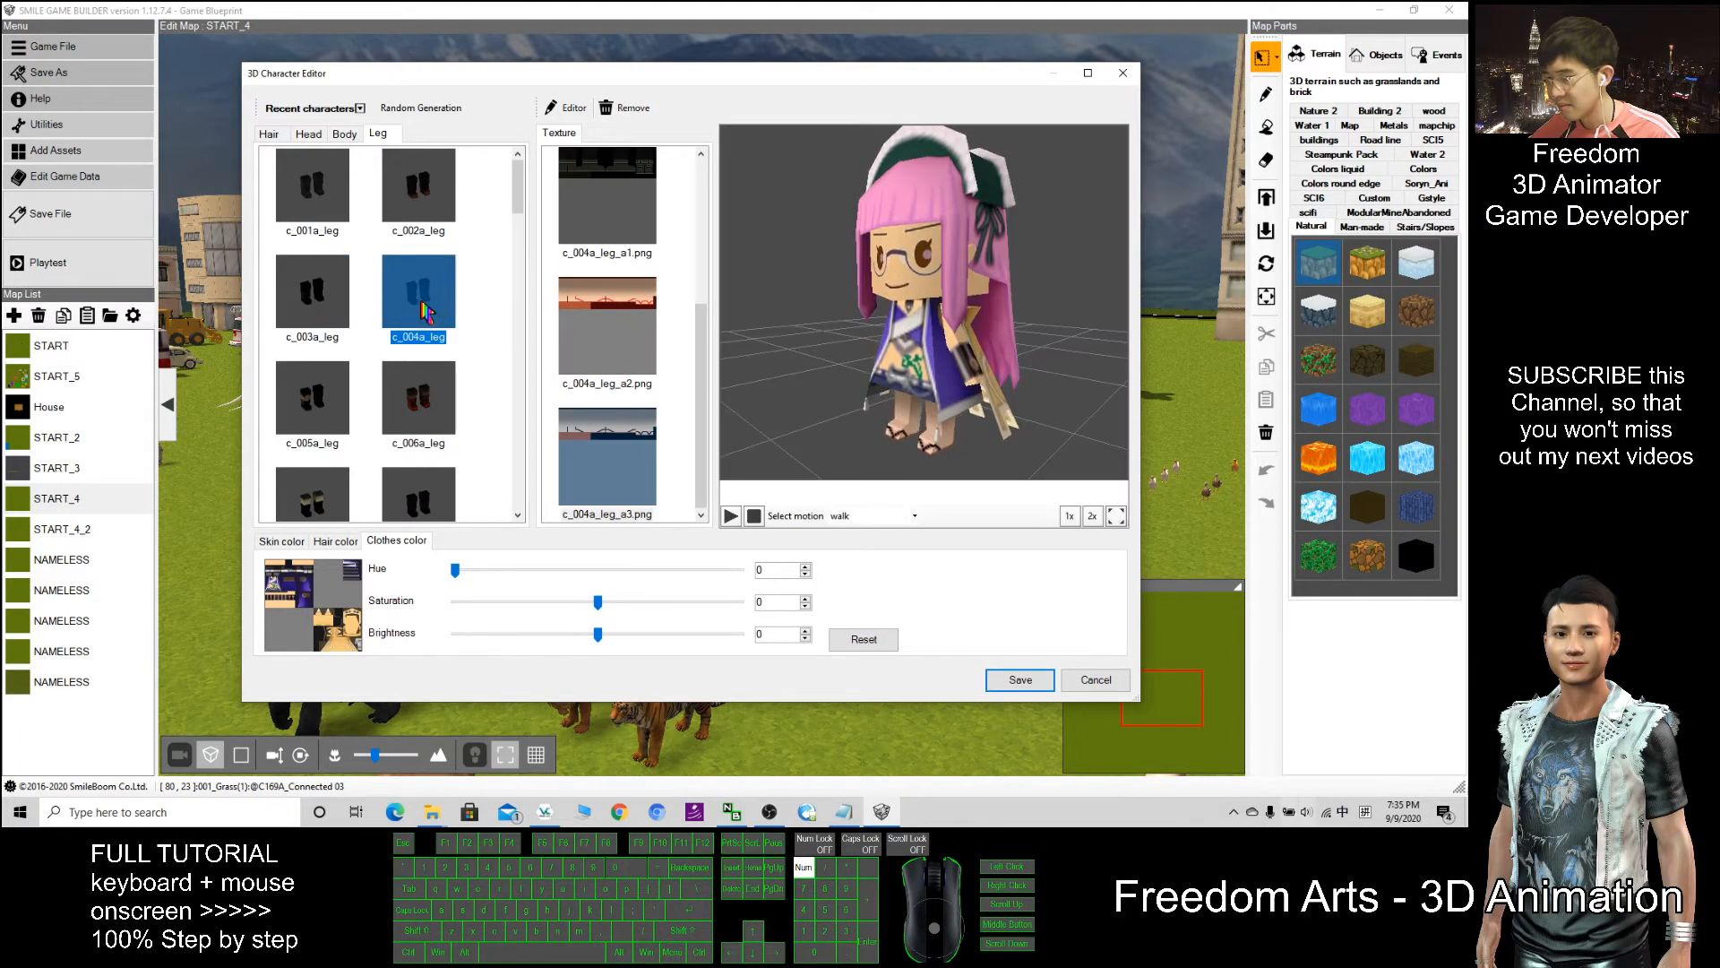
left_click(607, 330)
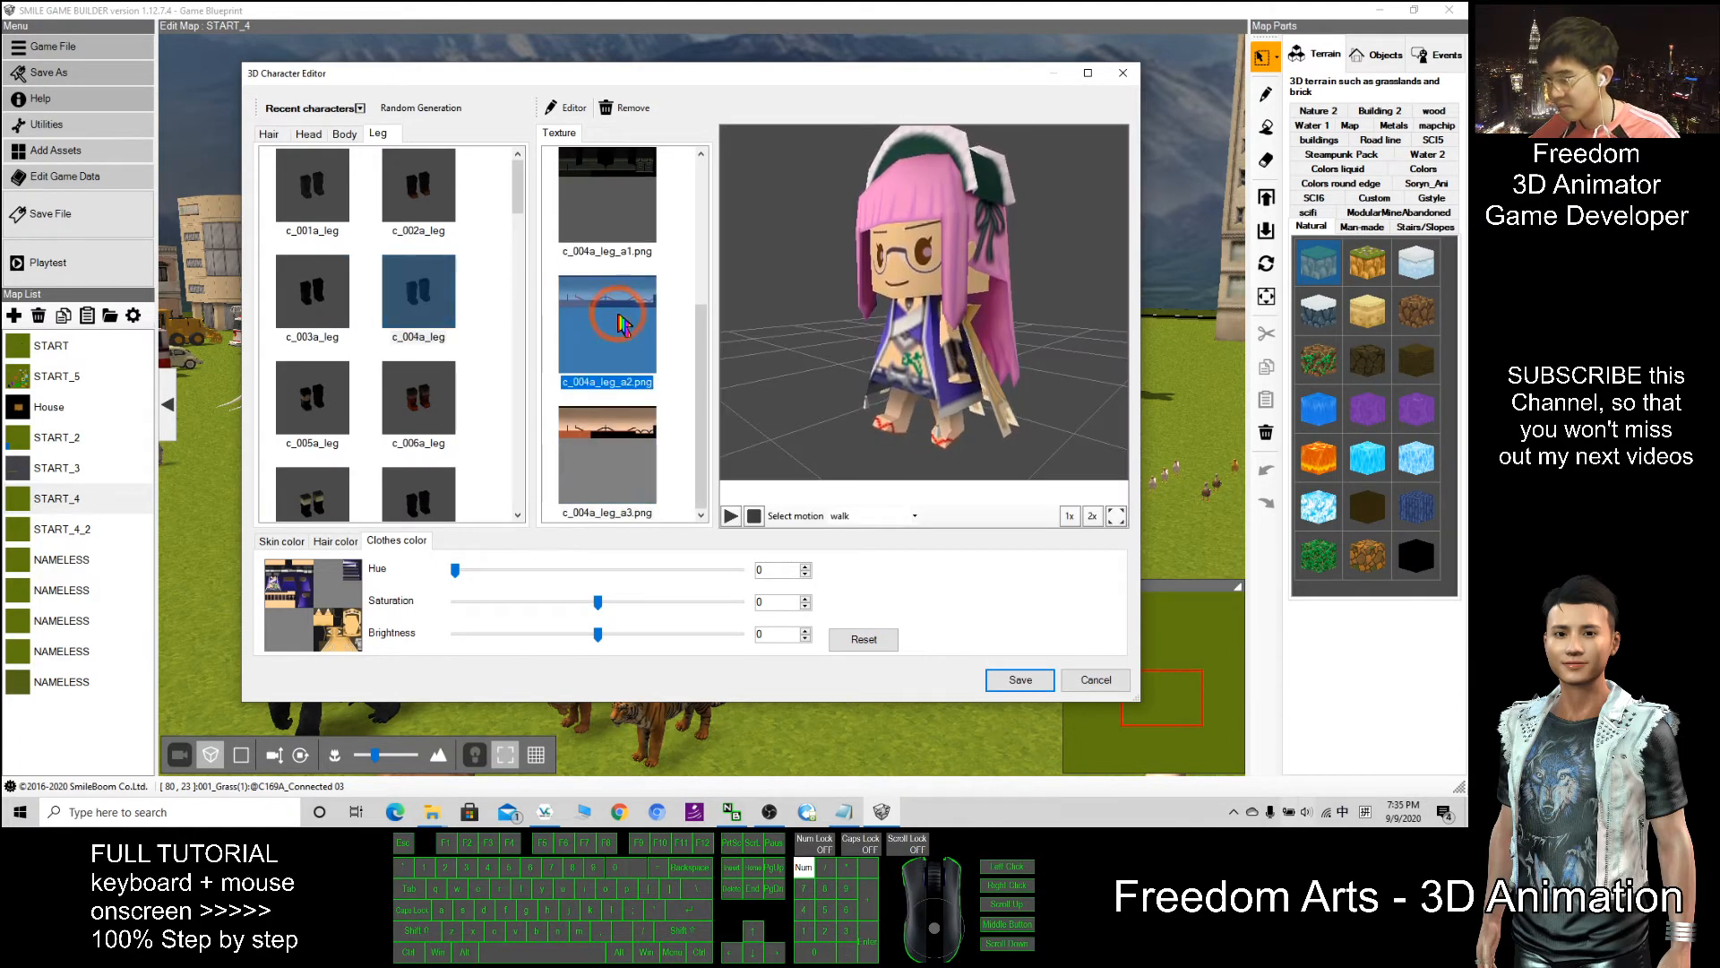
left_click(606, 460)
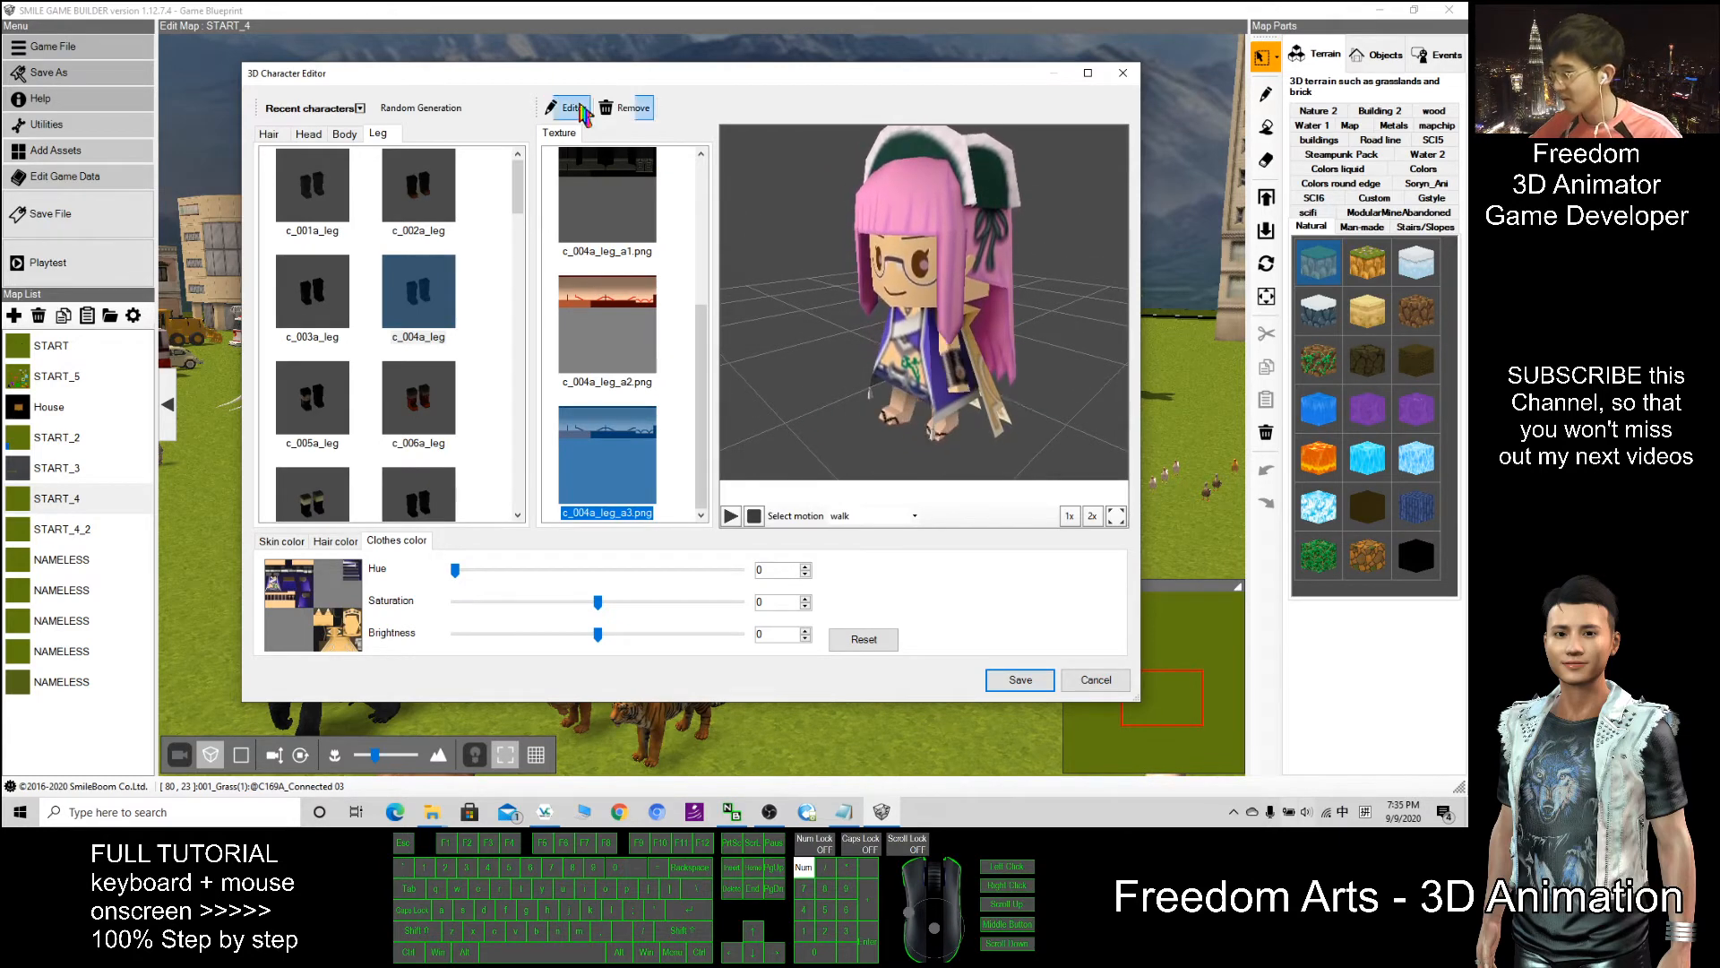
Save the custom girl as character asset 'girldemo003' and dismiss the asset-added notice.
left_click(568, 108)
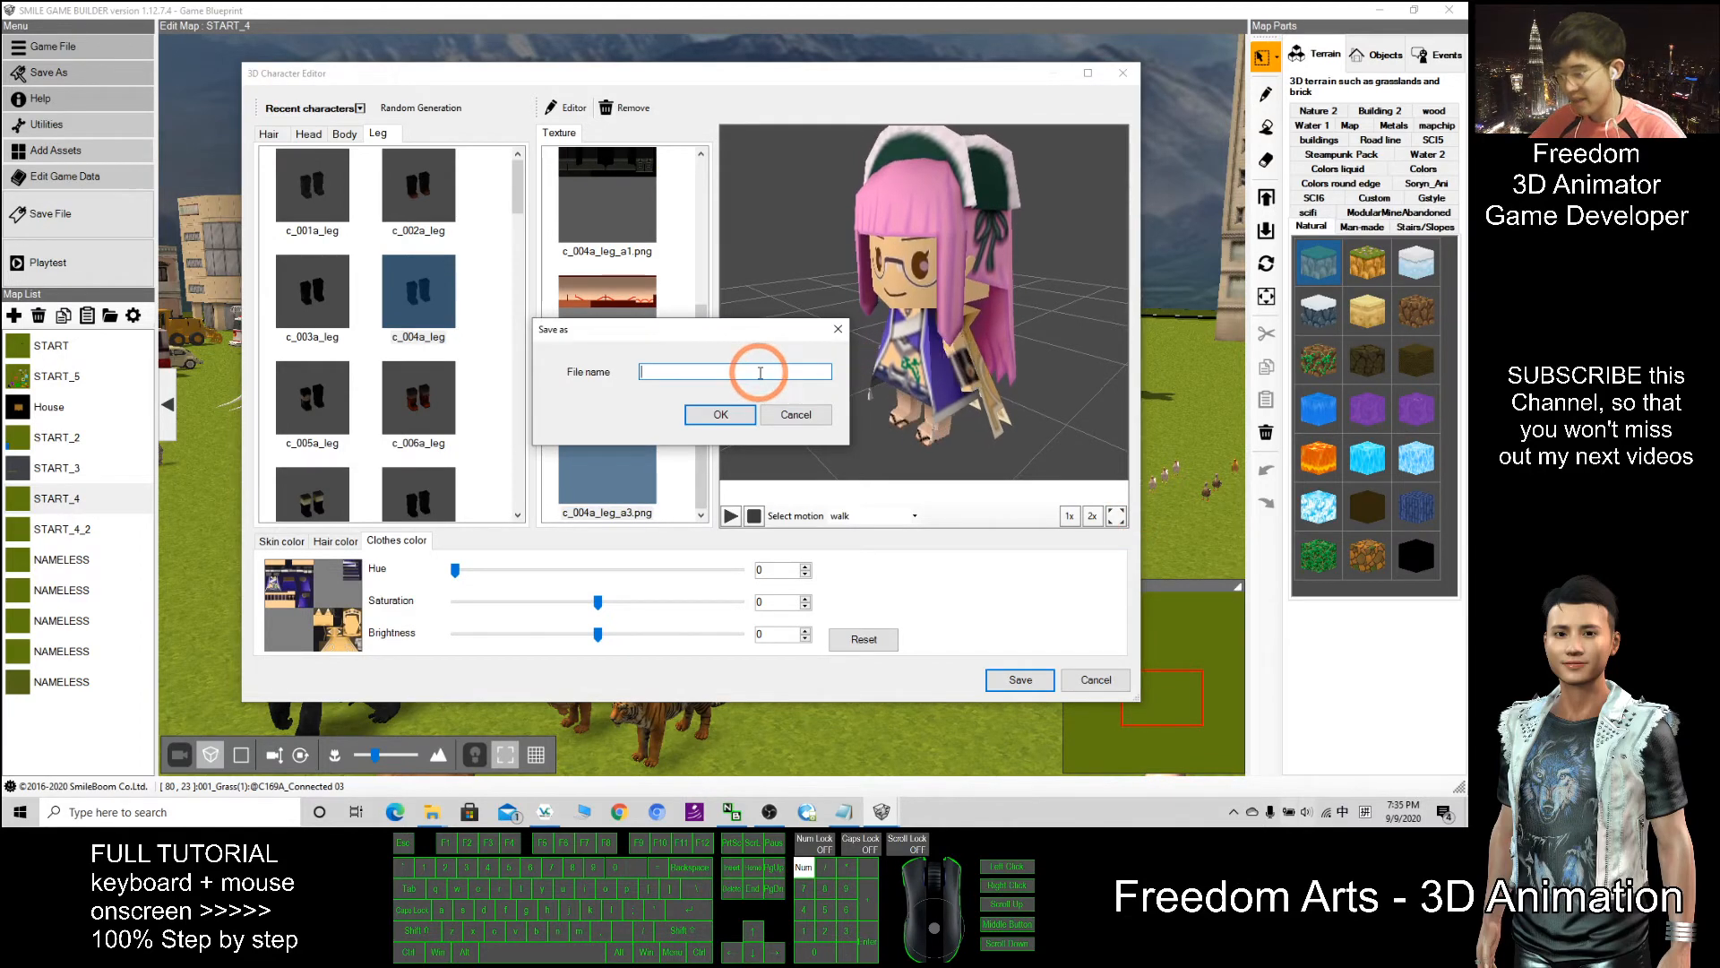
type("girldemo")
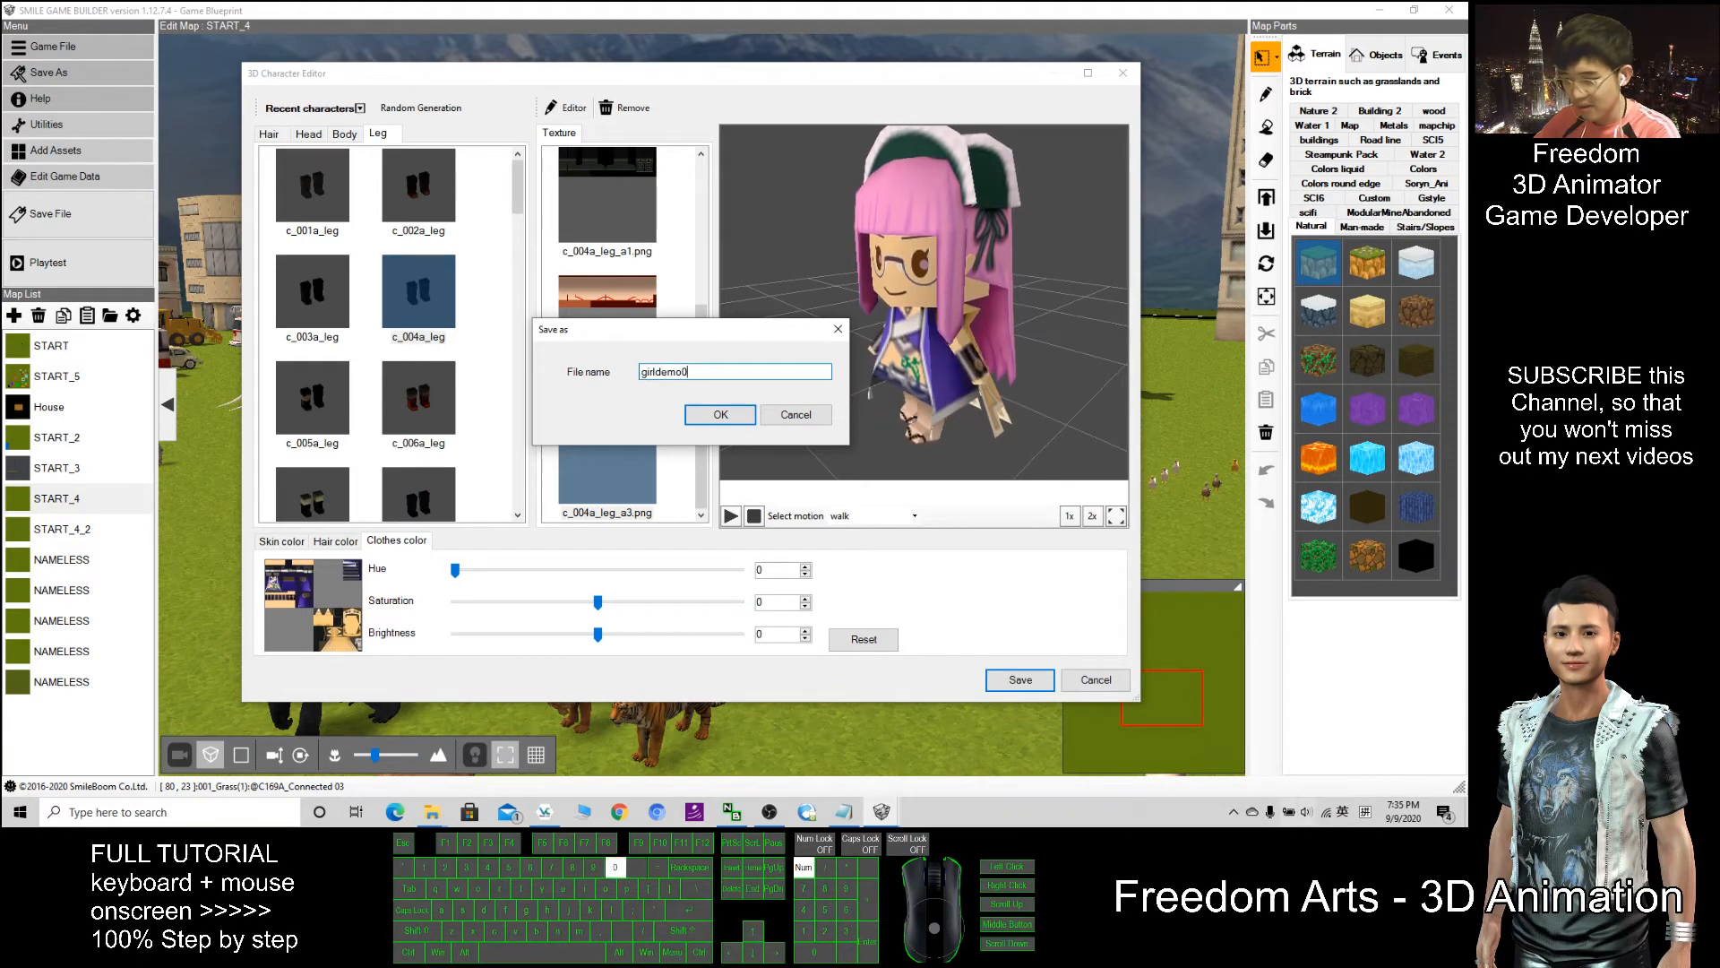
type("03")
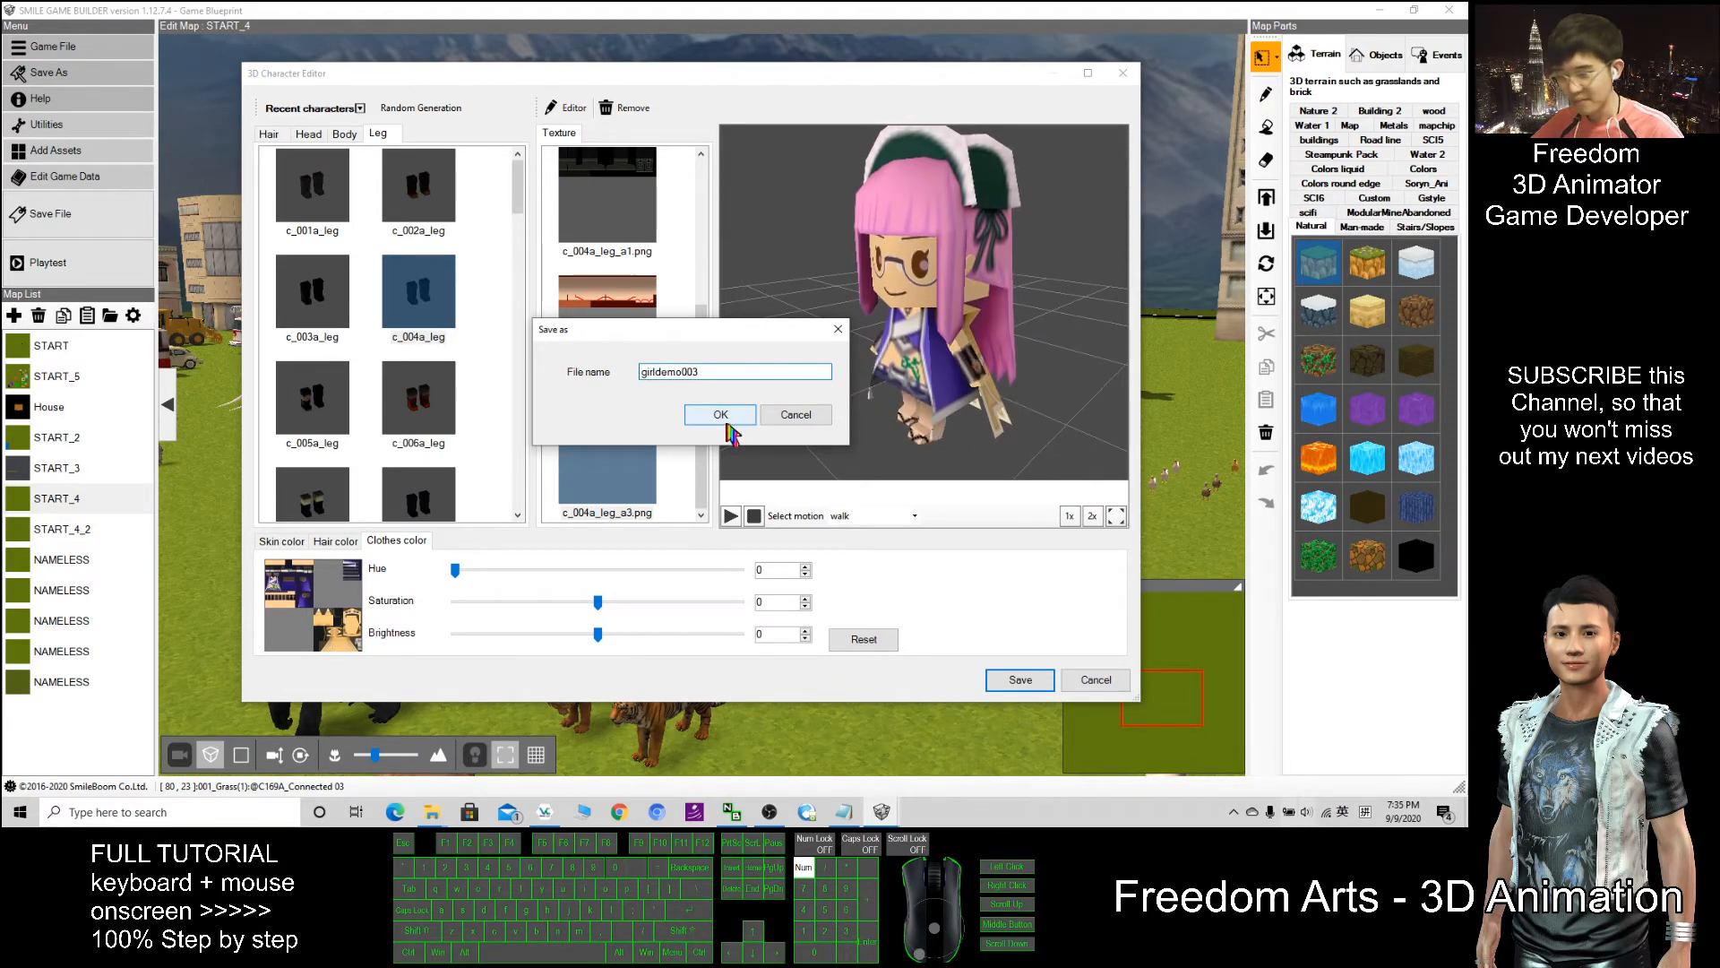
left_click(720, 414)
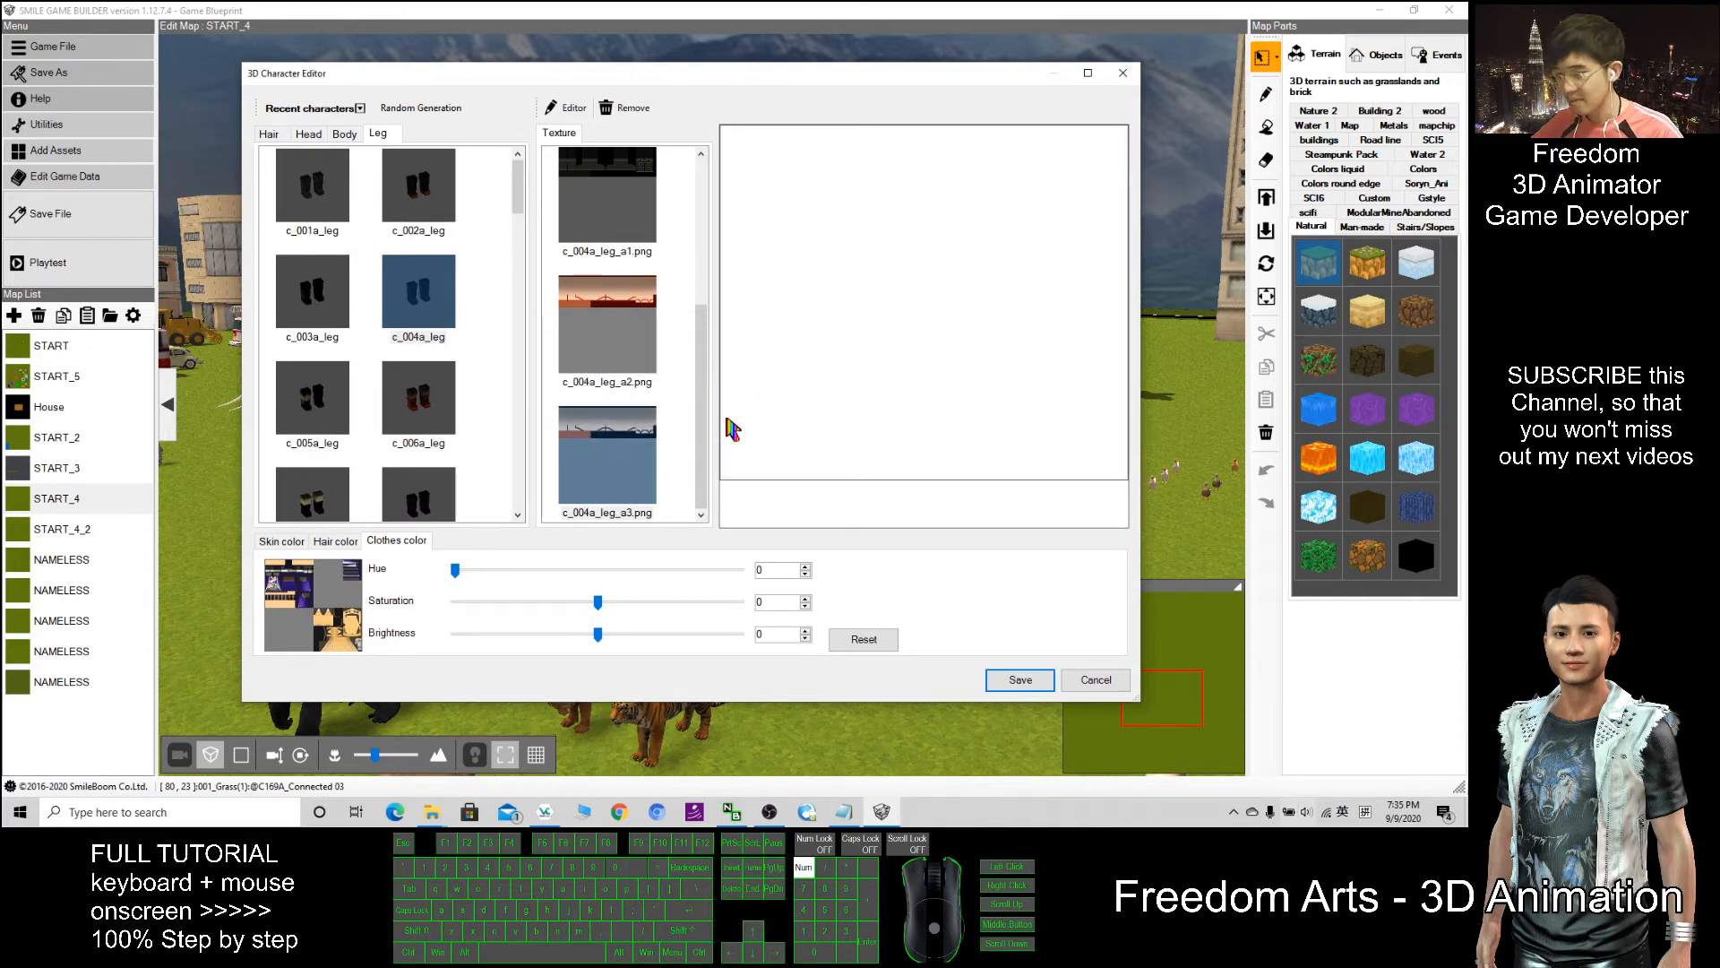
mouse_move(946, 647)
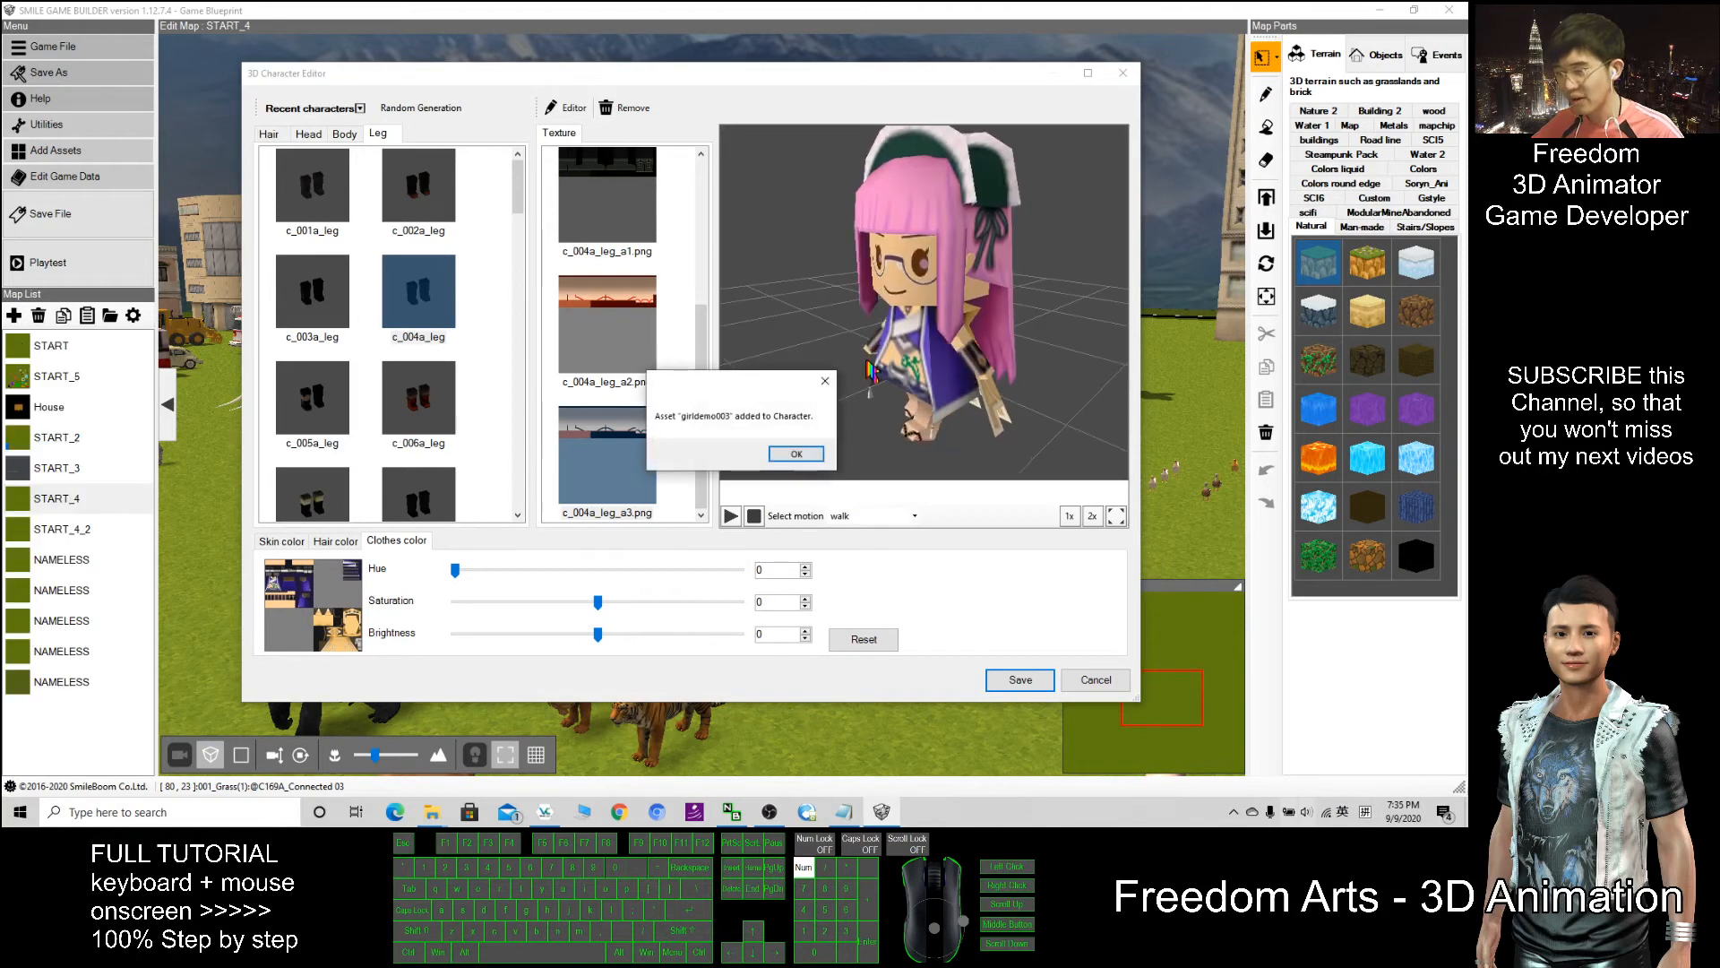
left_click(795, 454)
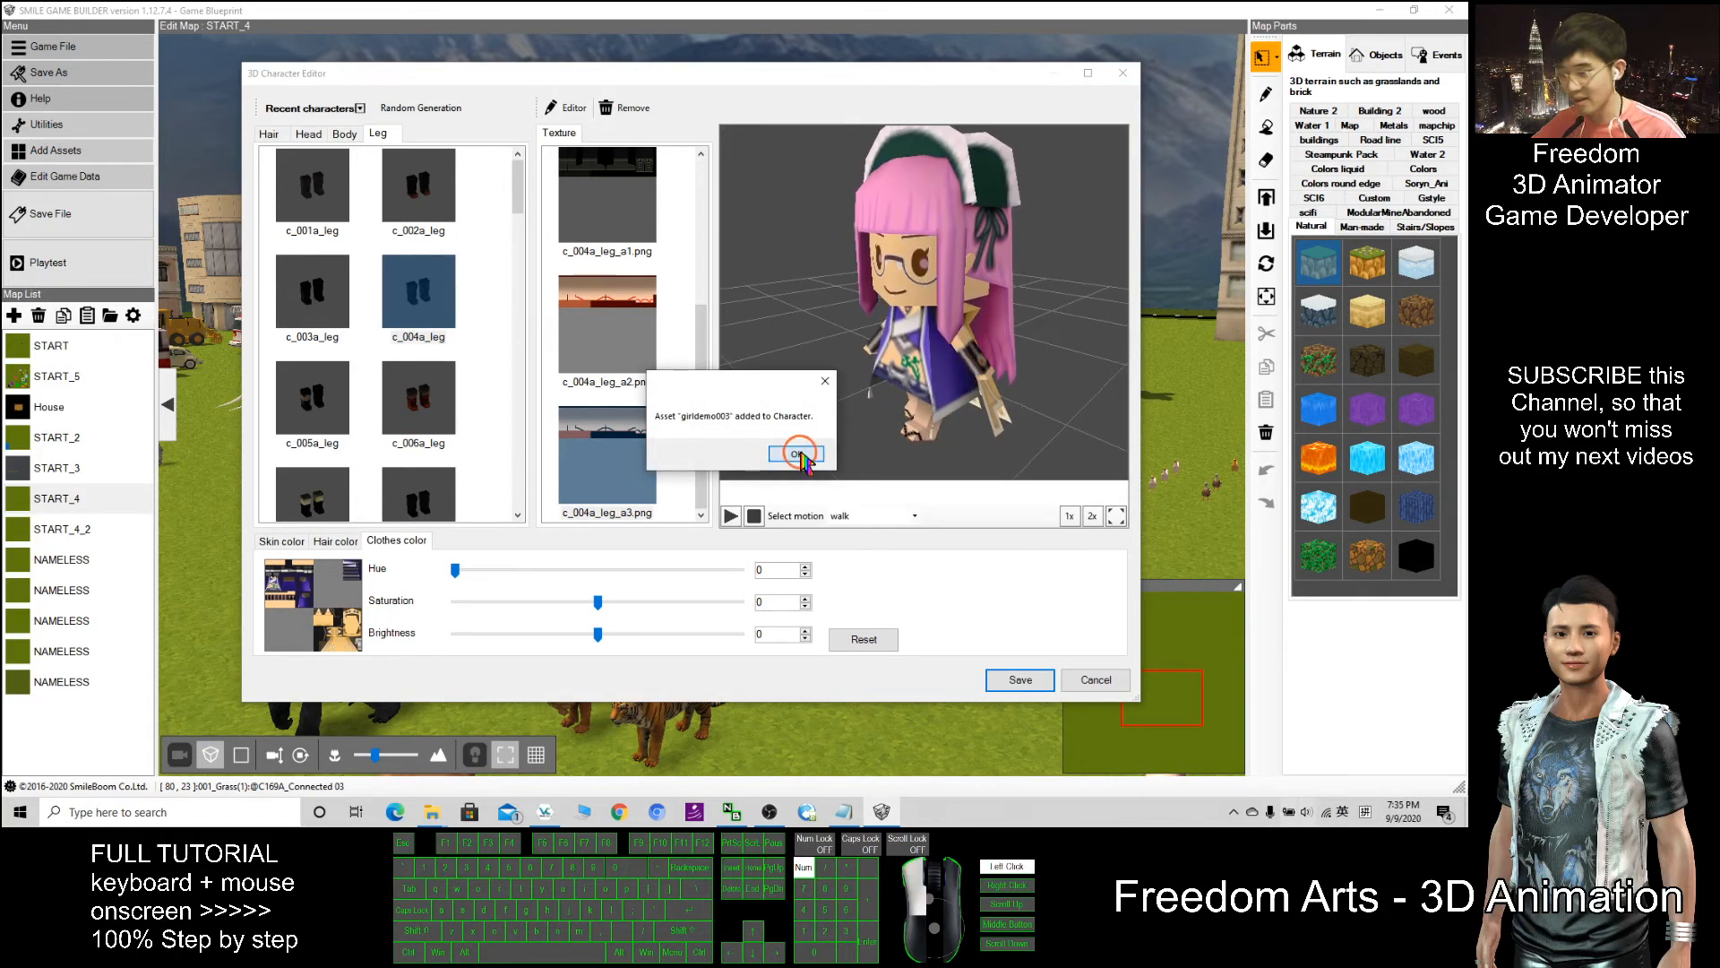
left_click(795, 453)
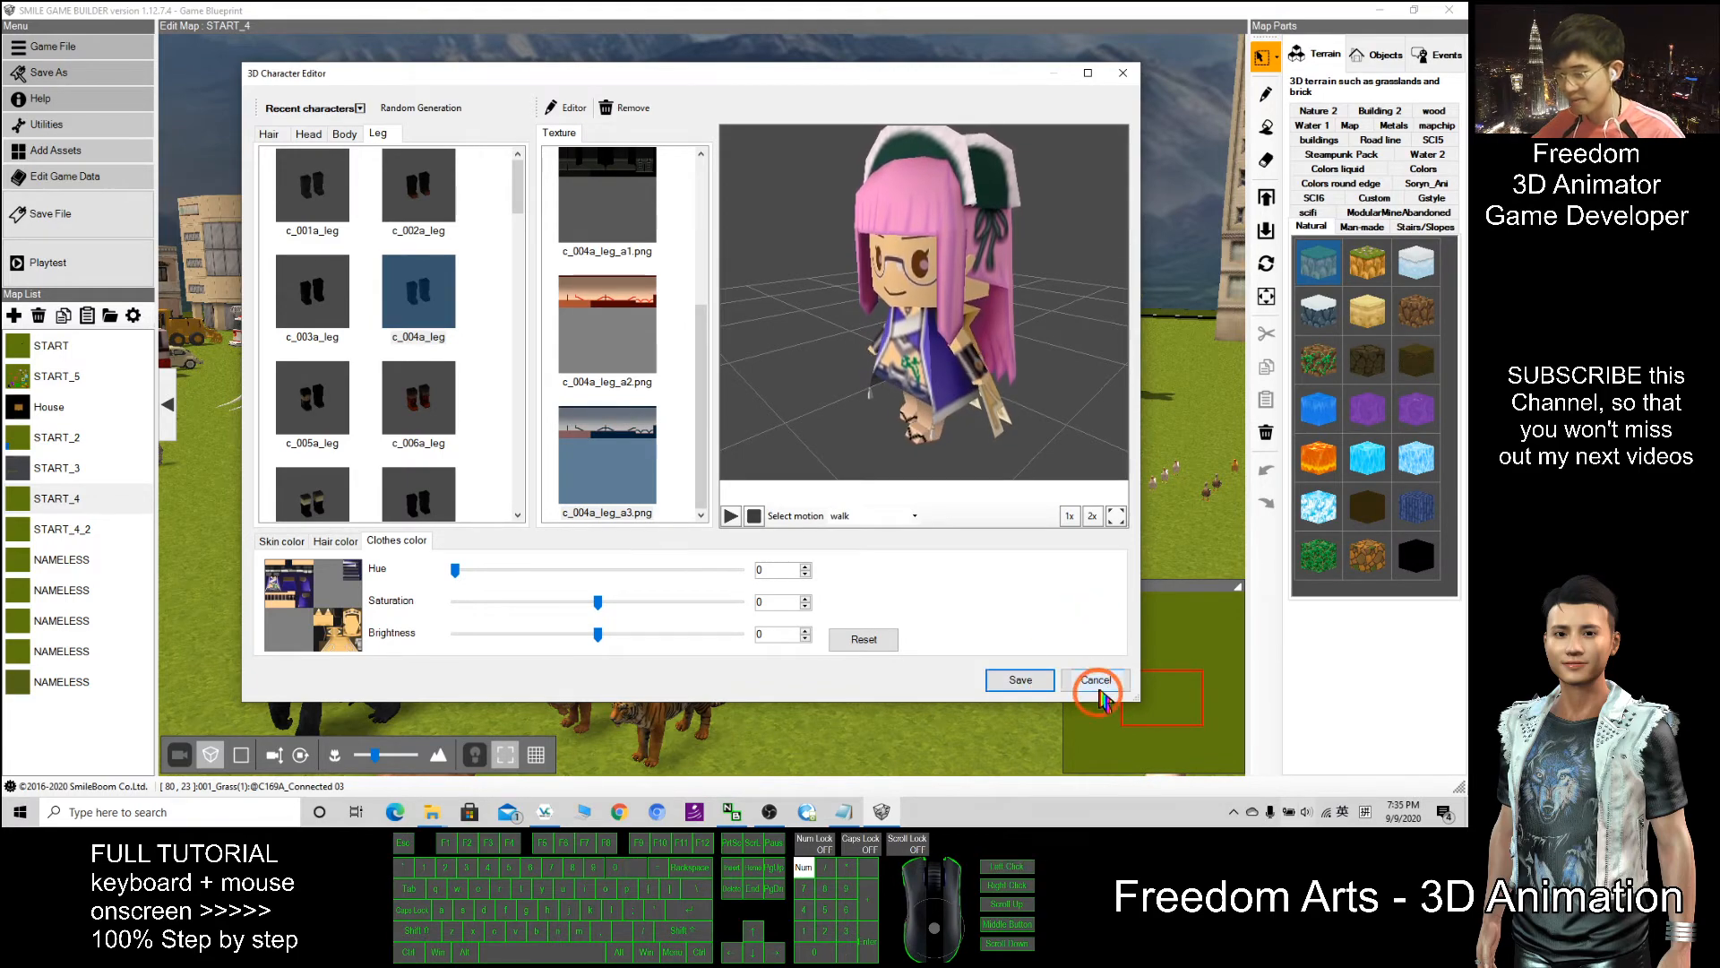
Close the character editor, check girldemo003 in the Resource archive previewing charge, sitting and walking motions, then close the archive.
left_click(1093, 681)
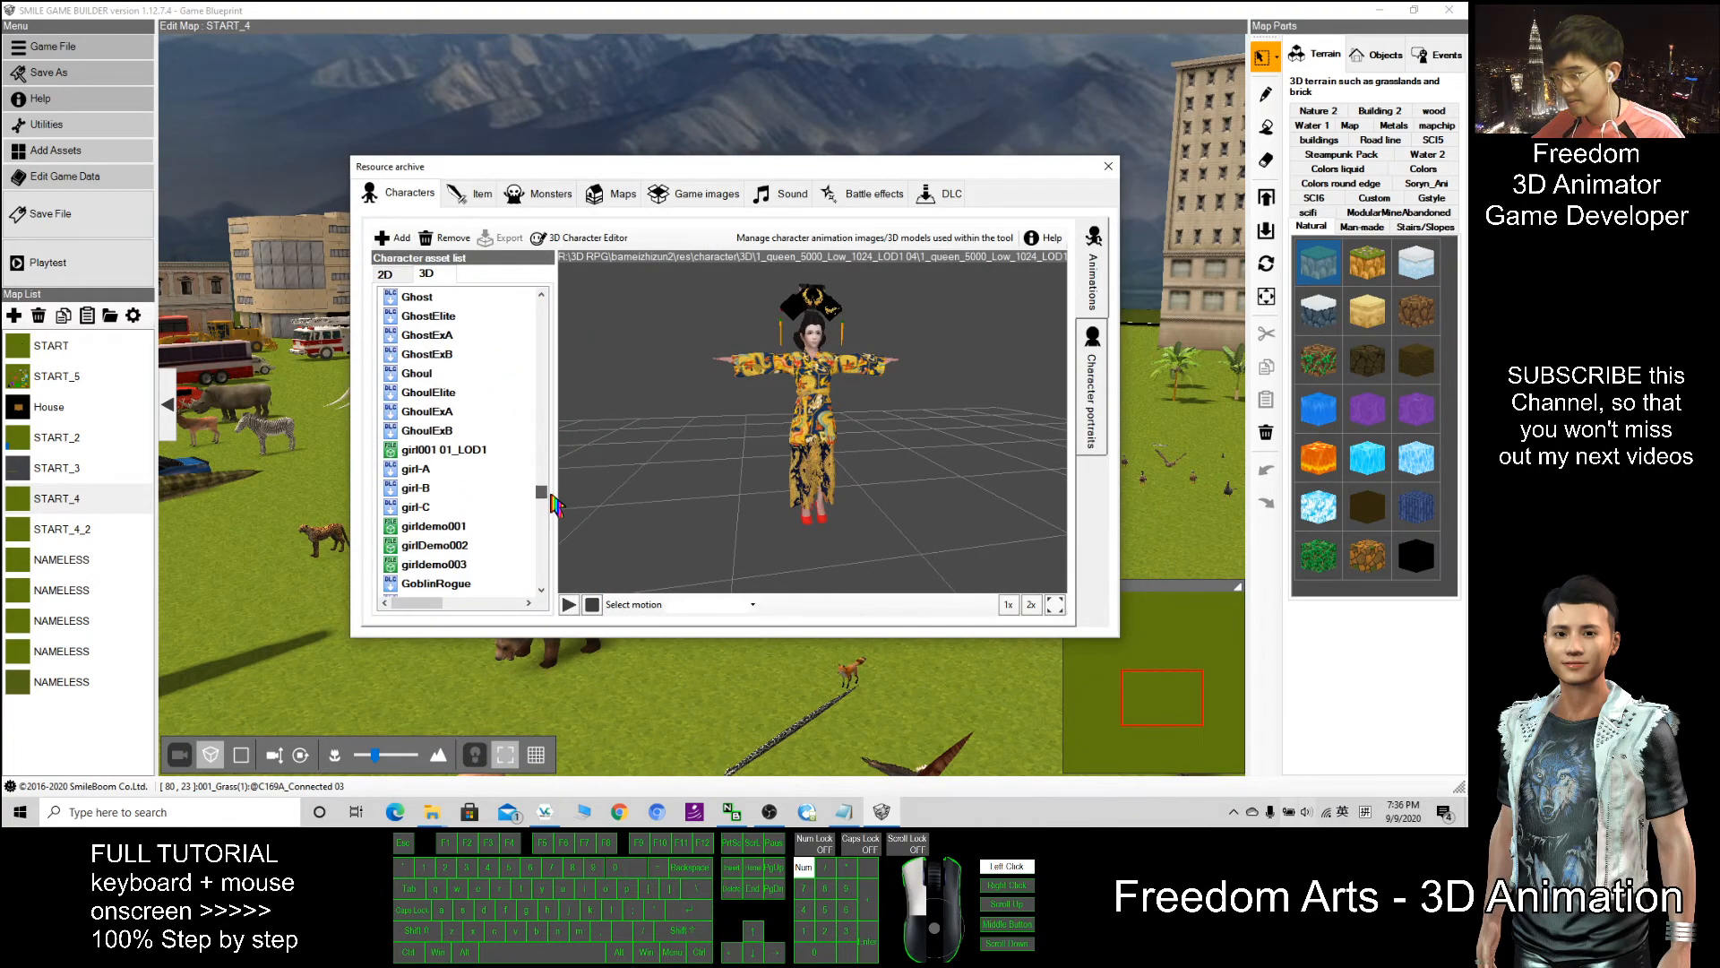
left_click(435, 507)
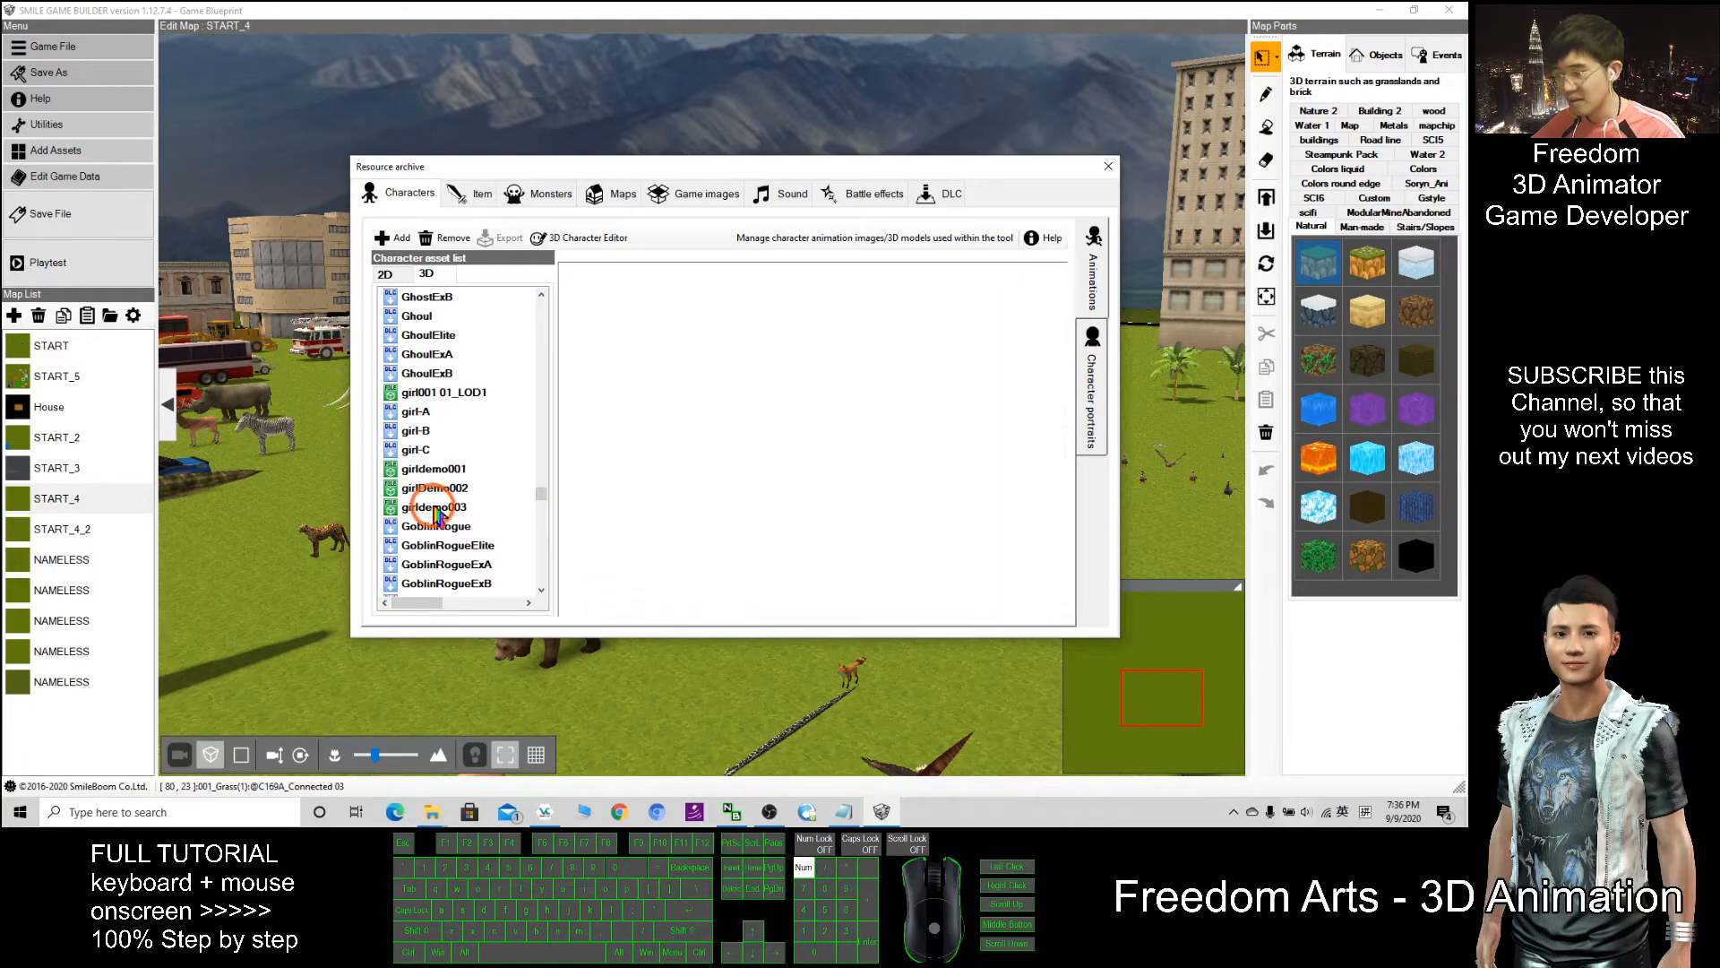
left_click(433, 505)
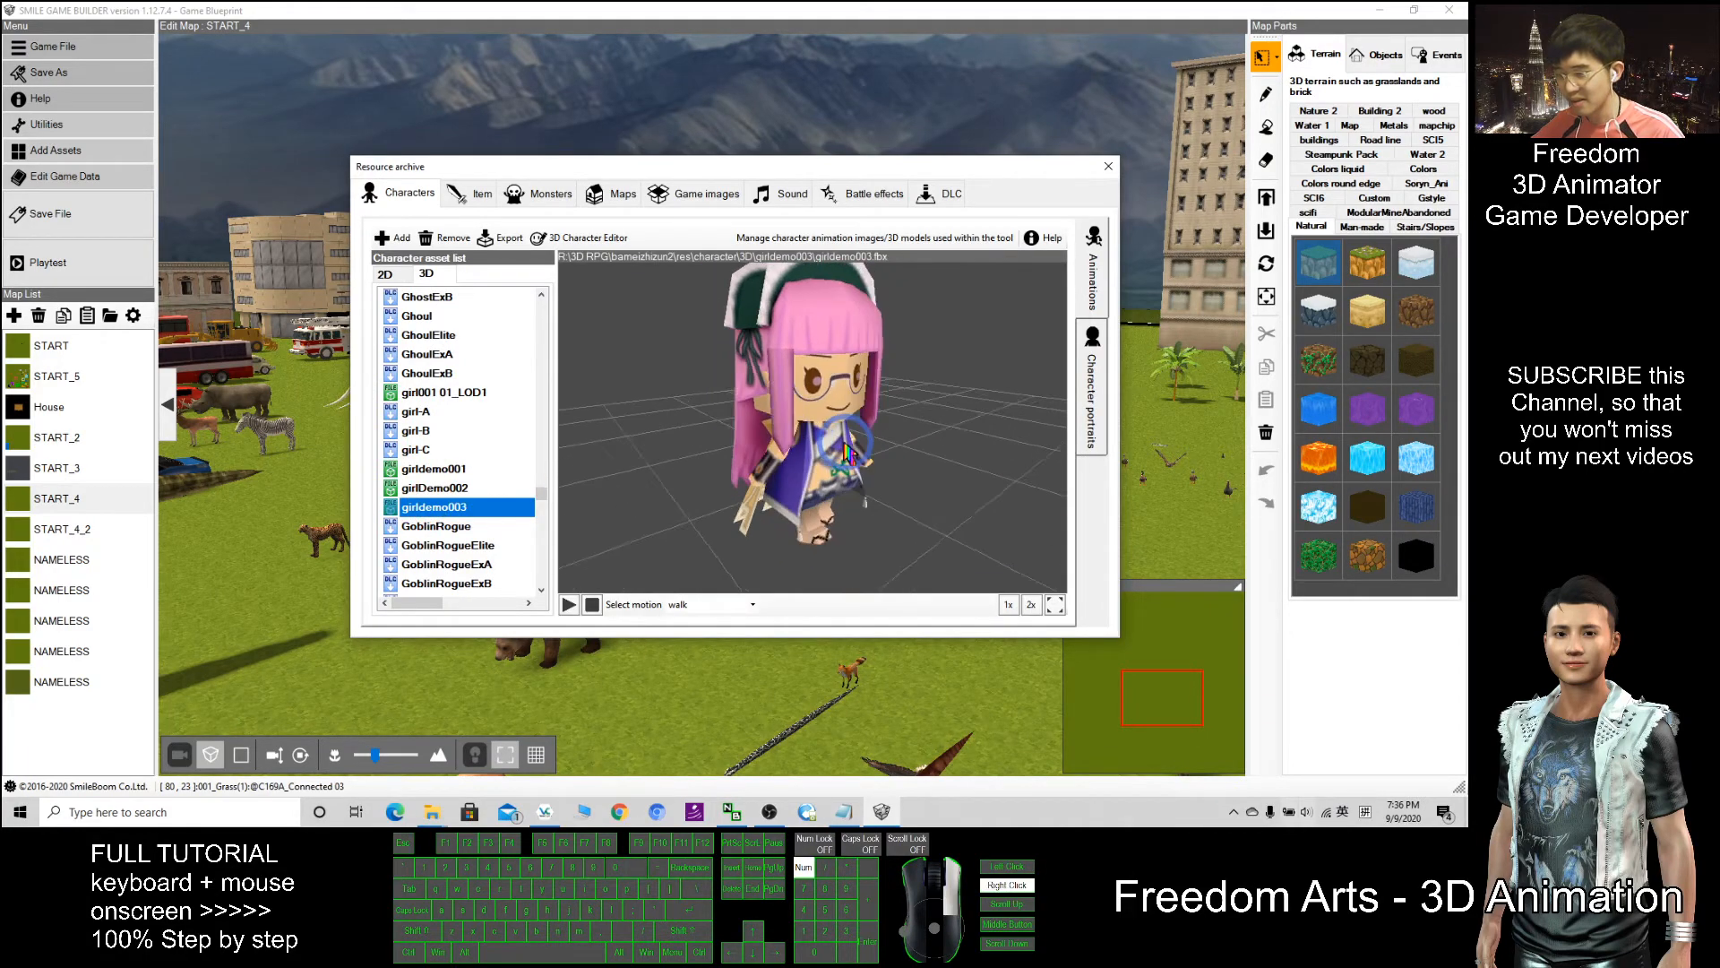
left_click(713, 604)
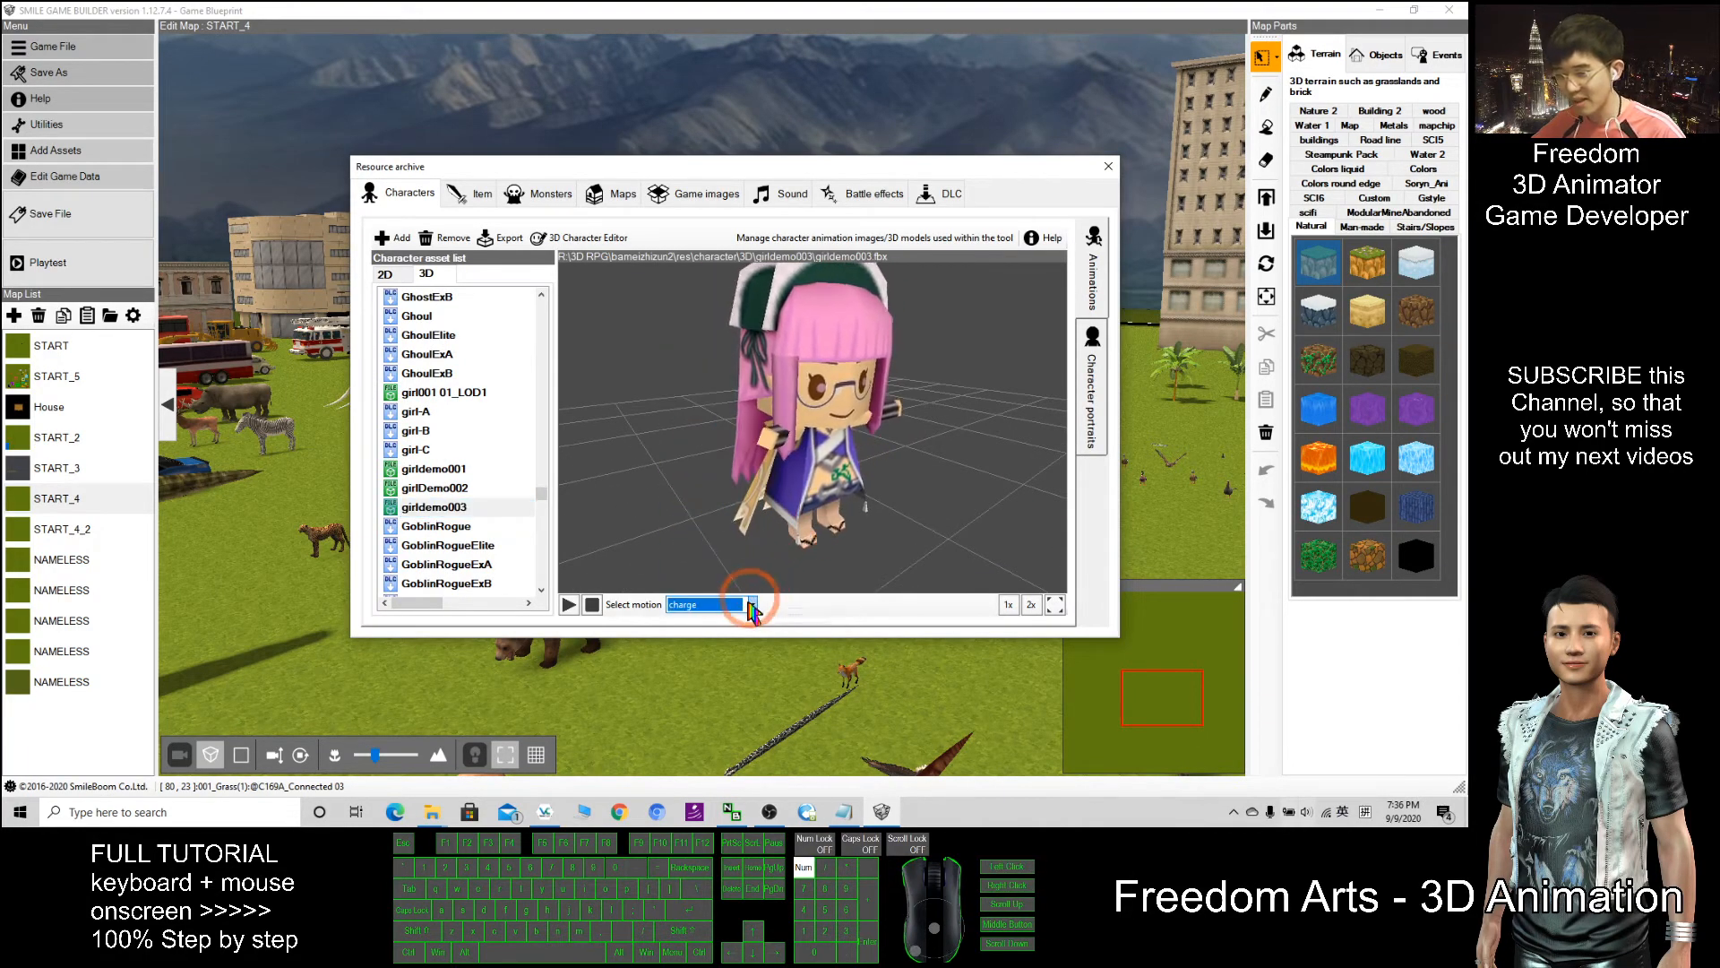
left_click(708, 604)
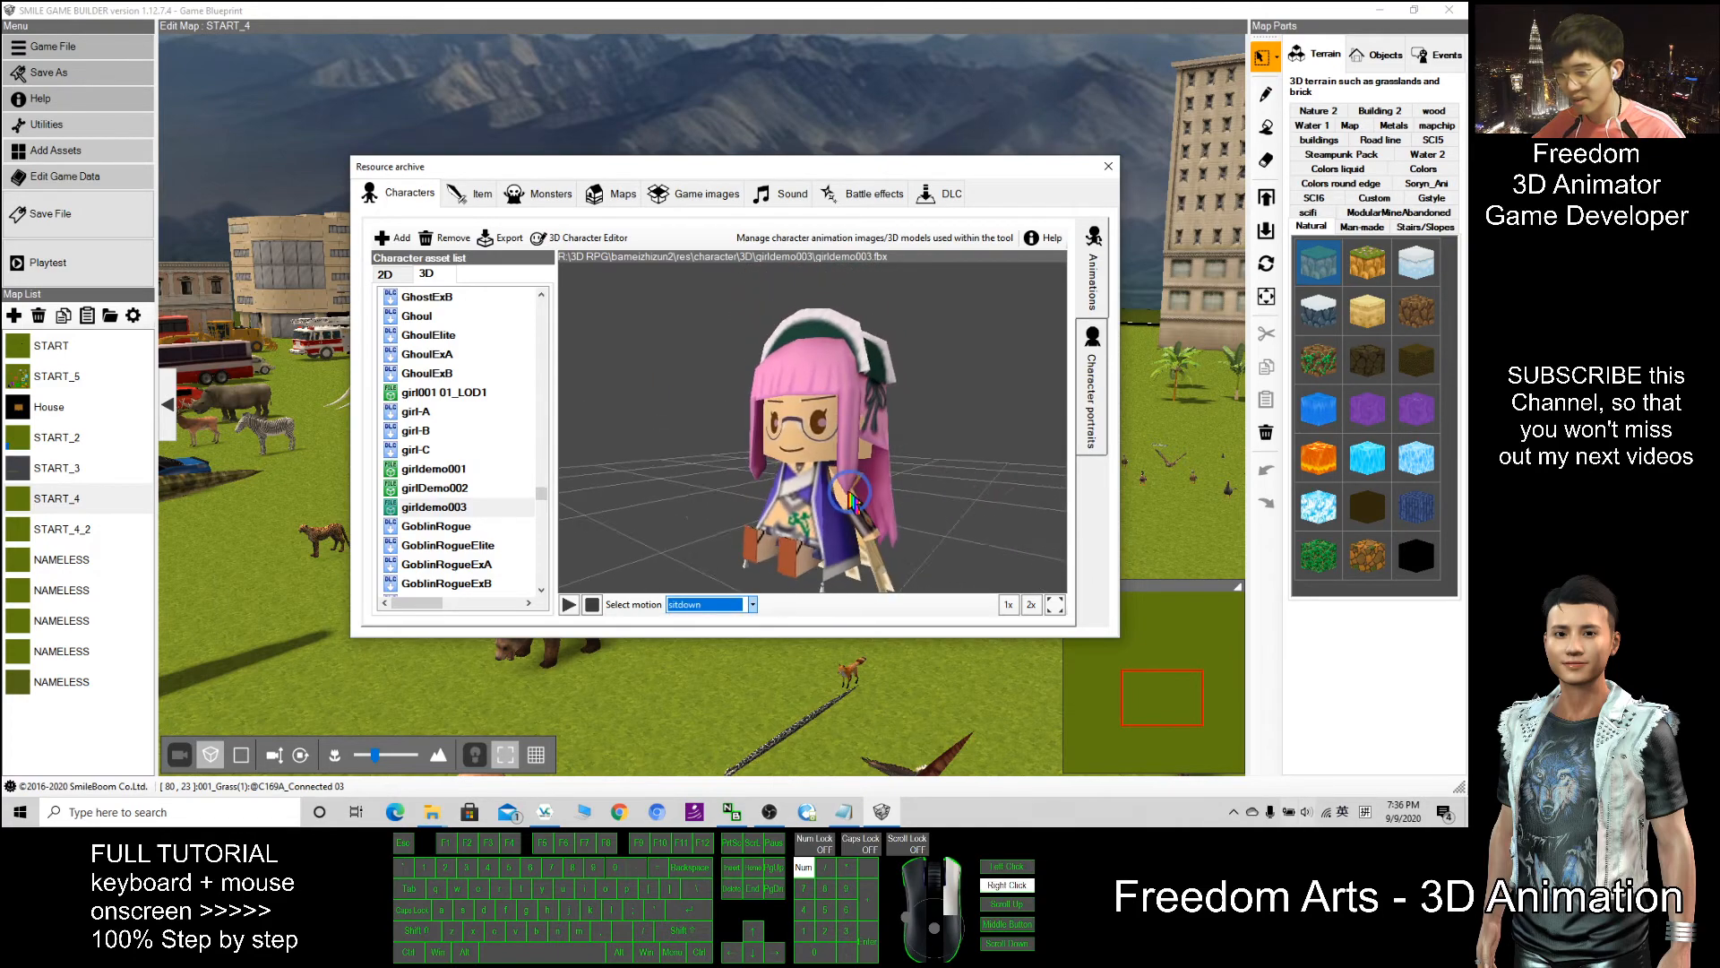
left_click(751, 604)
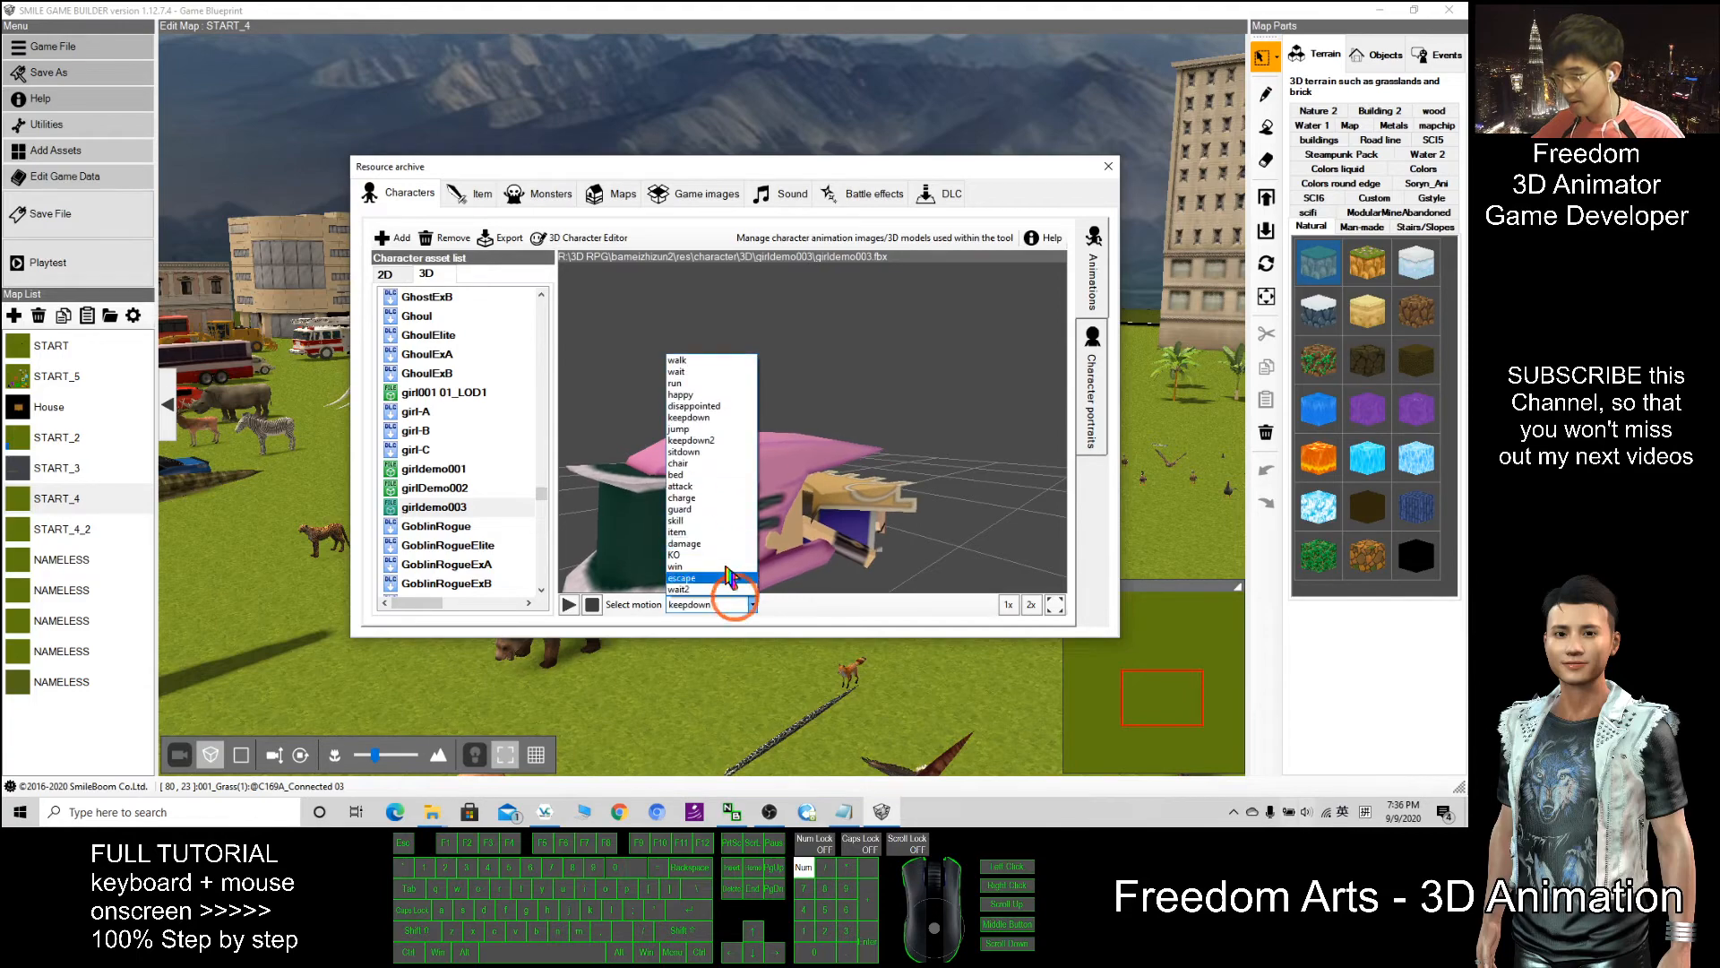
left_click(679, 360)
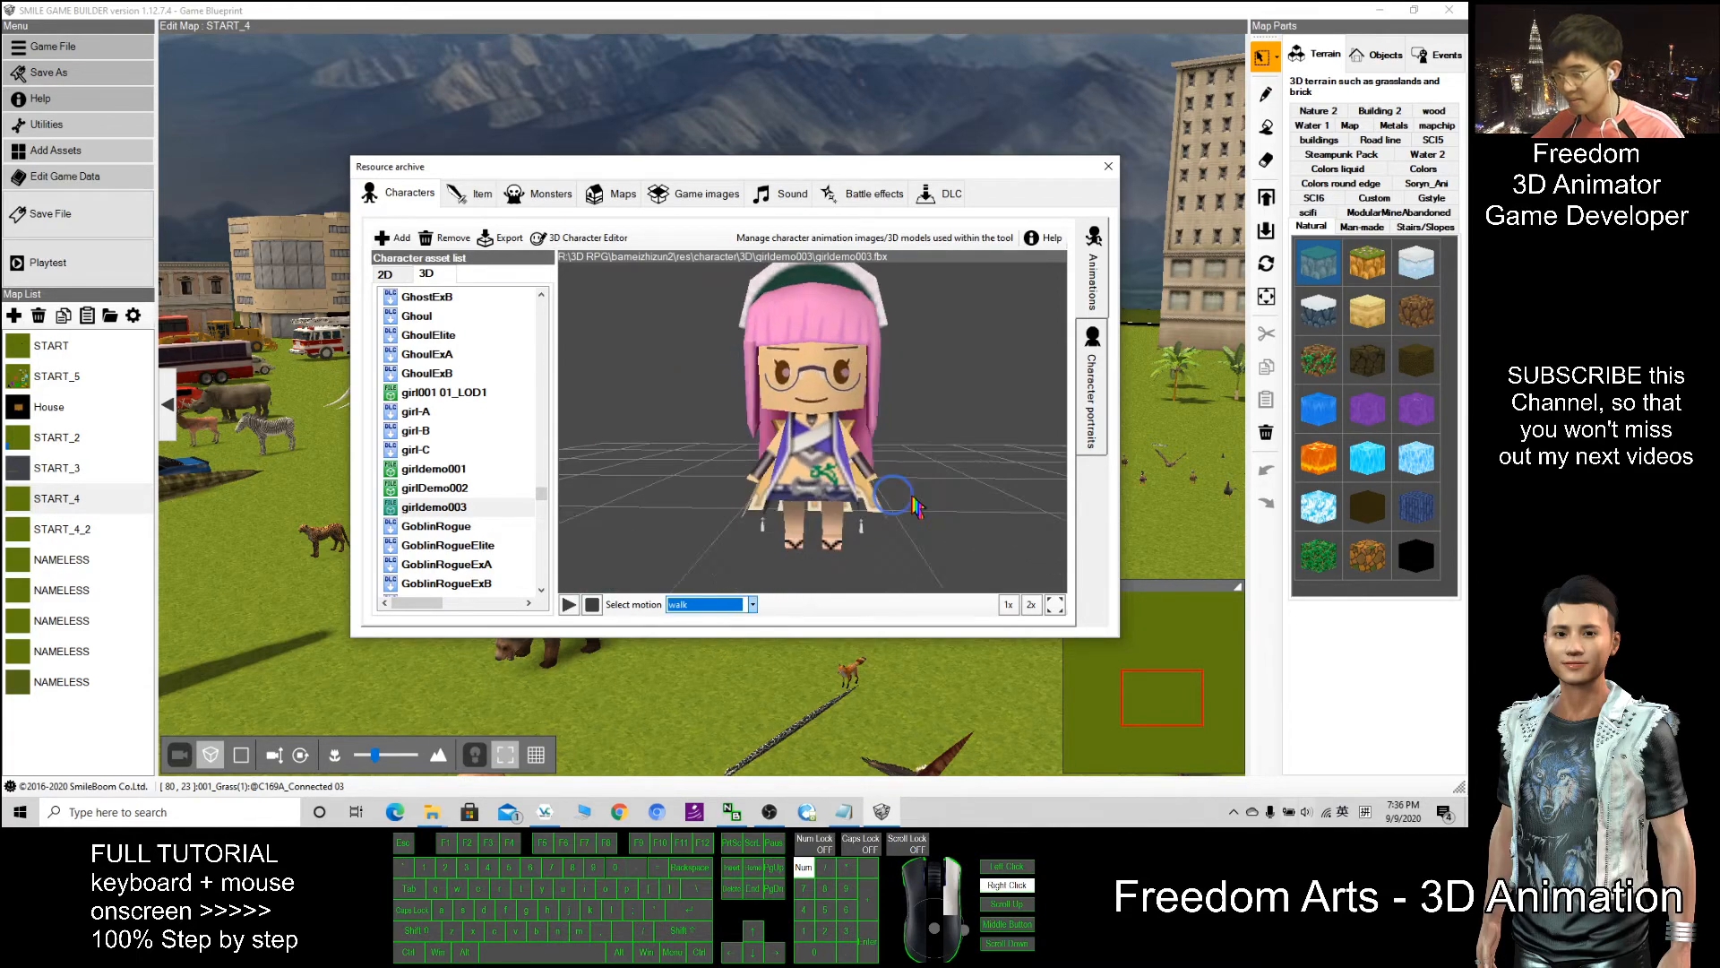
left_click(1108, 165)
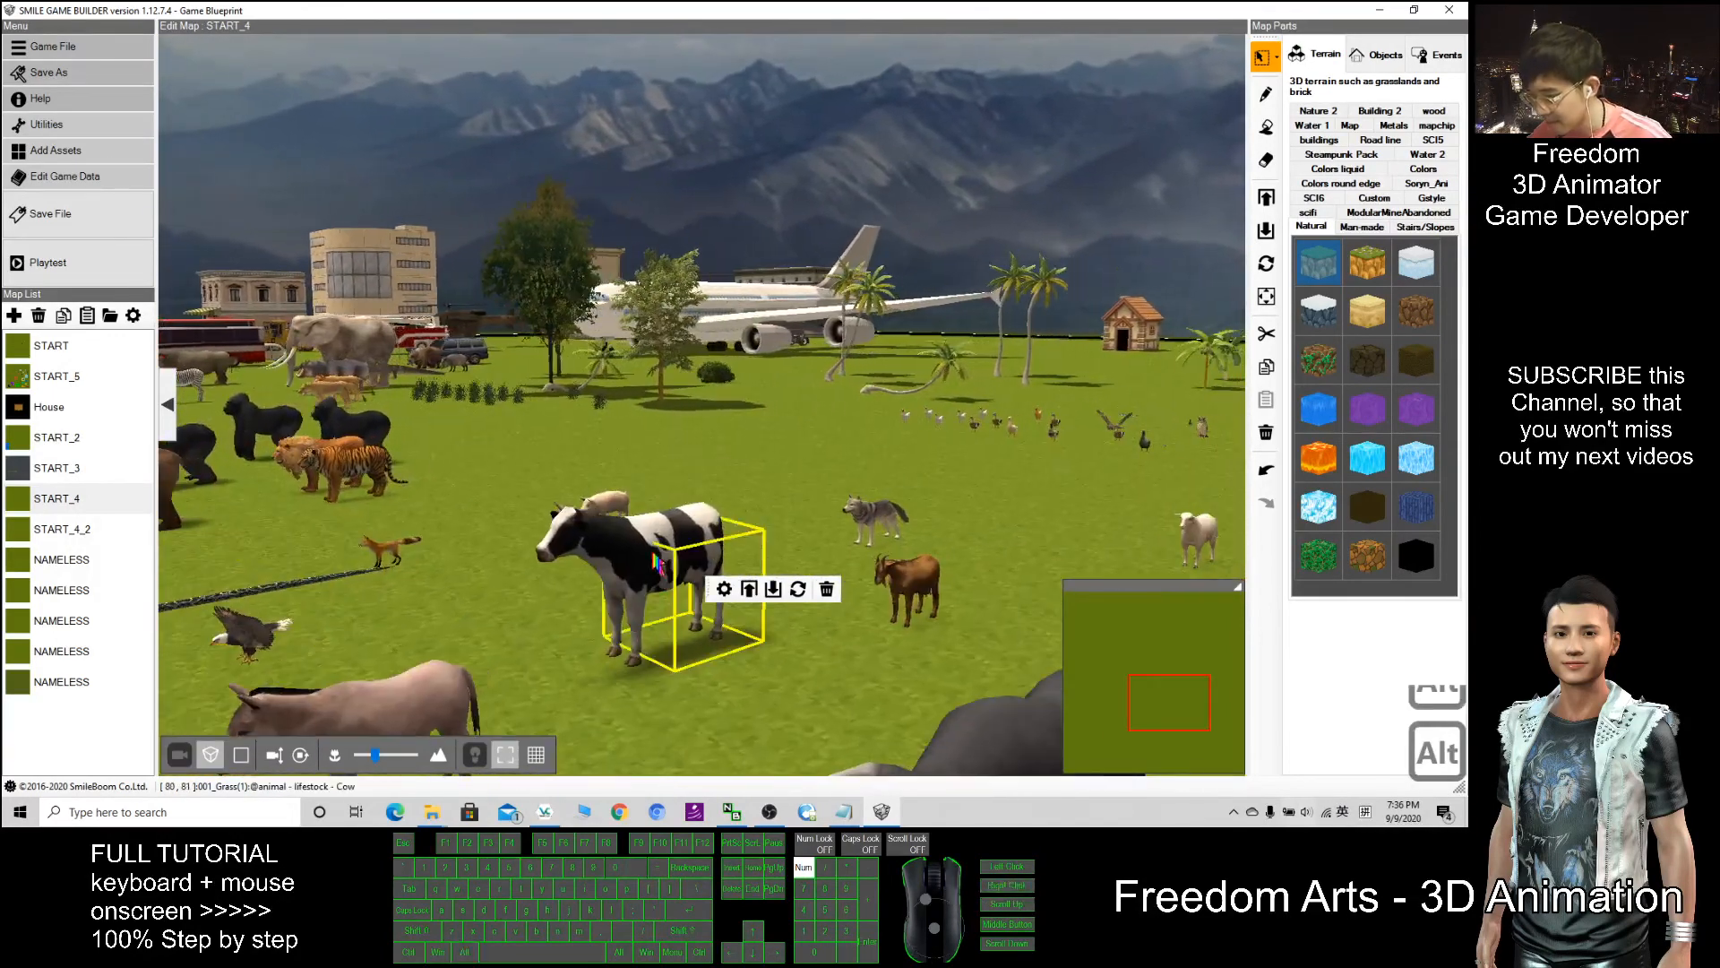
Deselect the cow and place a Stationary - Speak event on the map, opening its settings.
right_click(889, 667)
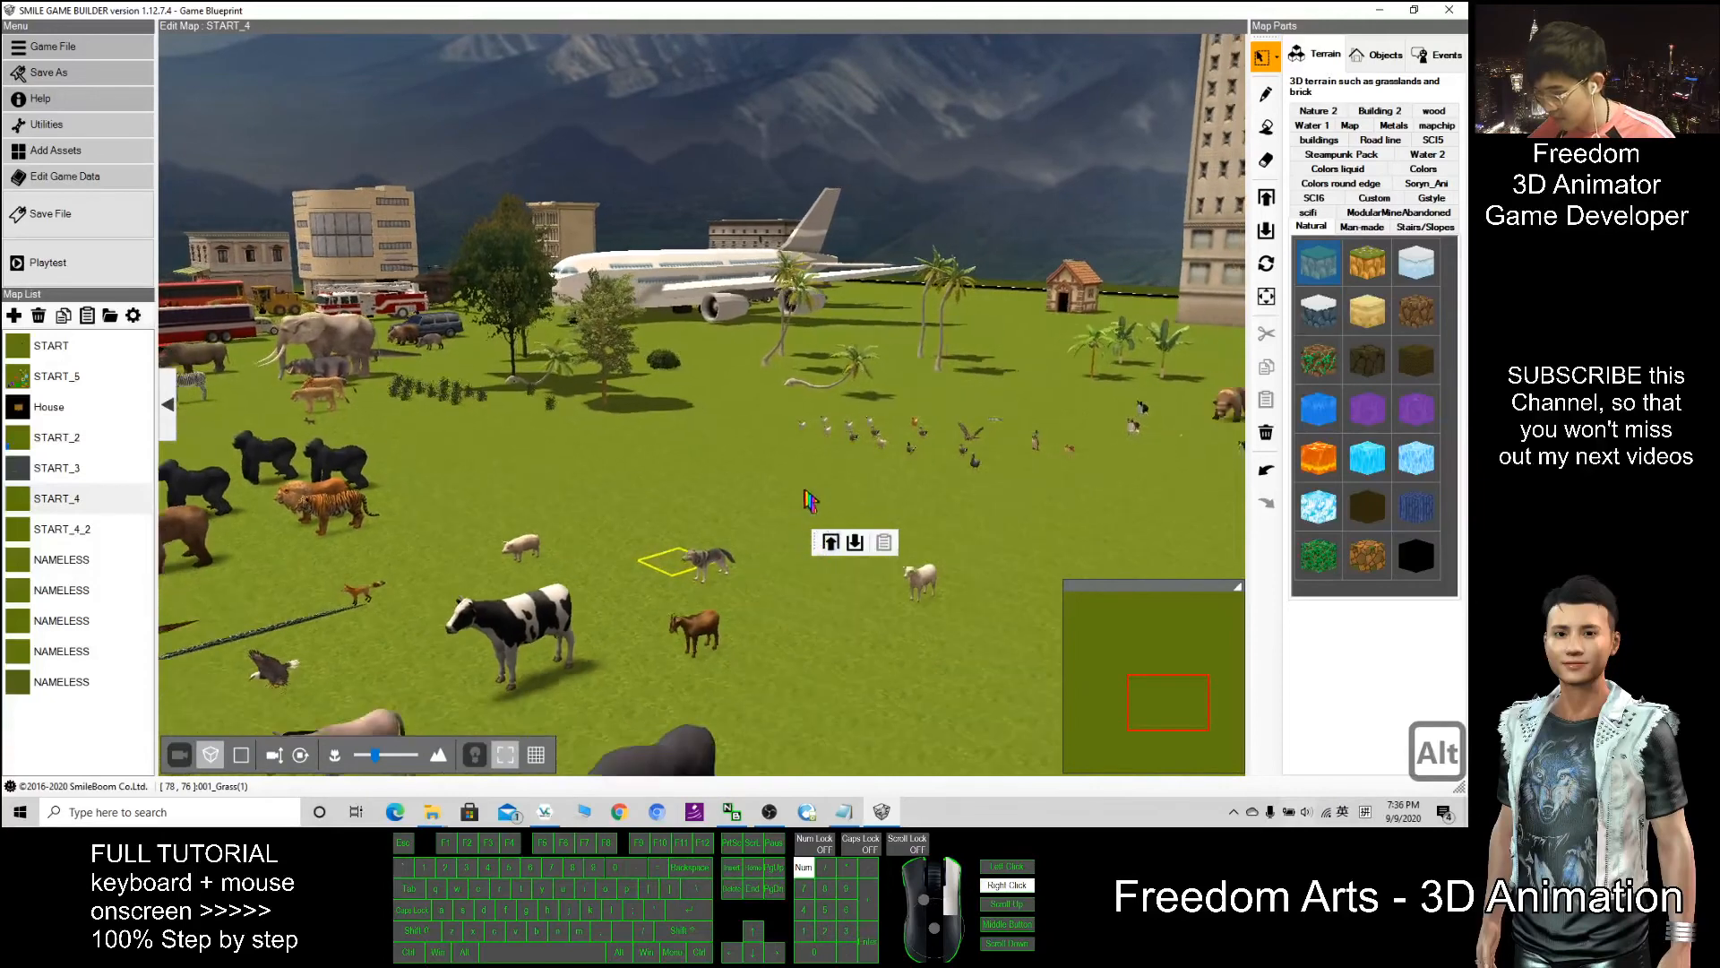
left_click(1446, 55)
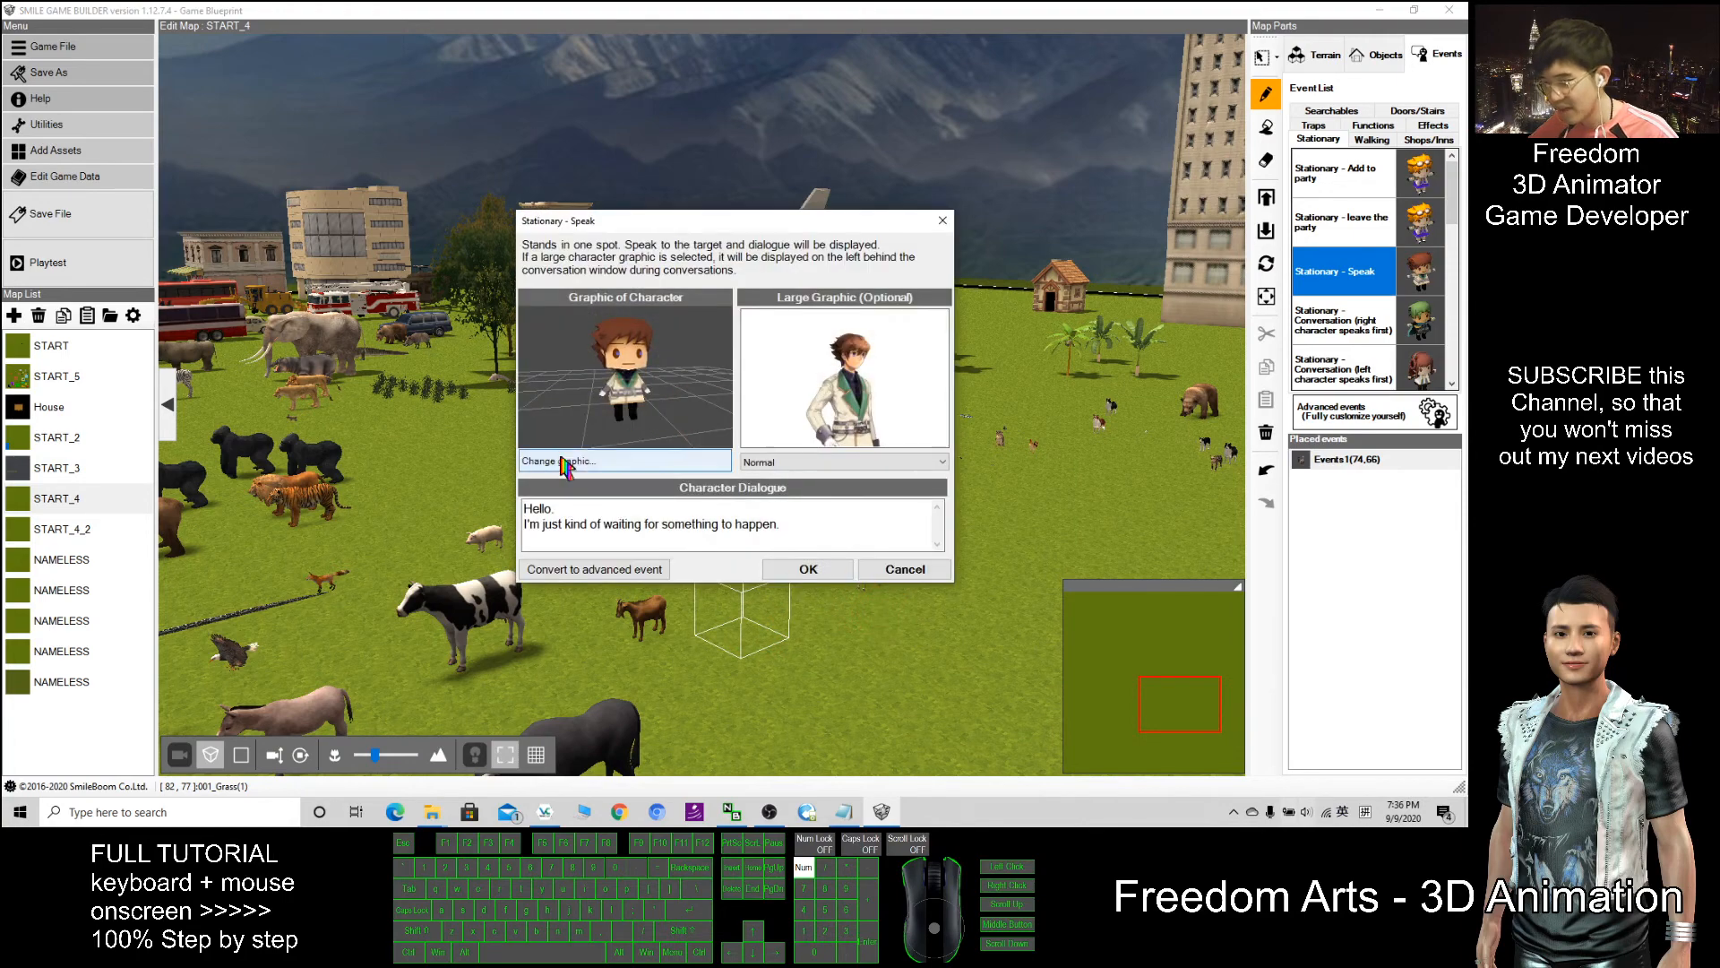
left_click(624, 460)
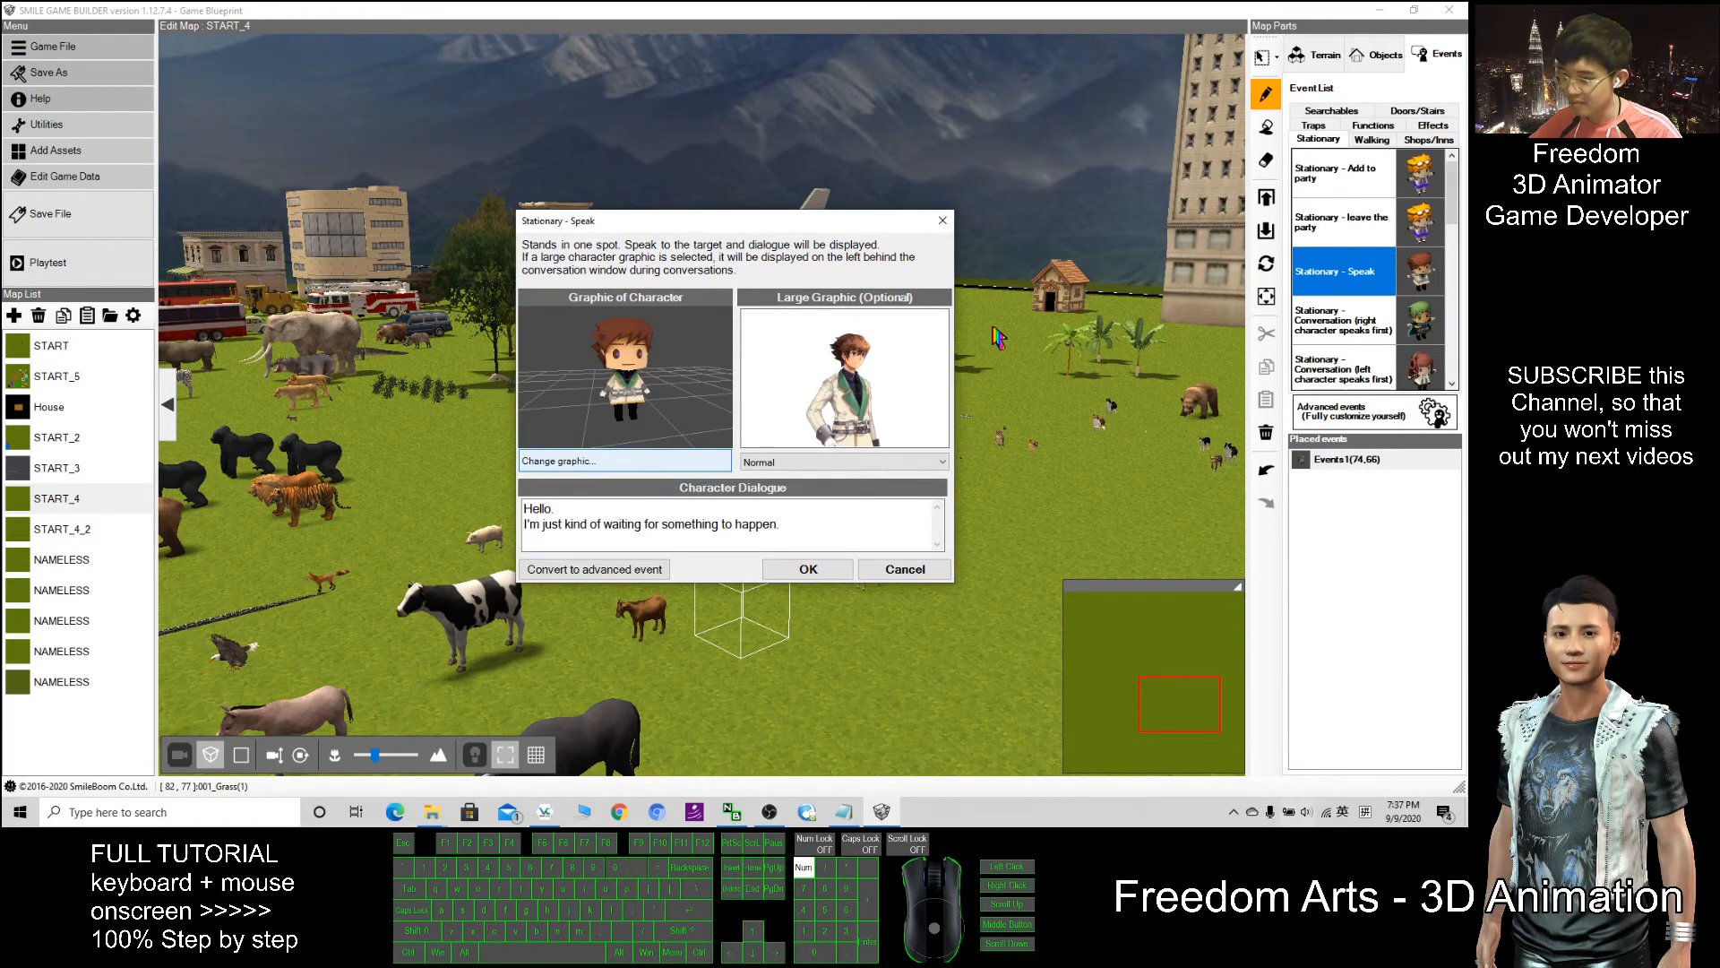
Pick girldemo003 from the 3D Character list as the event's graphic and preview its walking and other motions.
left_click(623, 461)
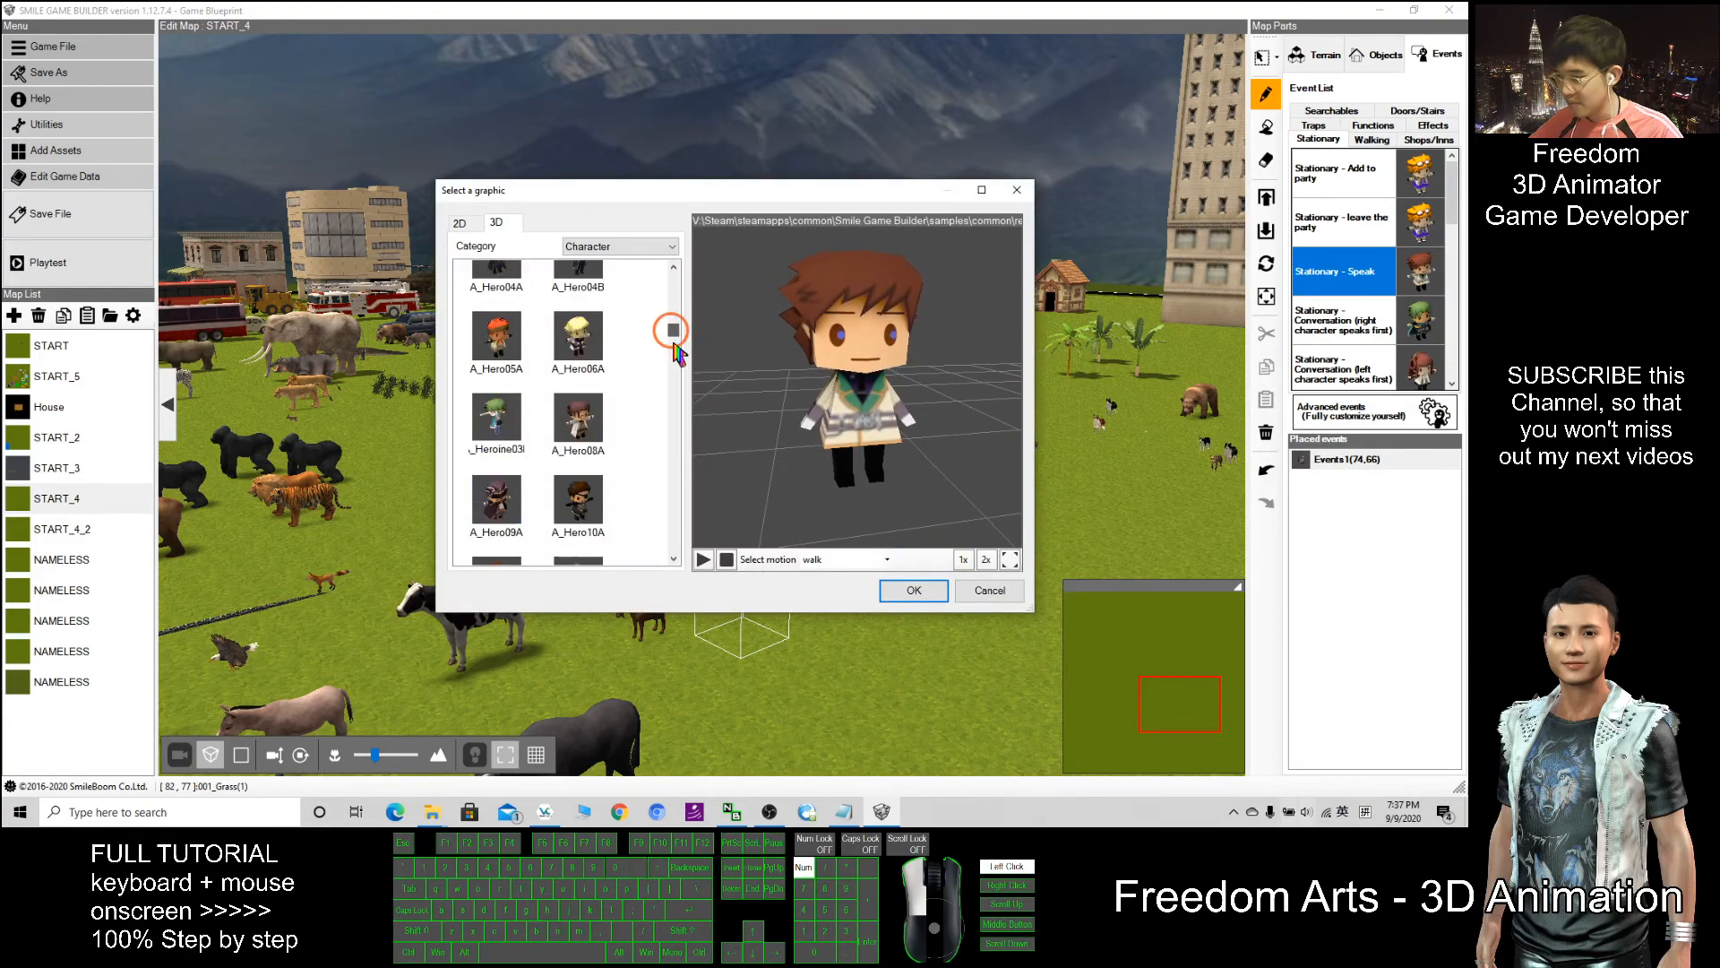
scroll("down", 3)
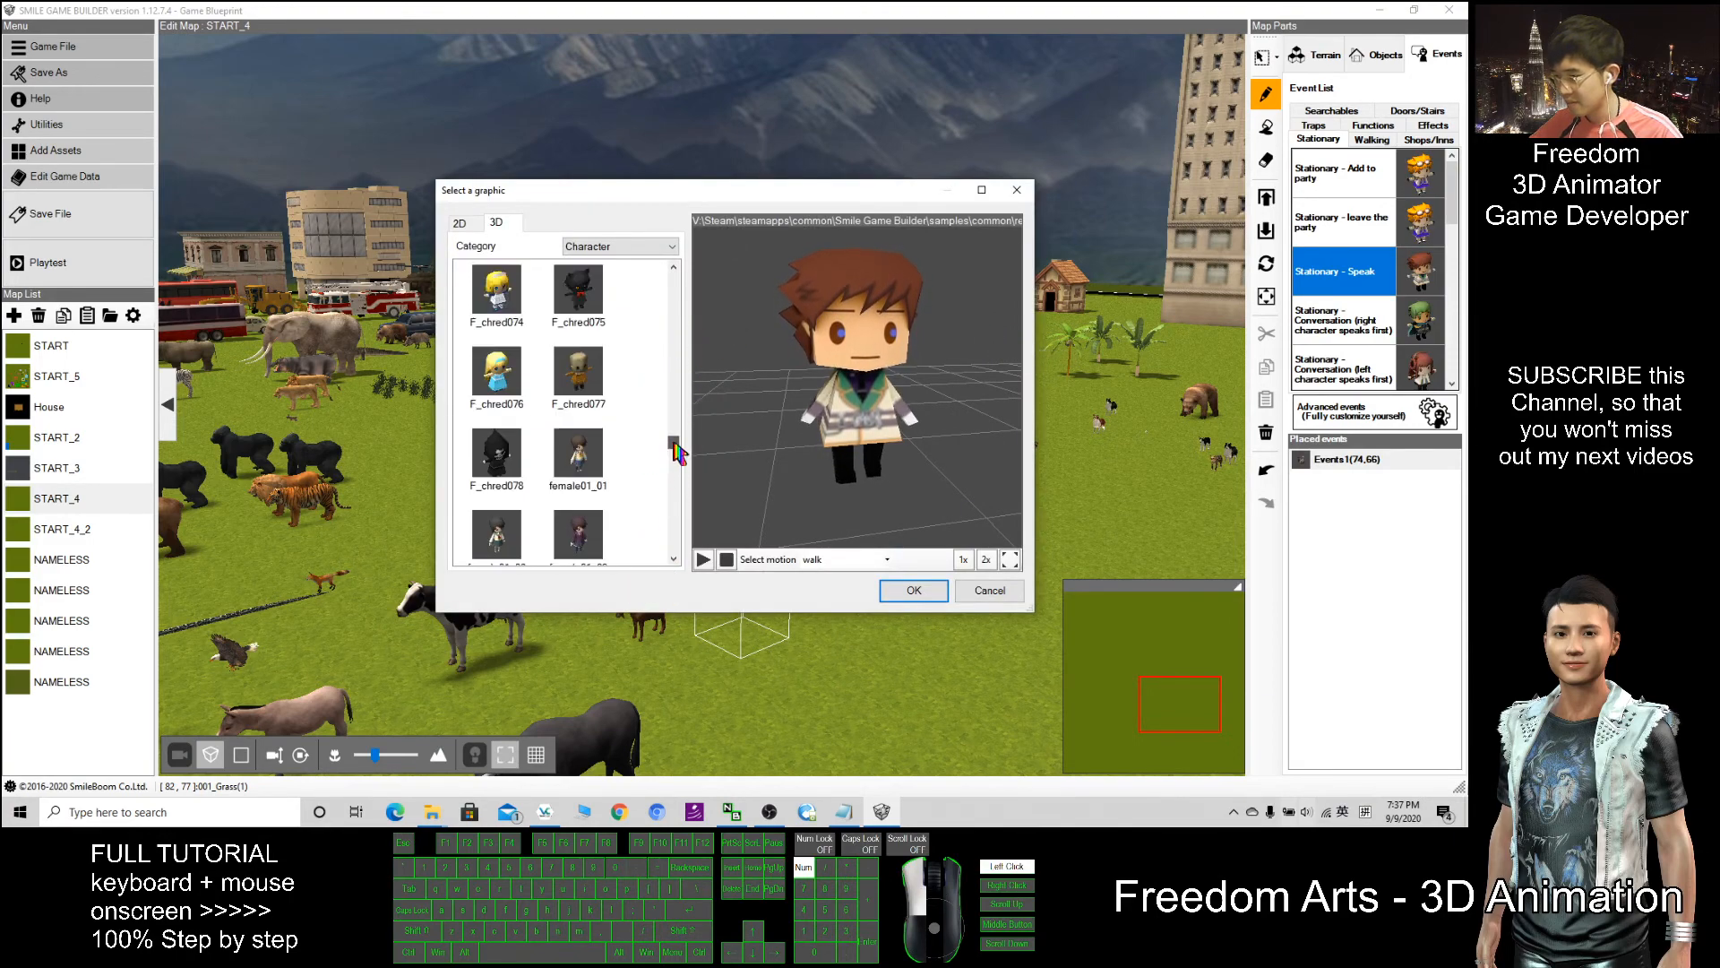
scroll("down", 3)
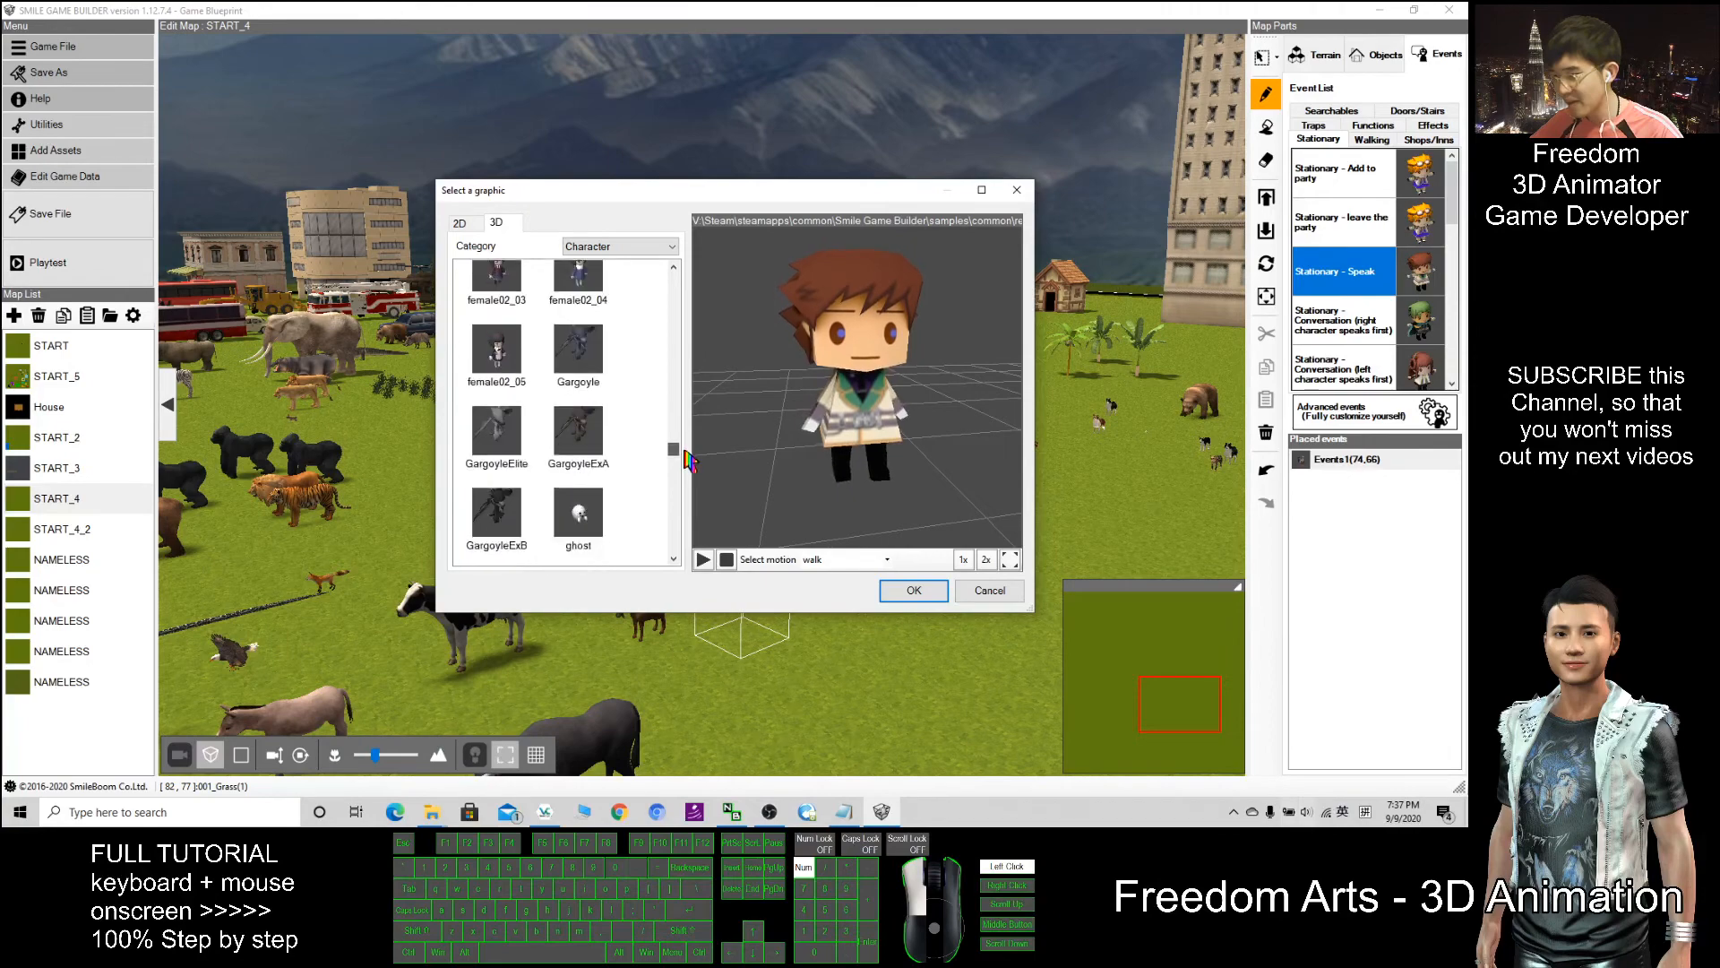
scroll("down", 3)
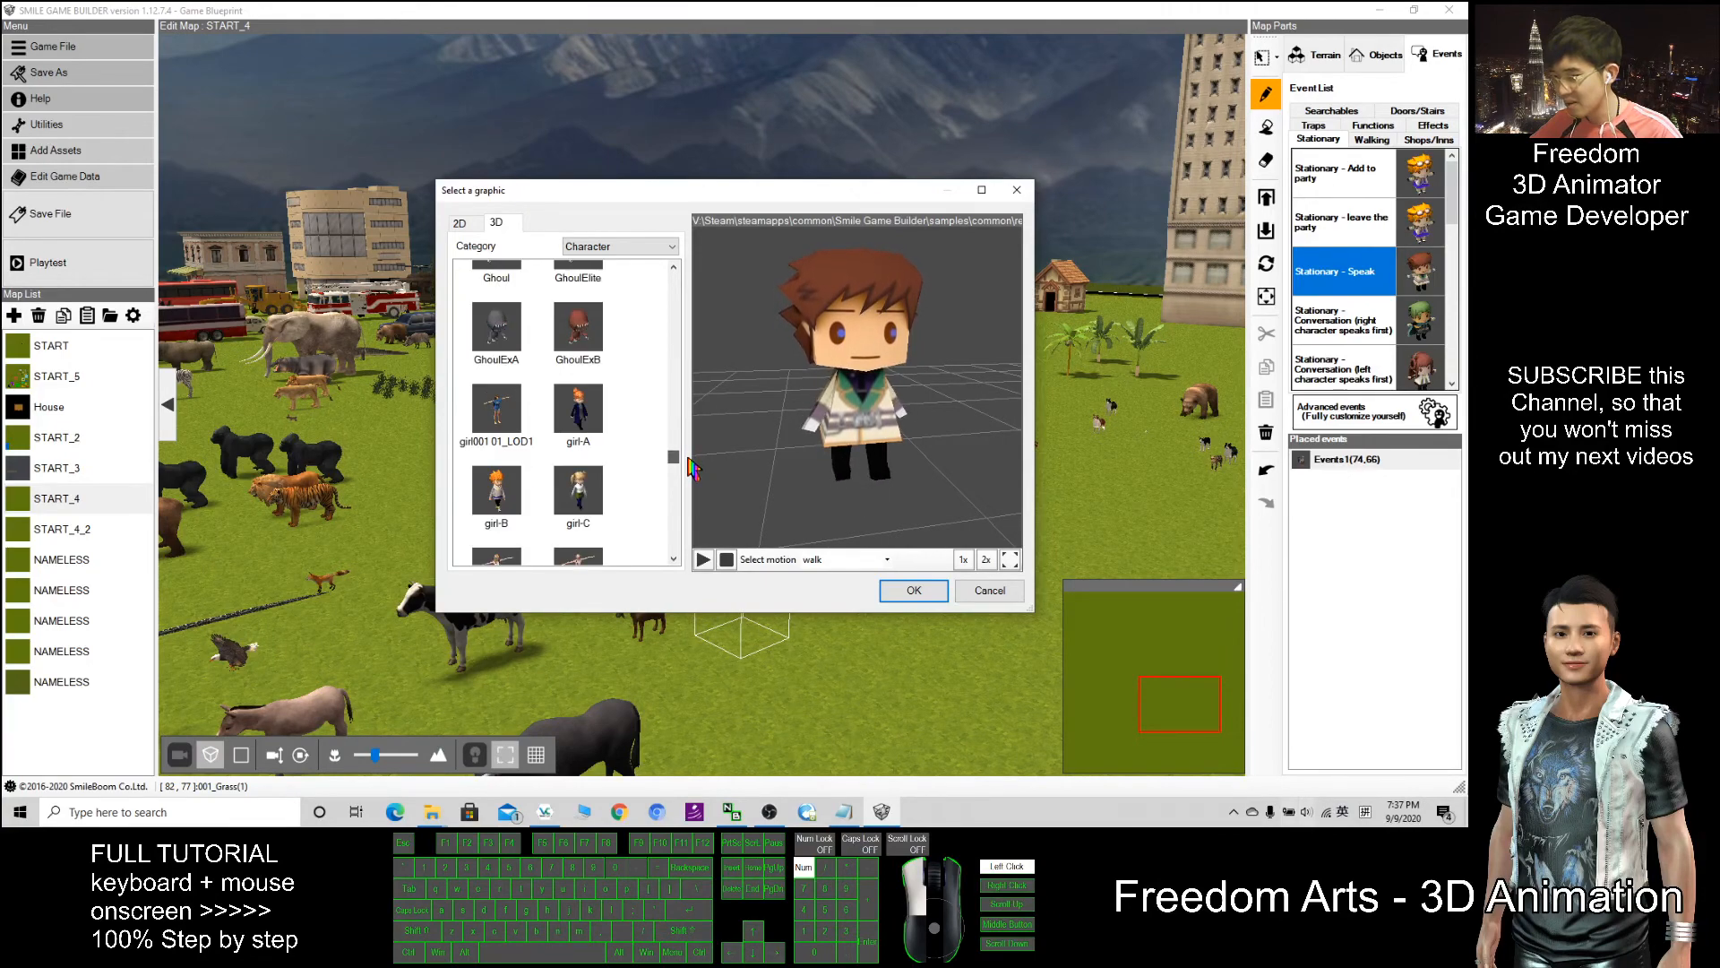
scroll("down", 3)
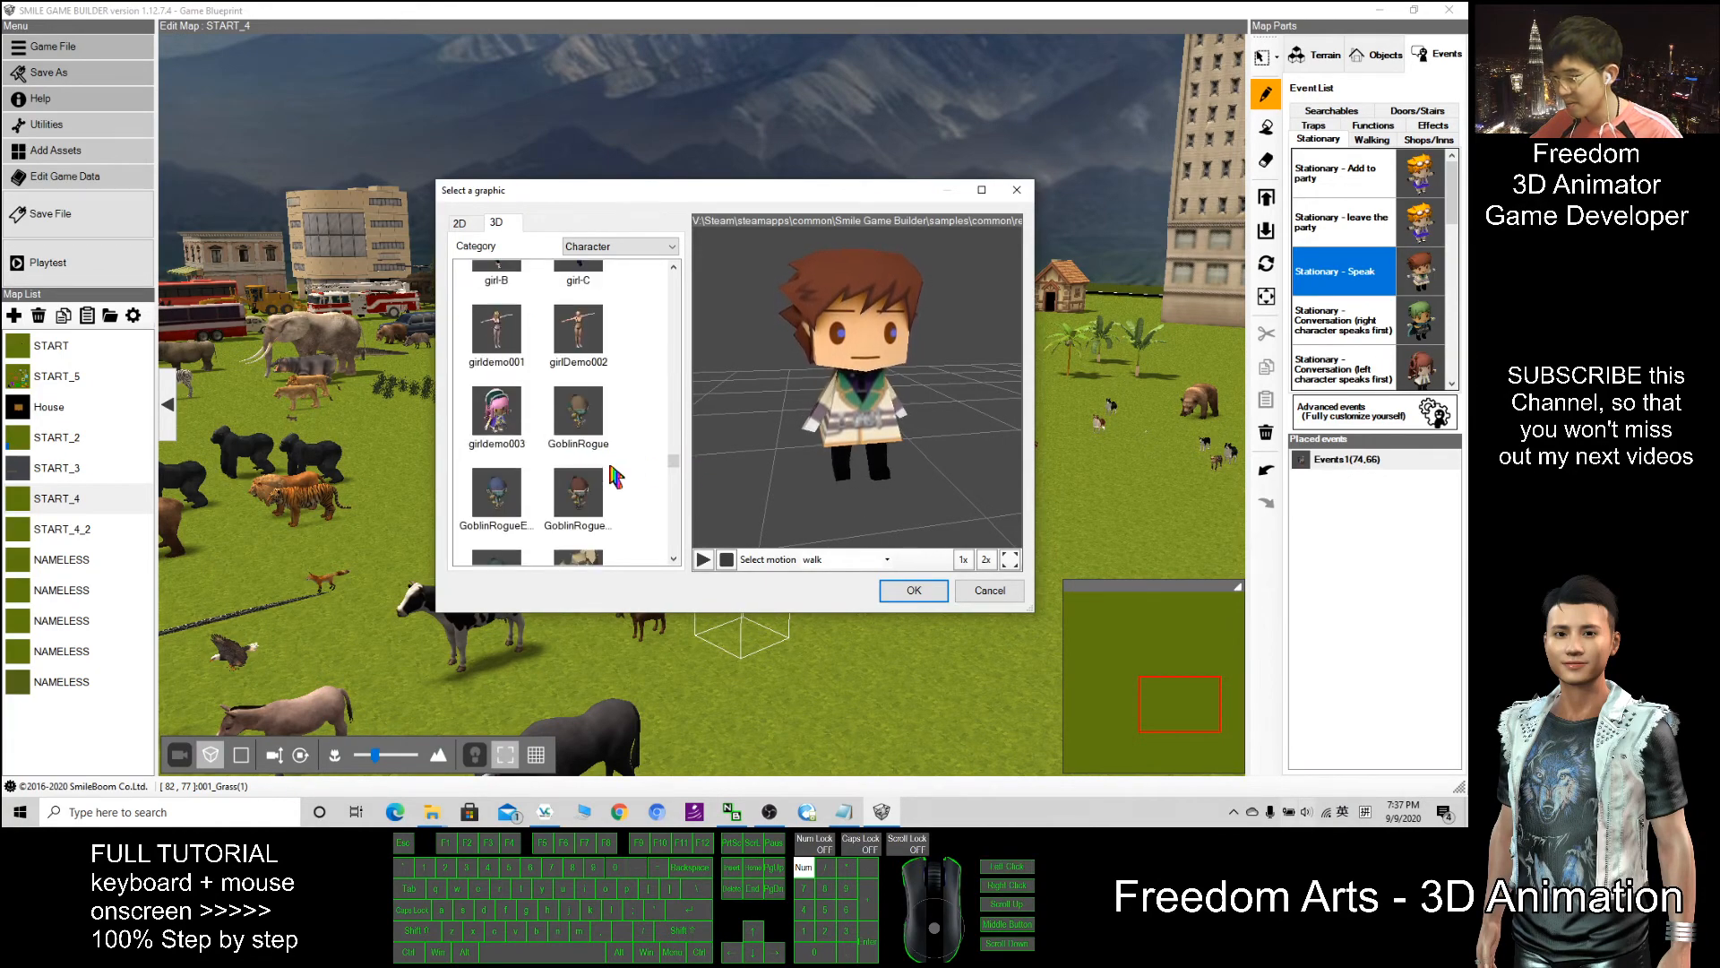
left_click(497, 418)
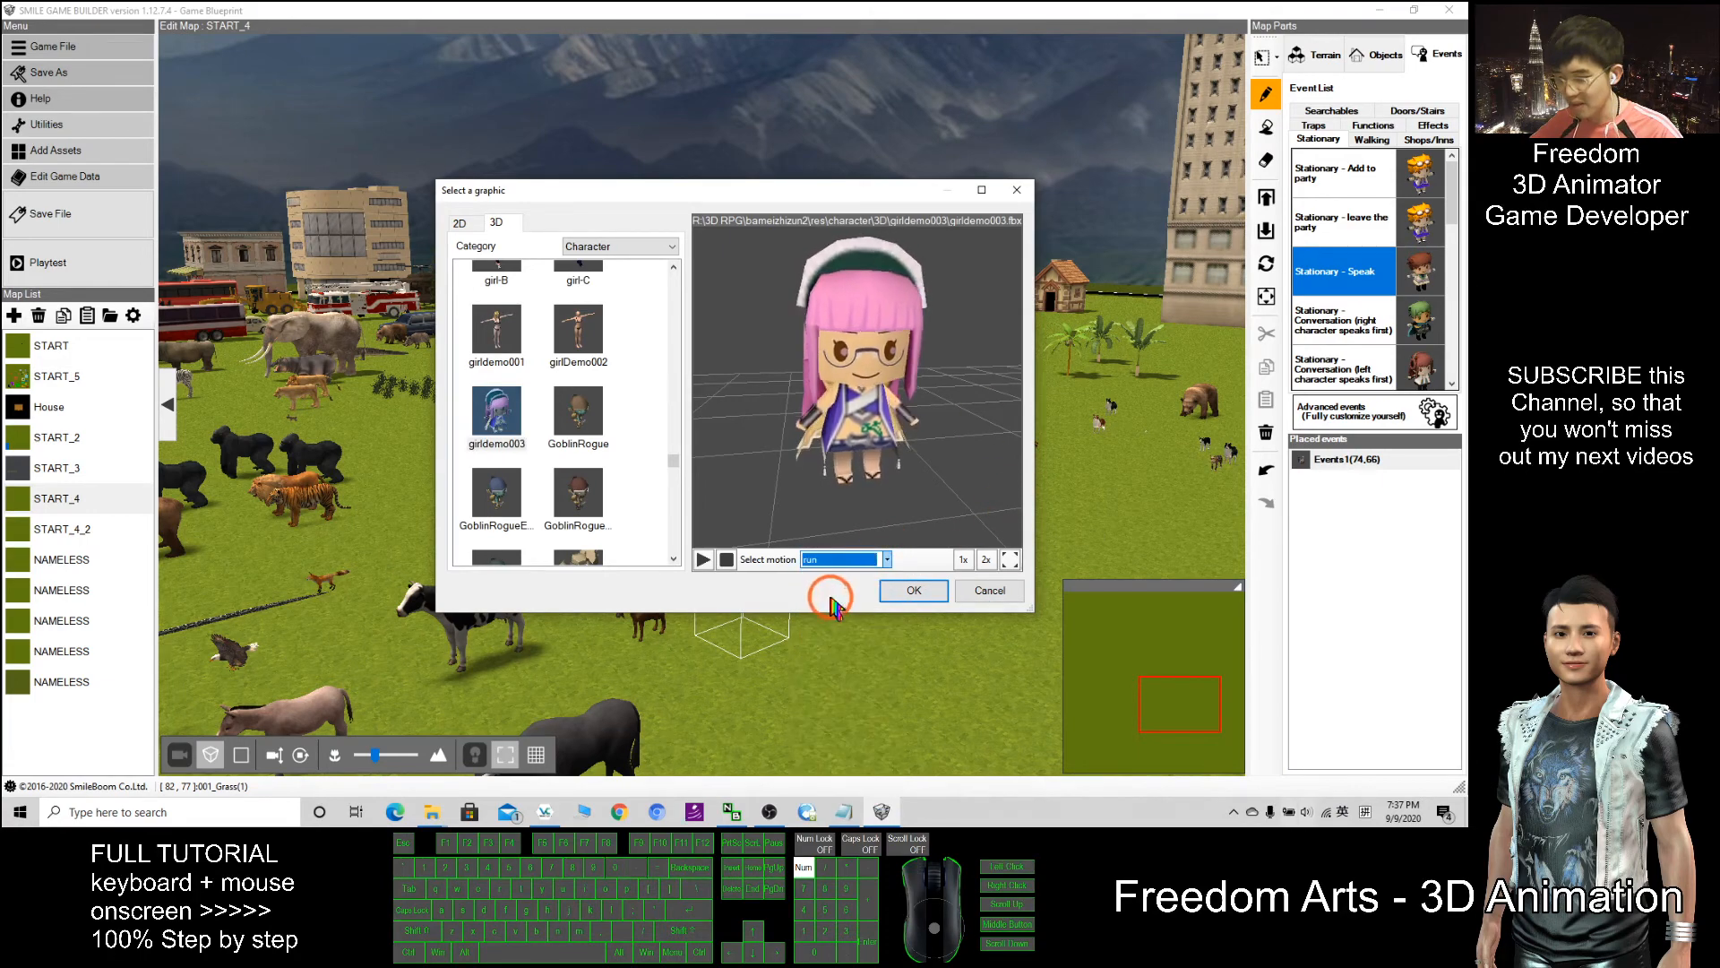
left_click(885, 560)
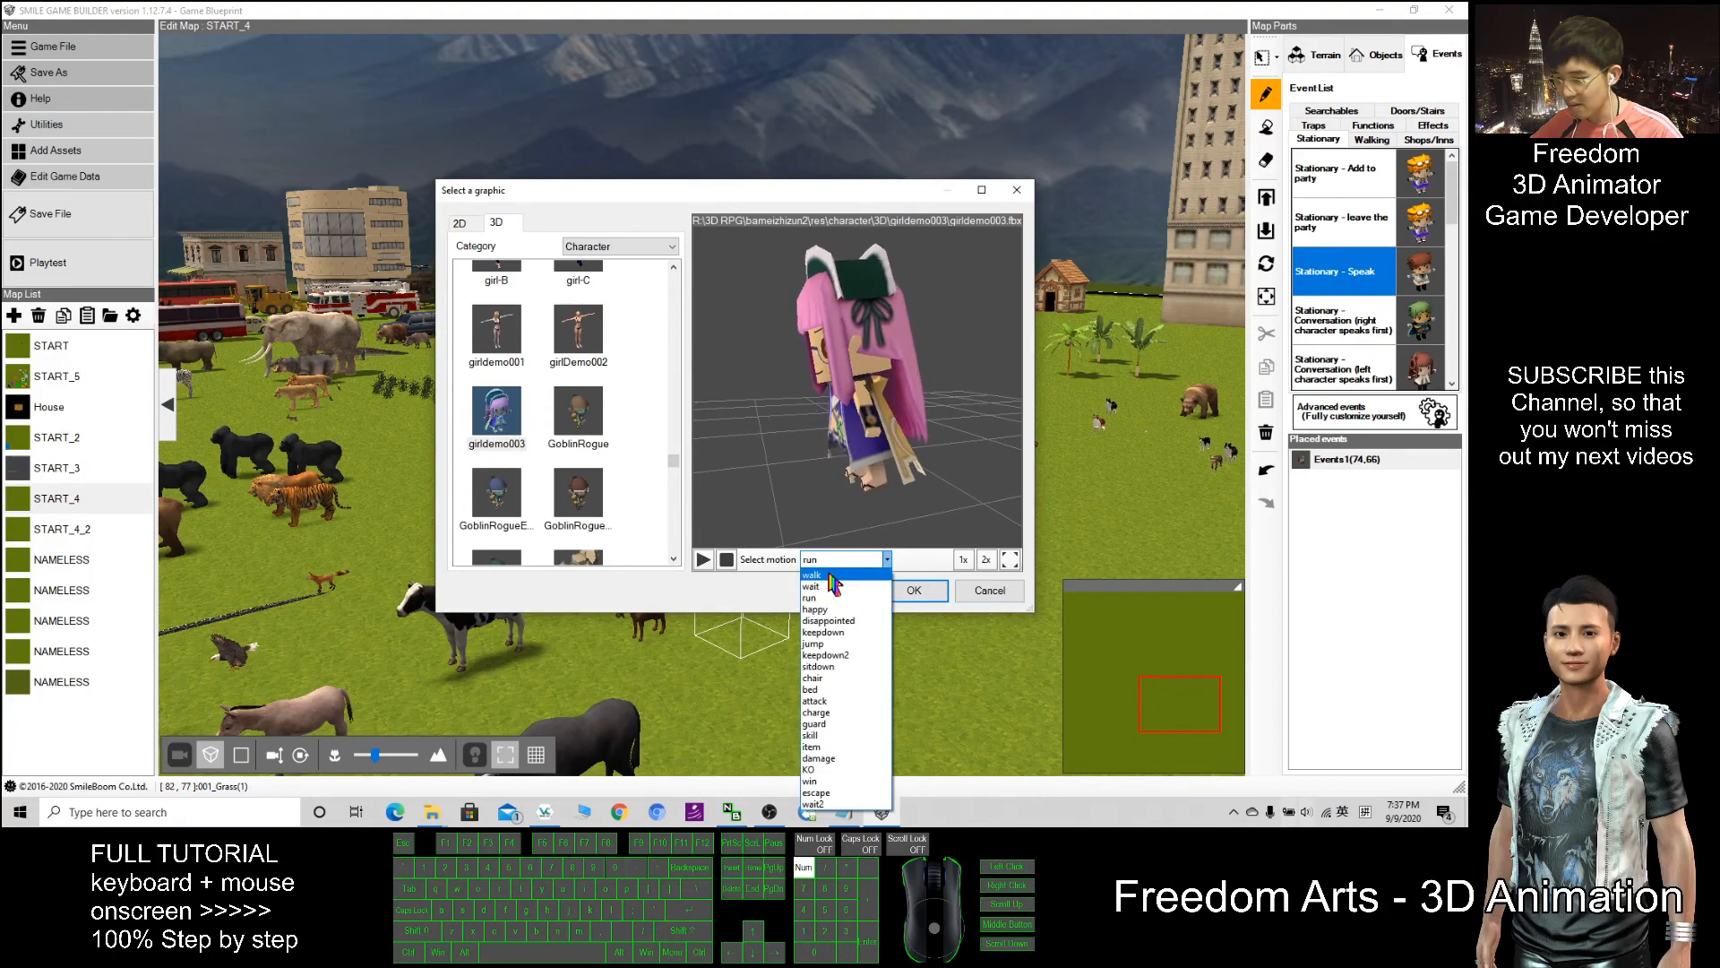
left_click(812, 575)
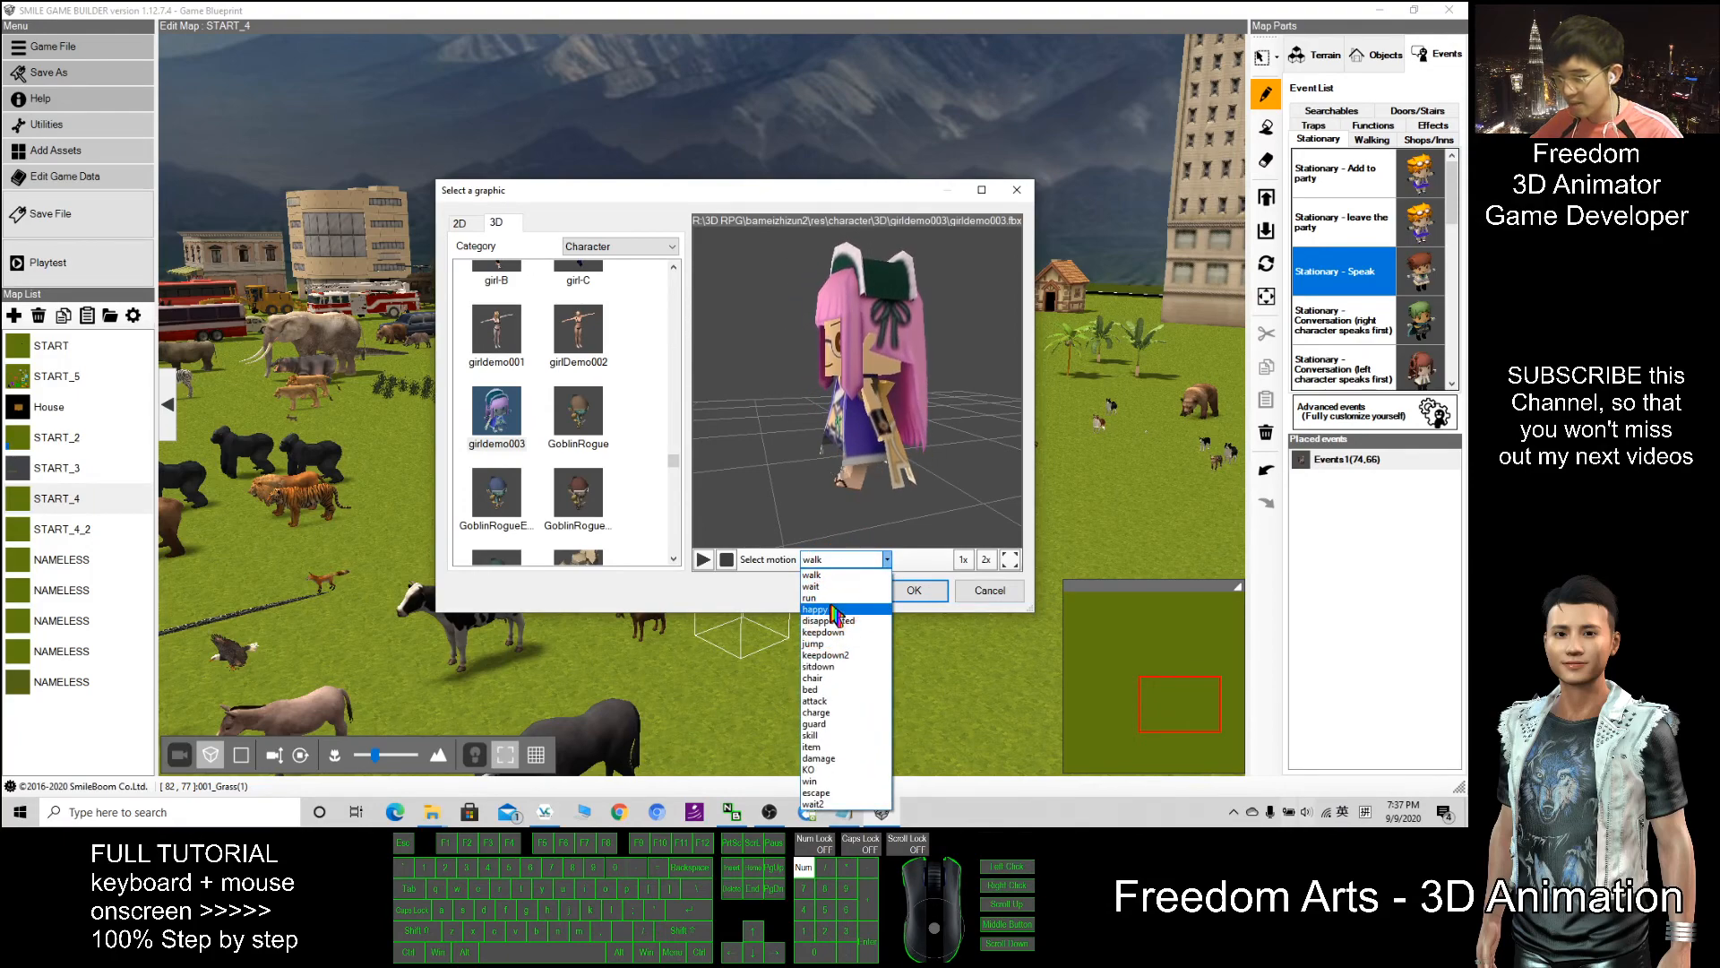
left_click(813, 609)
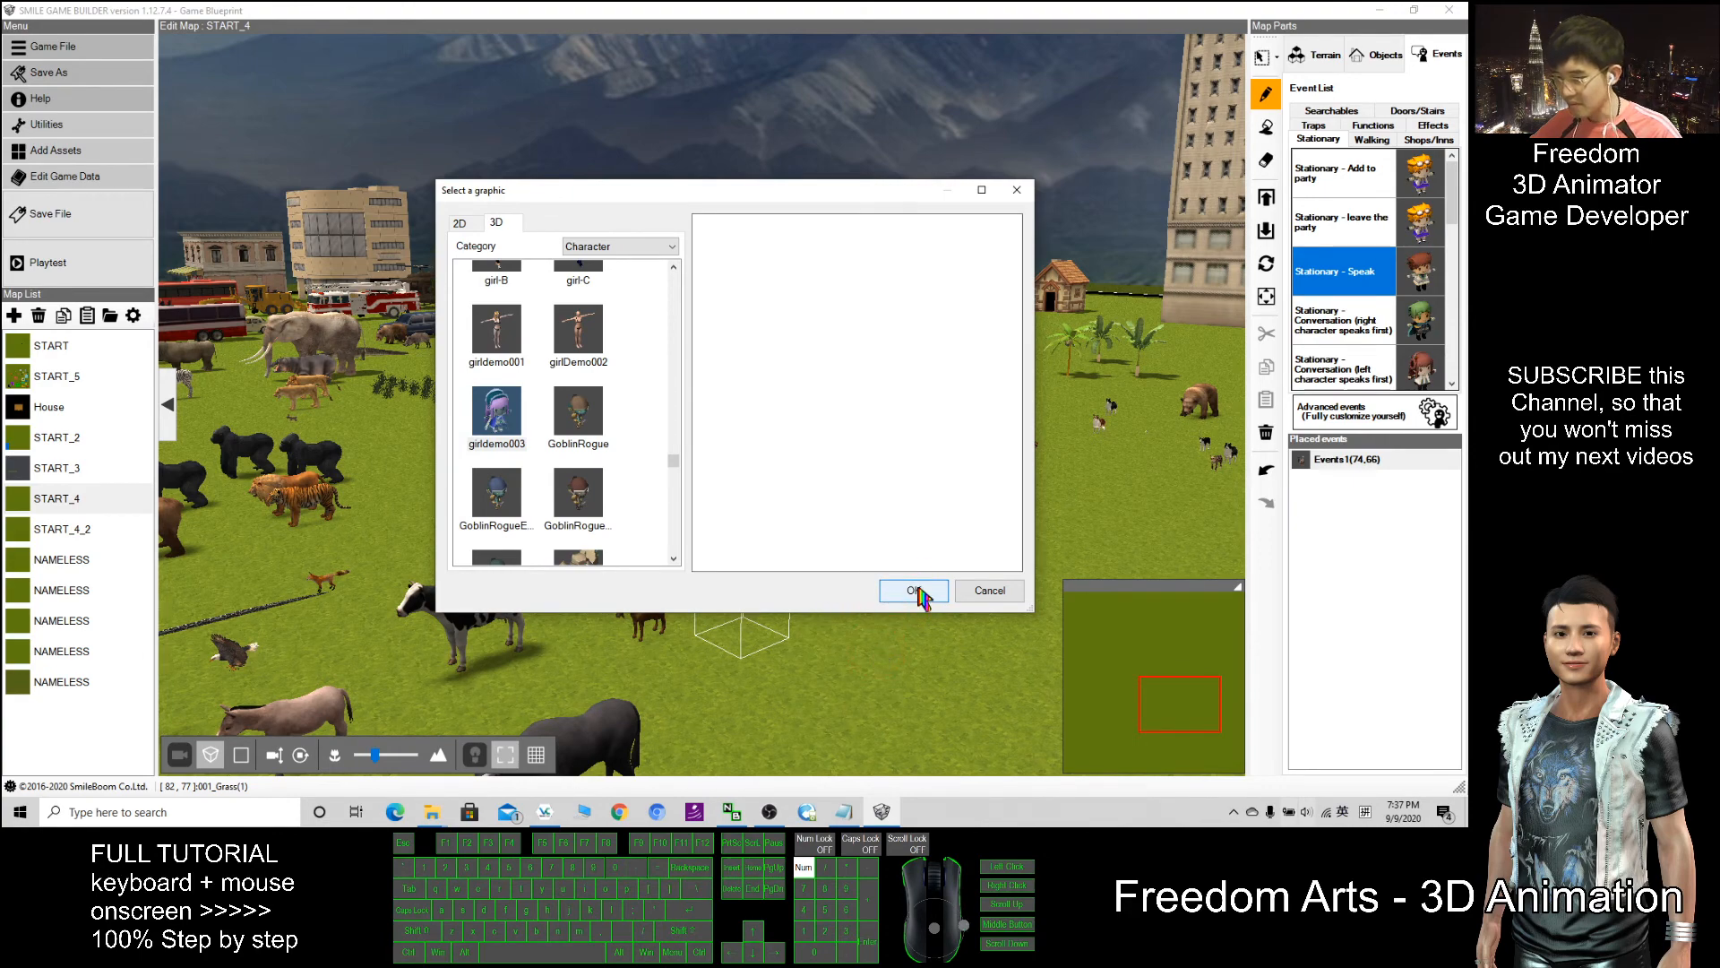
Confirm girldemo003 as the graphic and place the speaking girl event on the map at 82,77.
left_click(912, 589)
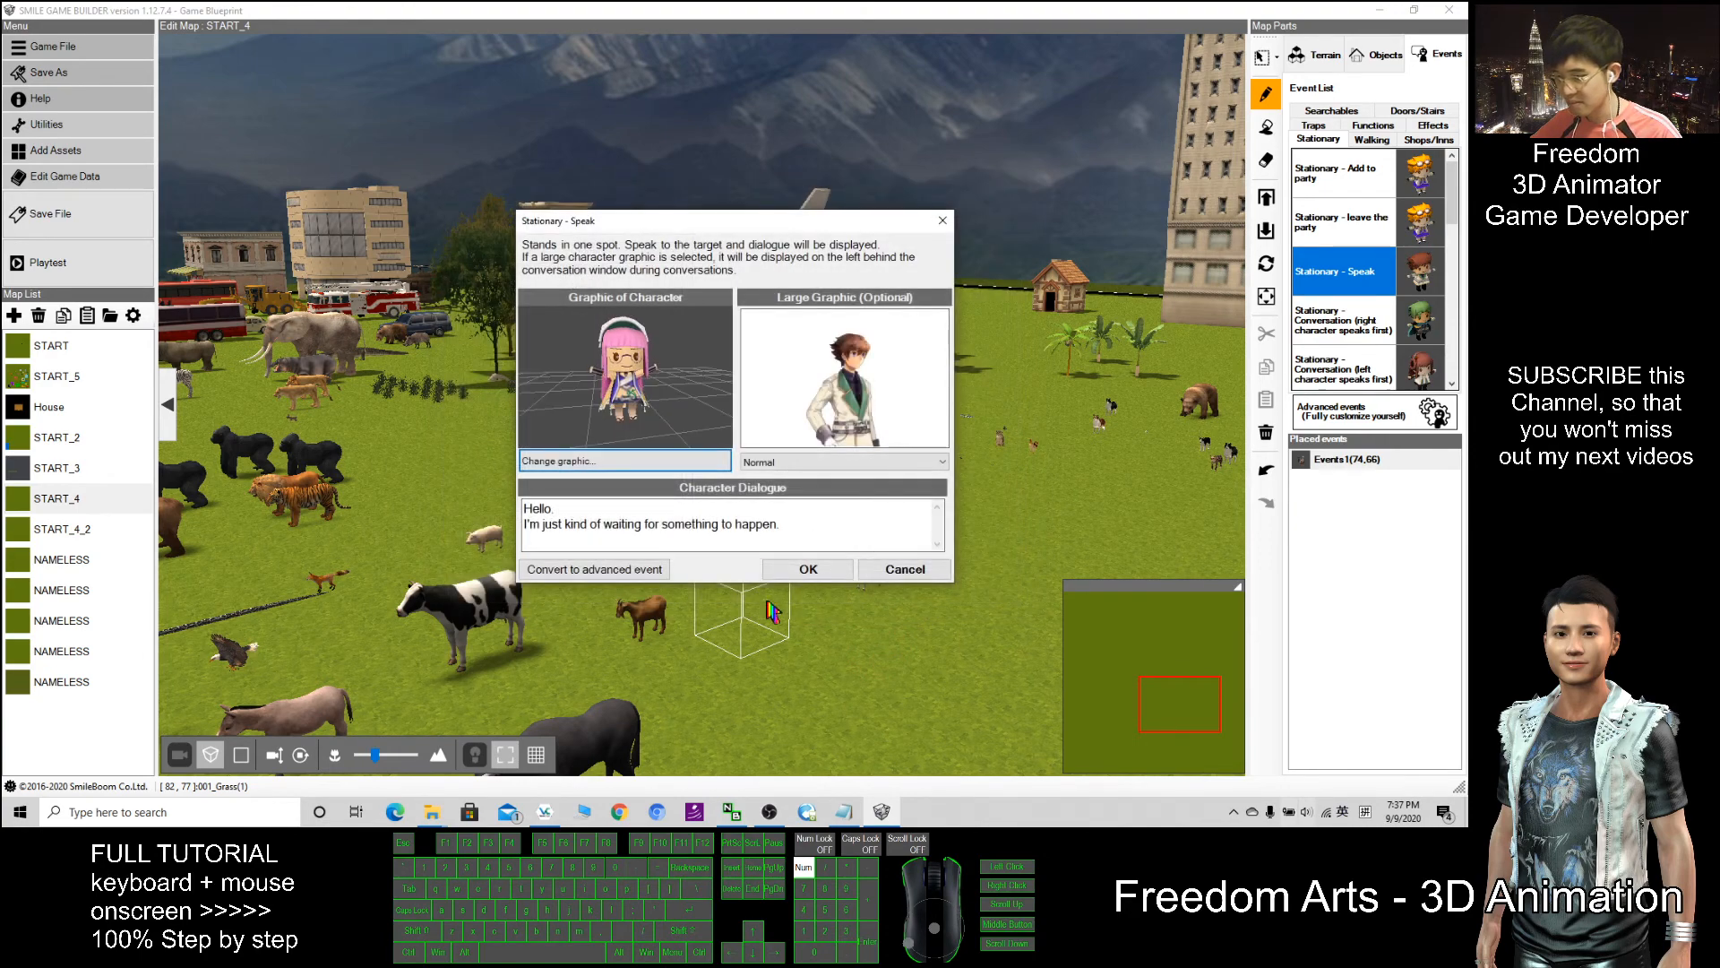
left_click(807, 568)
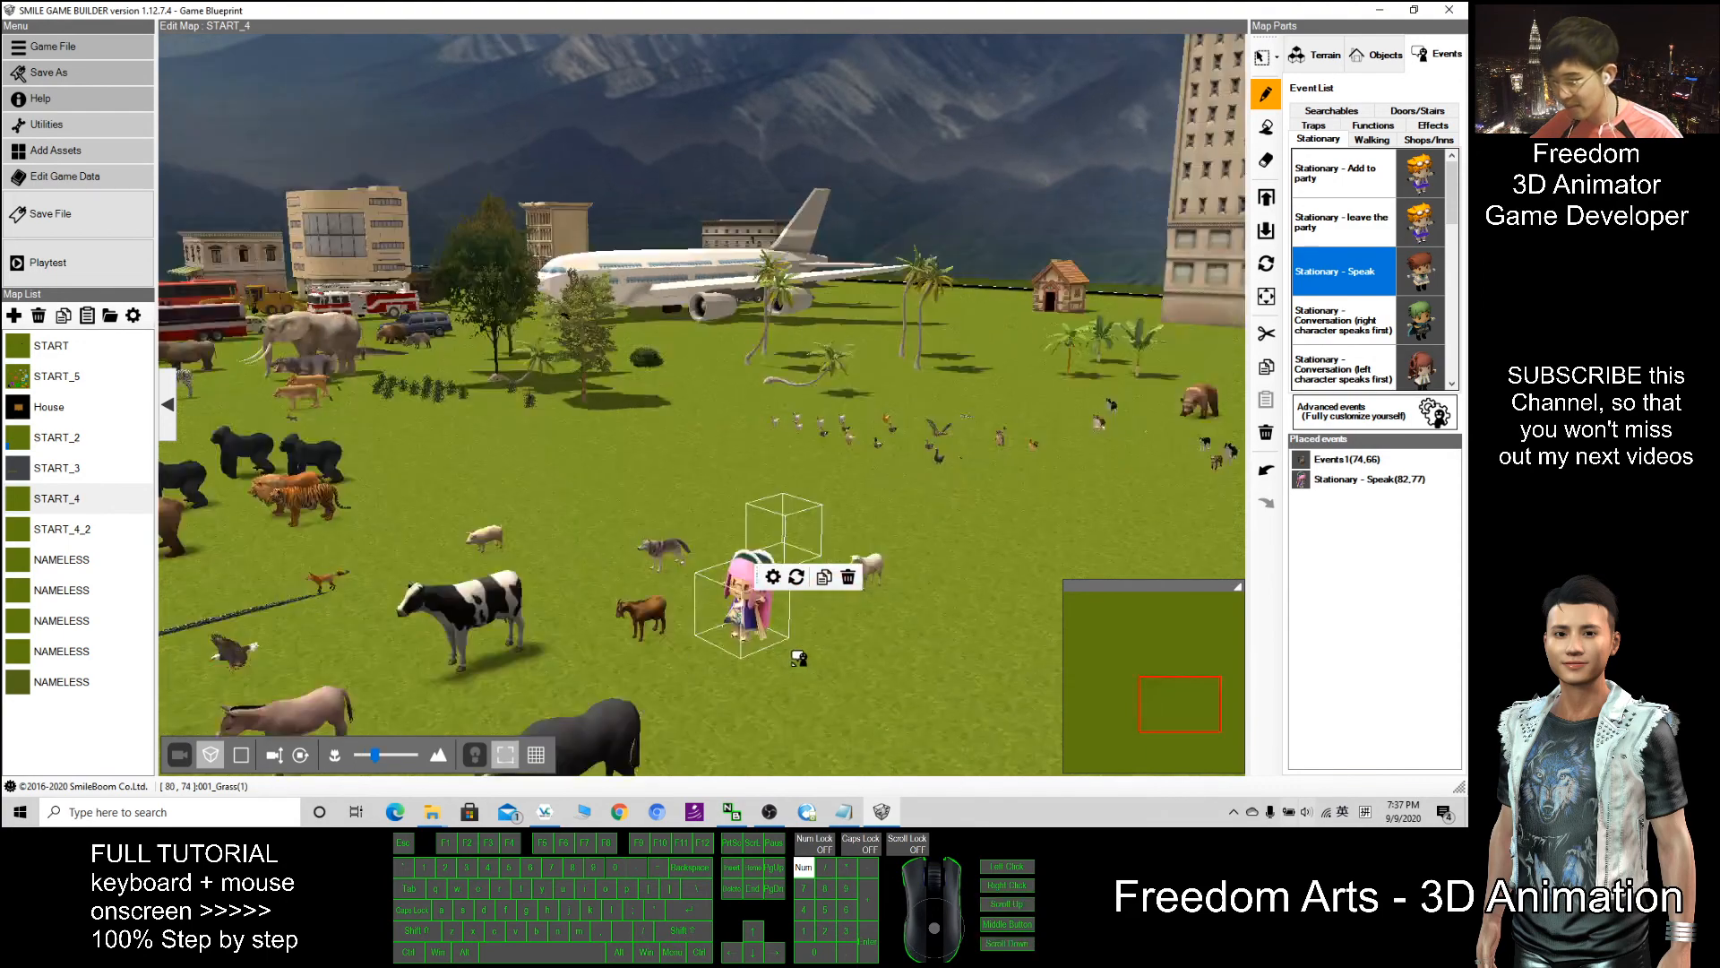